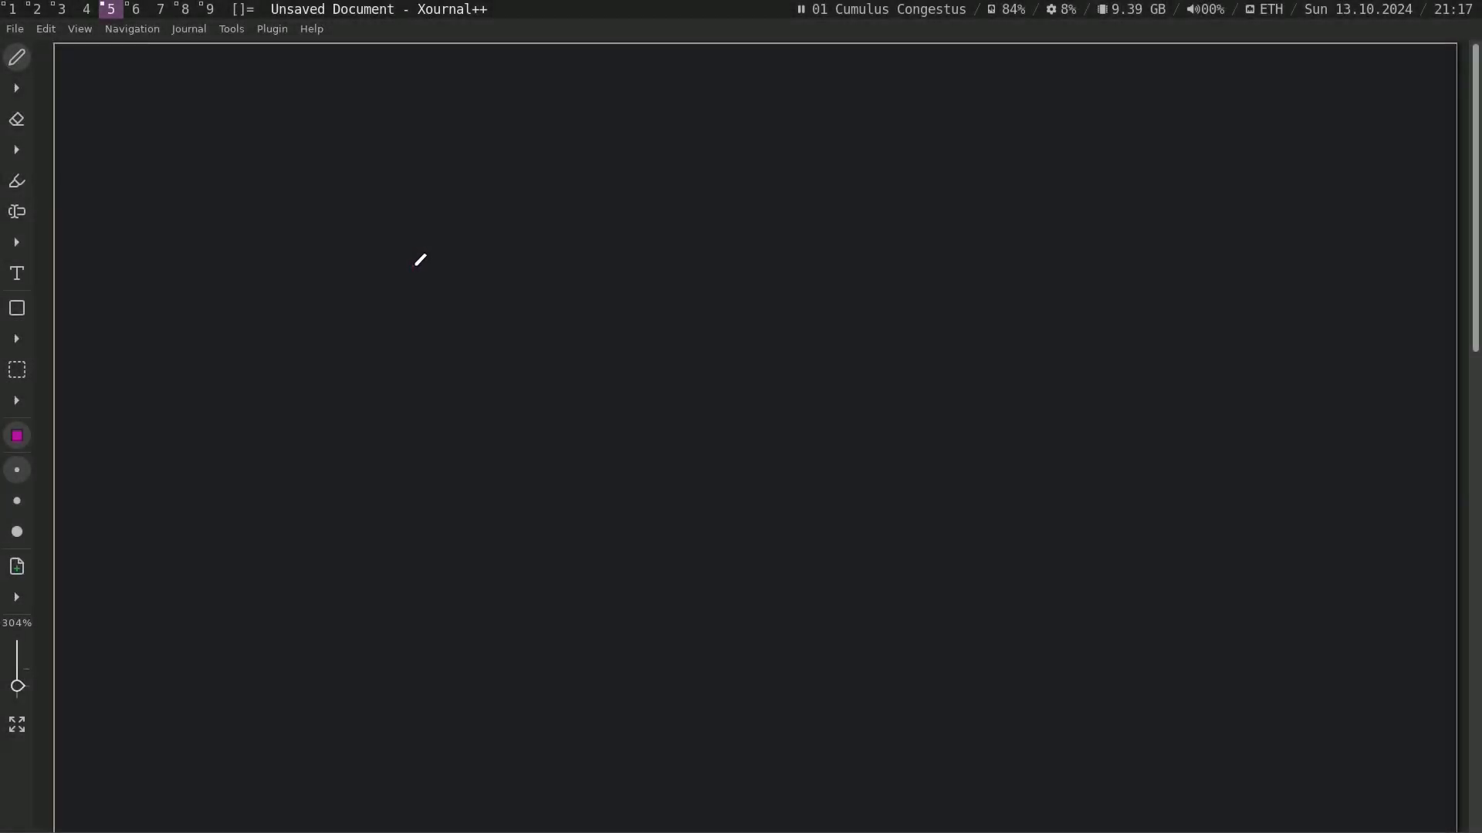
mouse_move(485, 221)
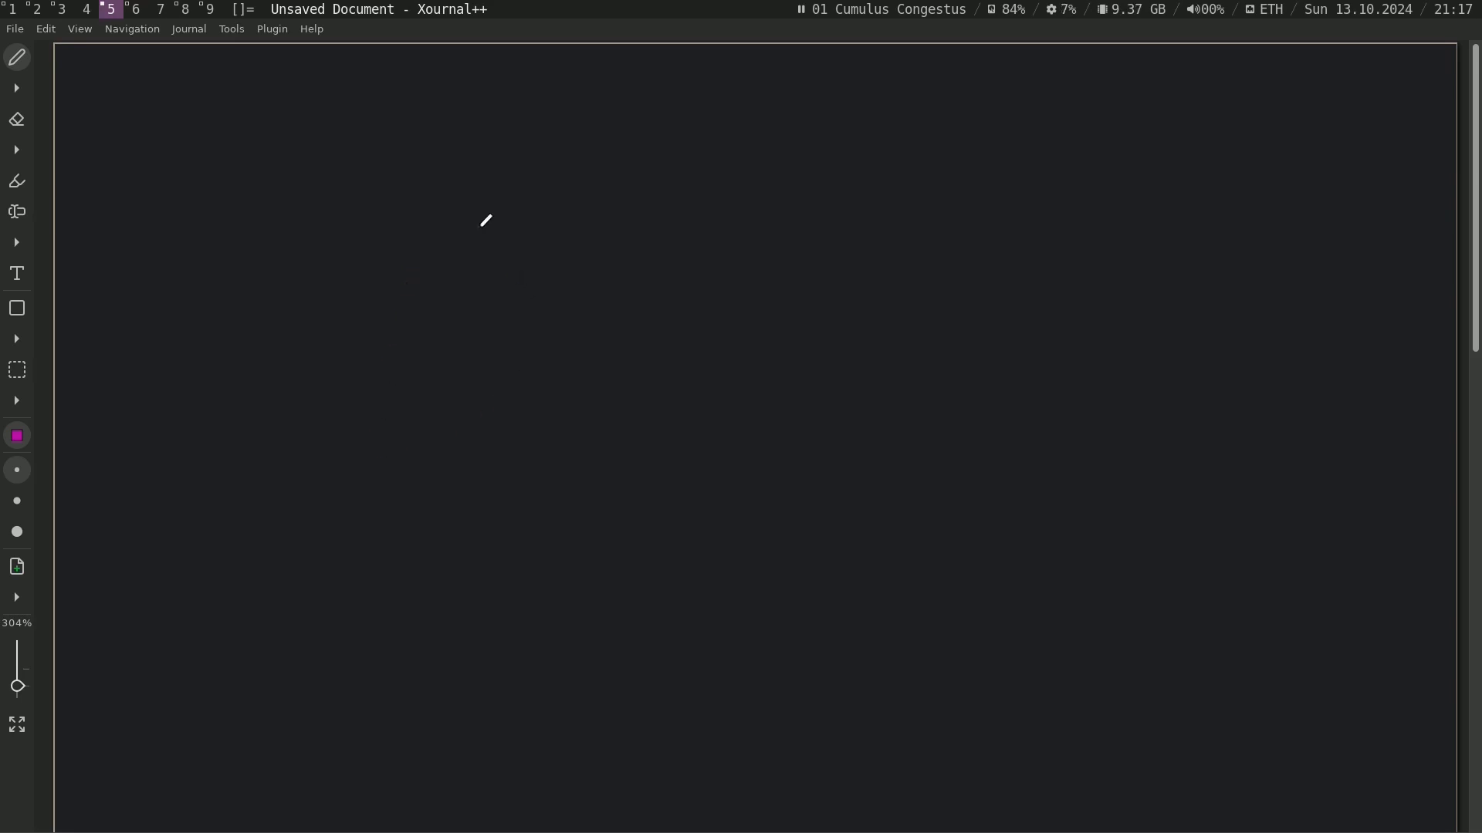
mouse_move(611, 115)
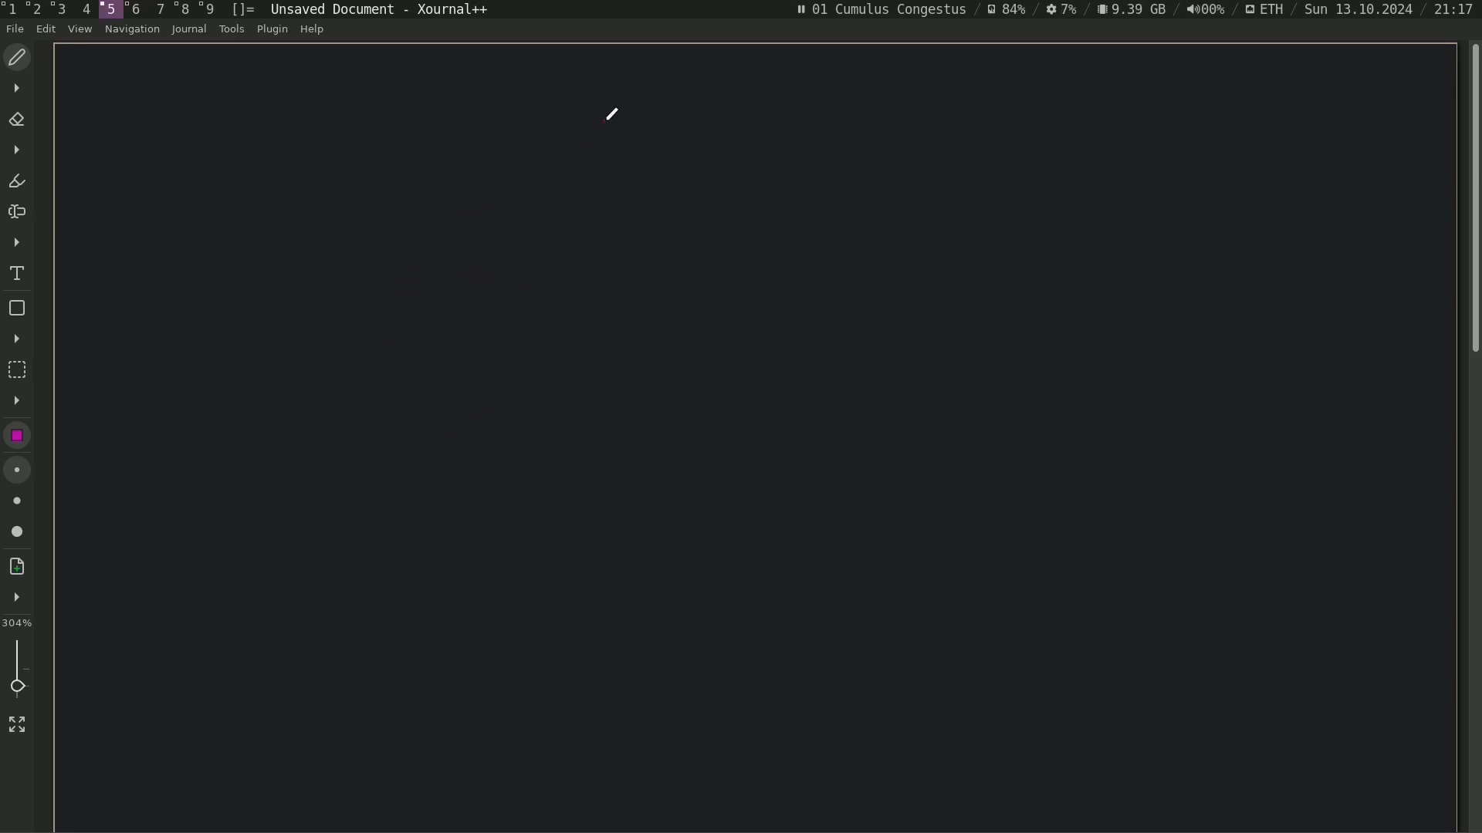
mouse_move(400, 158)
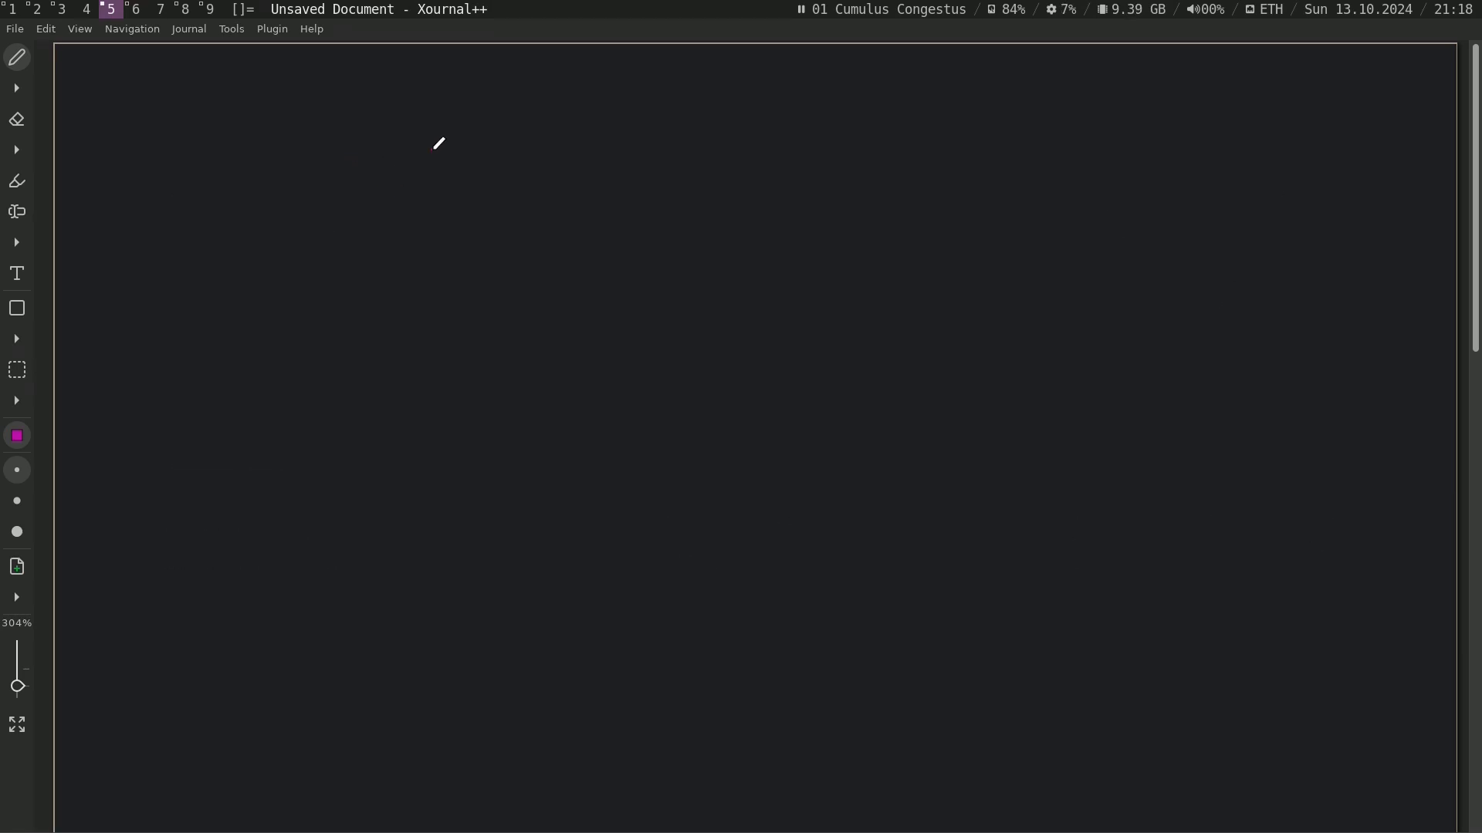
mouse_move(445, 150)
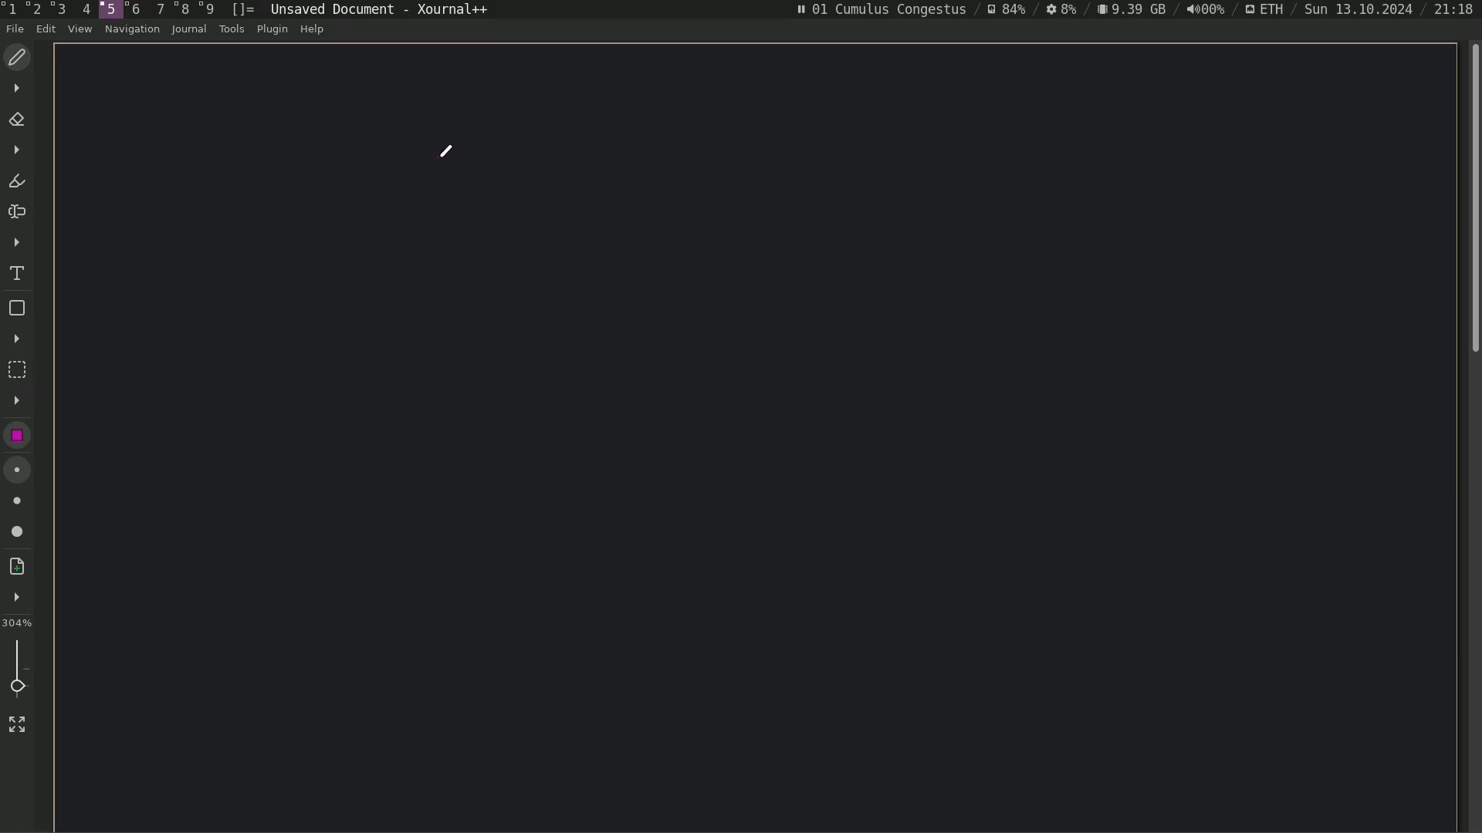
mouse_move(500, 159)
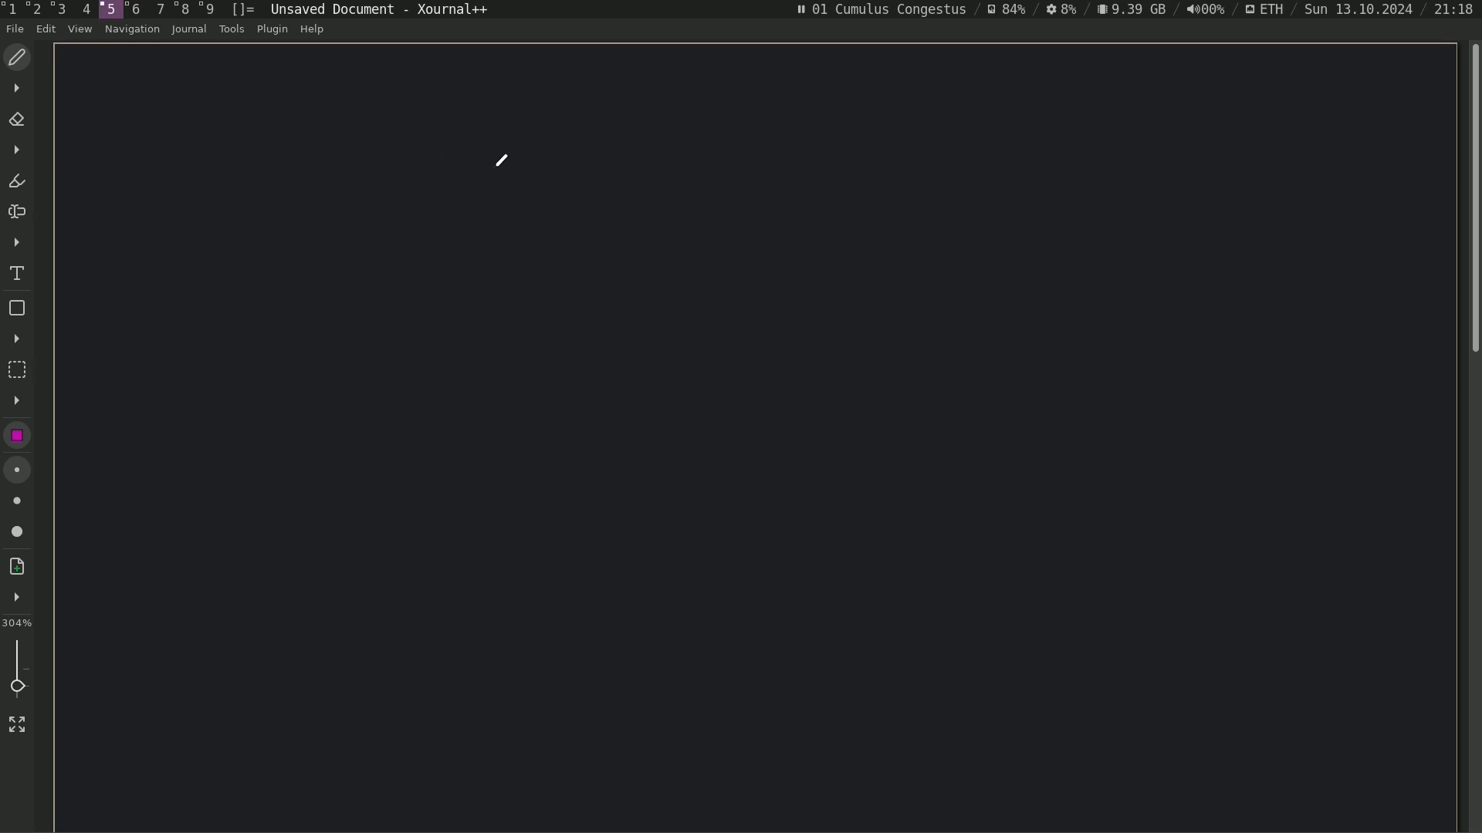
Step: Sketch a document icon near the top with text lines inside it
drag(472, 140, 472, 216)
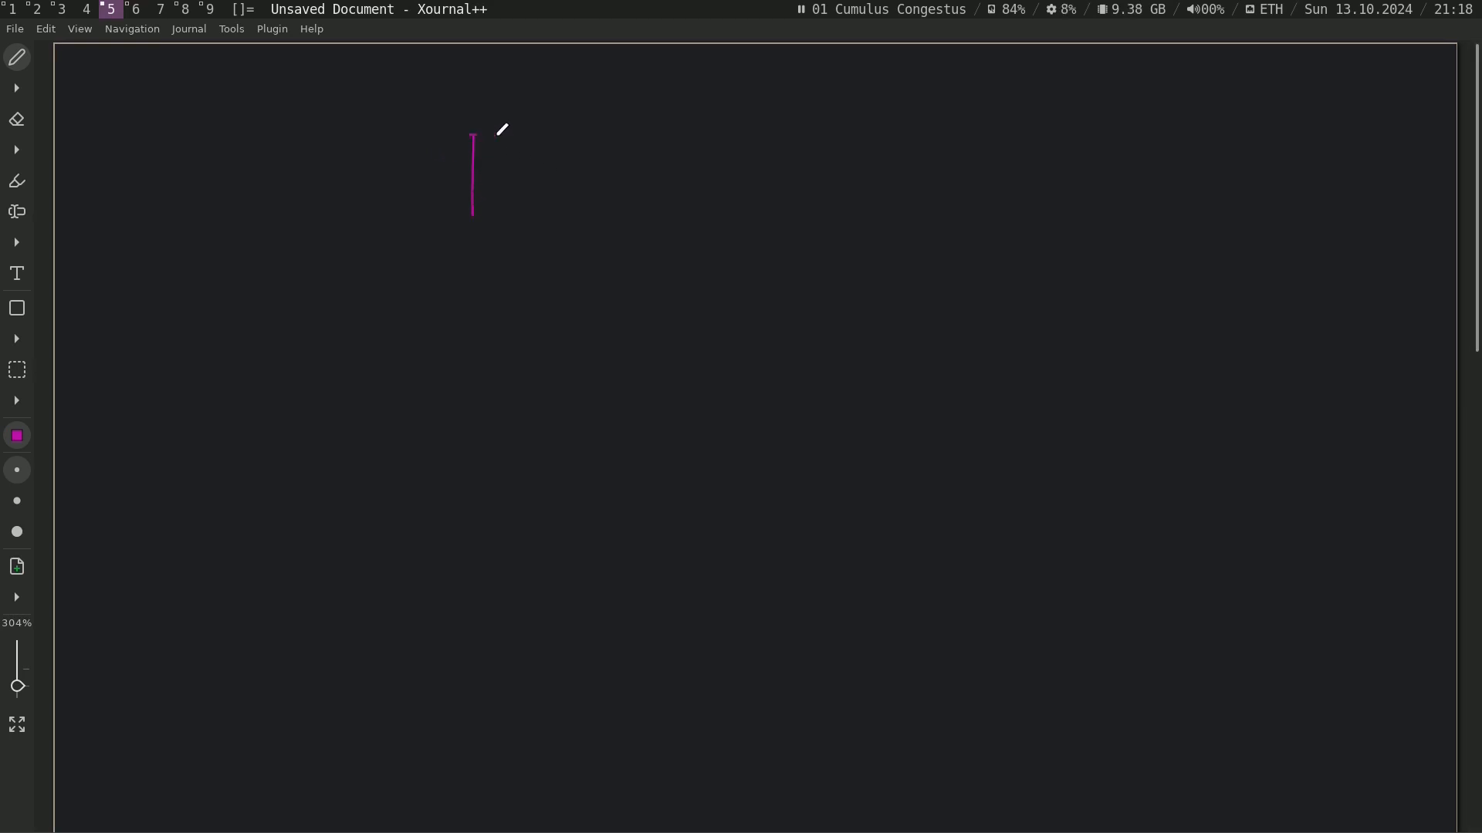
drag(472, 141, 543, 147)
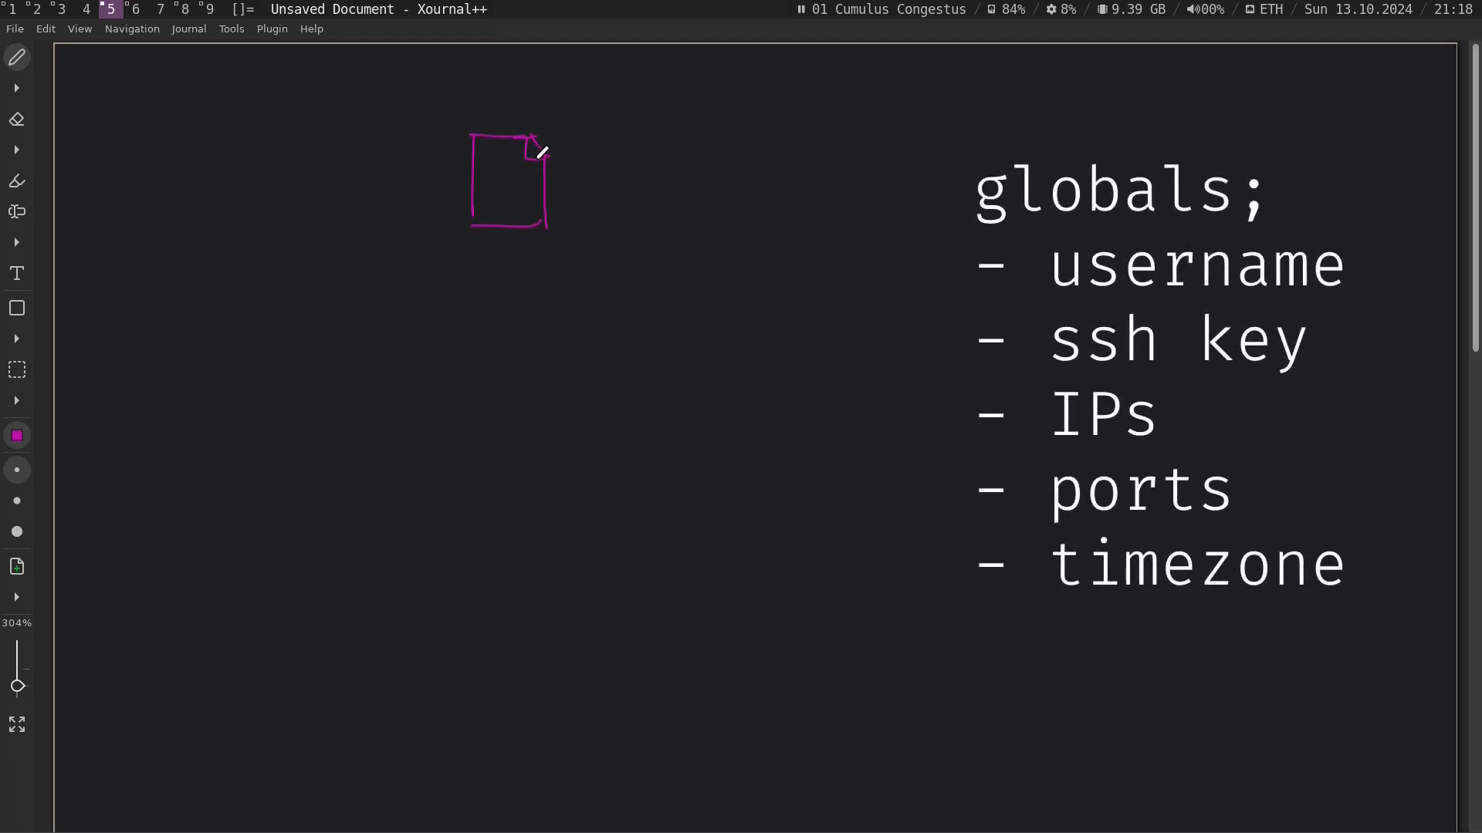
drag(482, 171, 530, 194)
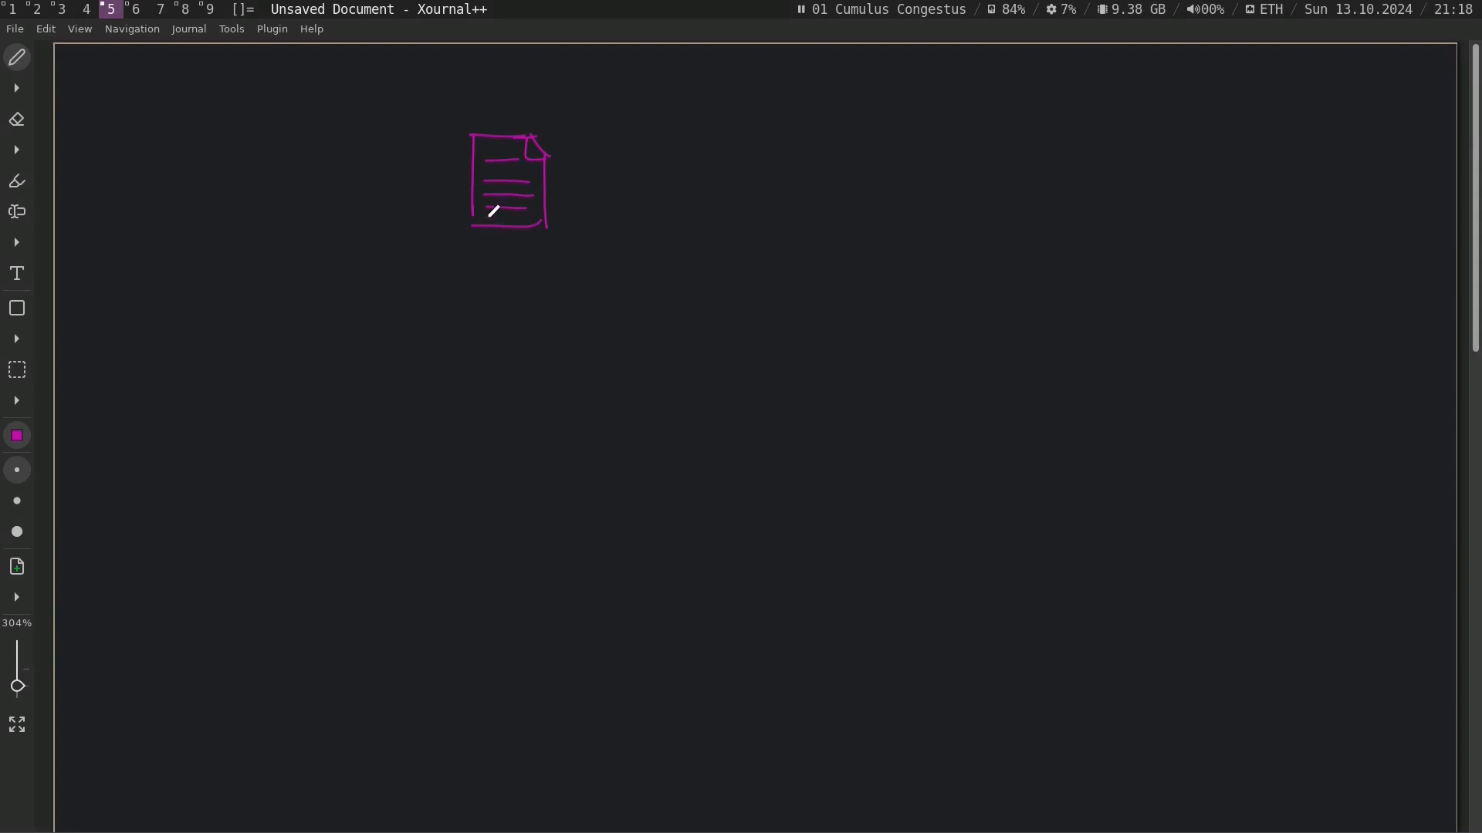
mouse_move(482, 247)
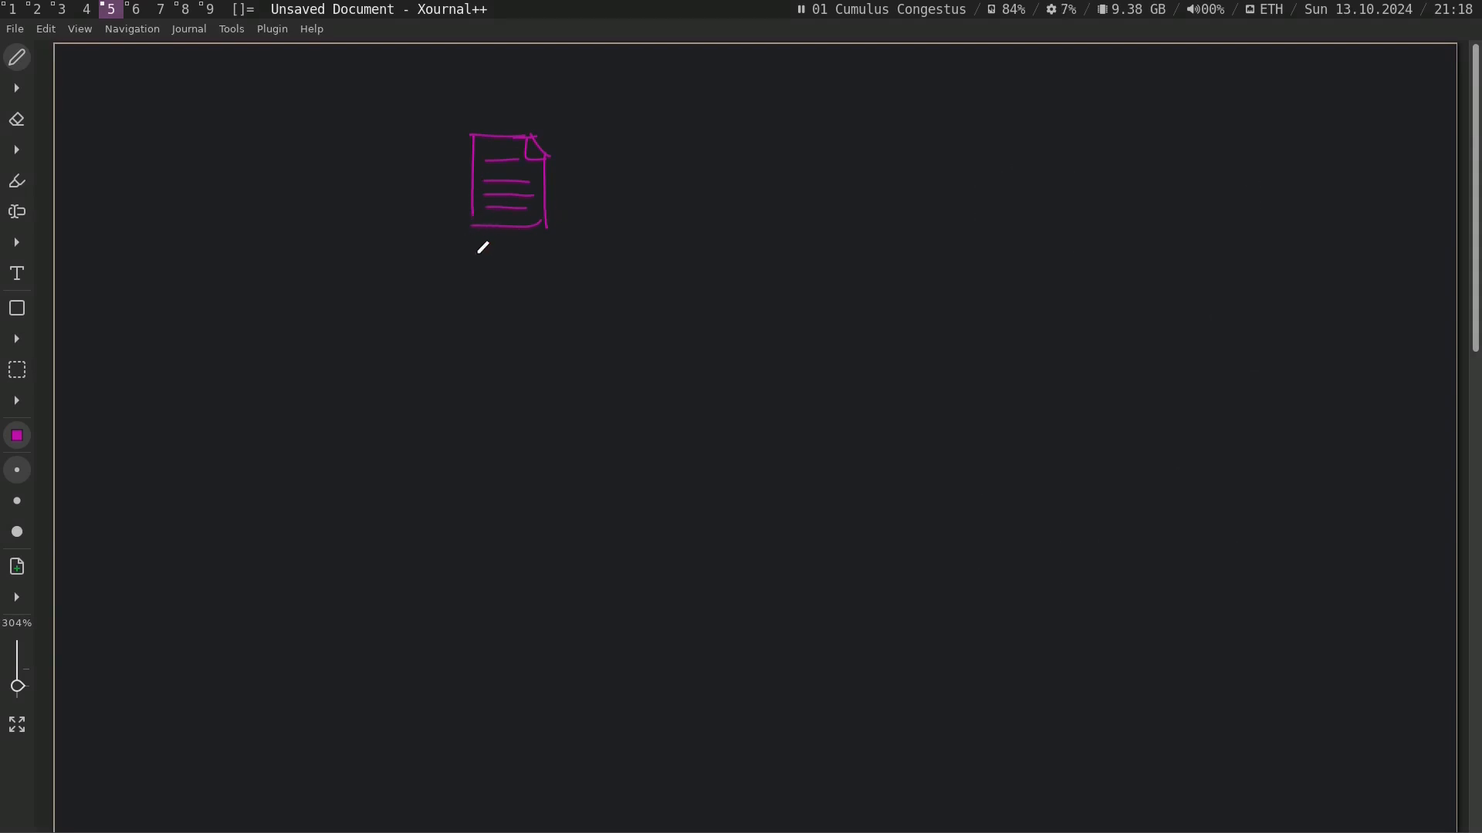
Step: Handwrite the label Vars.nix beneath the document icon
drag(465, 254, 518, 255)
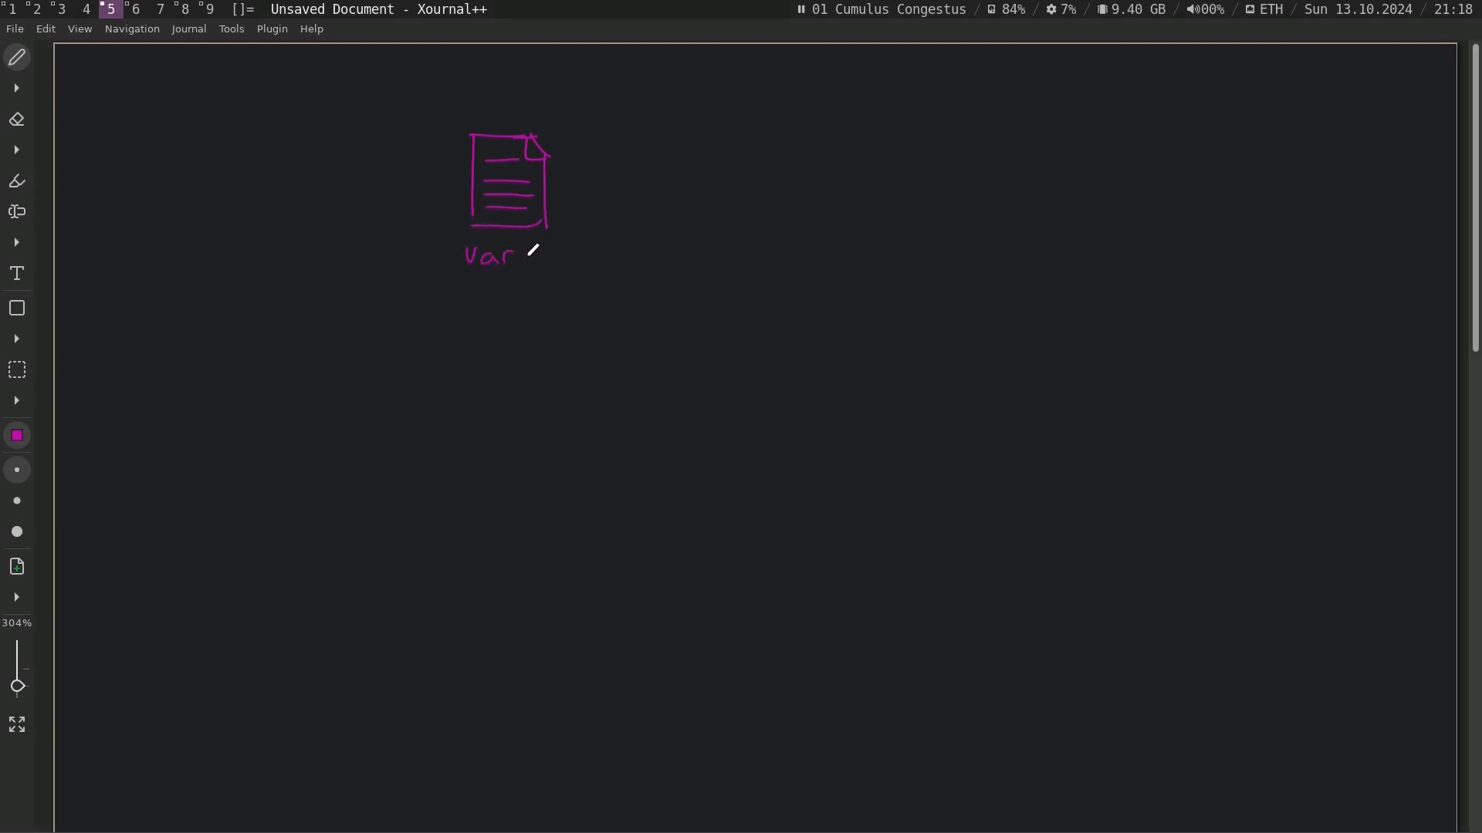
drag(515, 254, 586, 255)
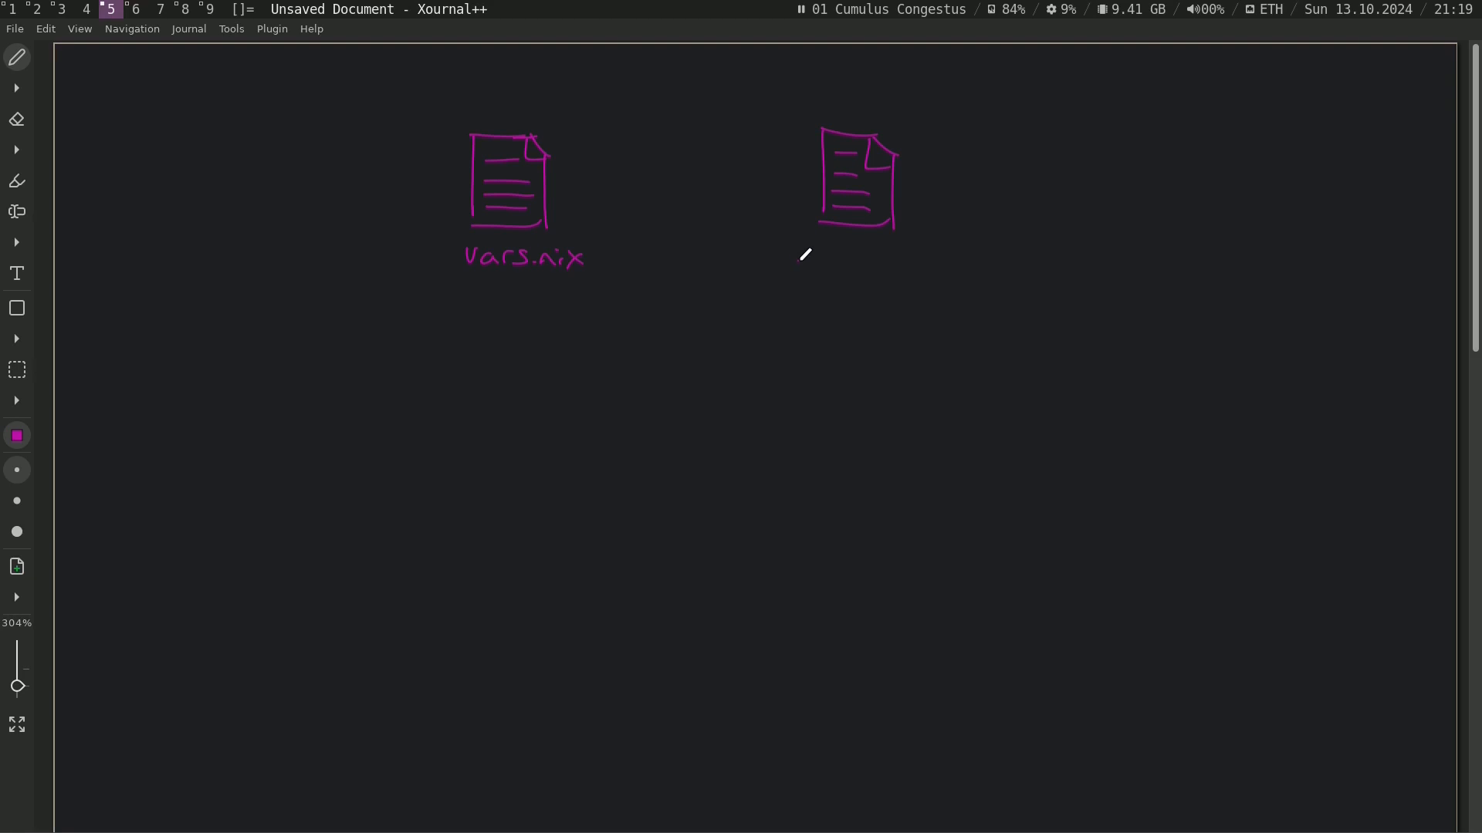
mouse_move(810, 247)
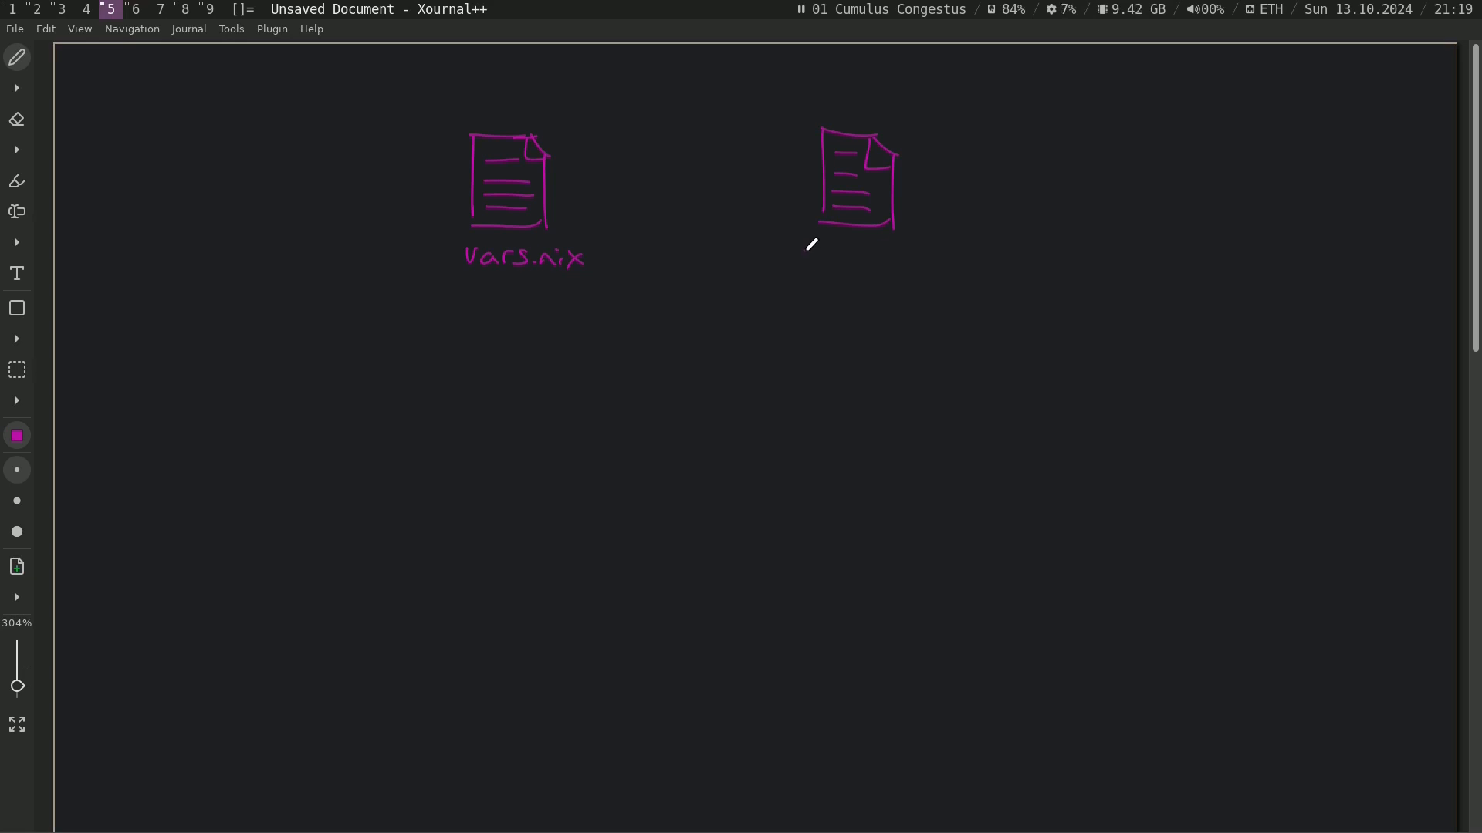
mouse_move(801, 250)
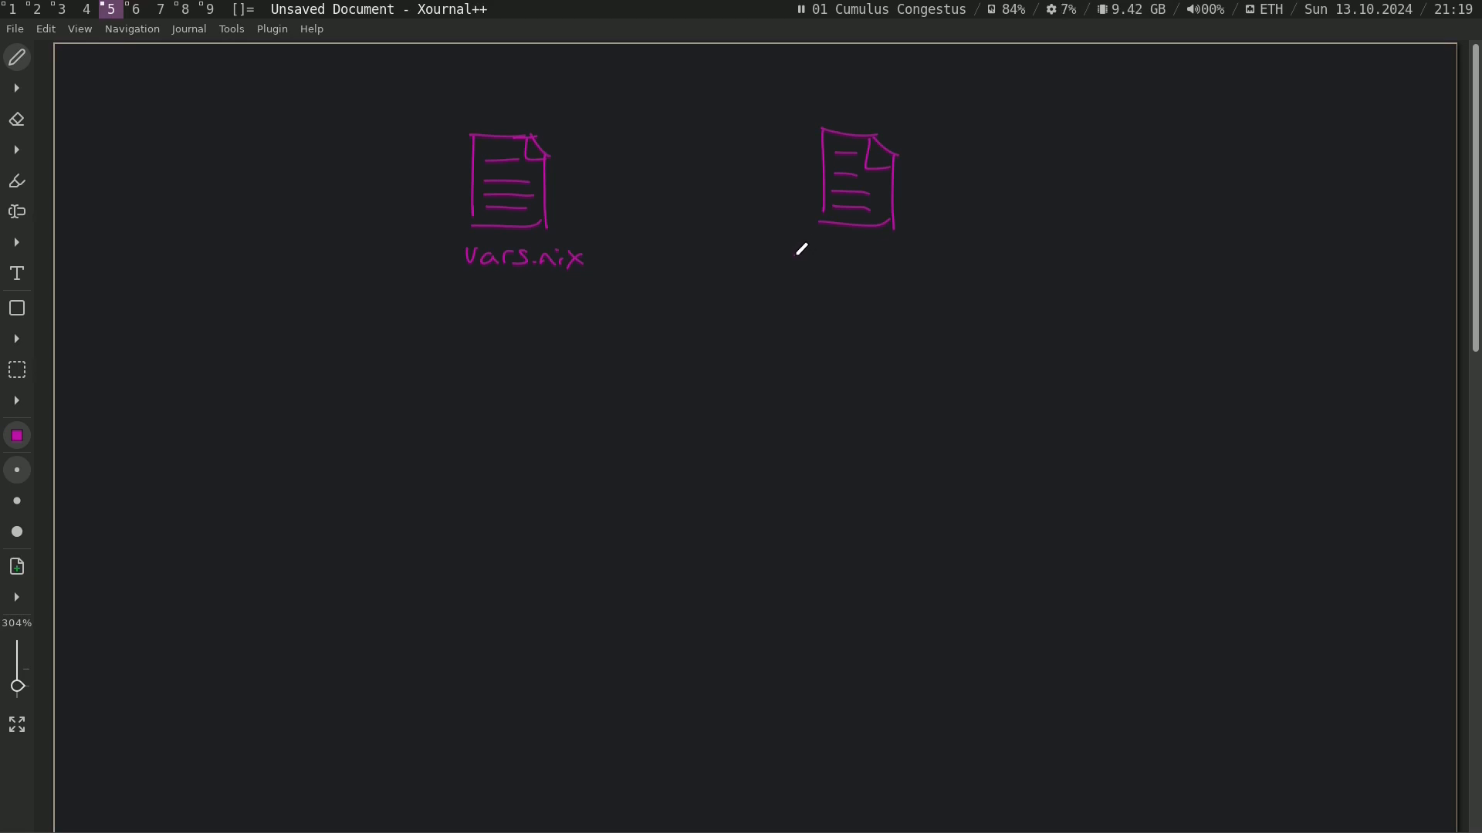
mouse_move(808, 247)
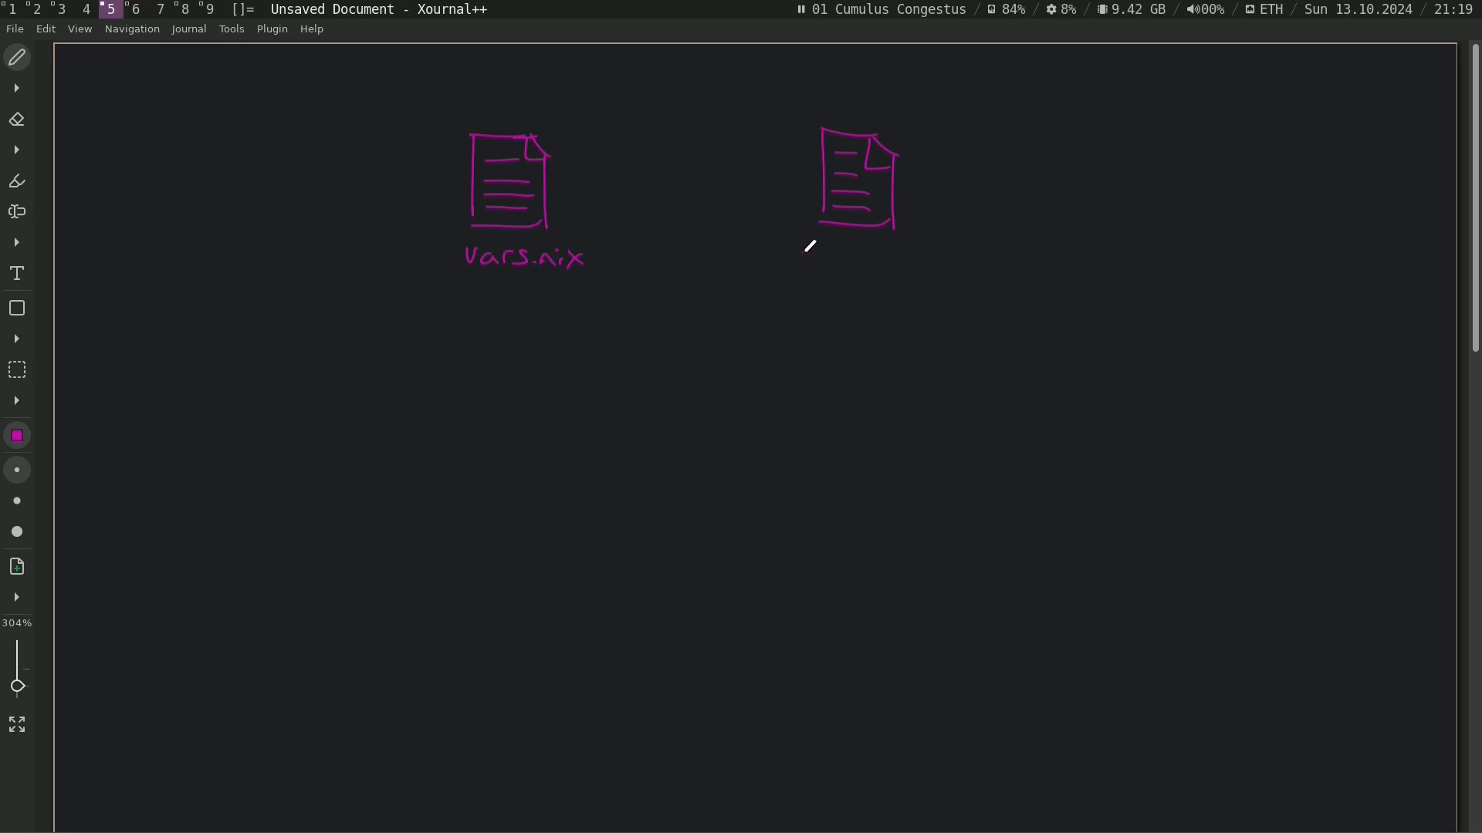
mouse_move(811, 239)
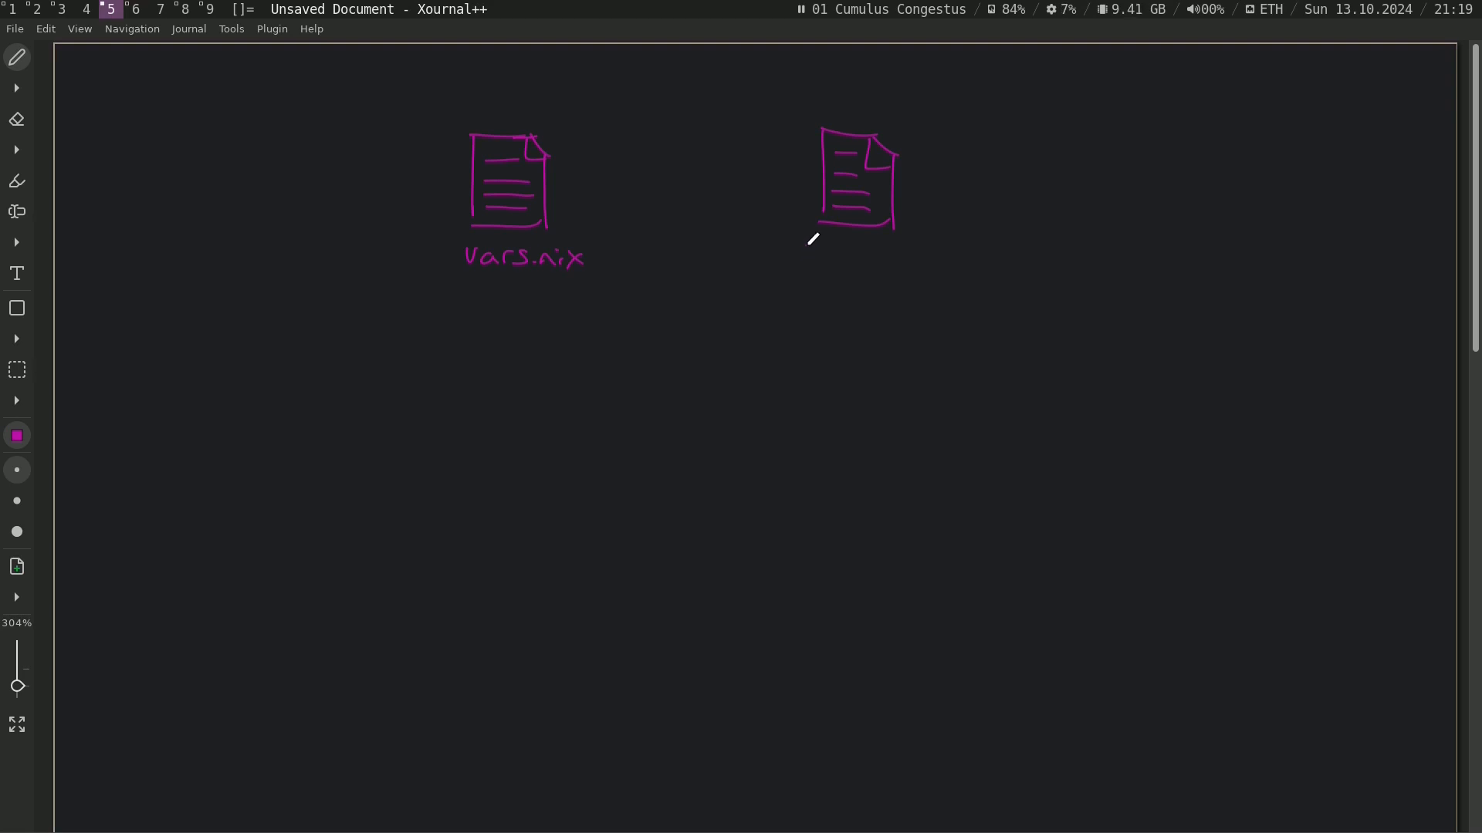
Step: Handwrite the label Common.nix beneath the right-hand document icon
drag(802, 255, 823, 250)
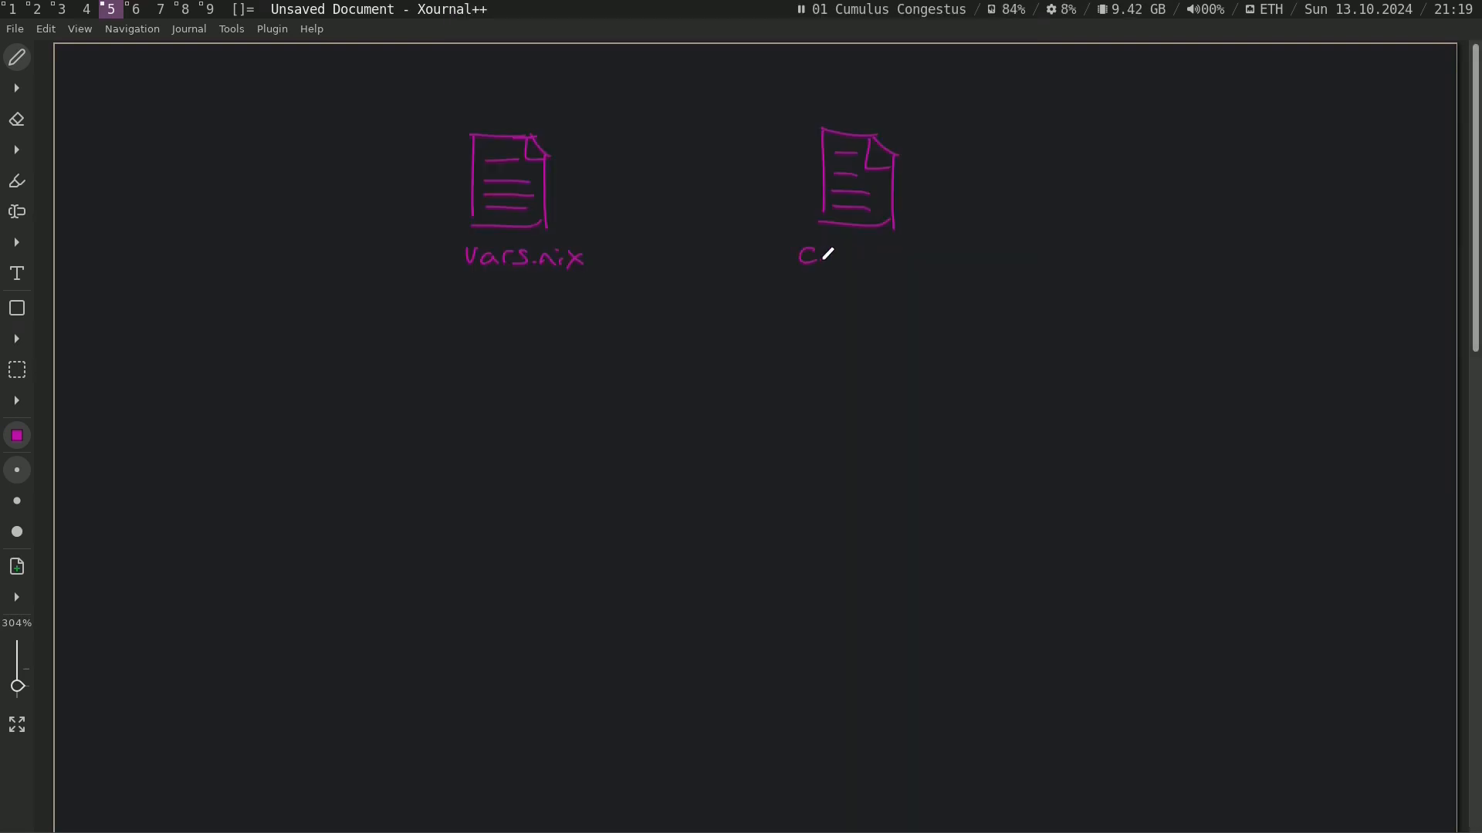
drag(814, 255, 878, 259)
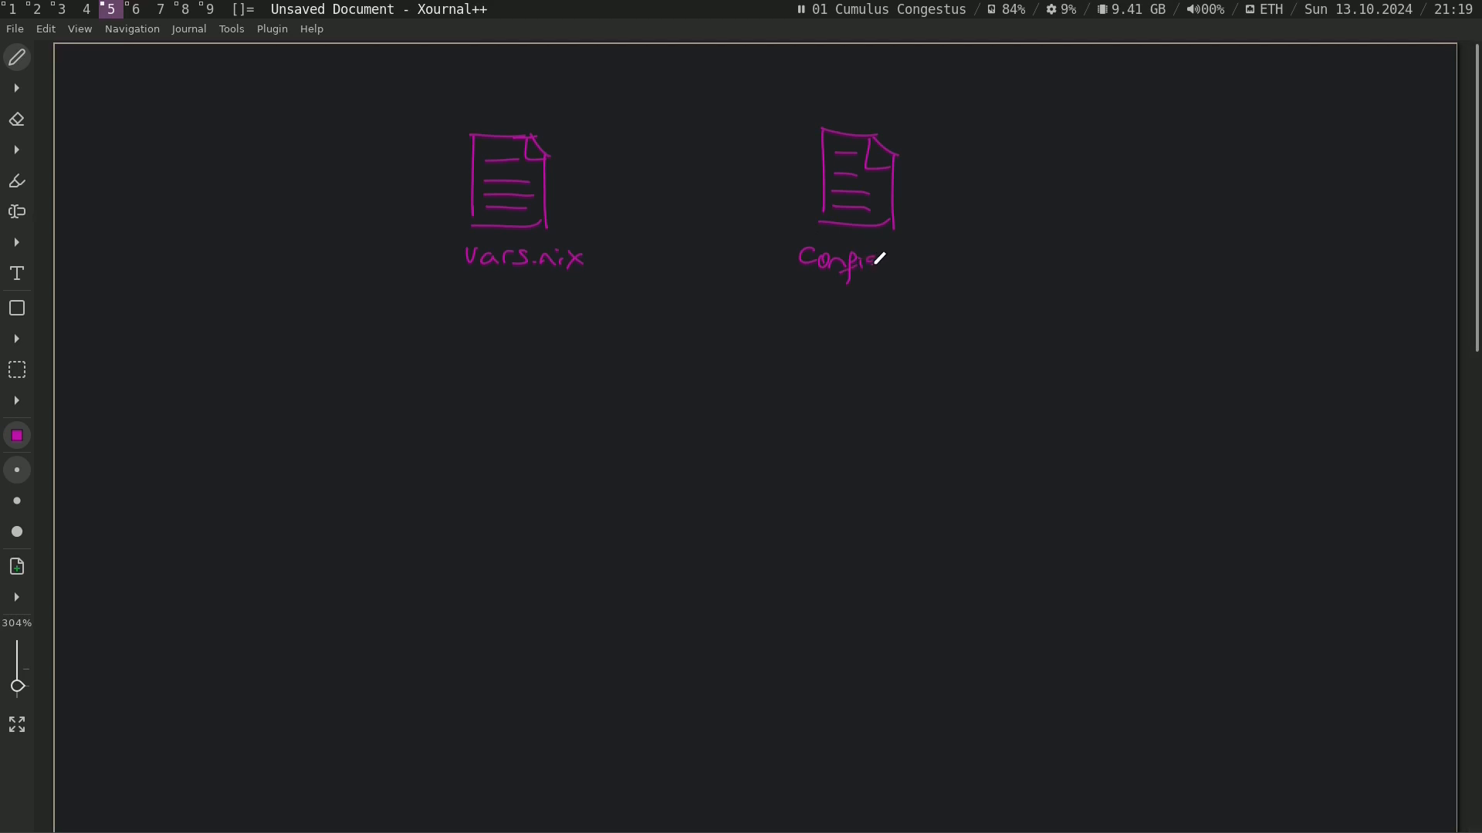
drag(869, 259, 907, 254)
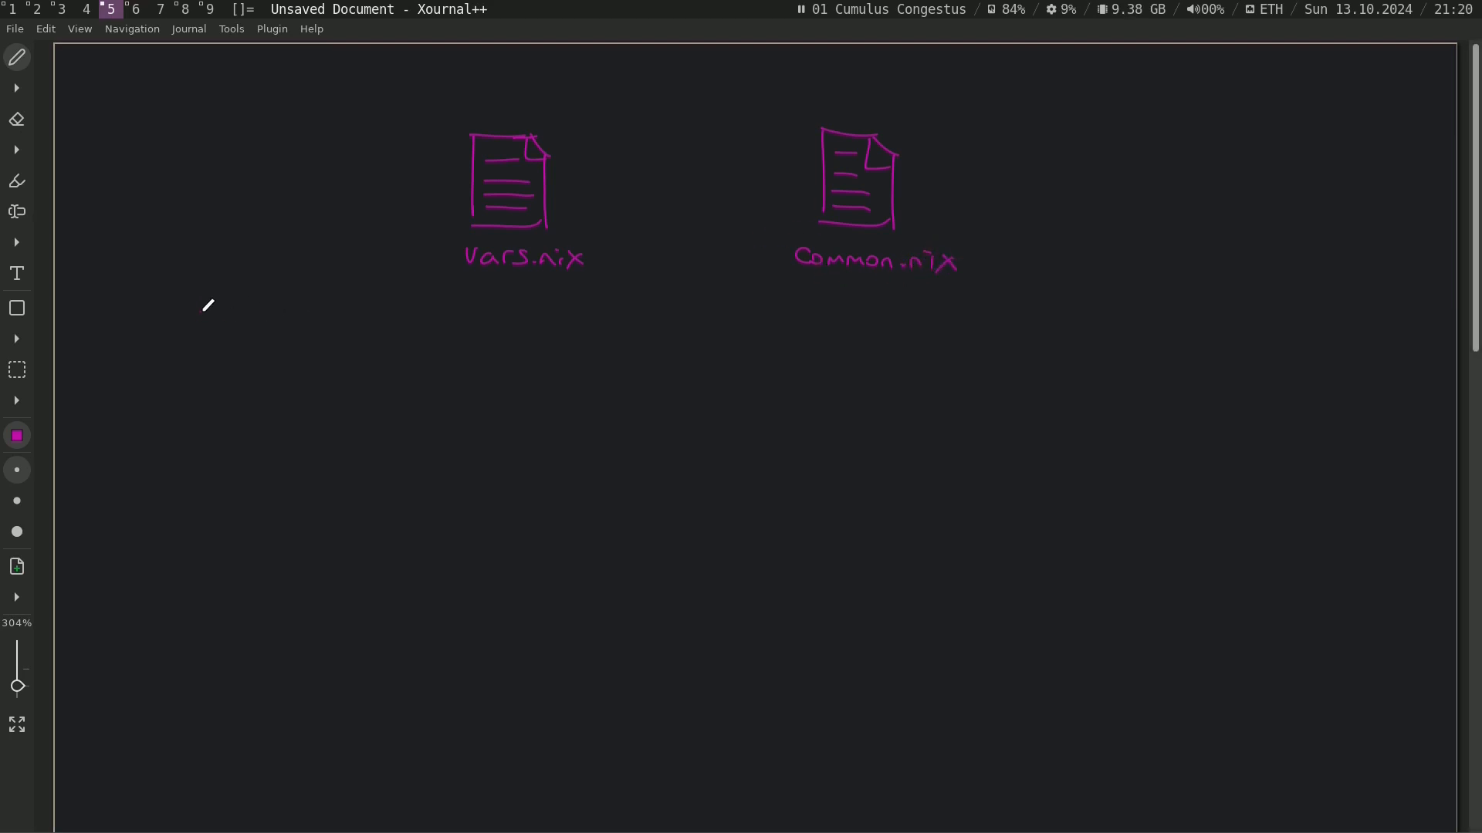
Step: Sketch a third document icon on the left labelled hardware-conf.nix
drag(199, 325, 267, 402)
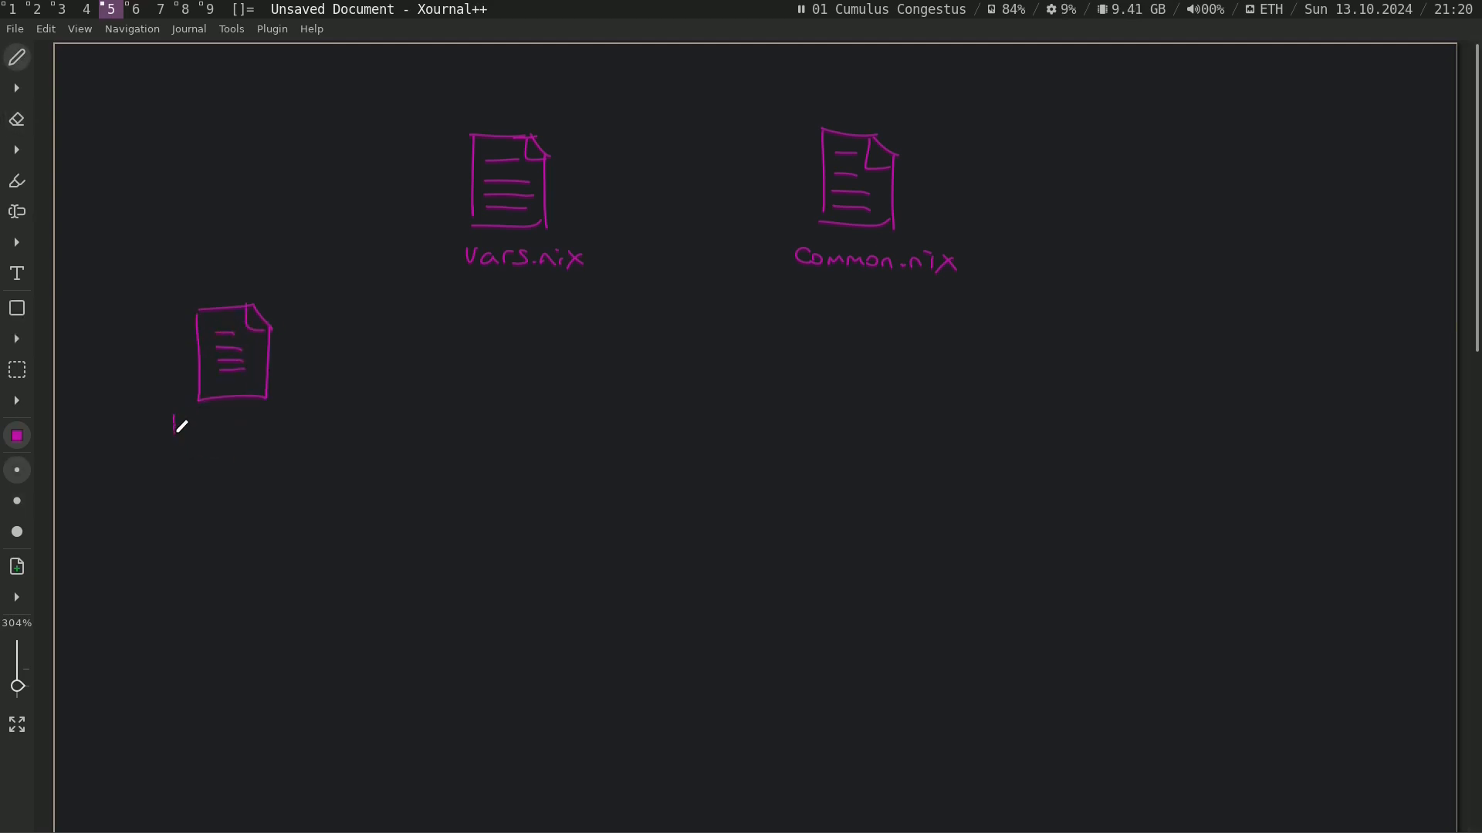
drag(174, 431, 410, 431)
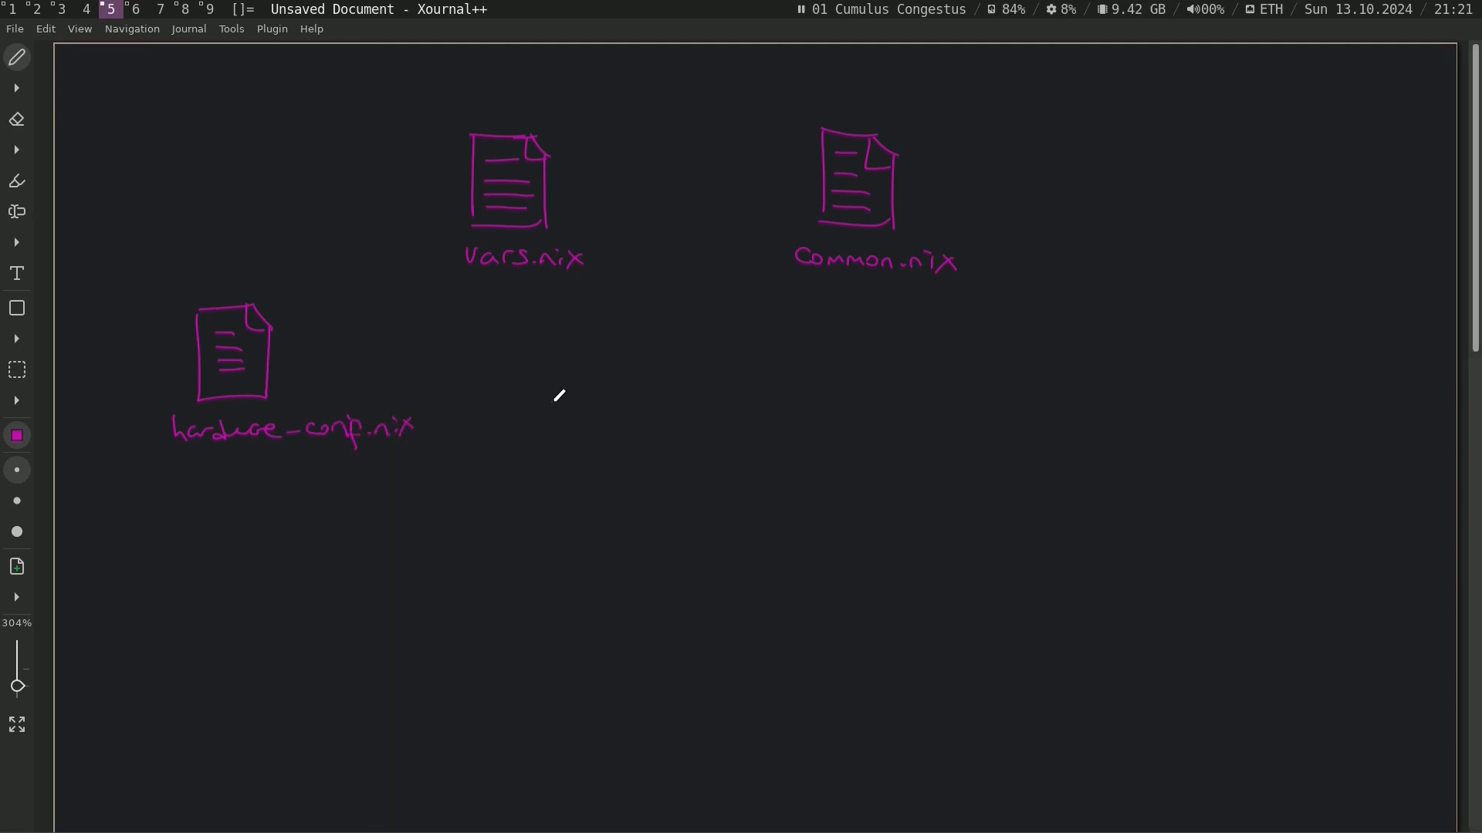
mouse_move(605, 400)
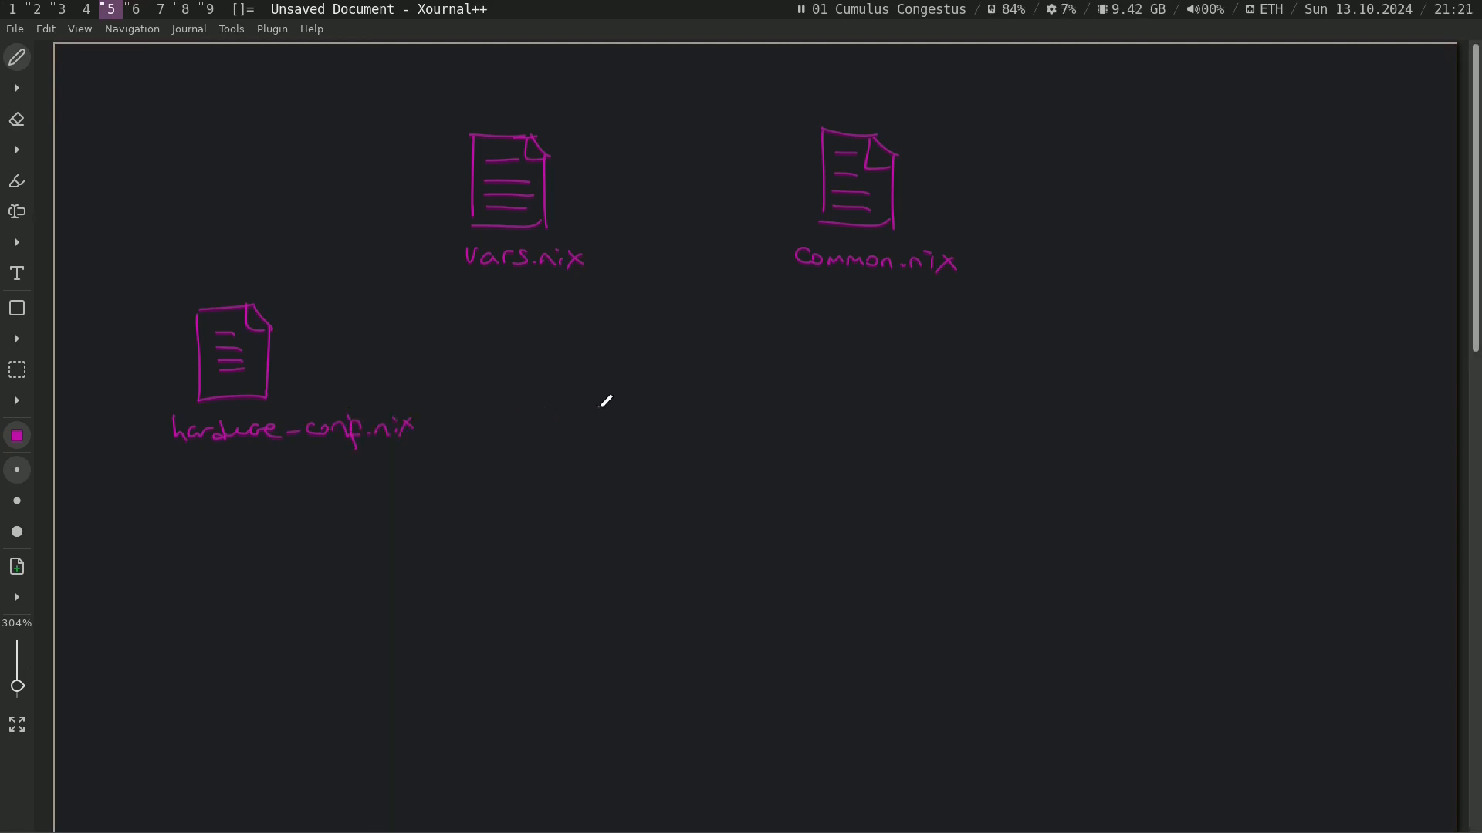
mouse_move(619, 373)
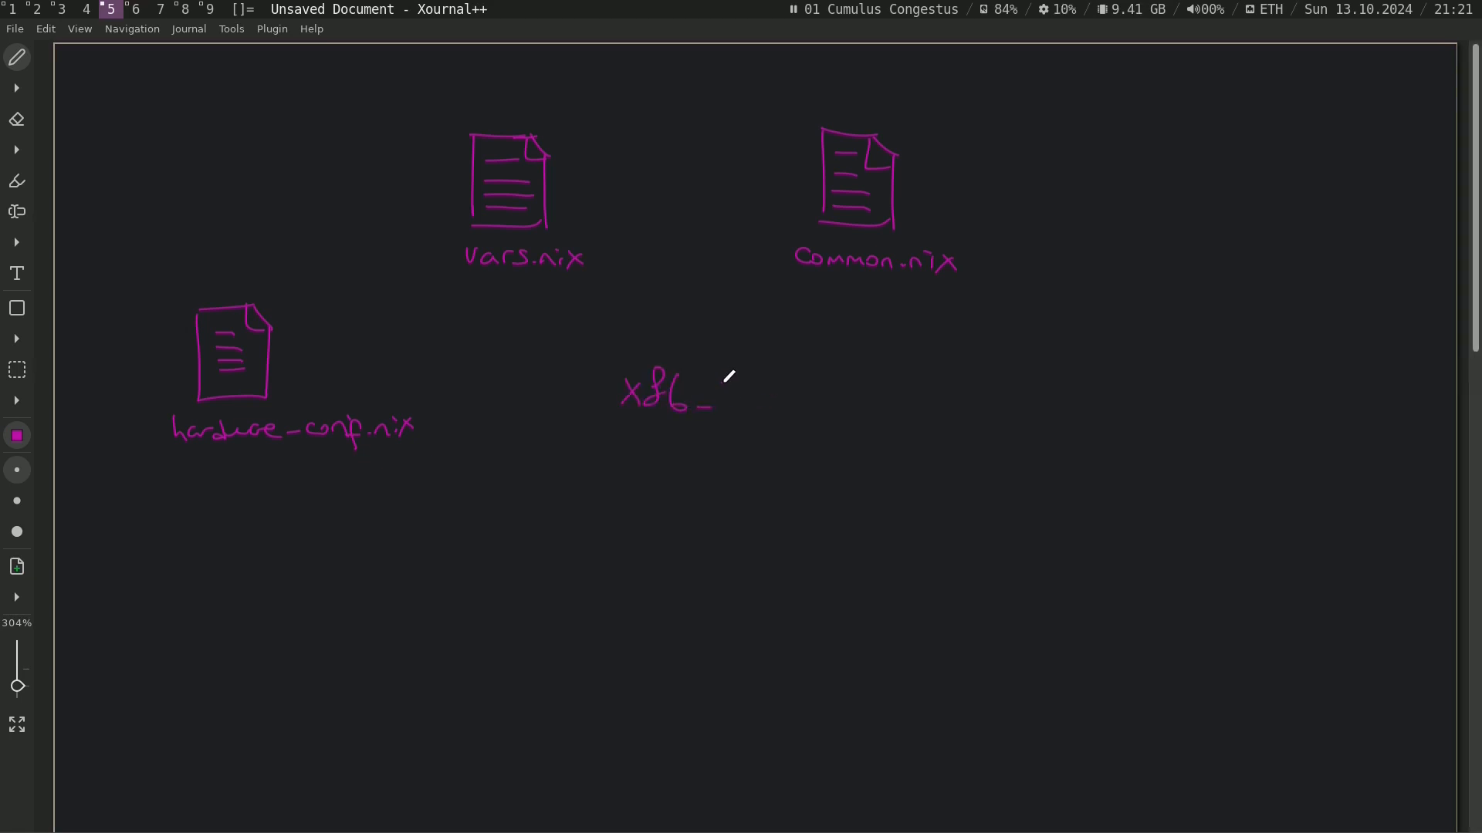
Step: Handwrite an underlined x86_64 heading with Rpi beside it in the middle of the page
drag(716, 388, 761, 405)
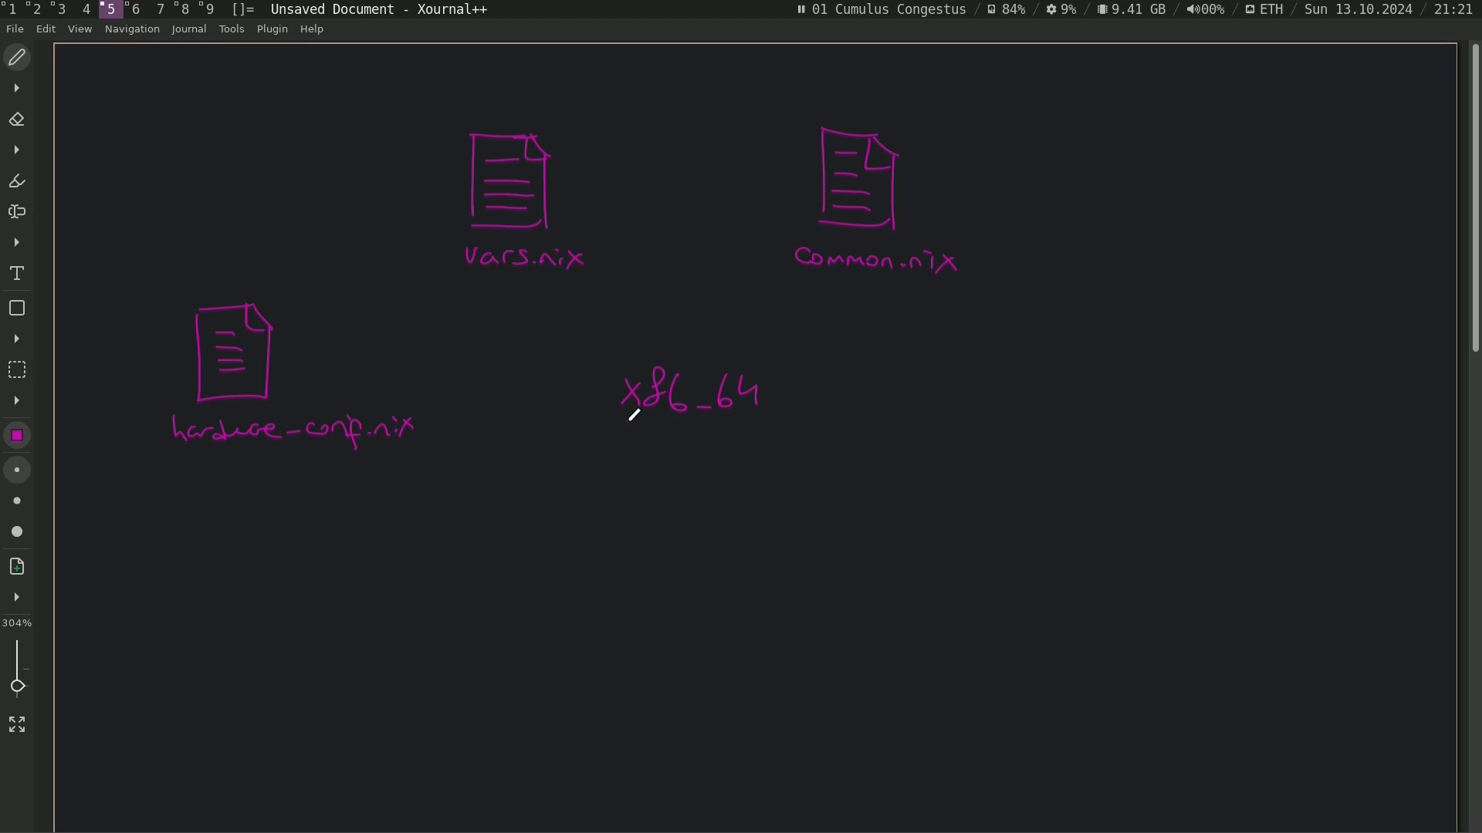
drag(600, 430, 807, 444)
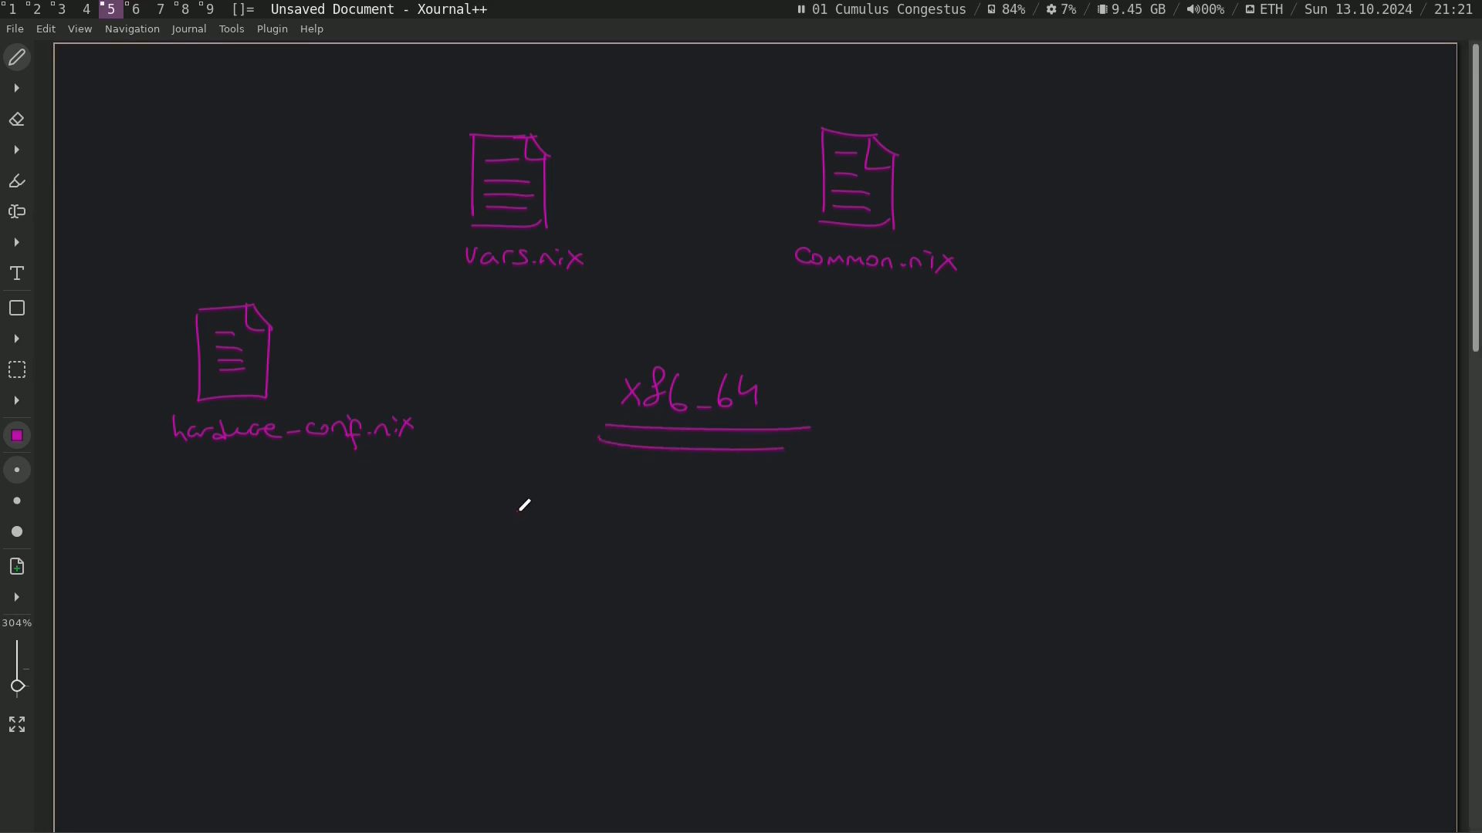
mouse_move(942, 345)
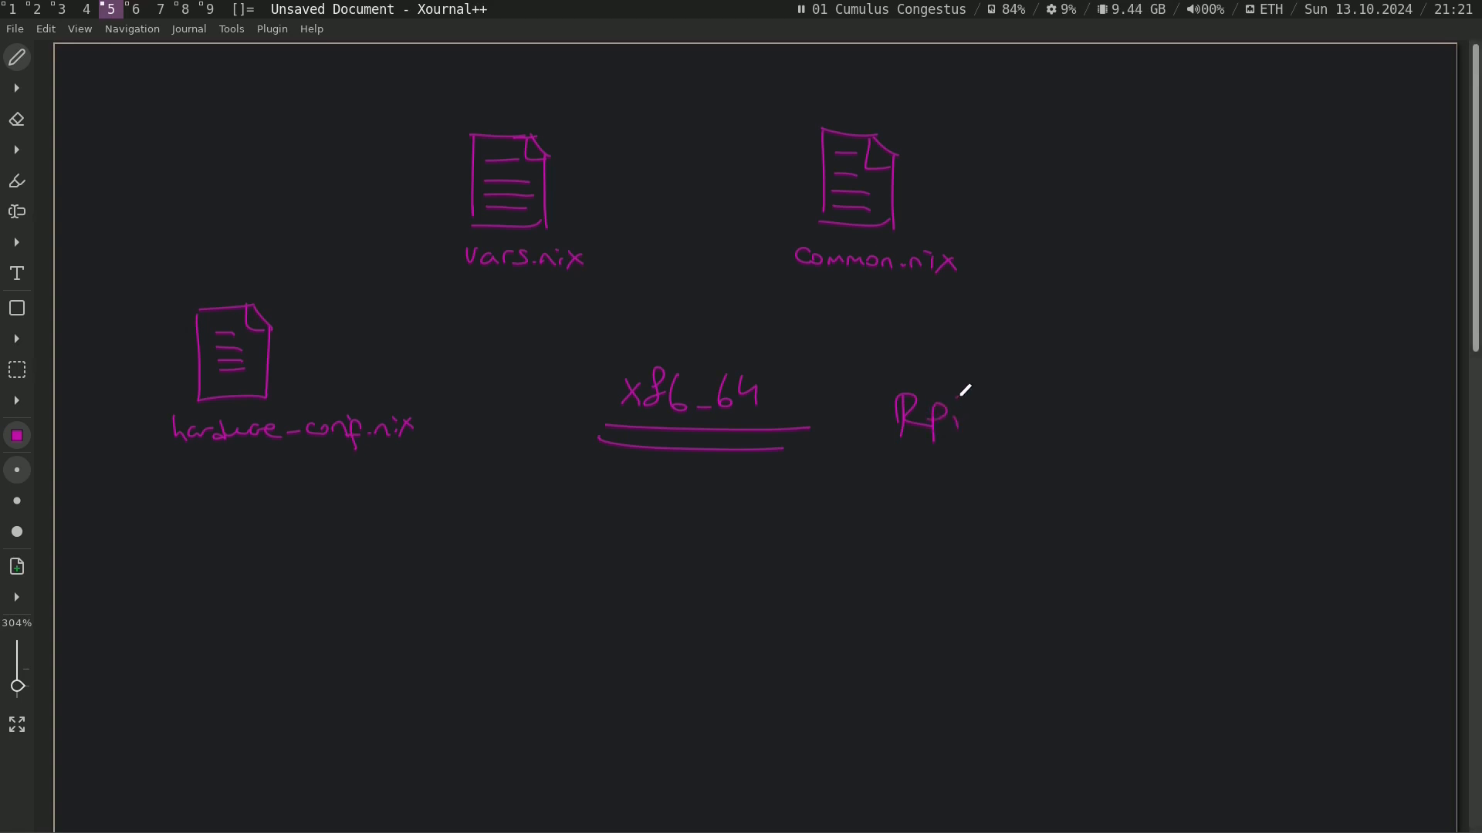
drag(855, 452, 983, 465)
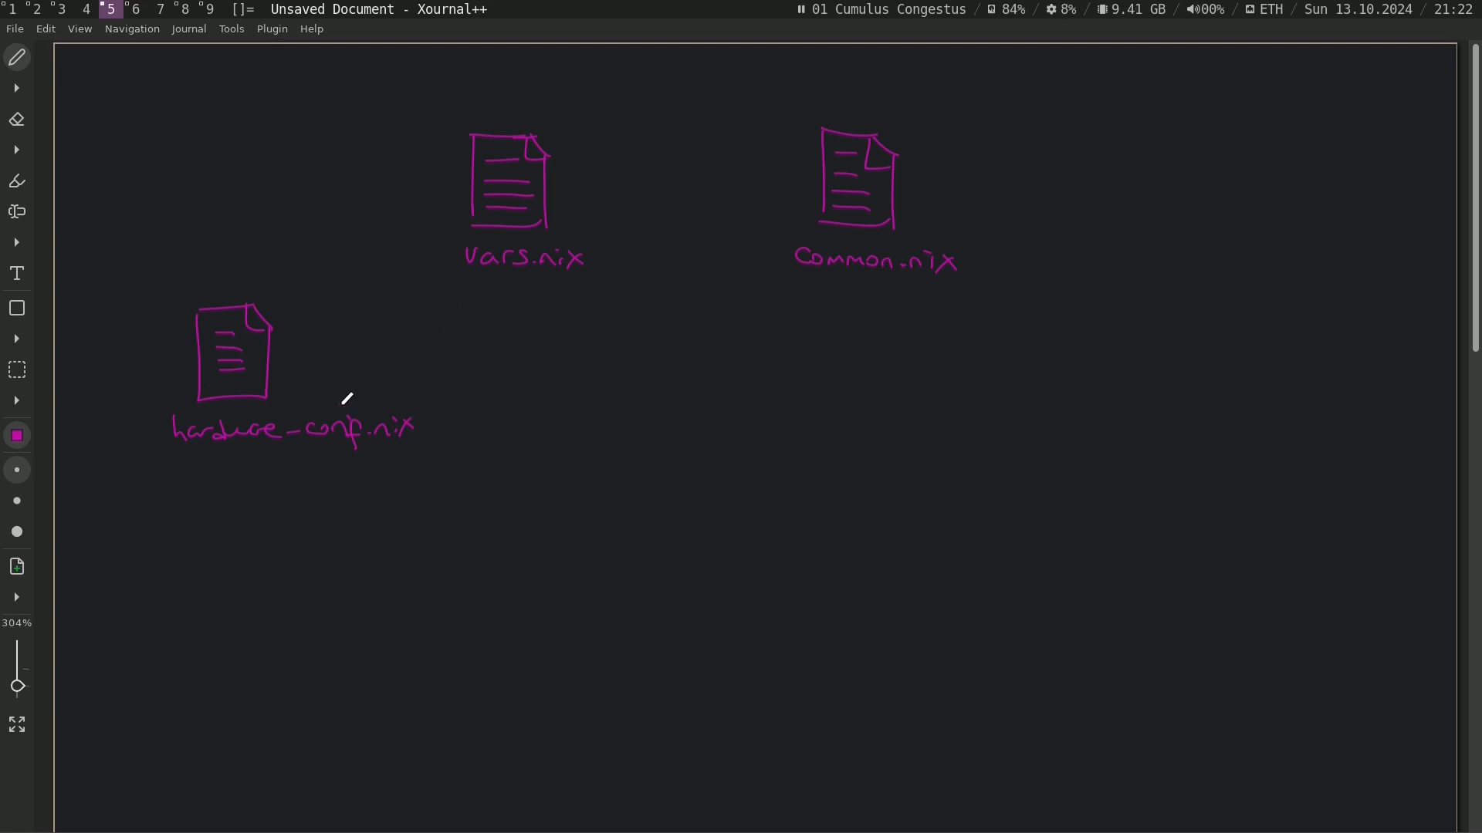
mouse_move(818, 331)
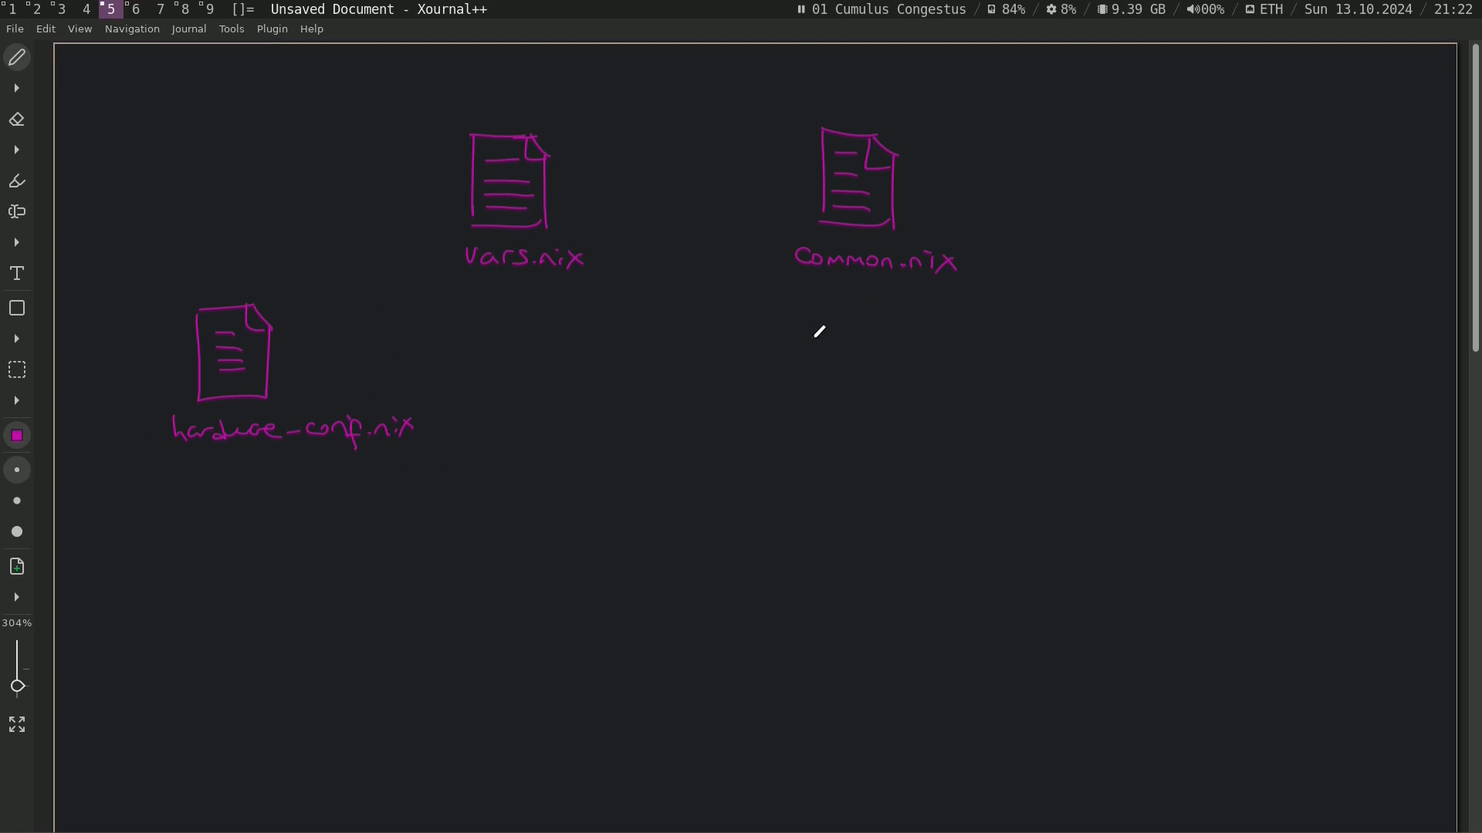
Step: Sketch a document icon and handwrite the Jenkins master nix label beneath it
drag(486, 482, 576, 576)
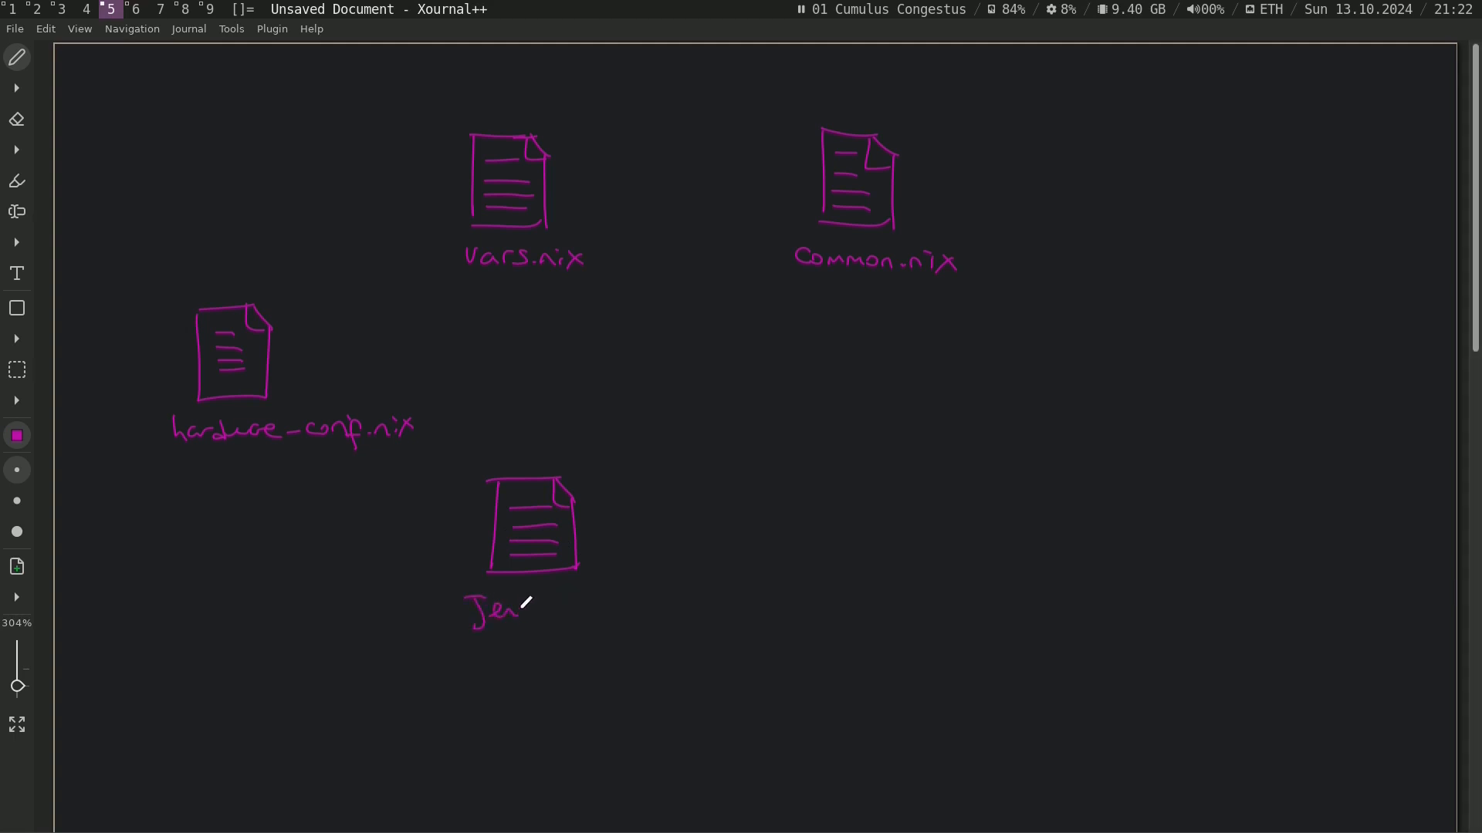
drag(525, 605, 582, 613)
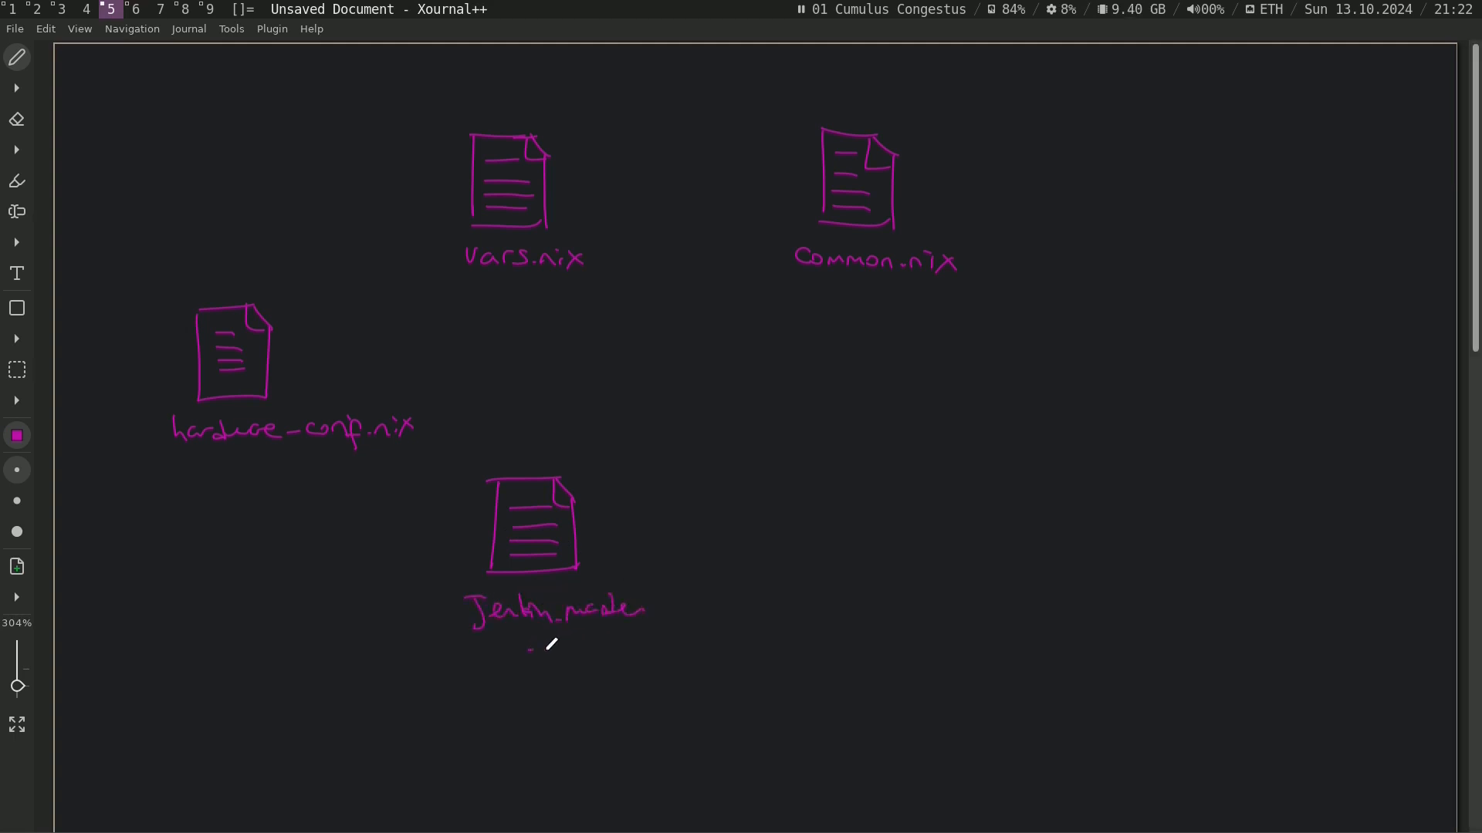
drag(528, 649, 591, 650)
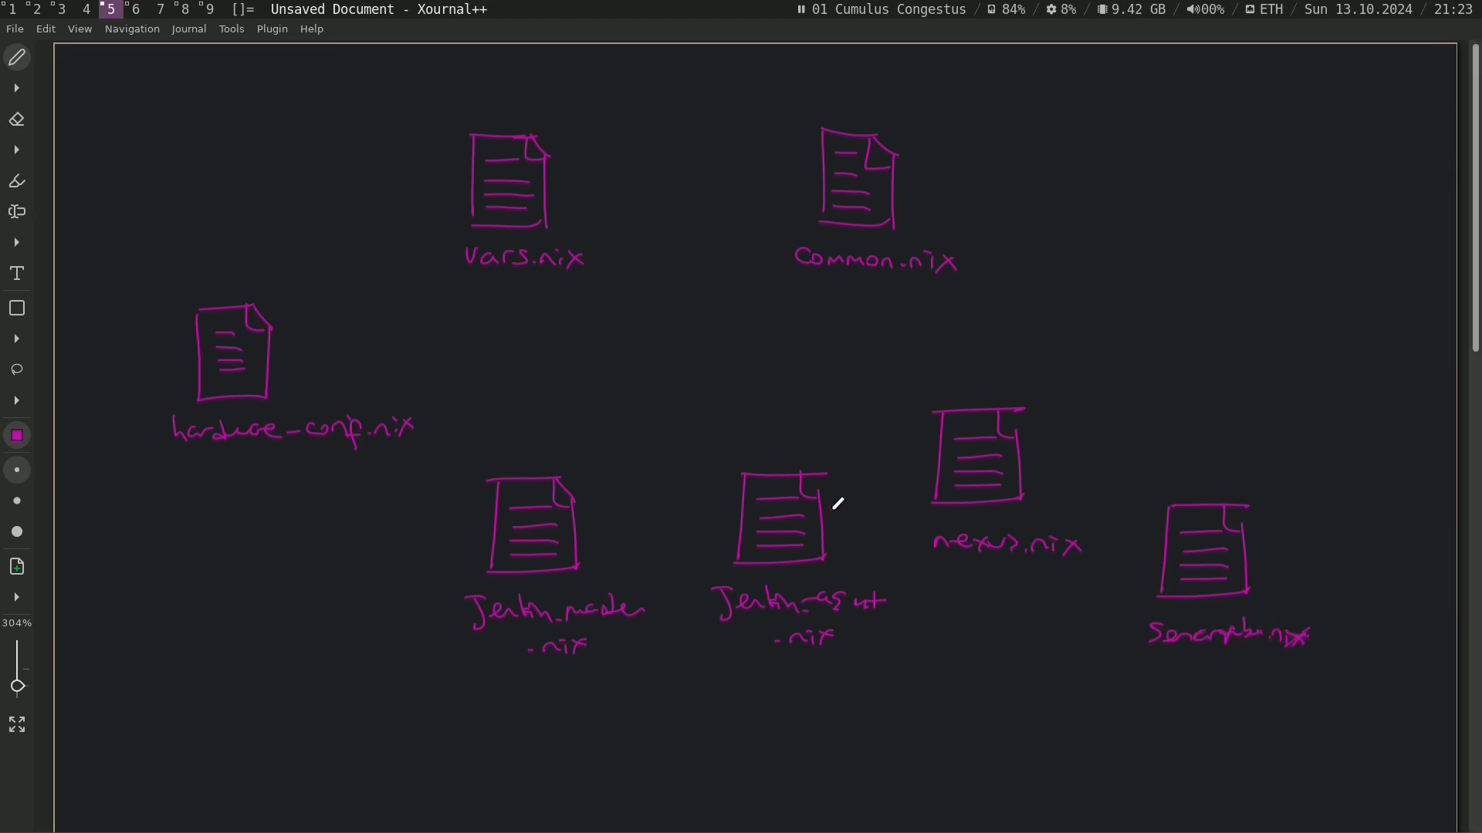
mouse_move(667, 397)
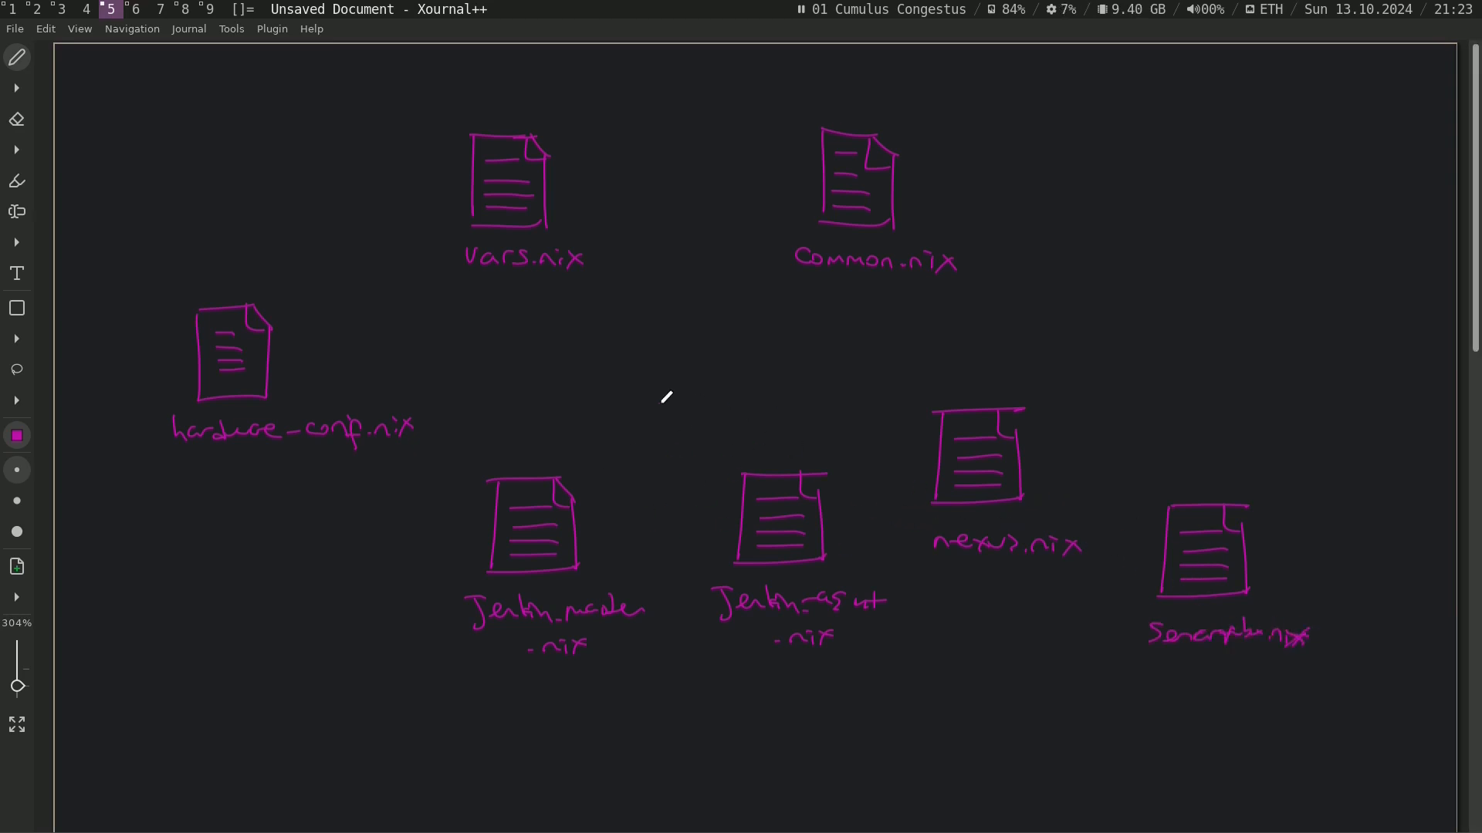
mouse_move(597, 292)
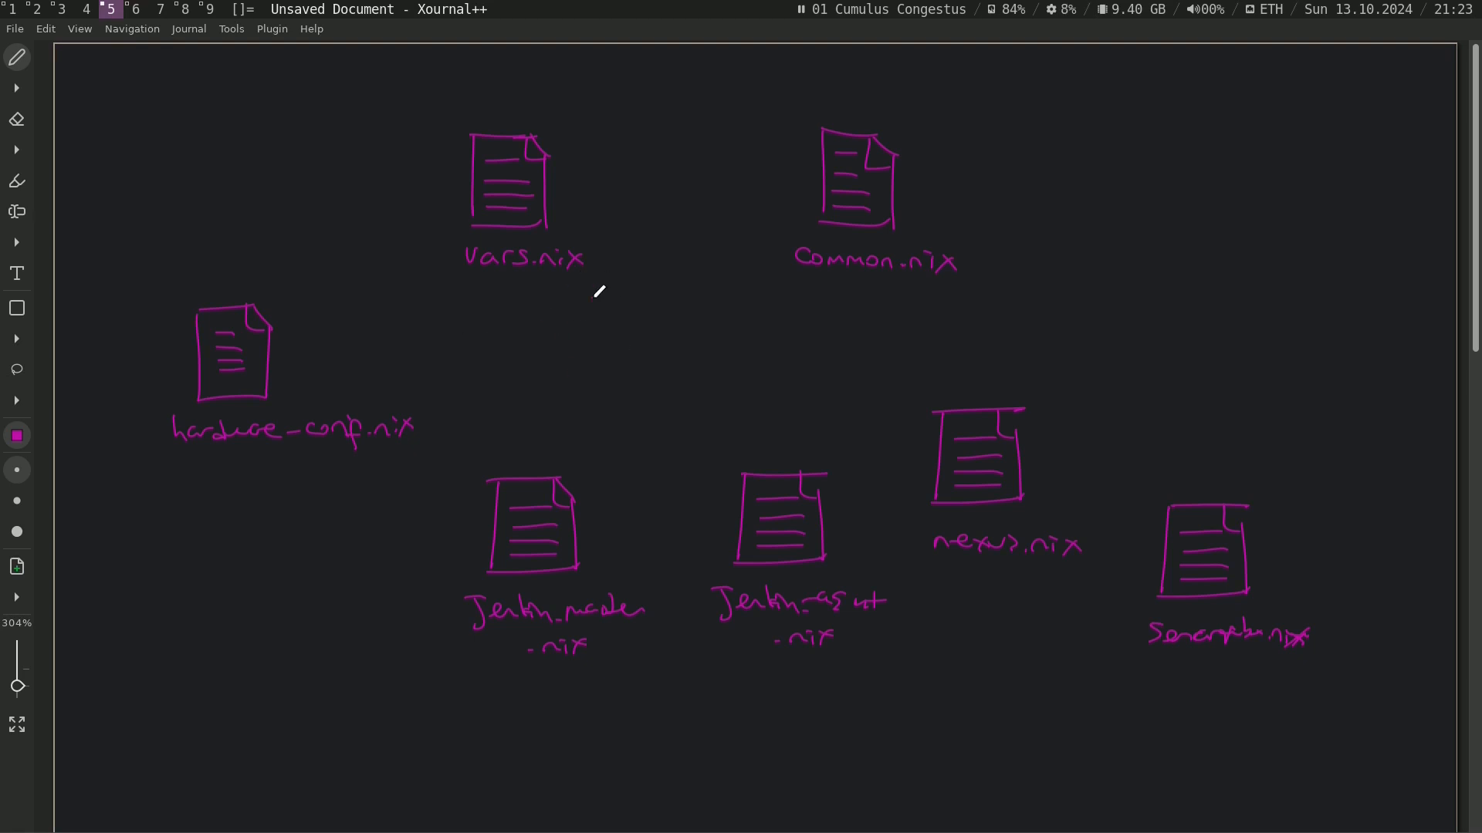
Step: Draw arrows from the vars.nix icon down to the Jenkins master and Jenkins agent icons
drag(537, 288, 539, 464)
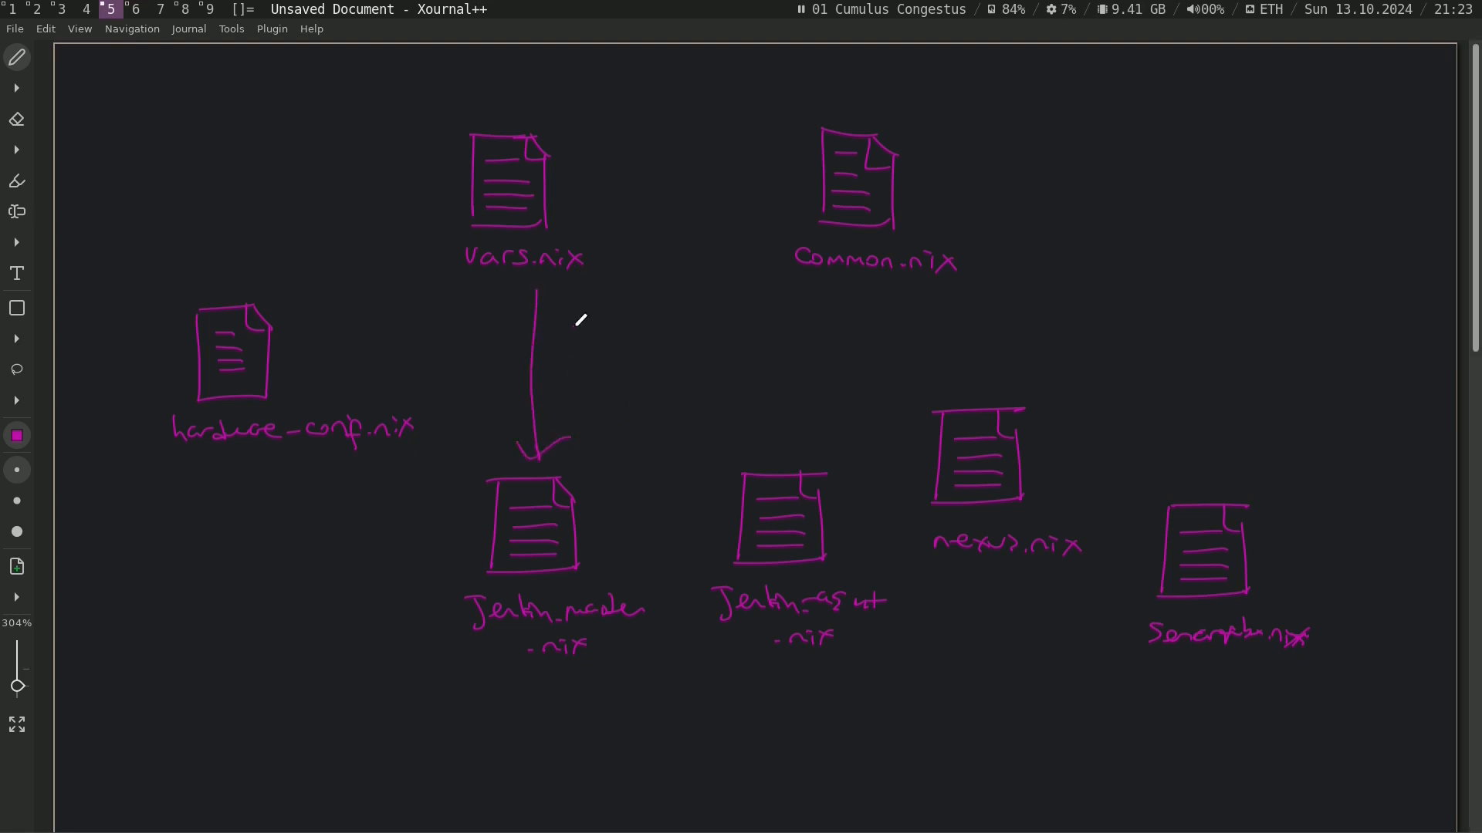
drag(538, 284, 807, 458)
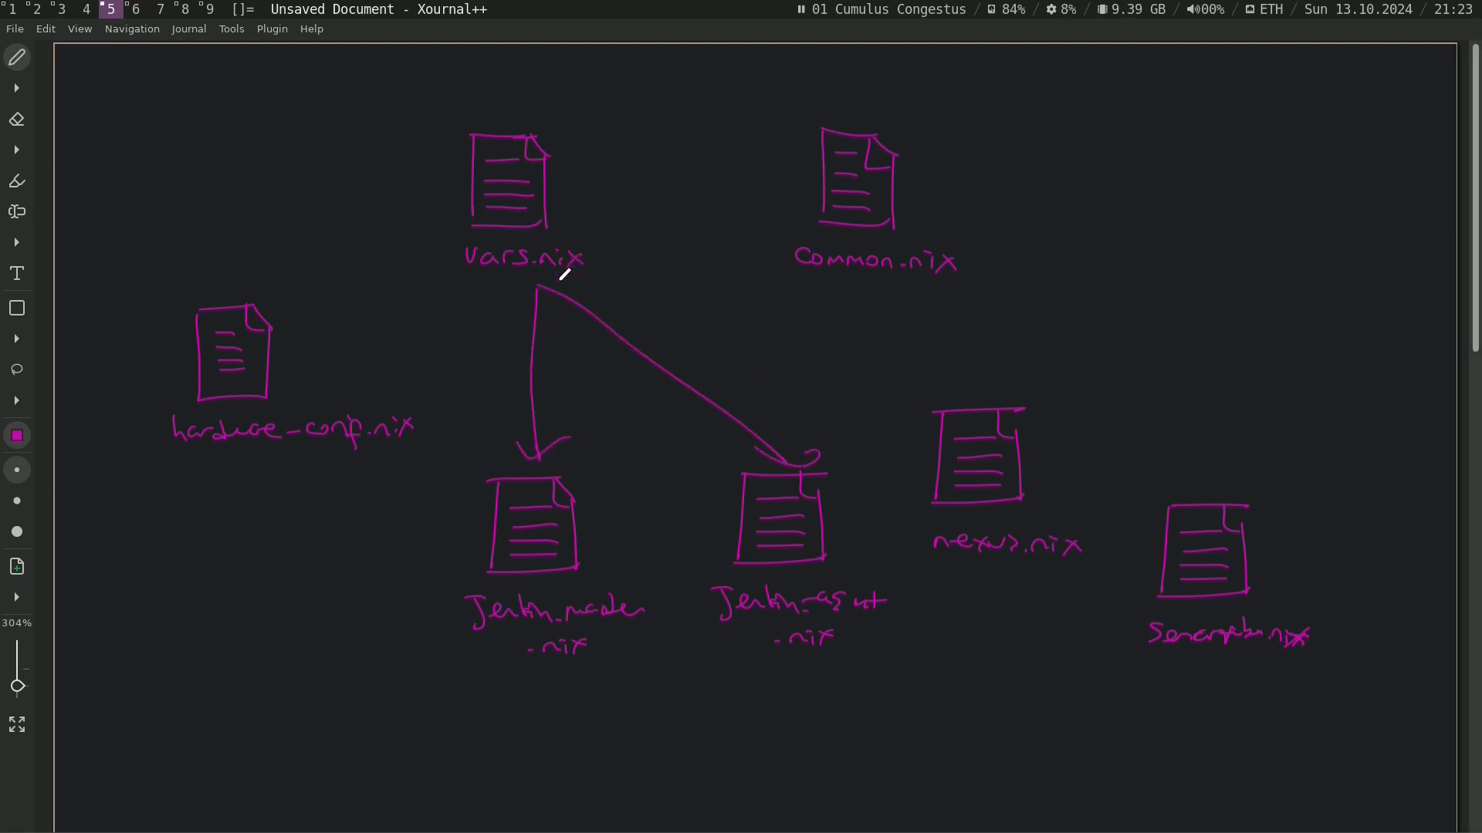
drag(543, 298, 984, 392)
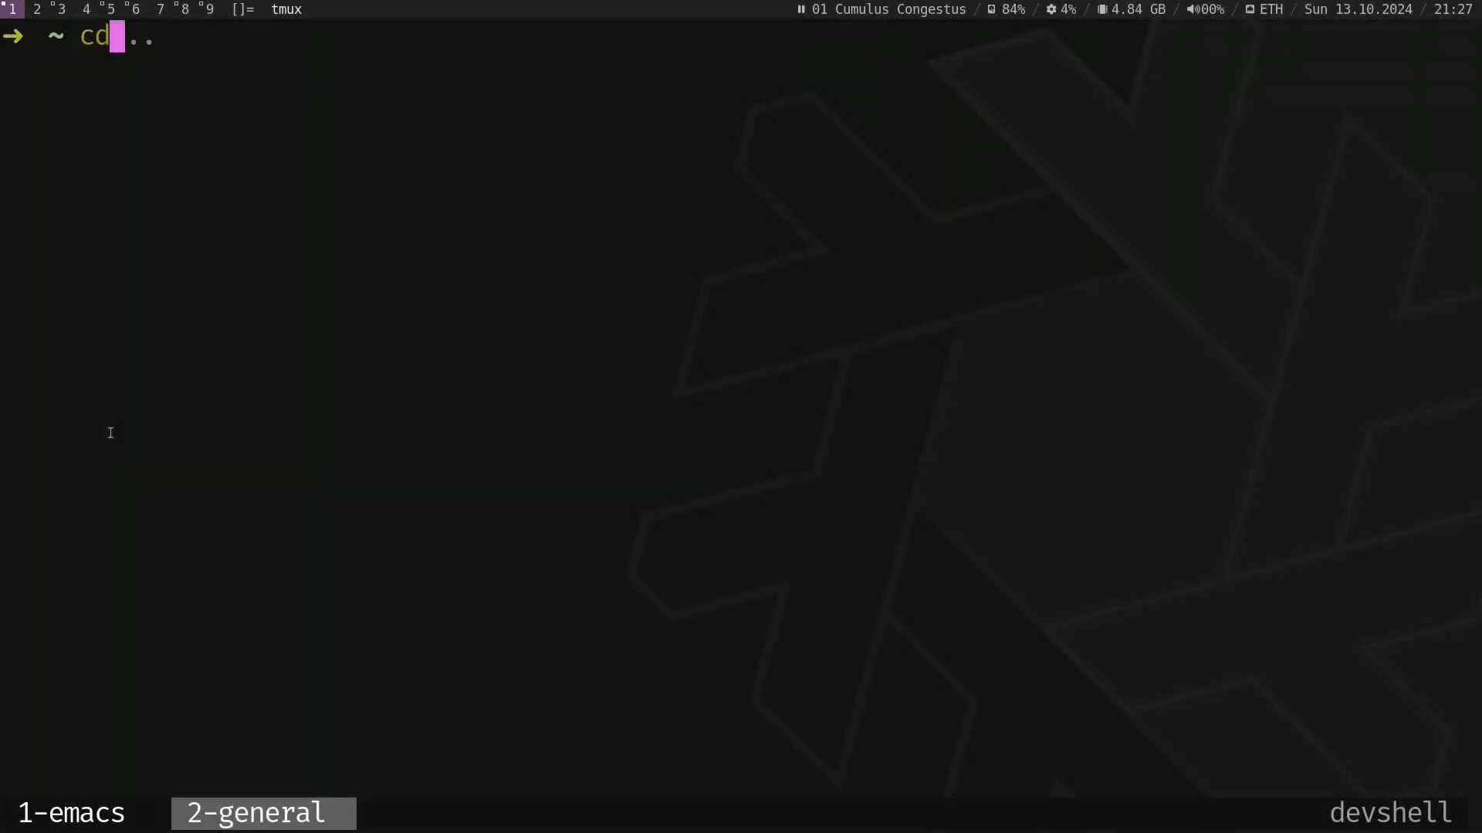
Step: Enter cicd-project, start the nix develop shell and make a nix directory under iac
text(cicd-project)
text(ls)
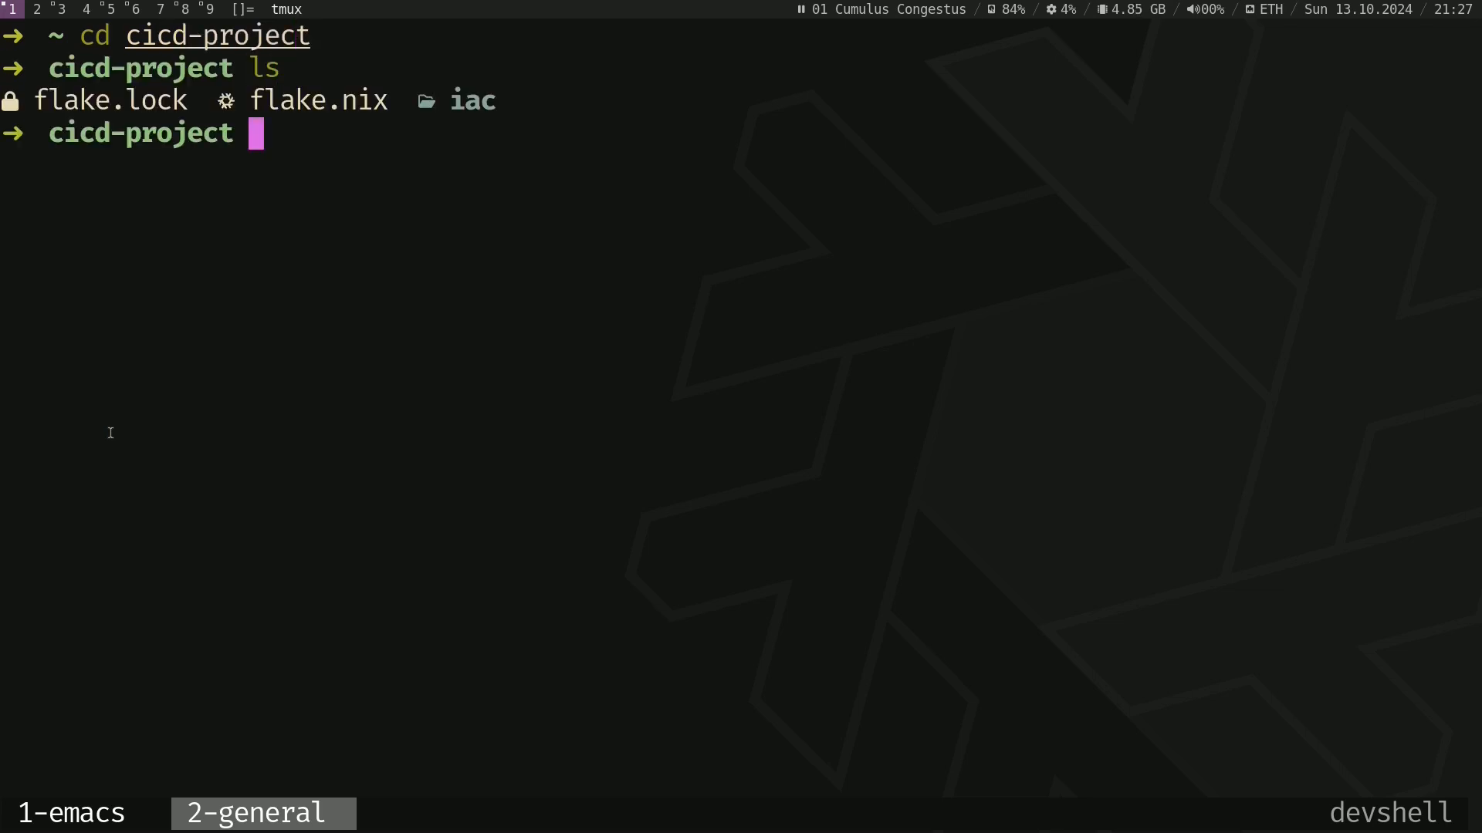
text(nix develop -c $SHELL)
text(cd iac)
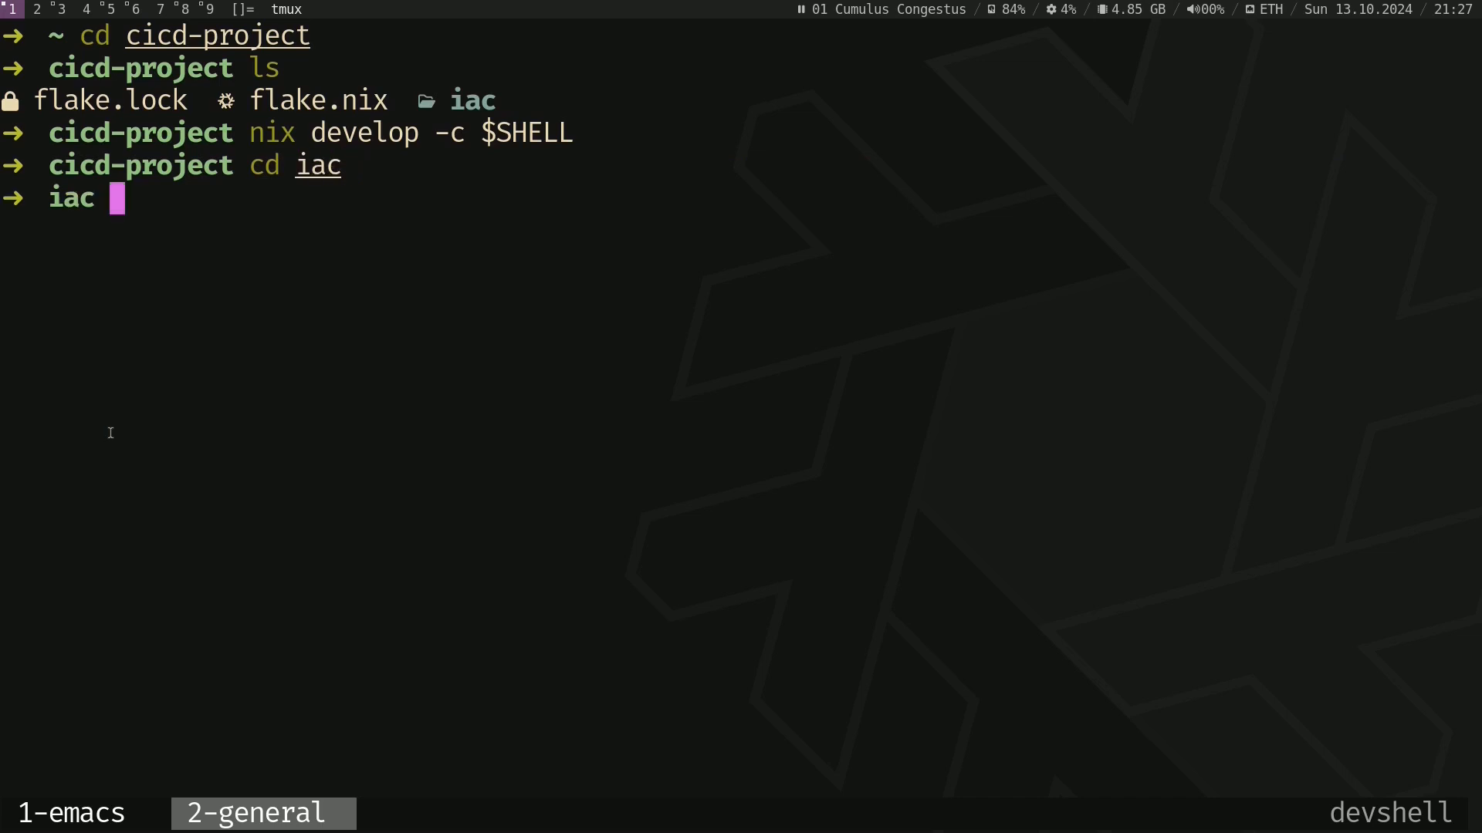
text(ls)
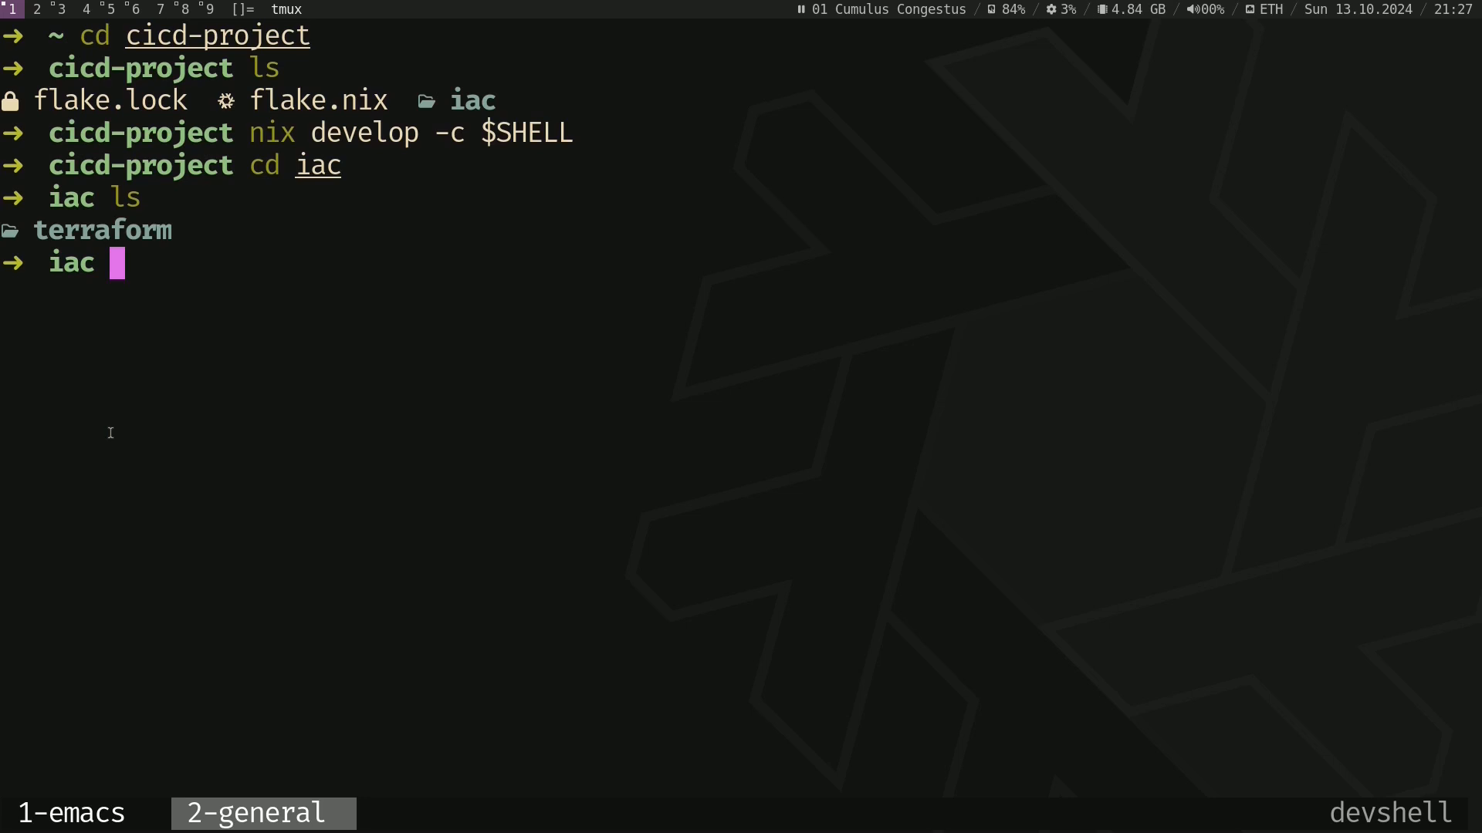
text(mkdir nix)
text(cd nix)
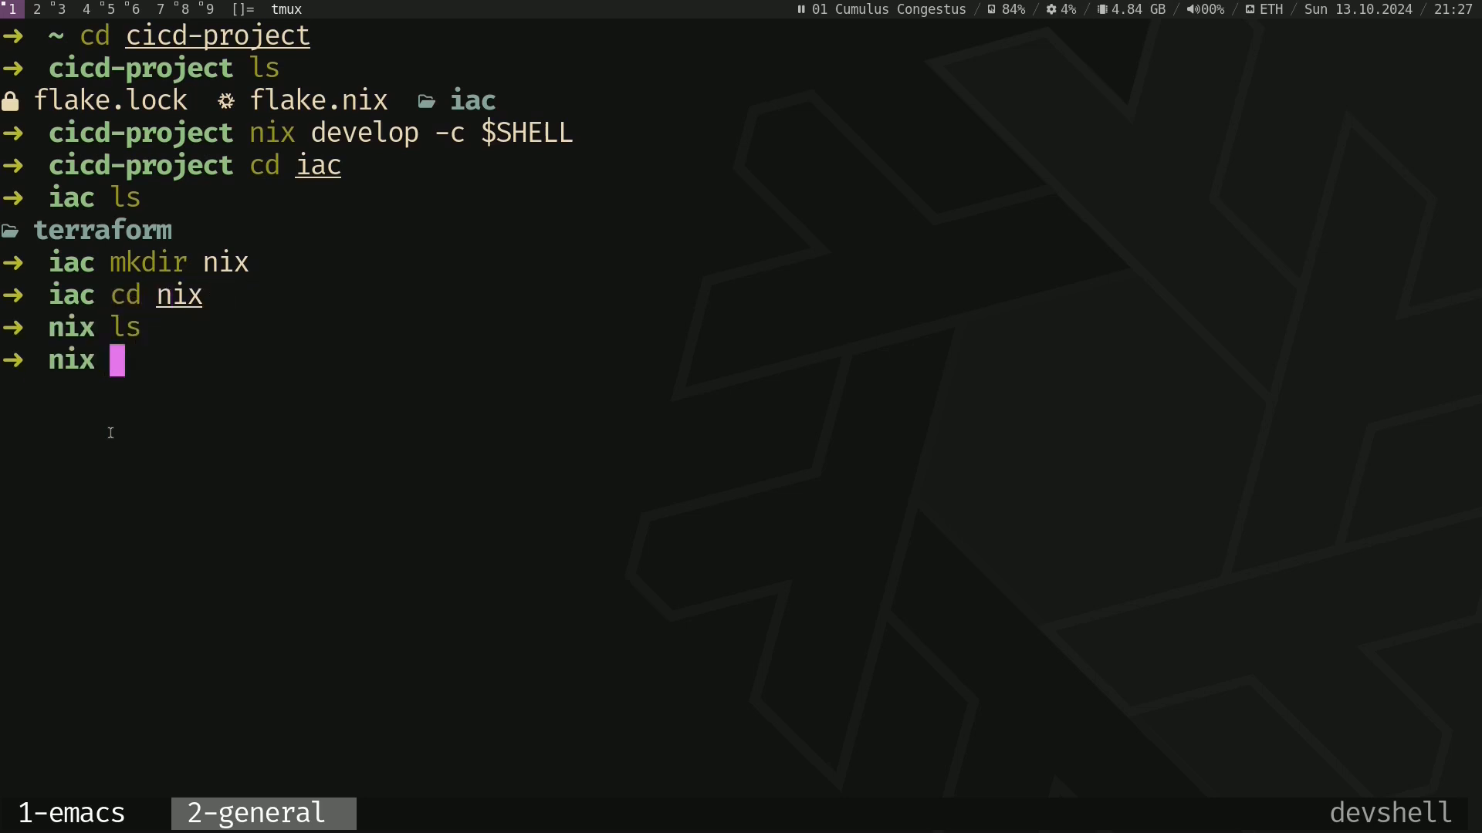
Step: Touch hardware-configuration.nix, vars.nix and common.nix inside the nix folder
text(touch .nix-profile)
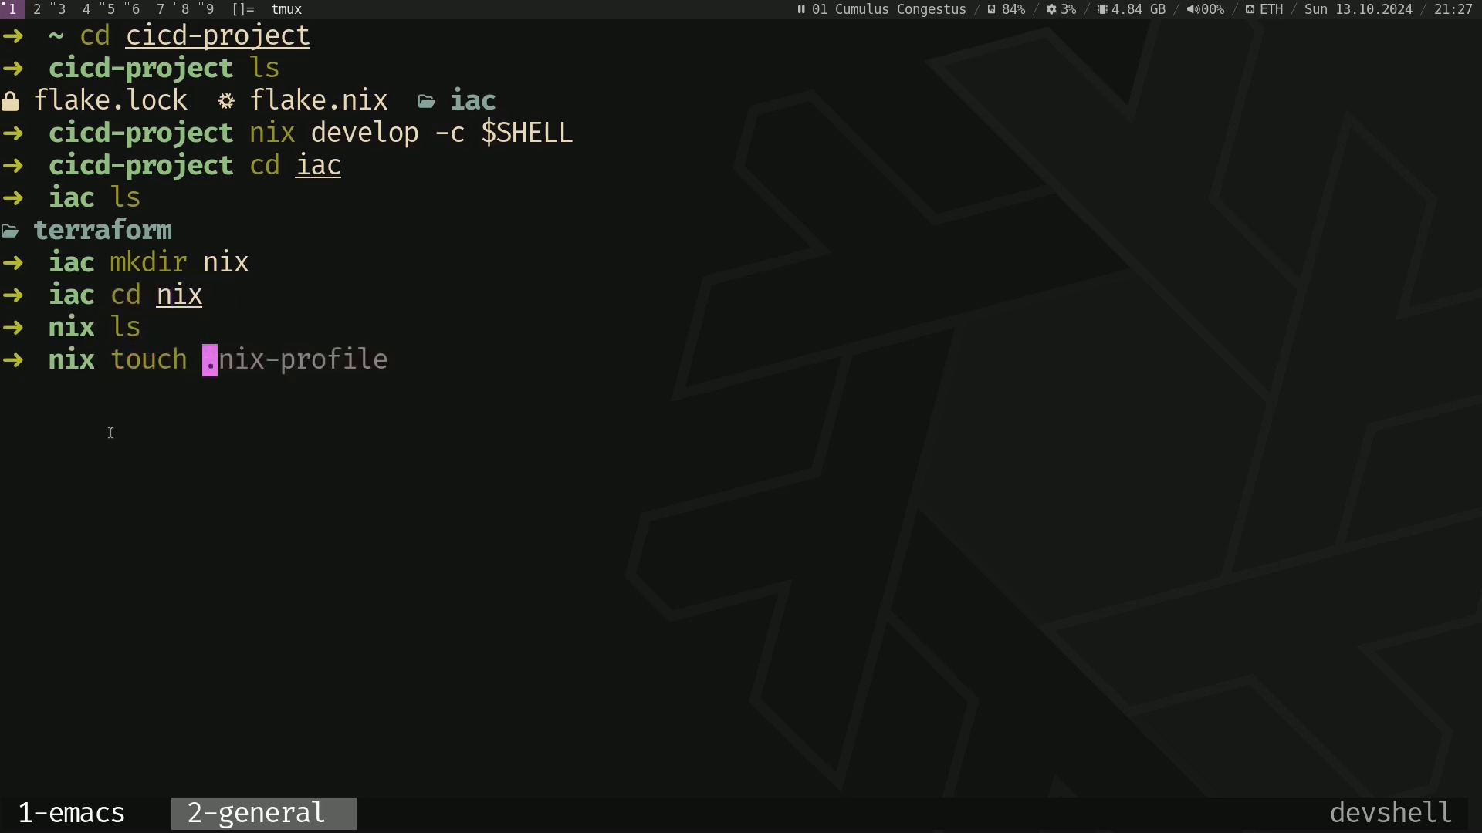
text(hardware_)
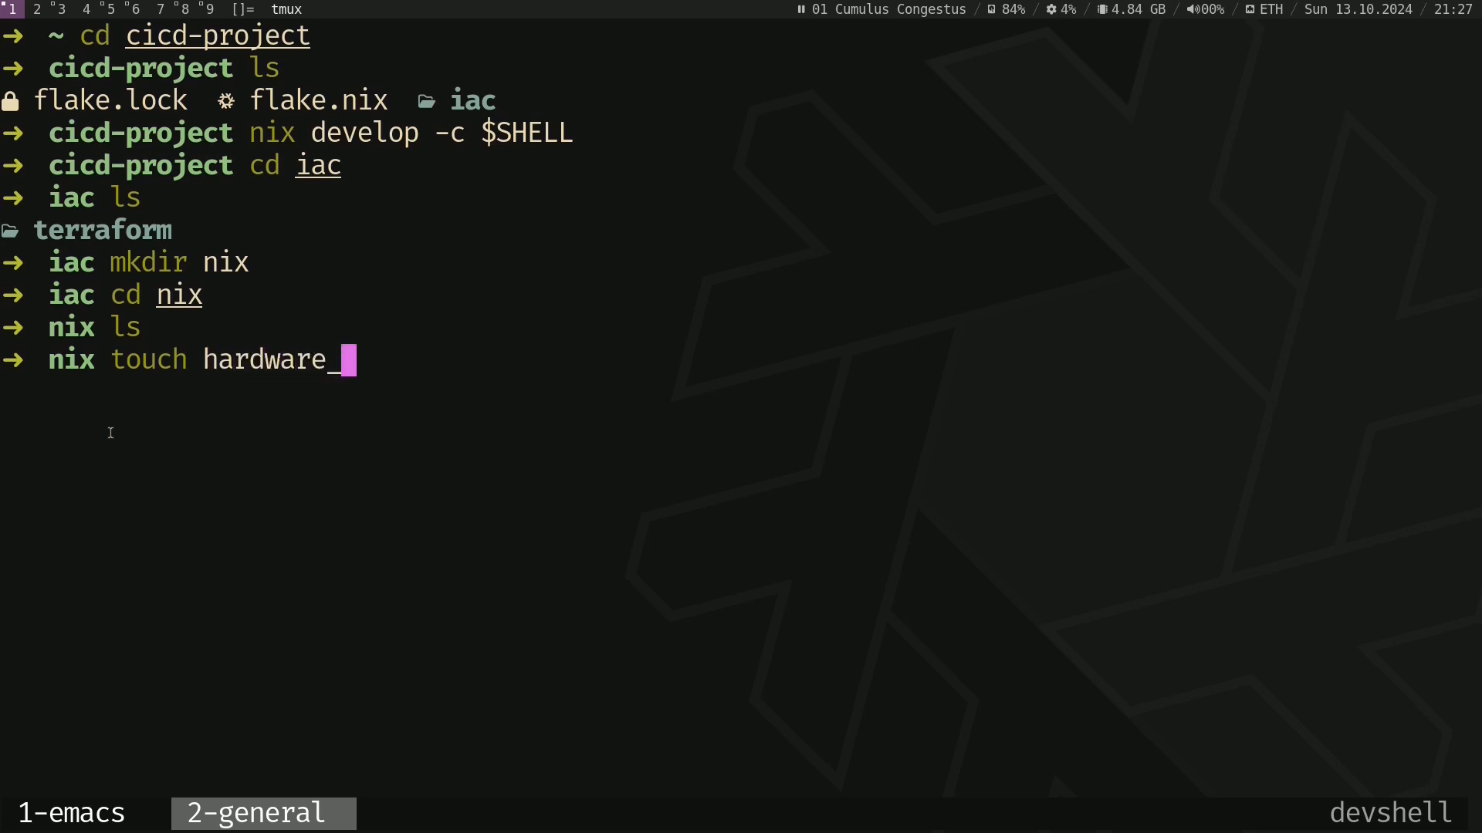
text(-)
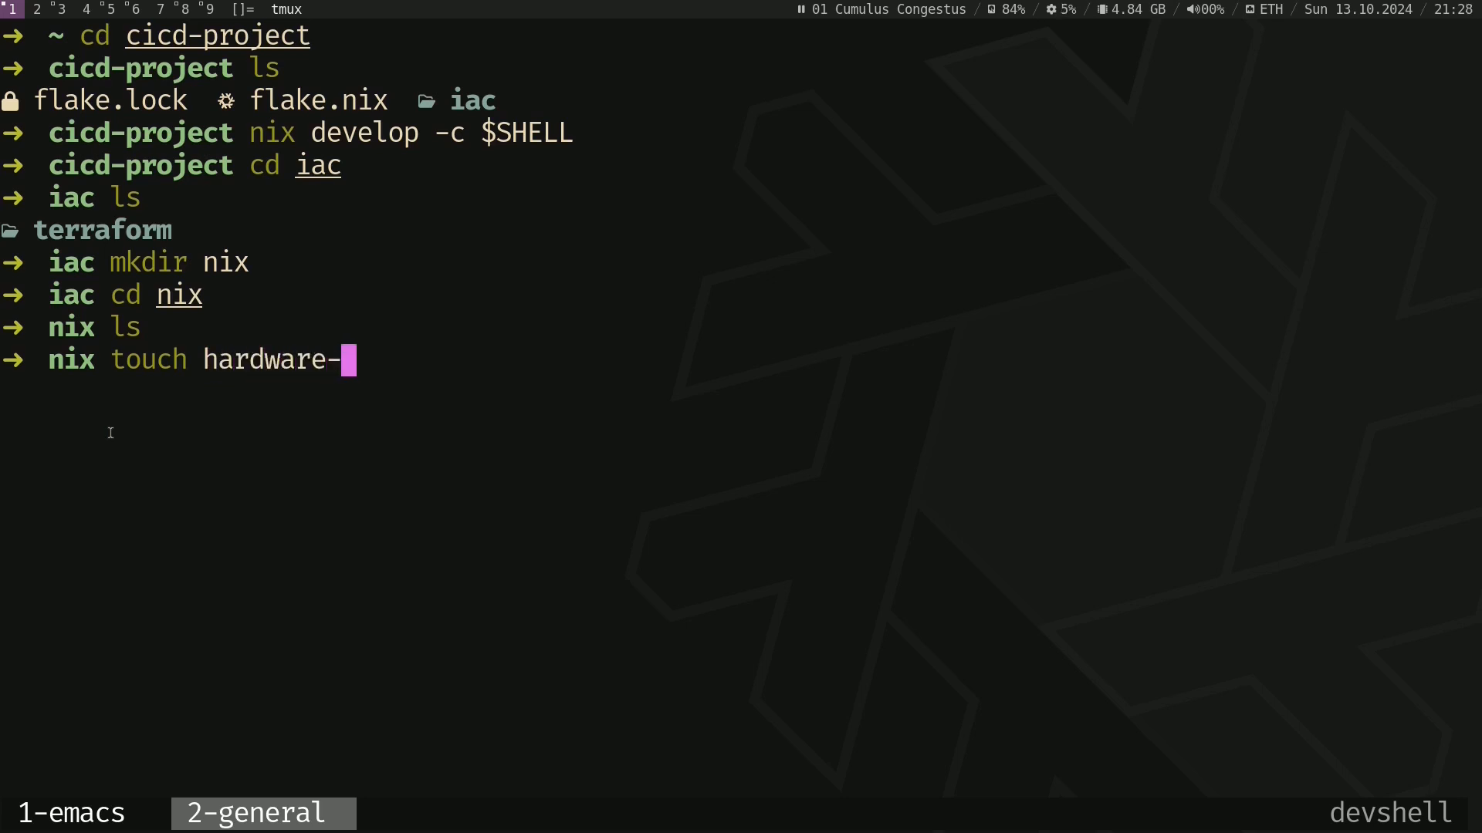
text(configuration.nix vars.nix)
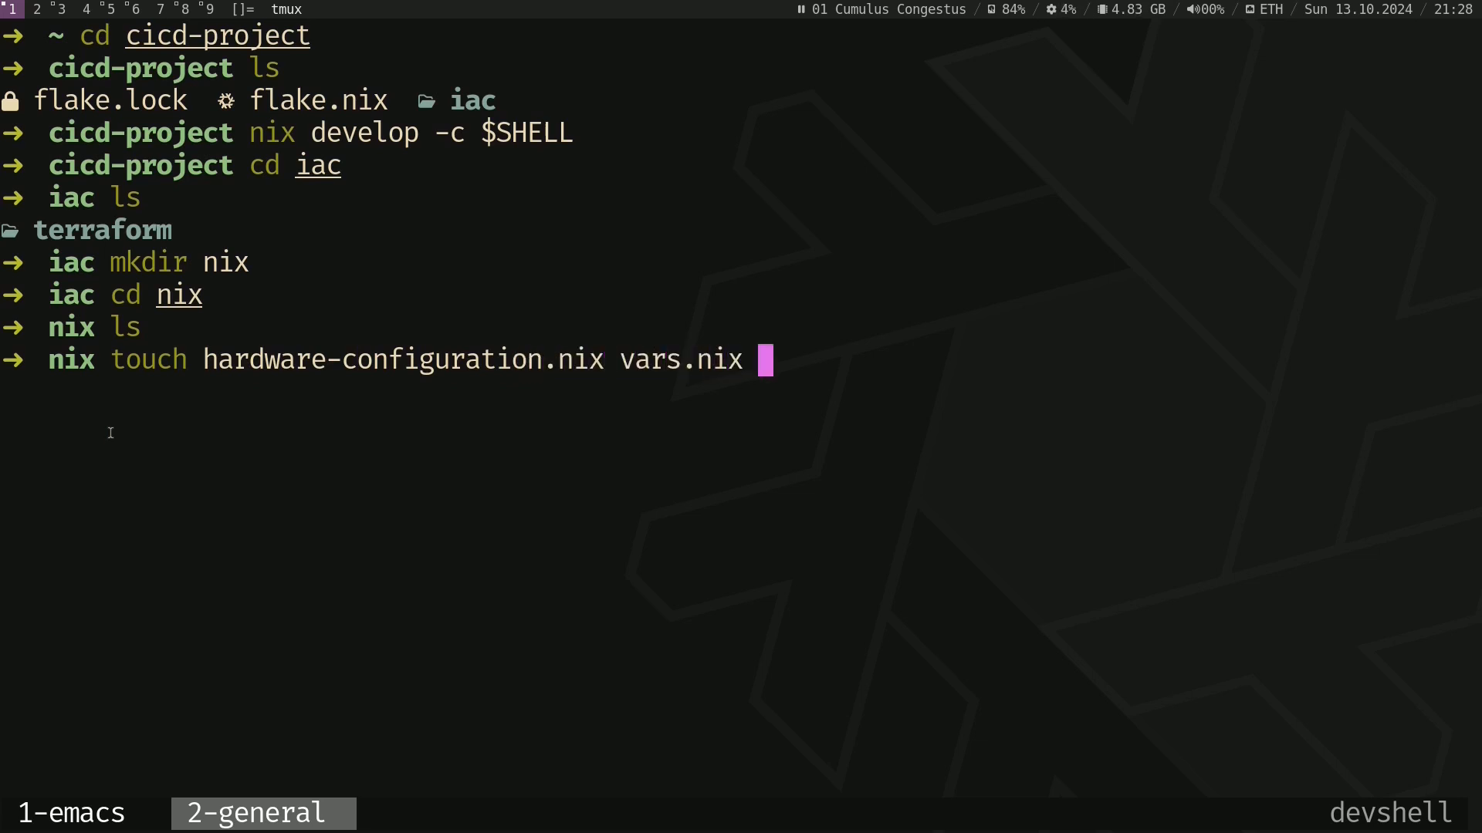
text(common)
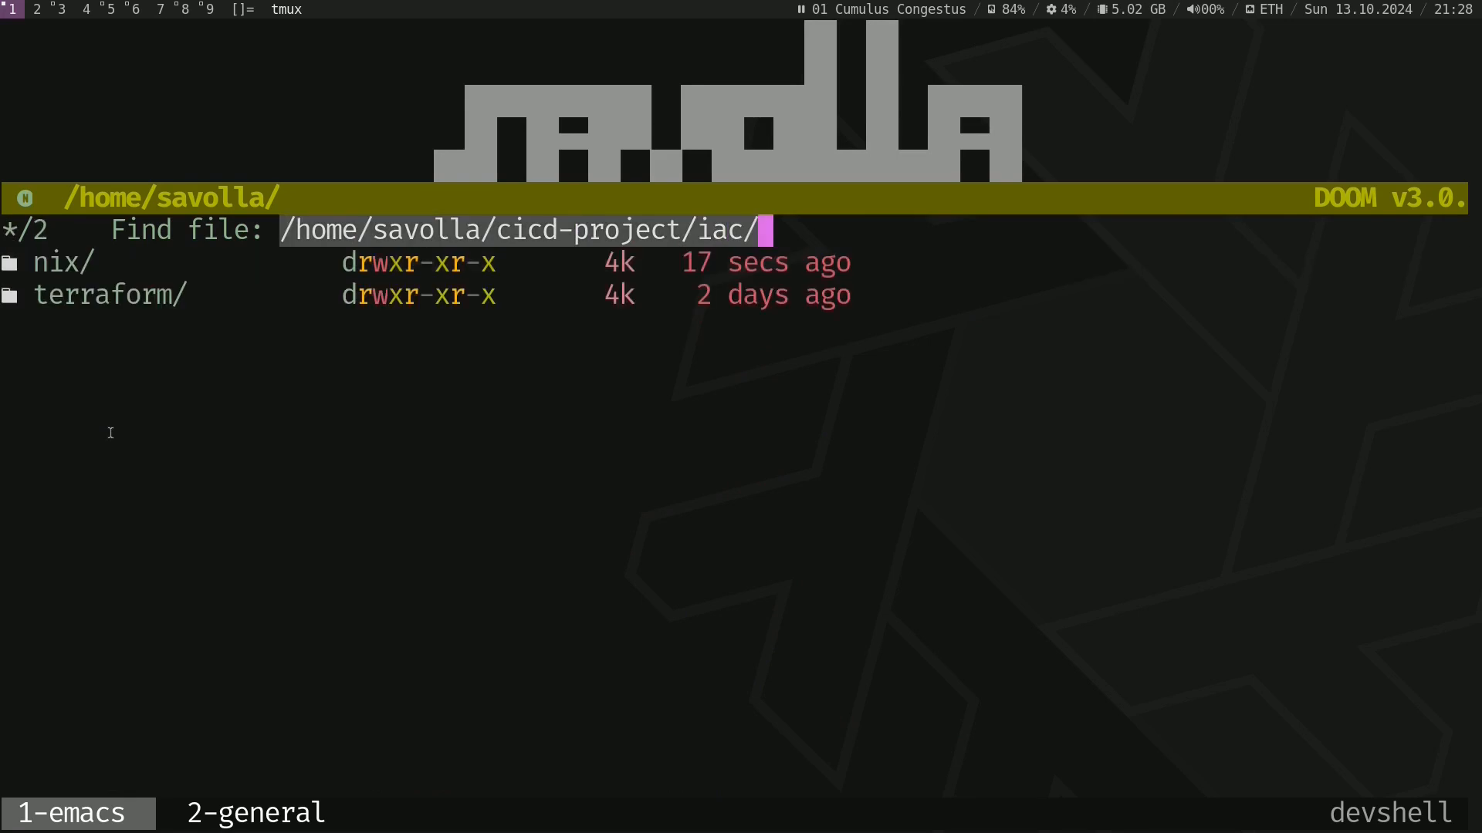
Step: Paste the QEMU guest hardware block from the notes into iac/nix/hardware-configuration.nix
text(nix/har)
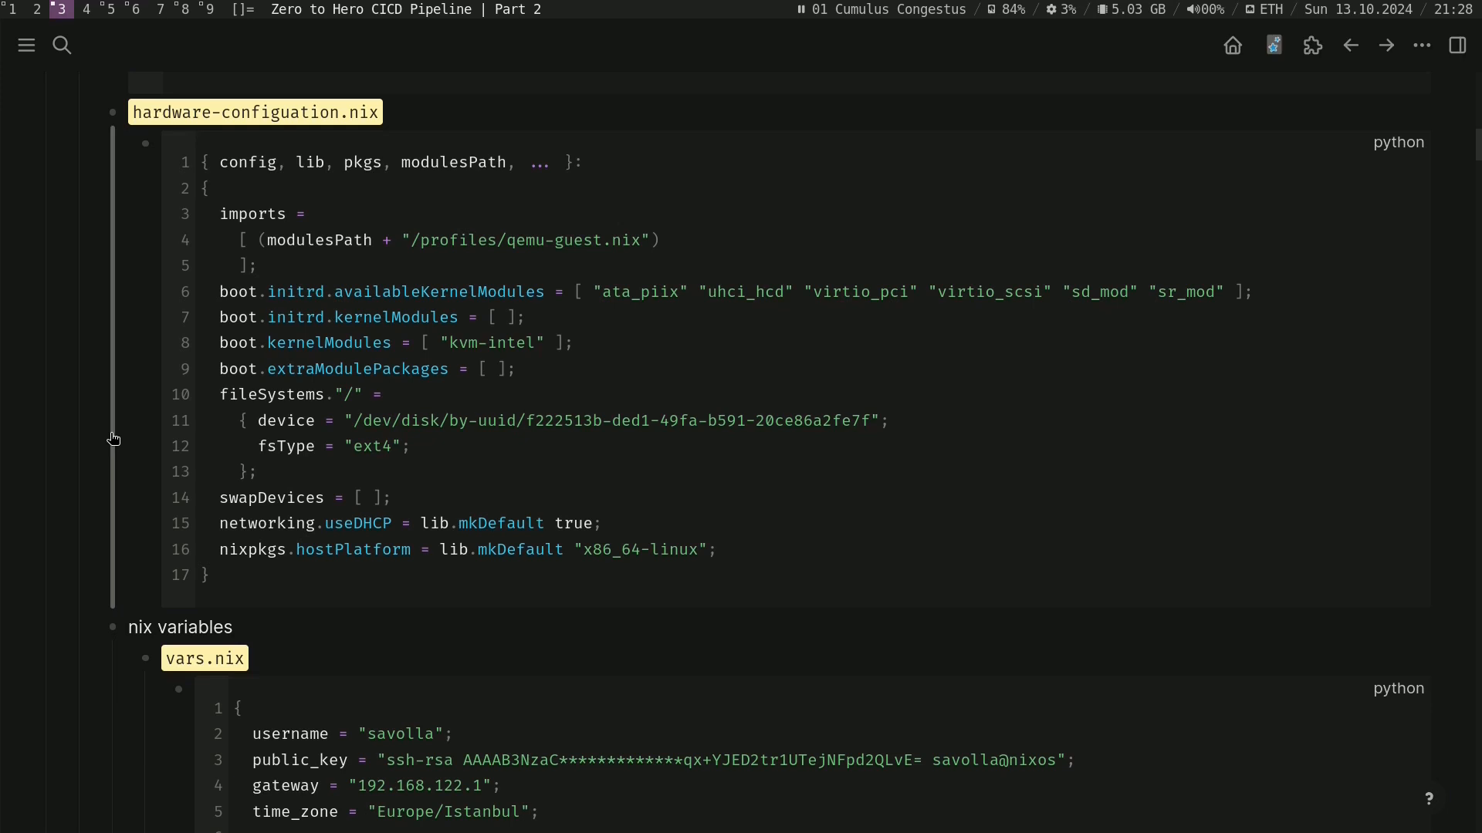
double_click(436, 291)
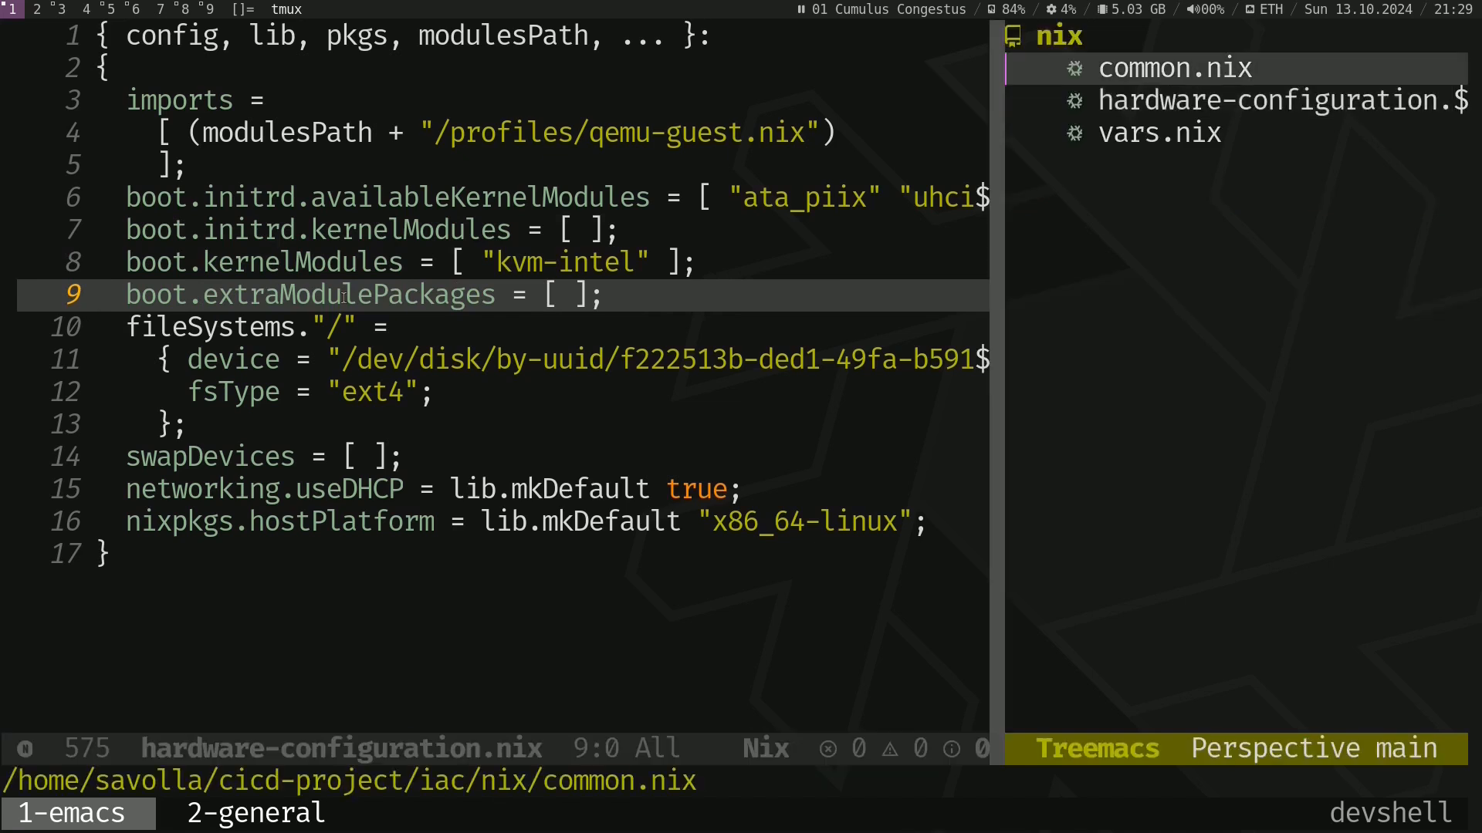
click(1158, 133)
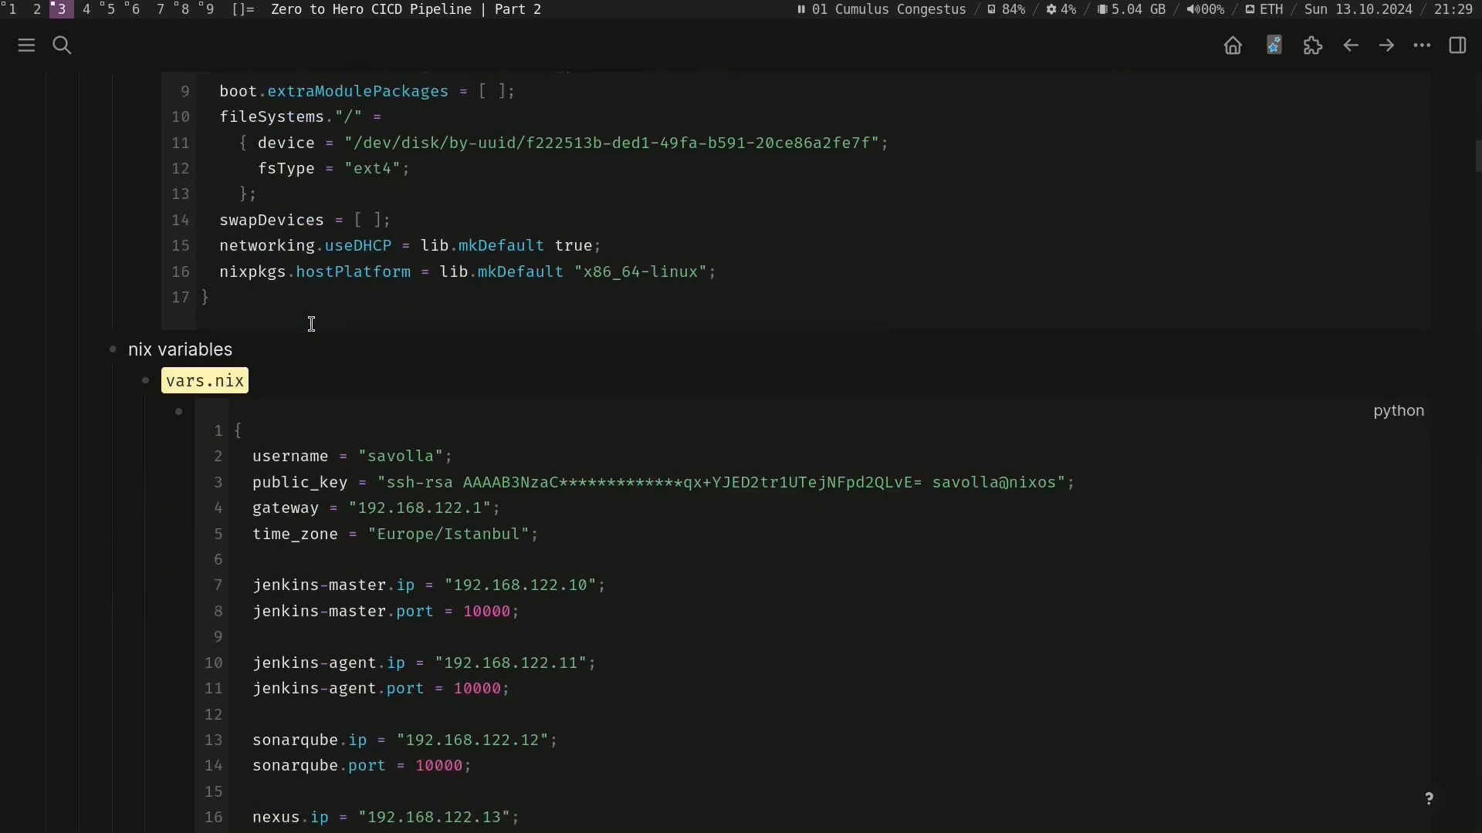
scroll(down, 3)
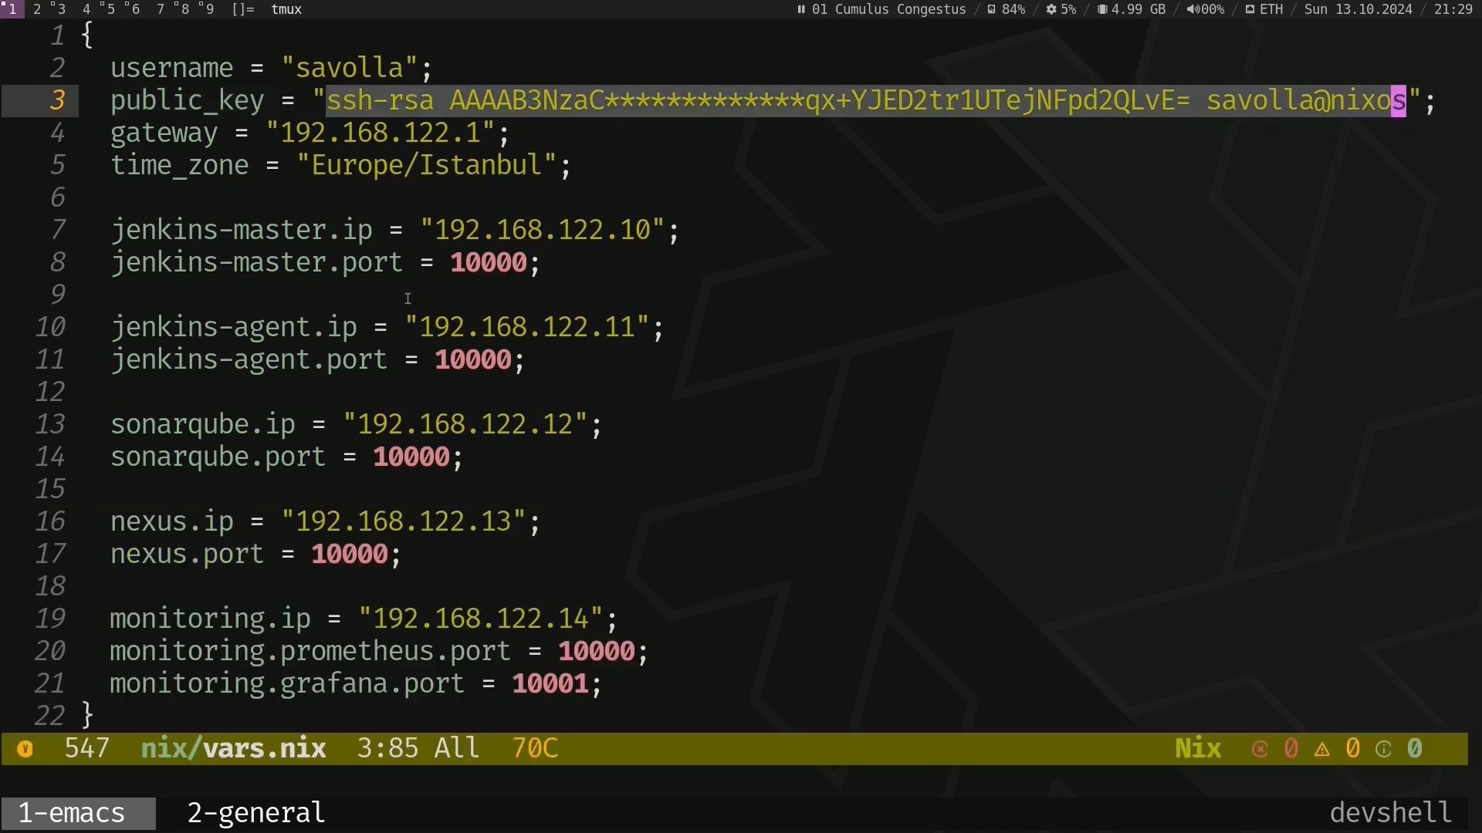
Step: Save vars.nix with the username, public key, gateway, time zone and service IPs and ports
key(ctrl+x ctrl+s)
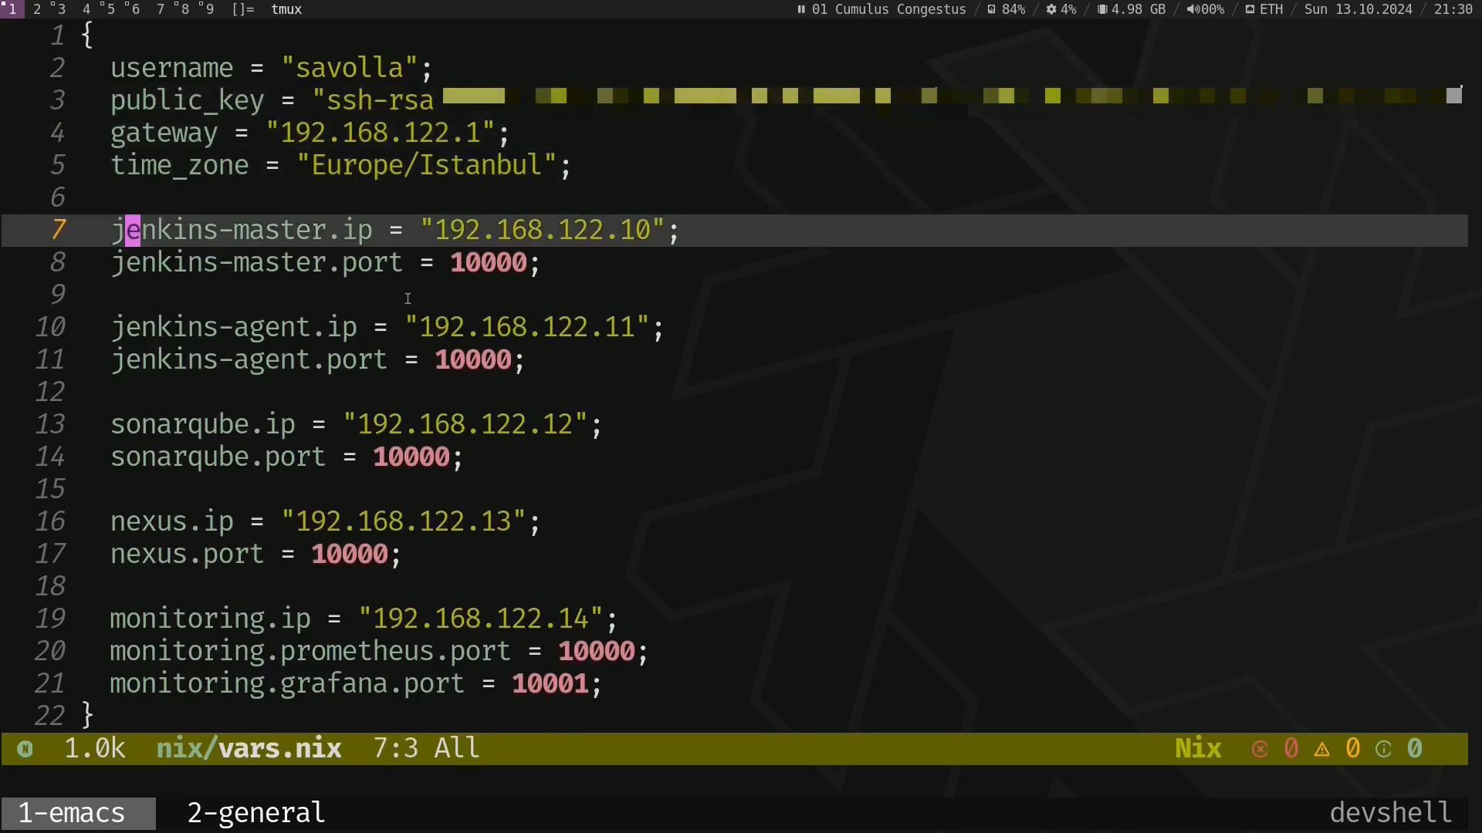
key(down)
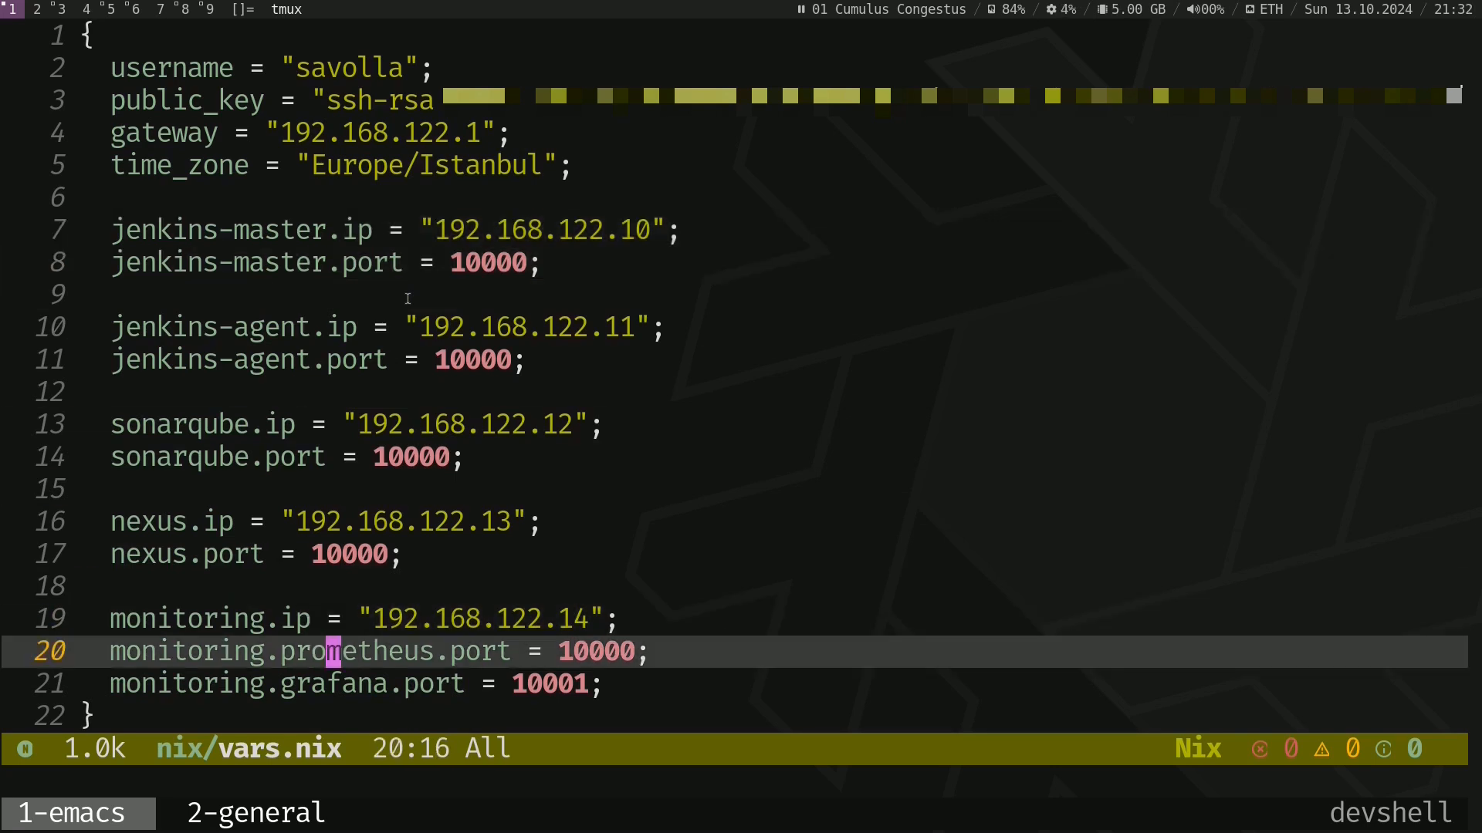
key(down)
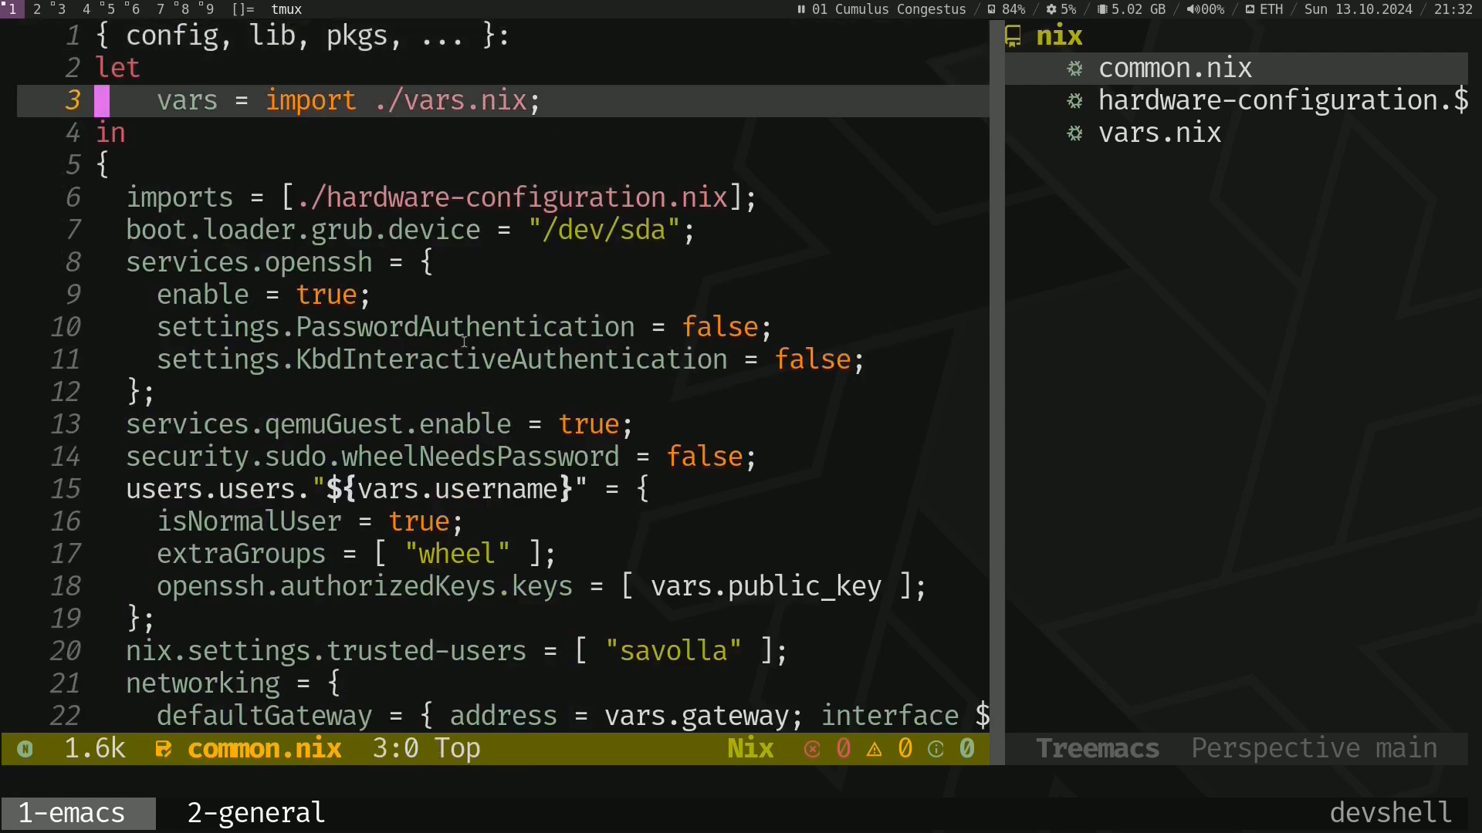
Step: Fill common.nix with the vars and hardware imports, OpenSSH, QEMU guest agent and admin user settings
key(right)
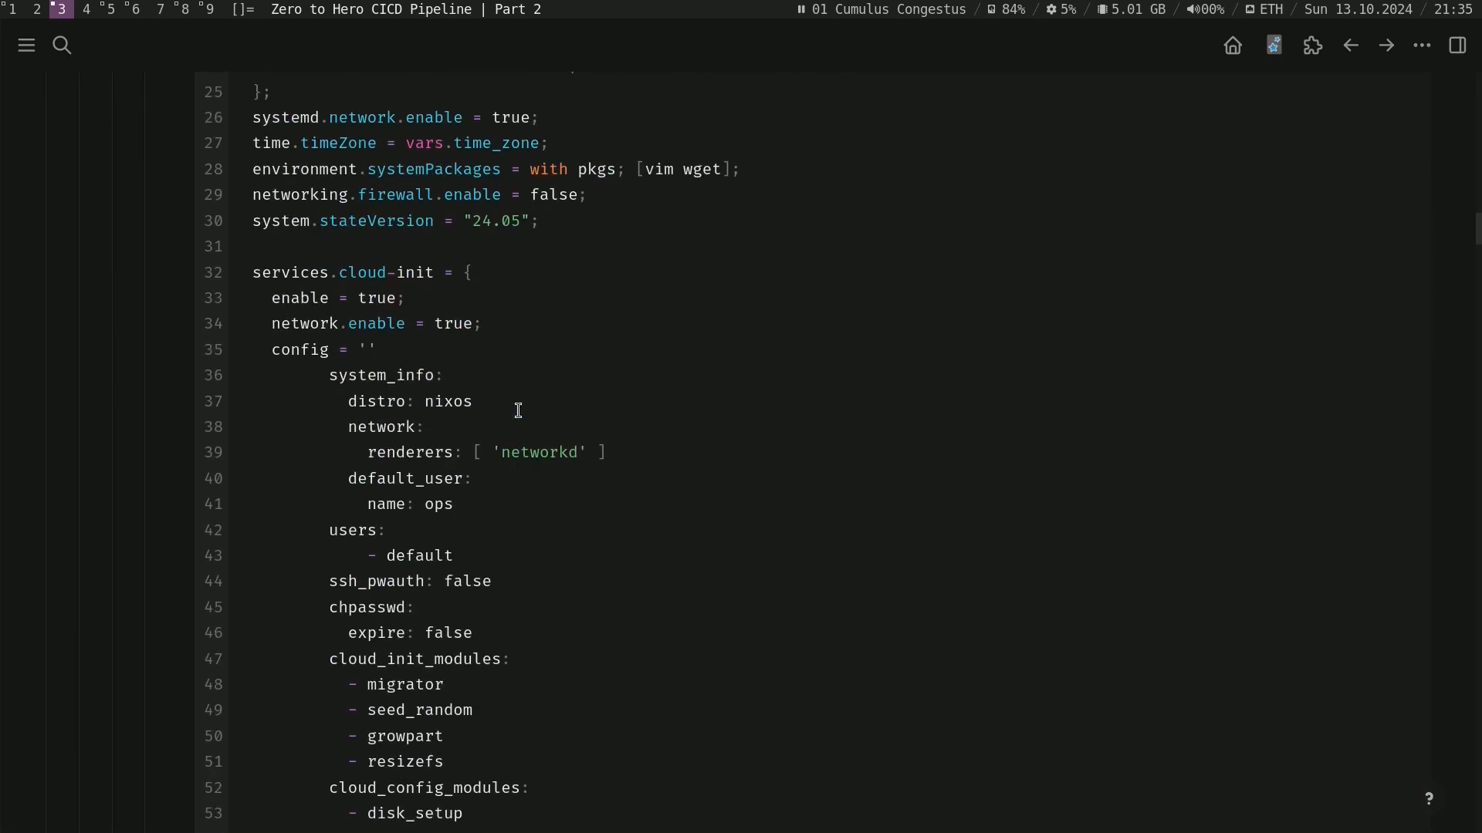
Step: Touch jenkins-master.nix and jenkins-agent.nix in the nix directory
scroll(down, 3)
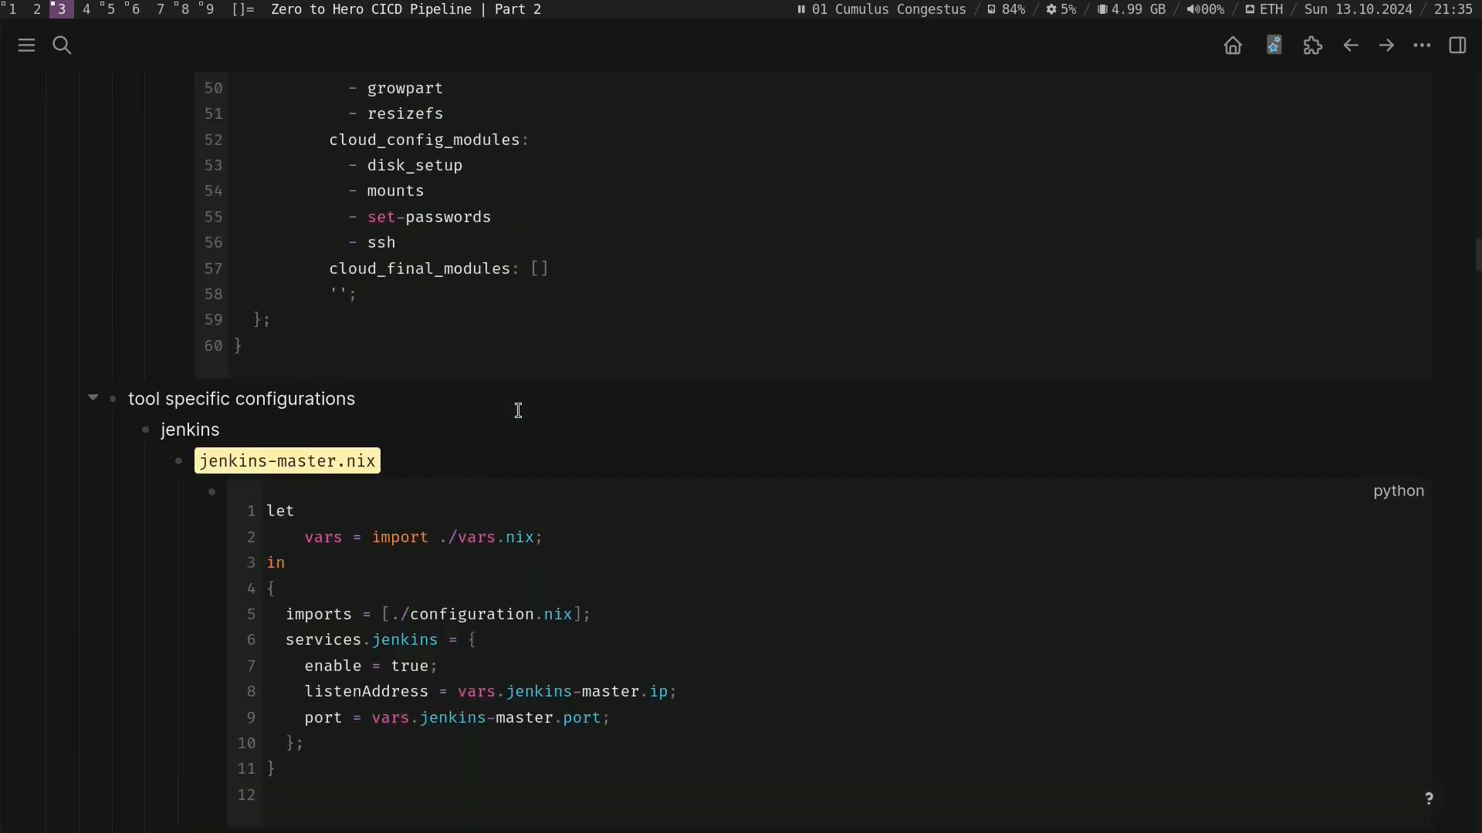
scroll(down, 3)
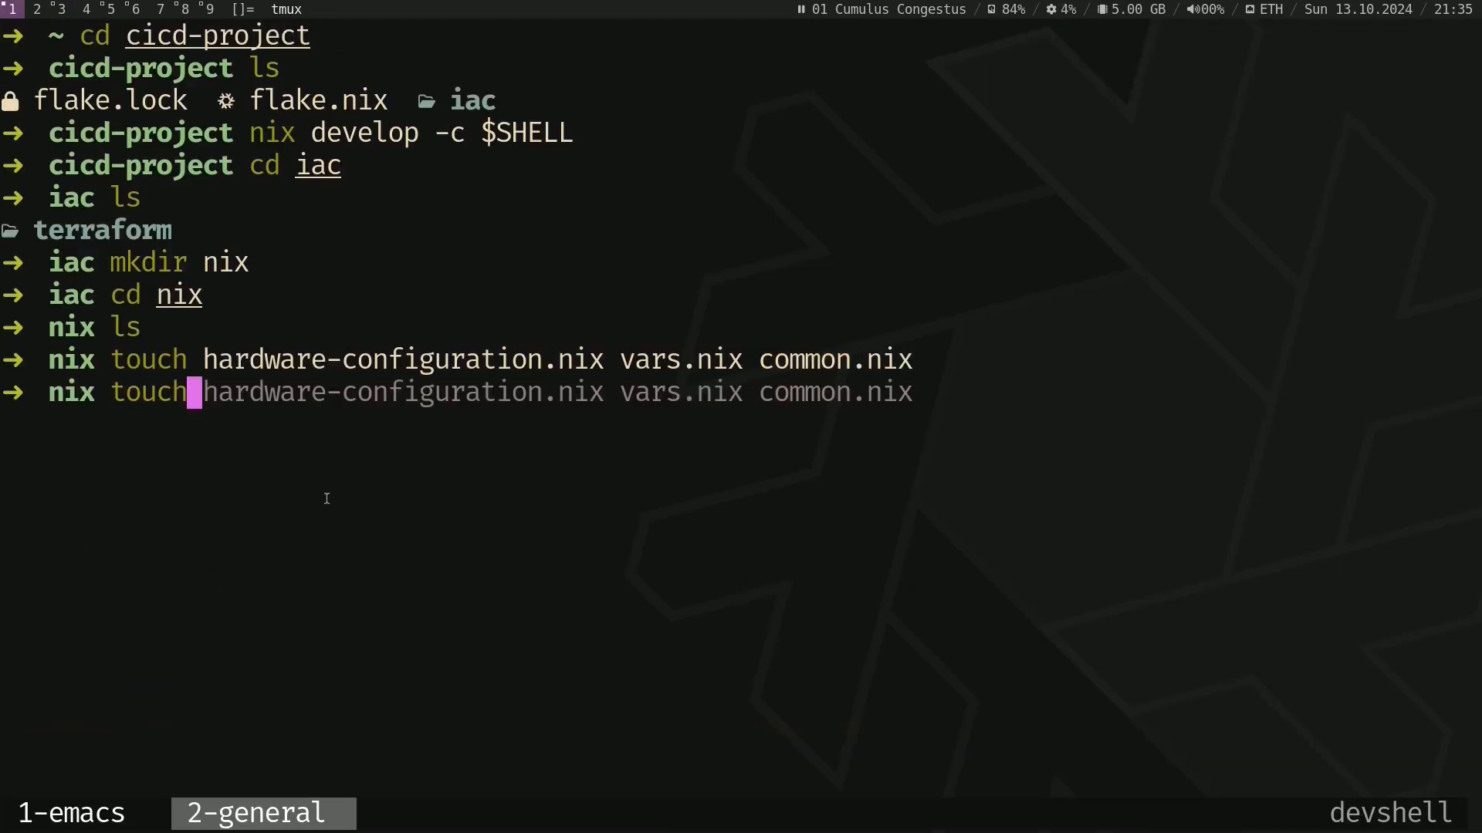
text(jenkins-master.nix jenkins-)
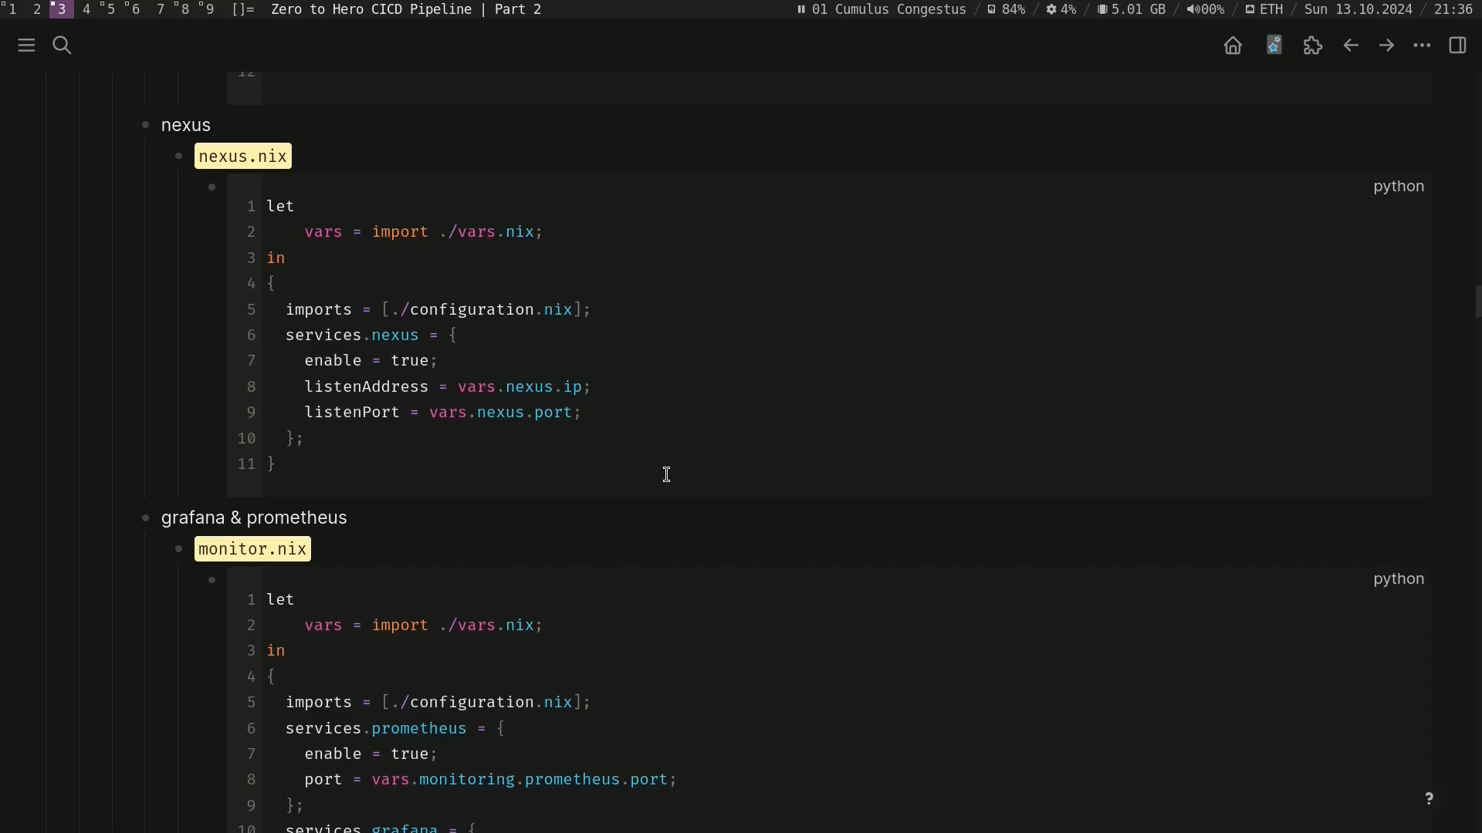
scroll(down, 3)
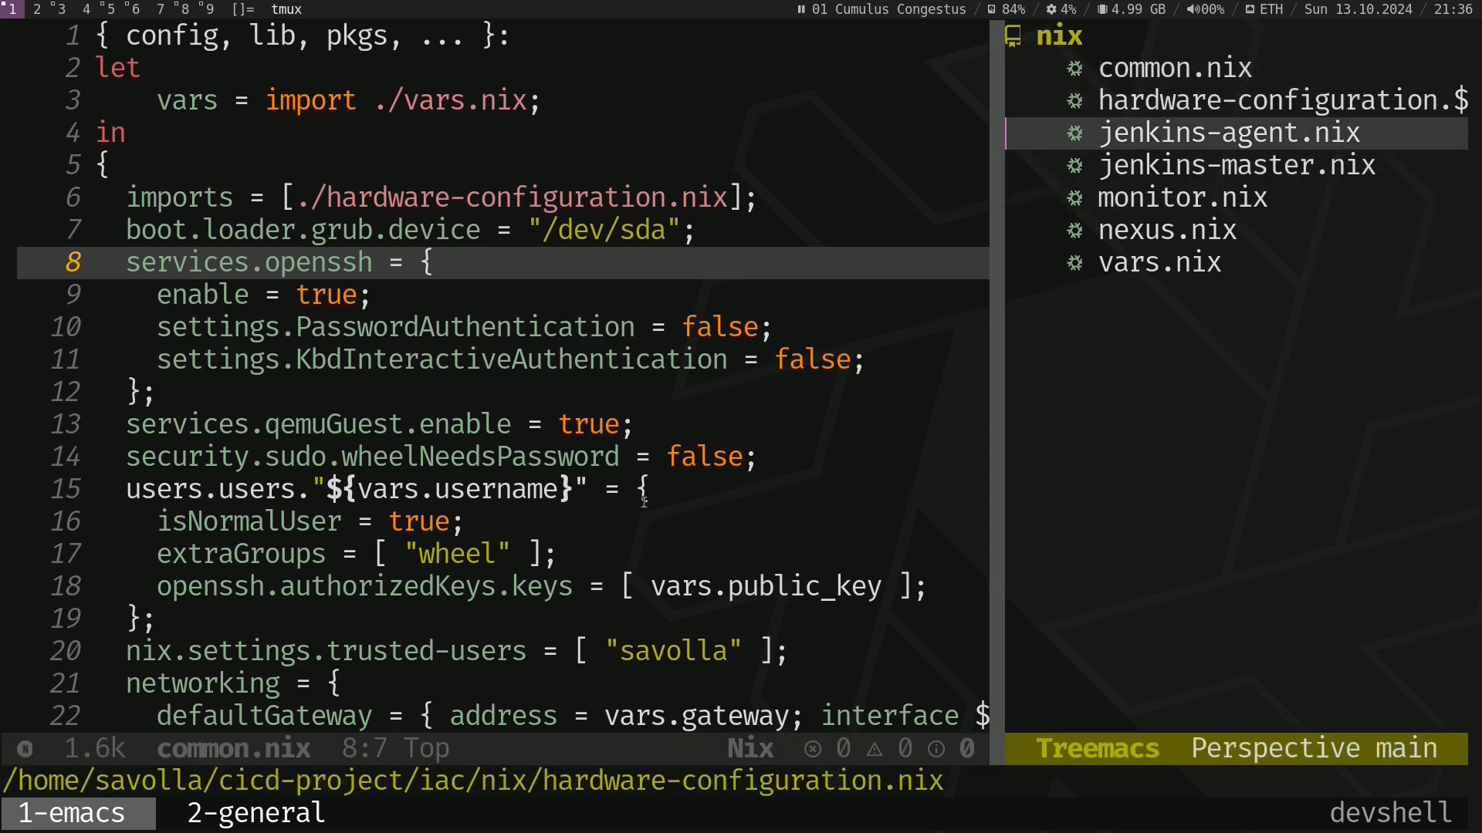
Step: Change jenkins-master.nix to import ./common.nix instead of configuration.nix
click(1236, 166)
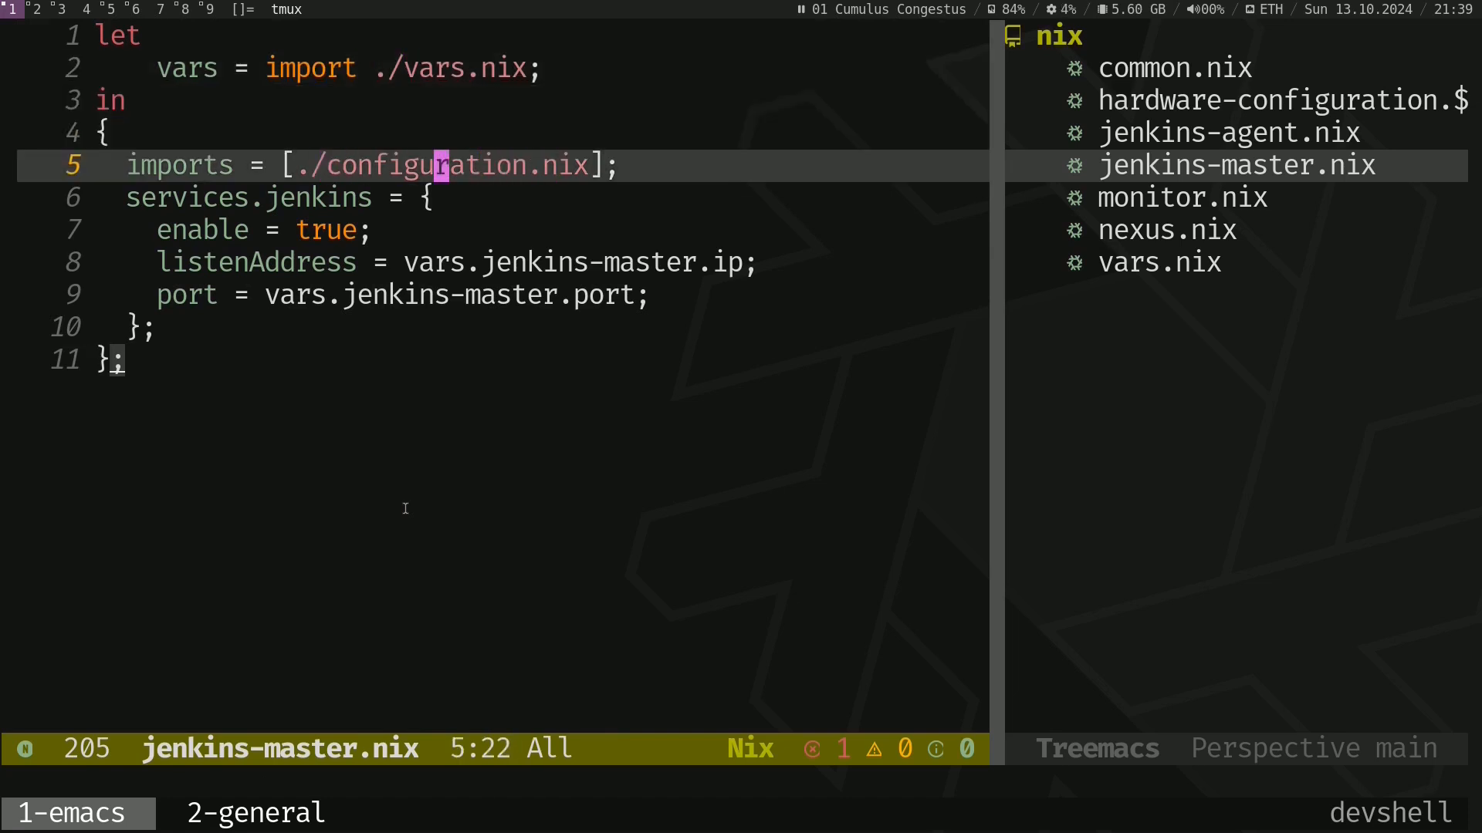
text(common)
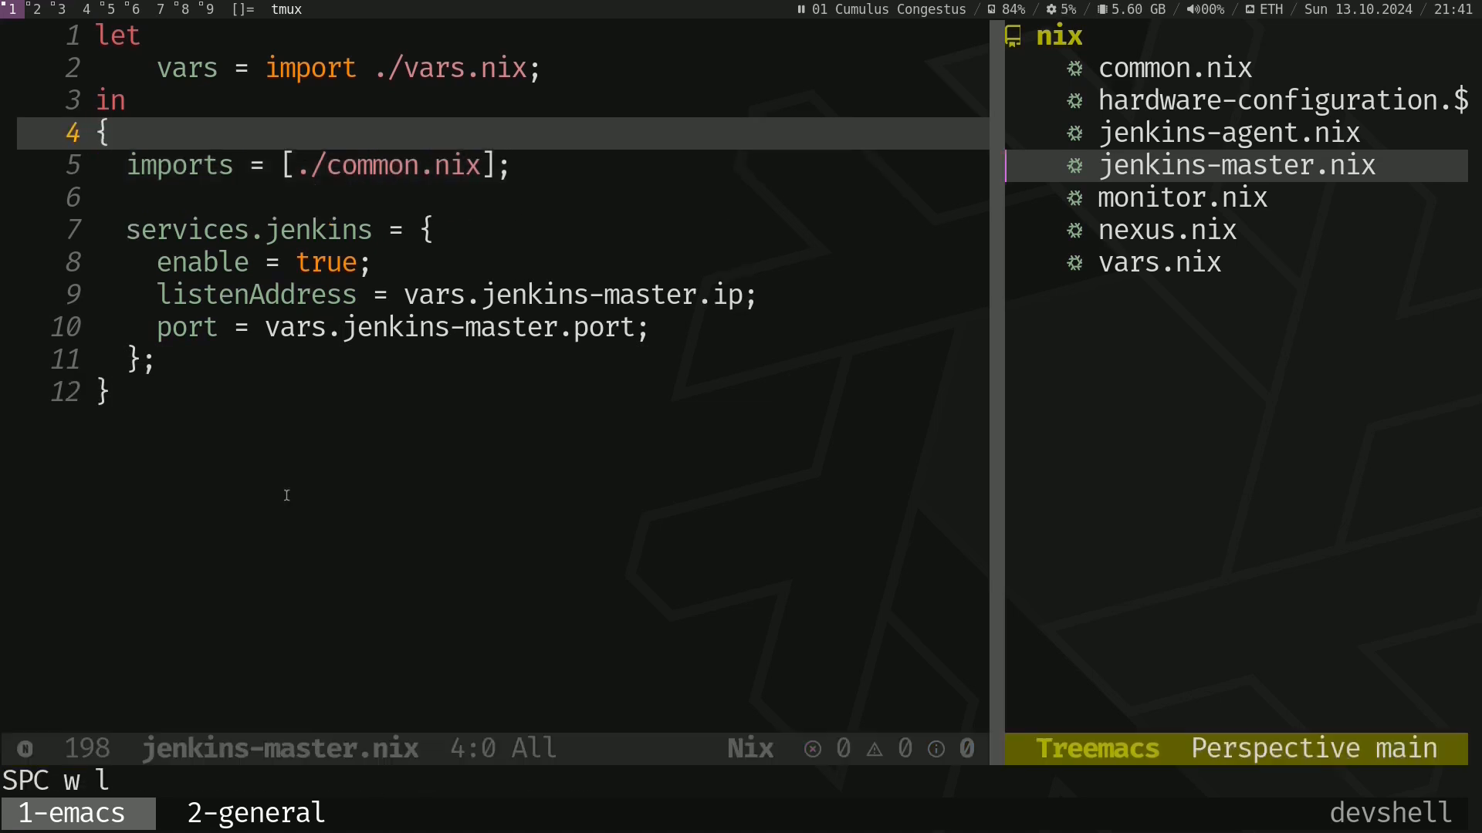
Step: Review the monitor.nix notes in Logseq, then return to Emacs and decline the LSP project prompt
click(1227, 133)
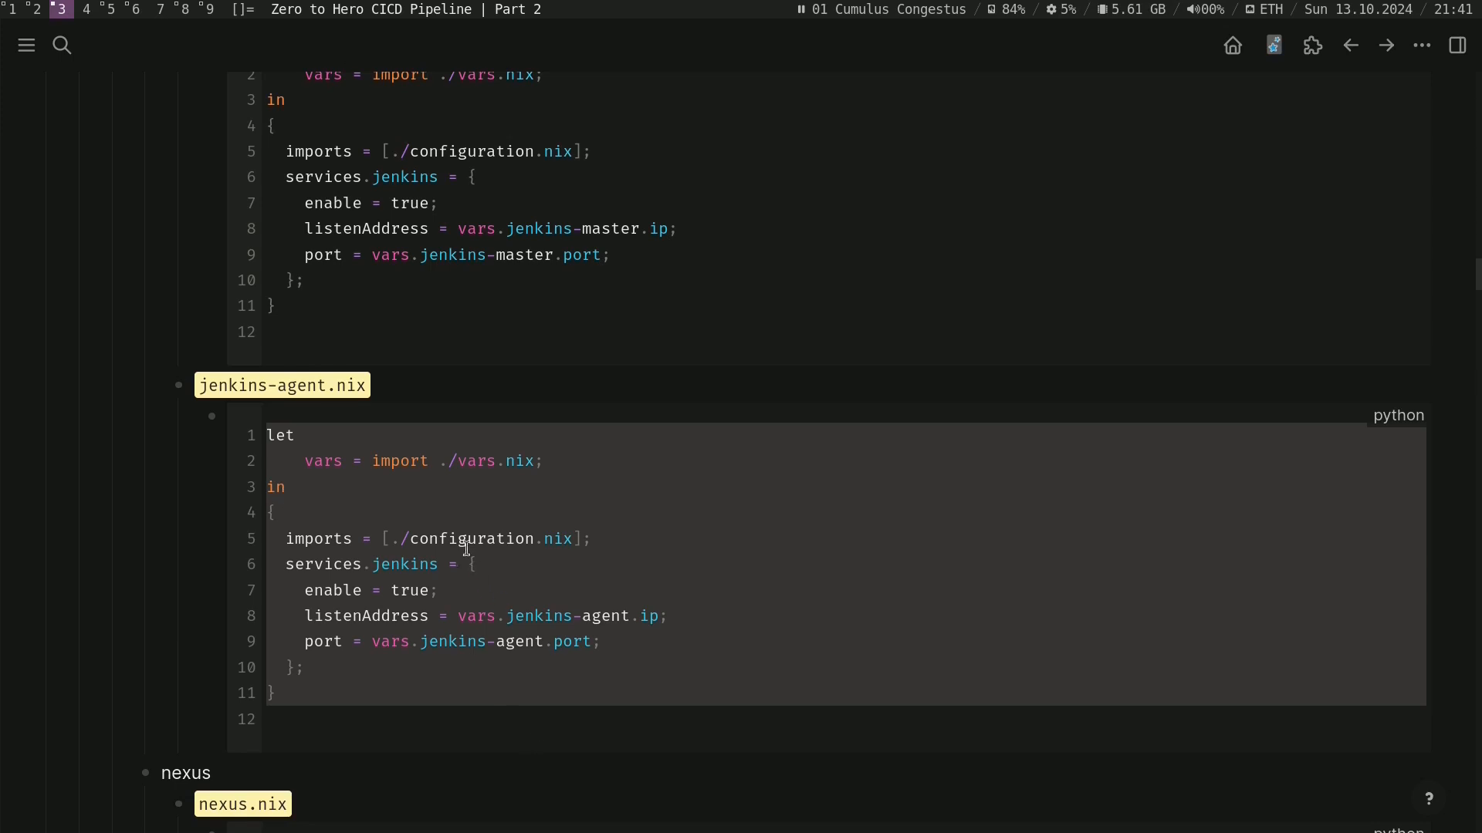
mouse_move(490, 600)
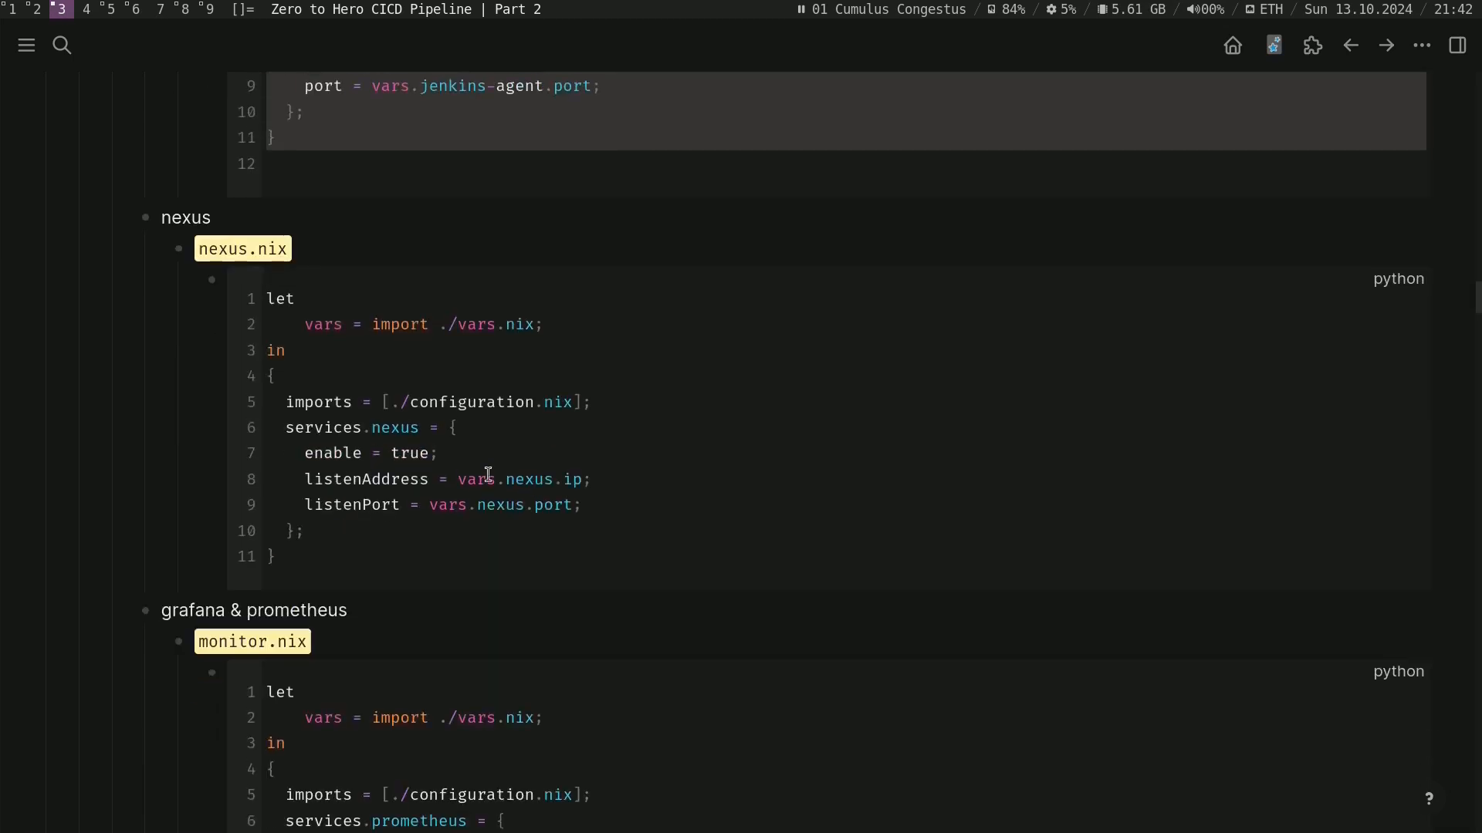
key(ctrl+a)
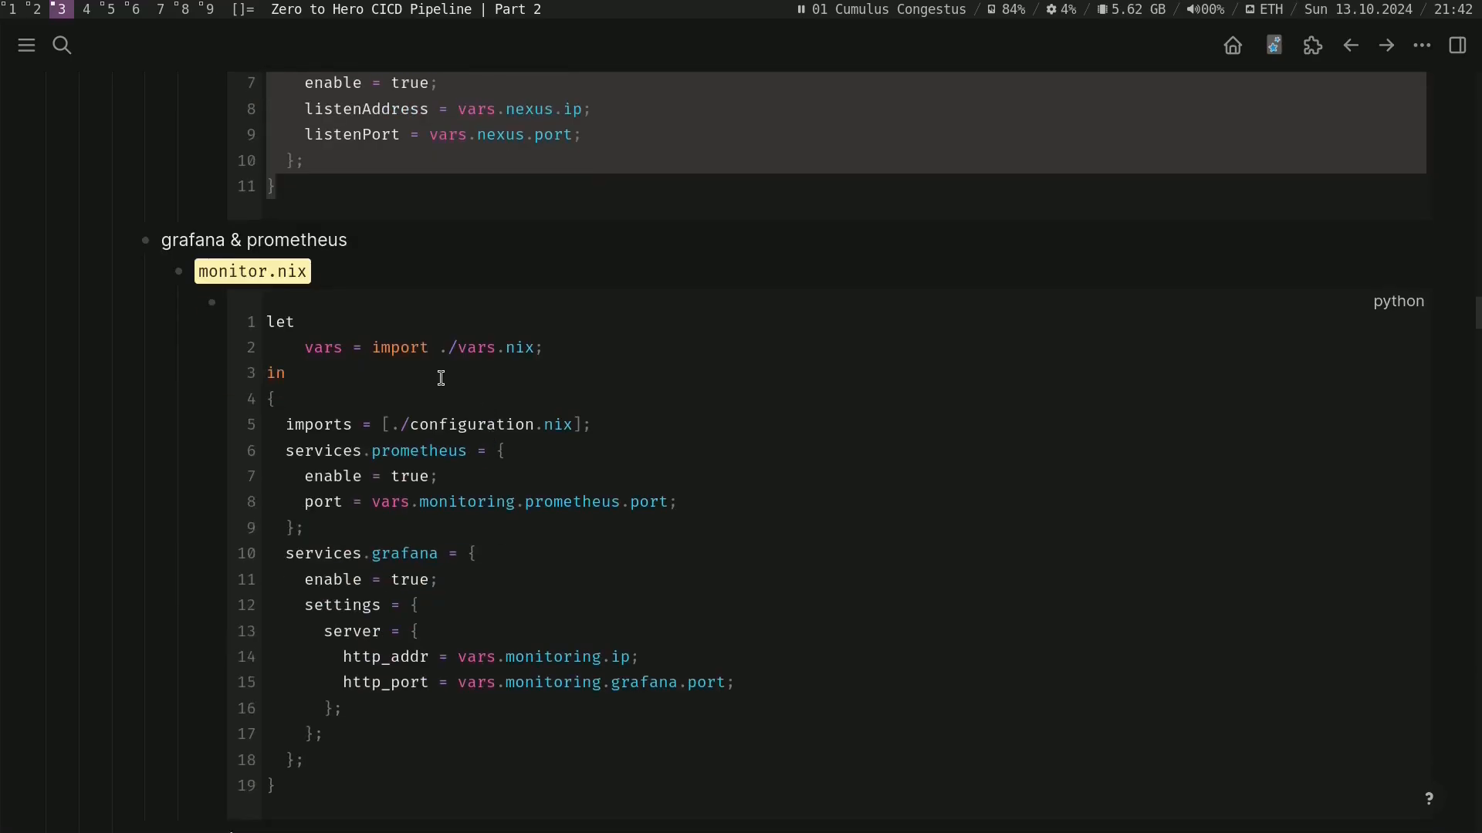
key(ctrl+a)
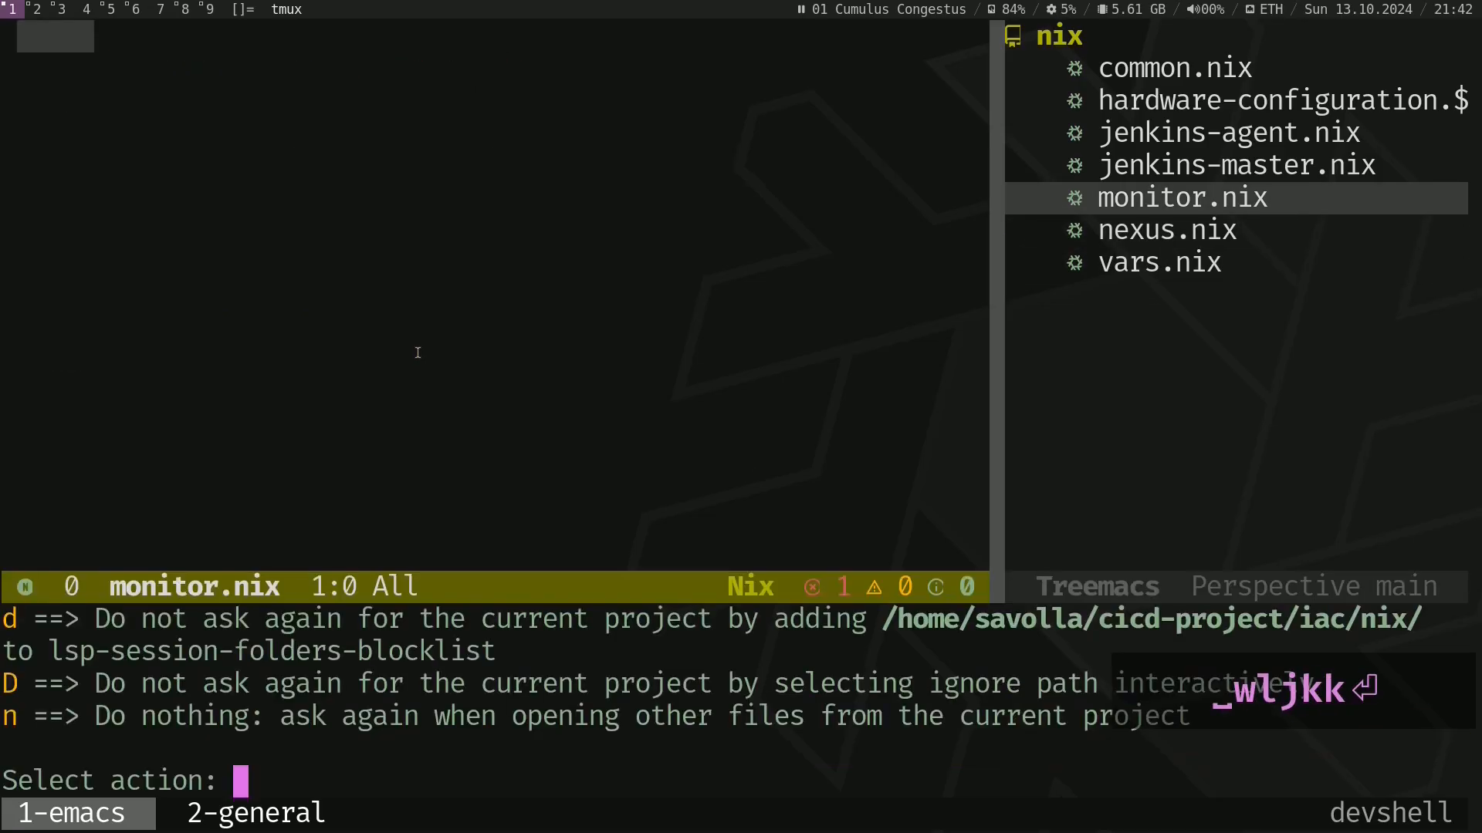
key(n)
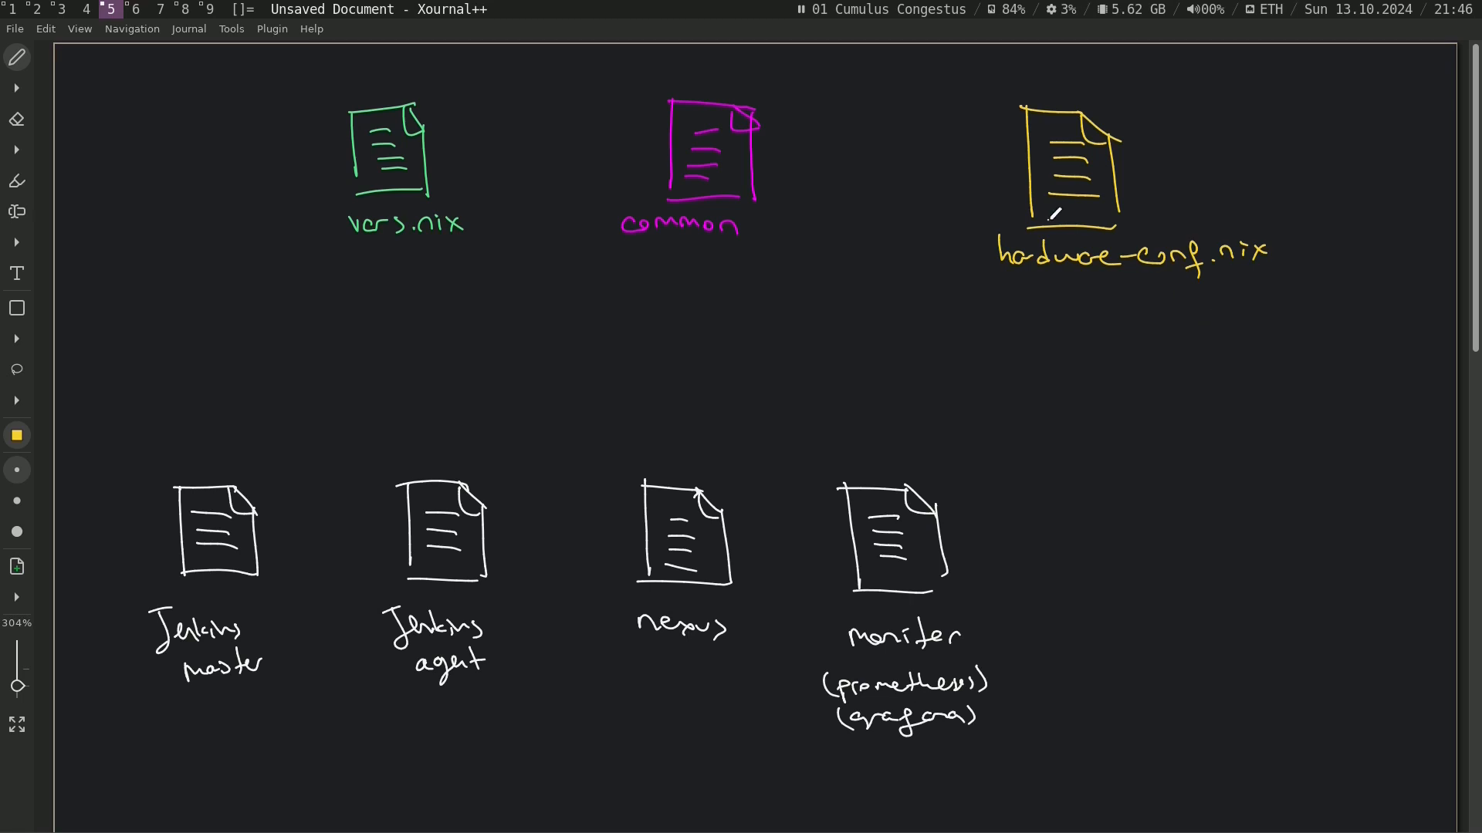
mouse_move(997, 158)
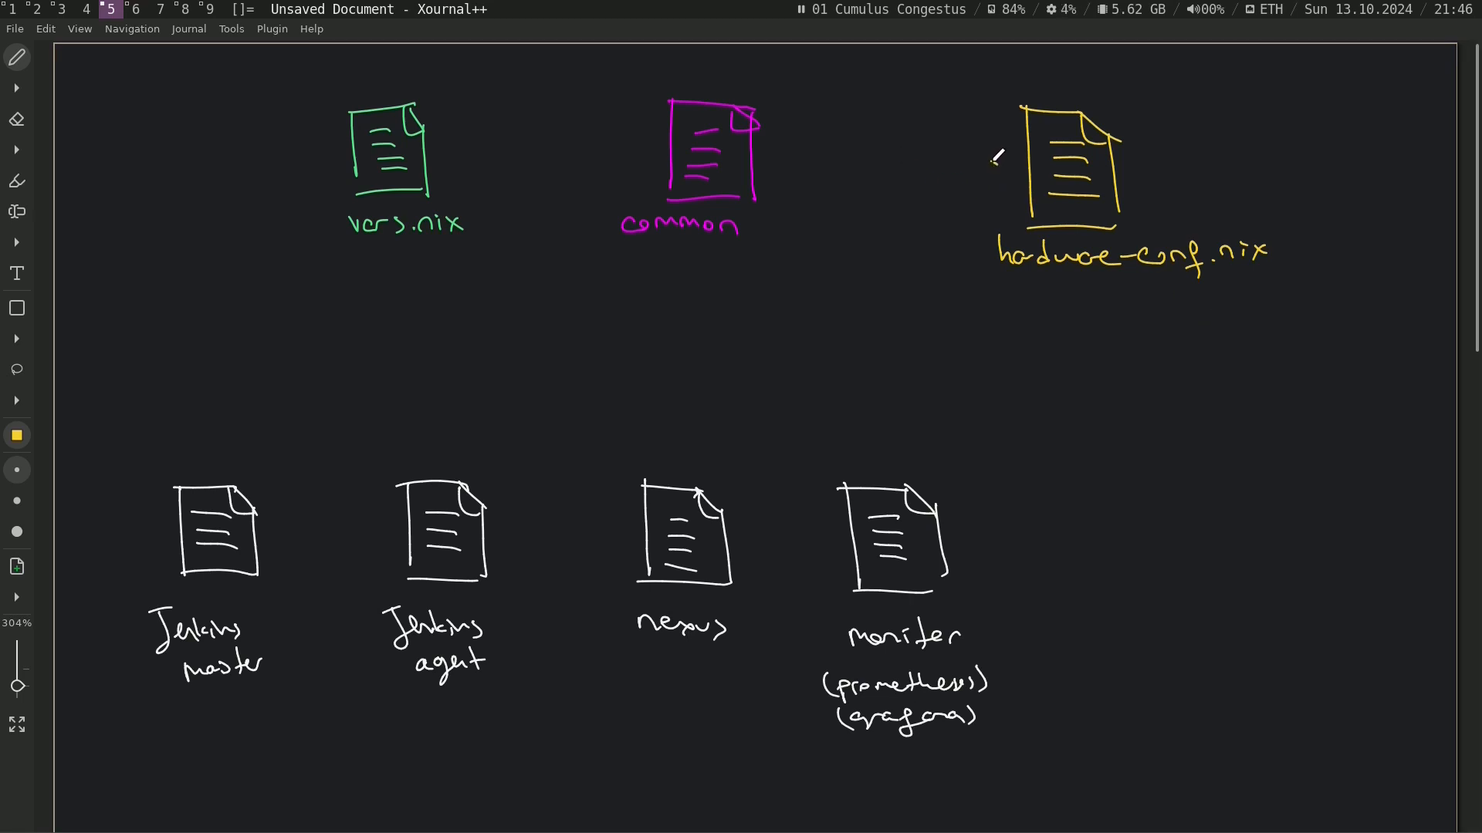
Step: Draw arrows from hardware-conf.nix into common and from common down toward the four service files
drag(997, 151, 787, 161)
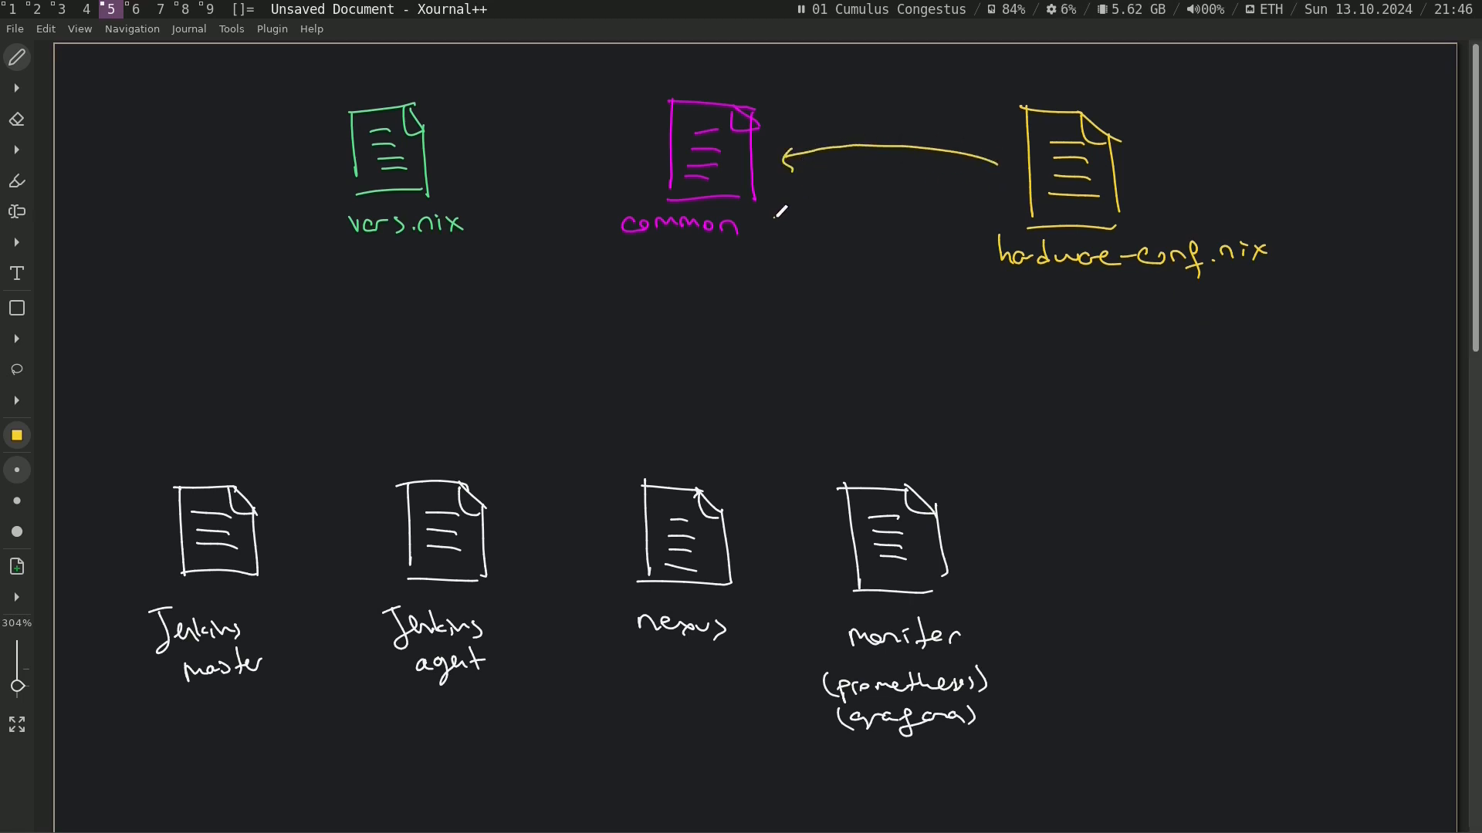
click(16, 435)
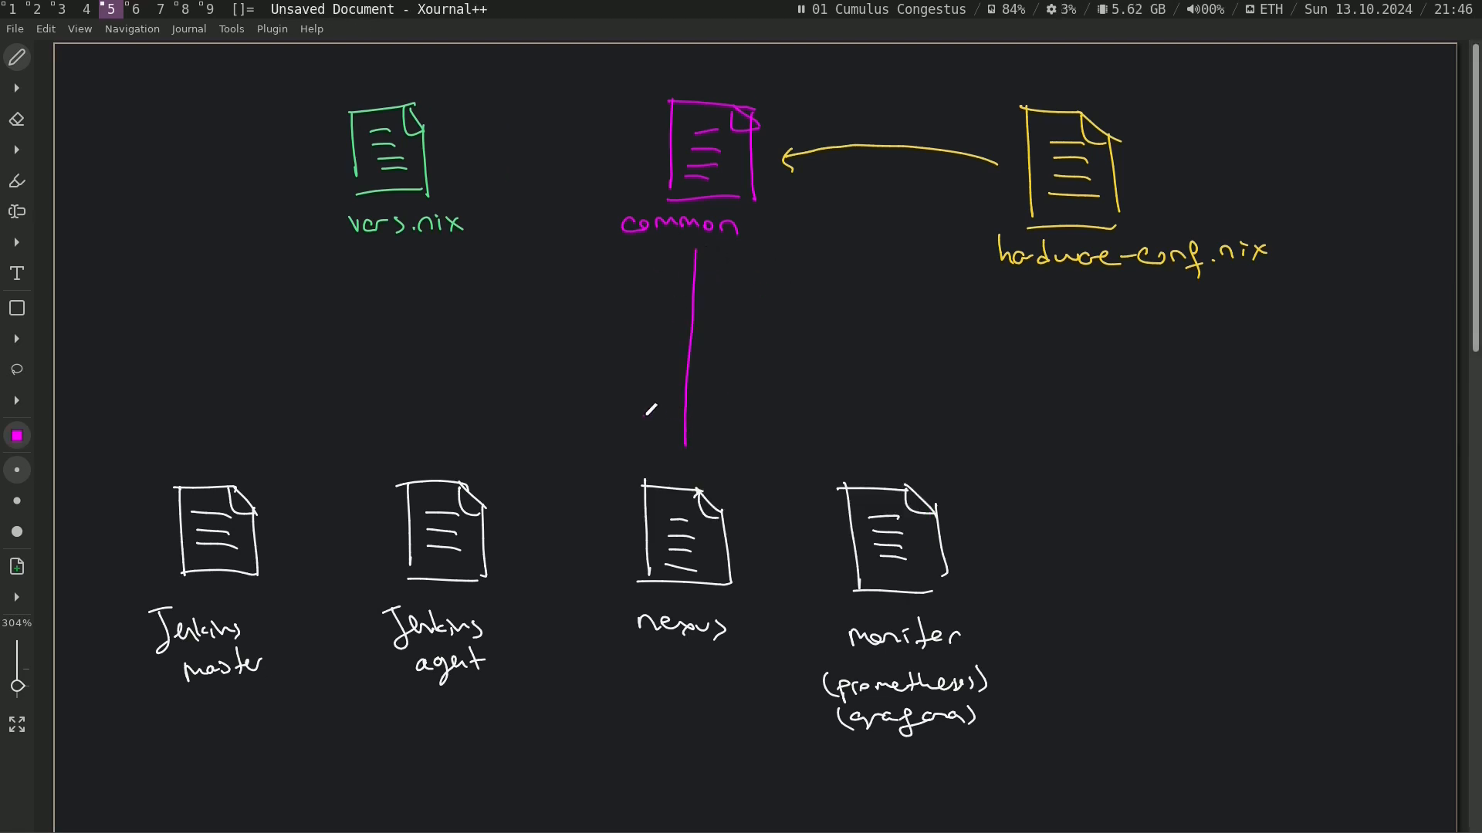
drag(222, 402, 898, 440)
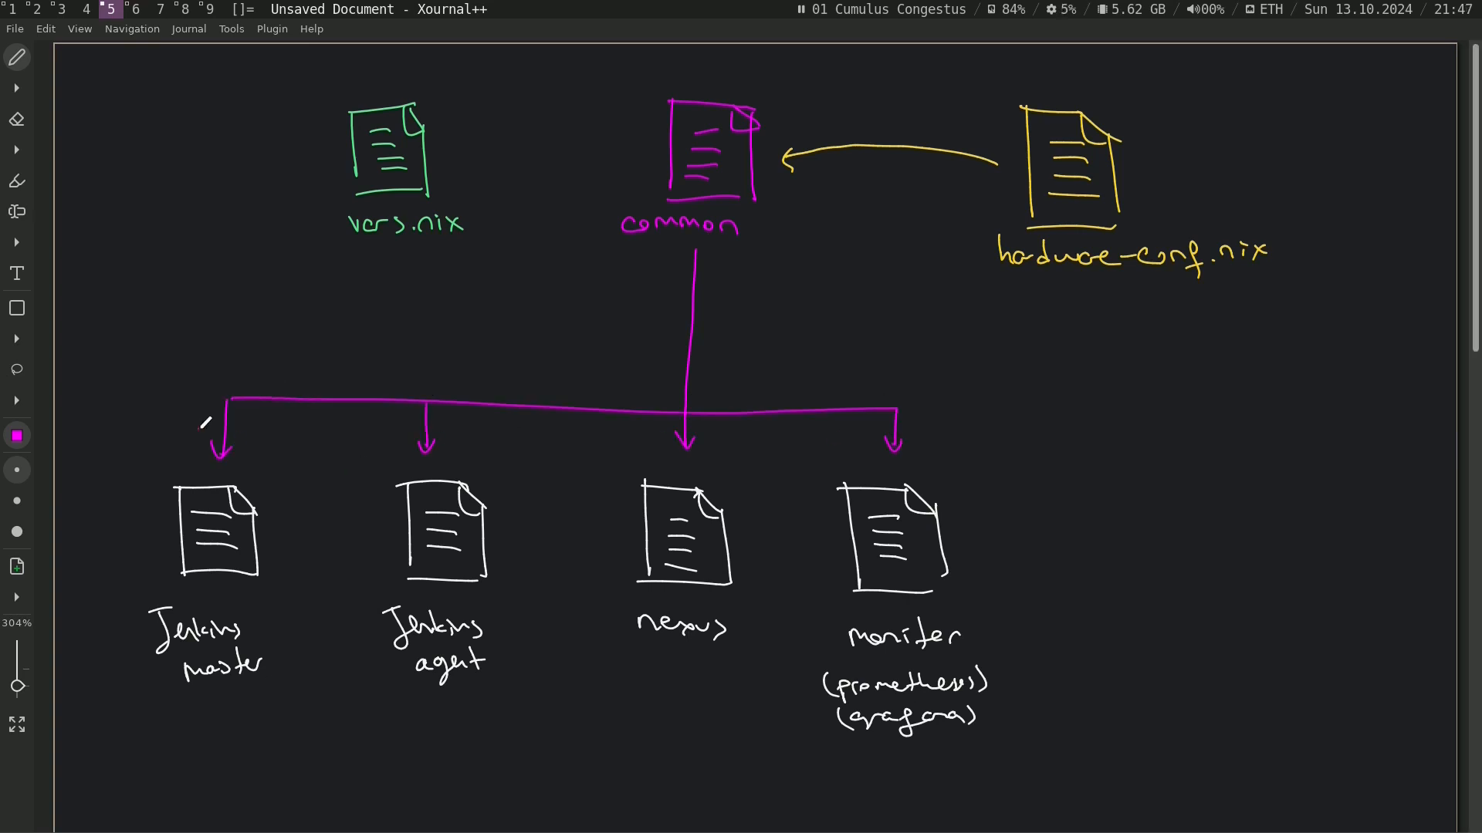
Step: Draw green arrows from vars.nix into common and branching to all four service files
click(17, 435)
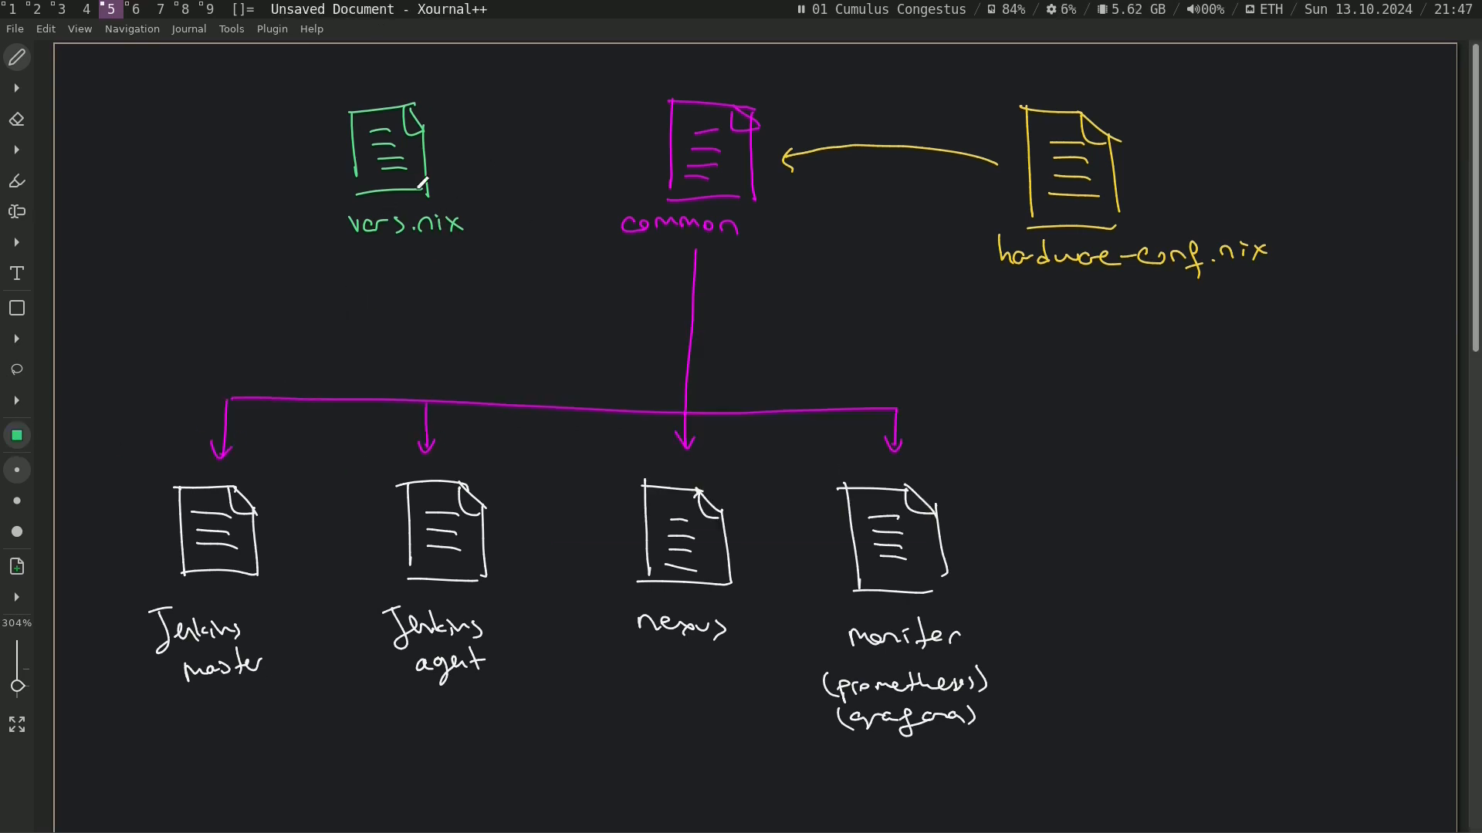
drag(443, 153, 634, 149)
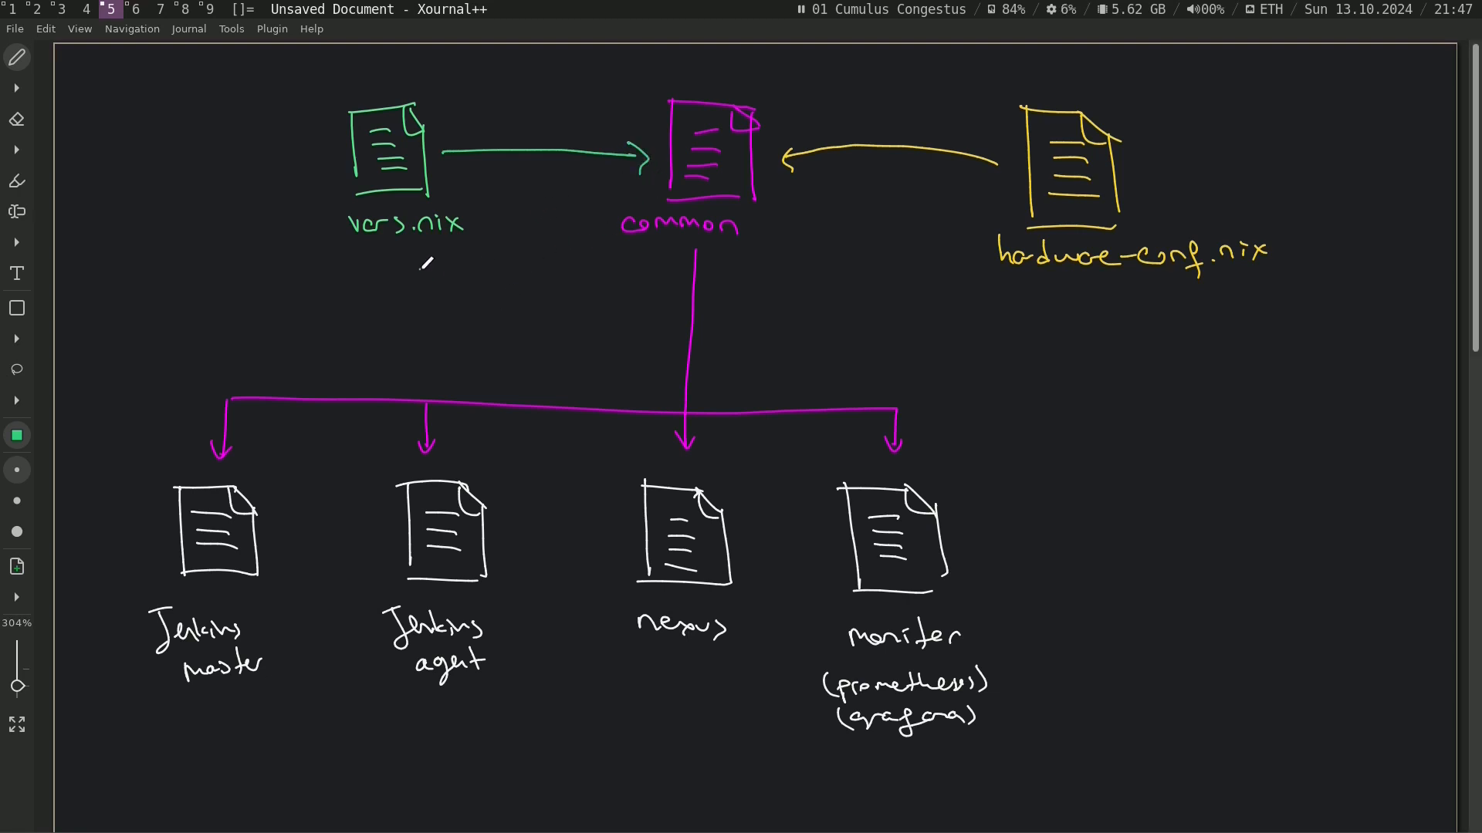
drag(416, 254, 420, 392)
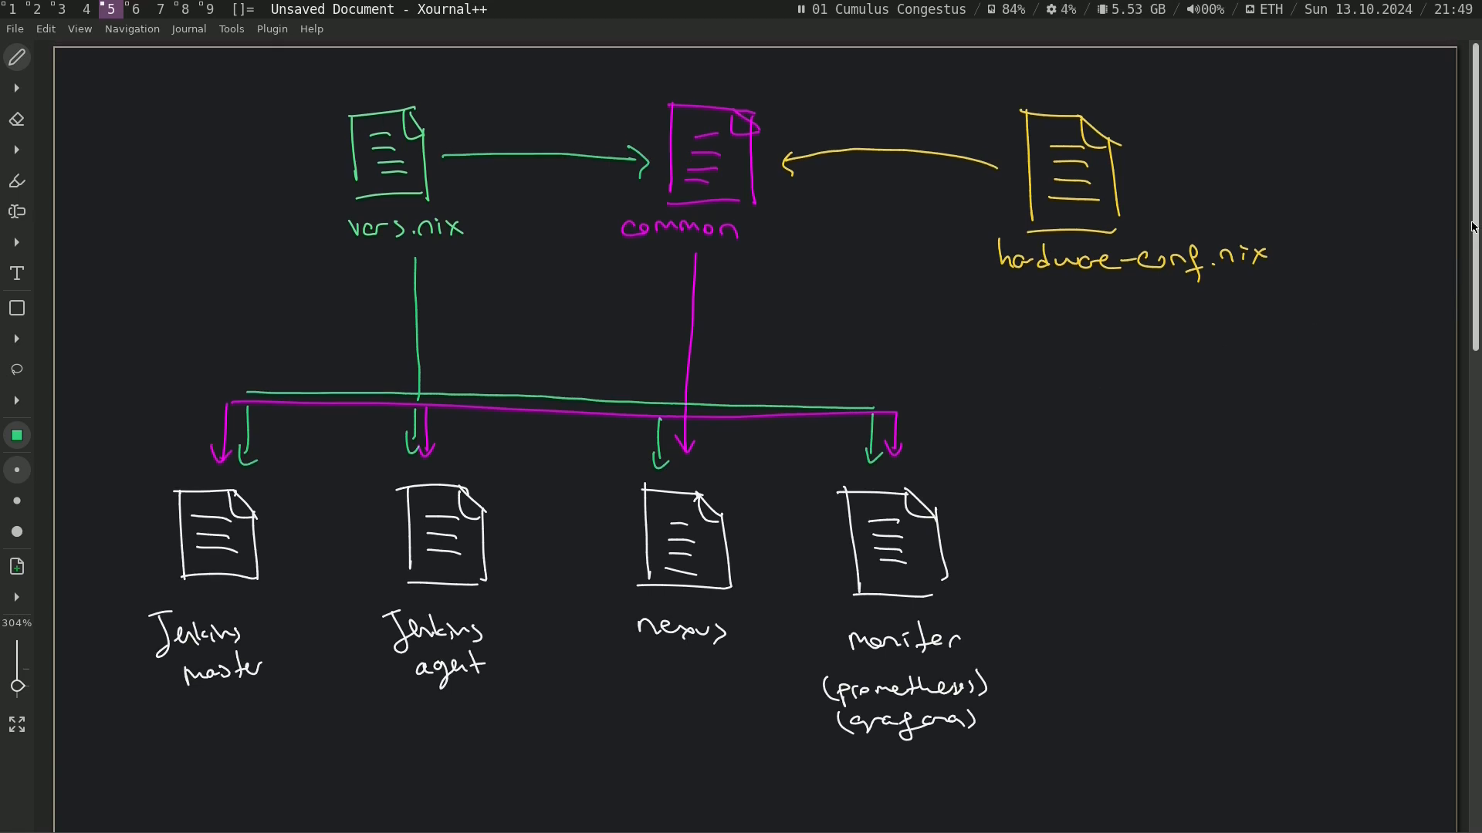
Step: Draw a large file outline labelled Jenkins master.nix with a common.nix heading inside
scroll(down, 3)
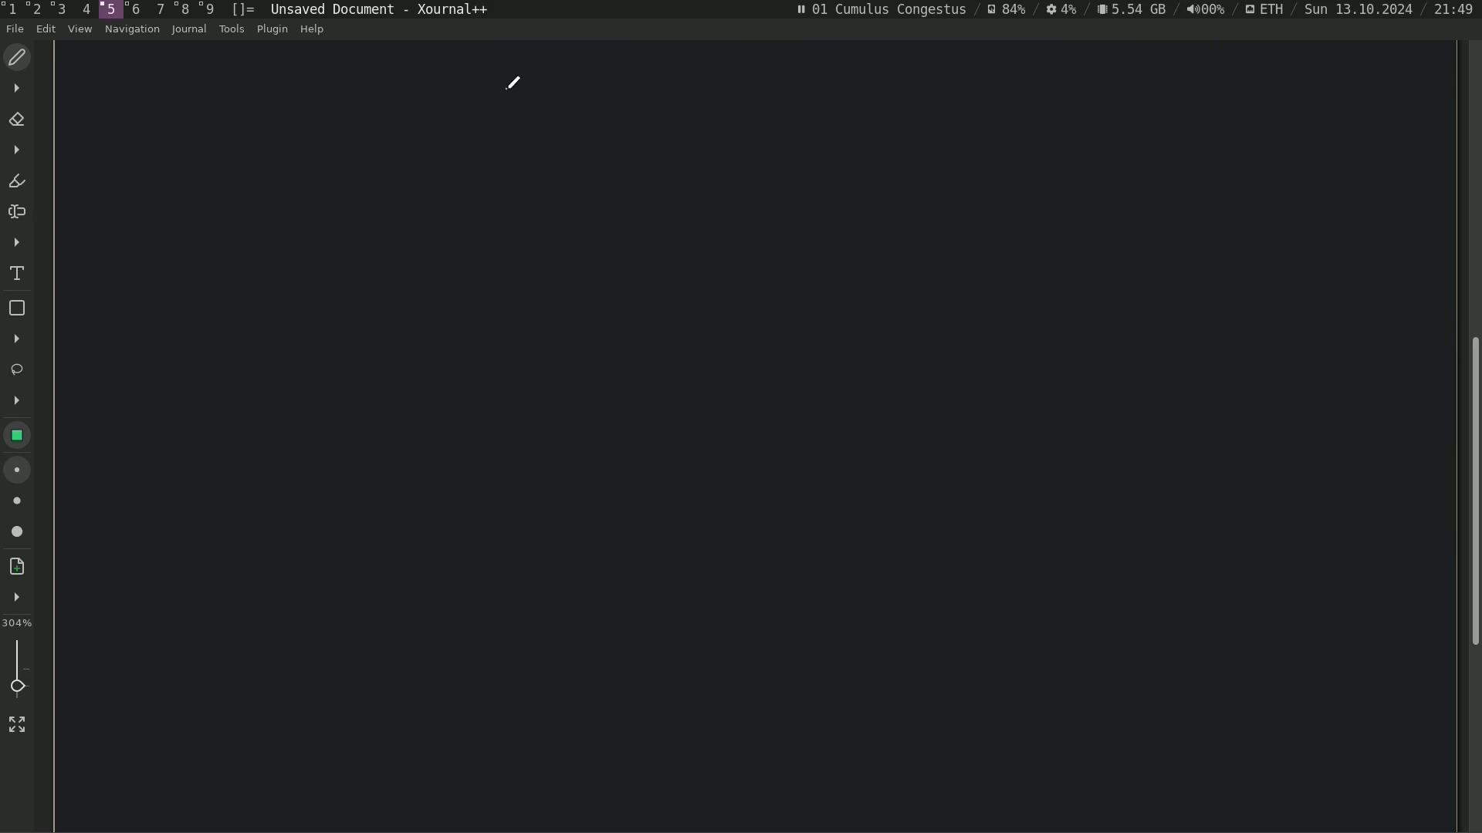
drag(498, 82, 1001, 179)
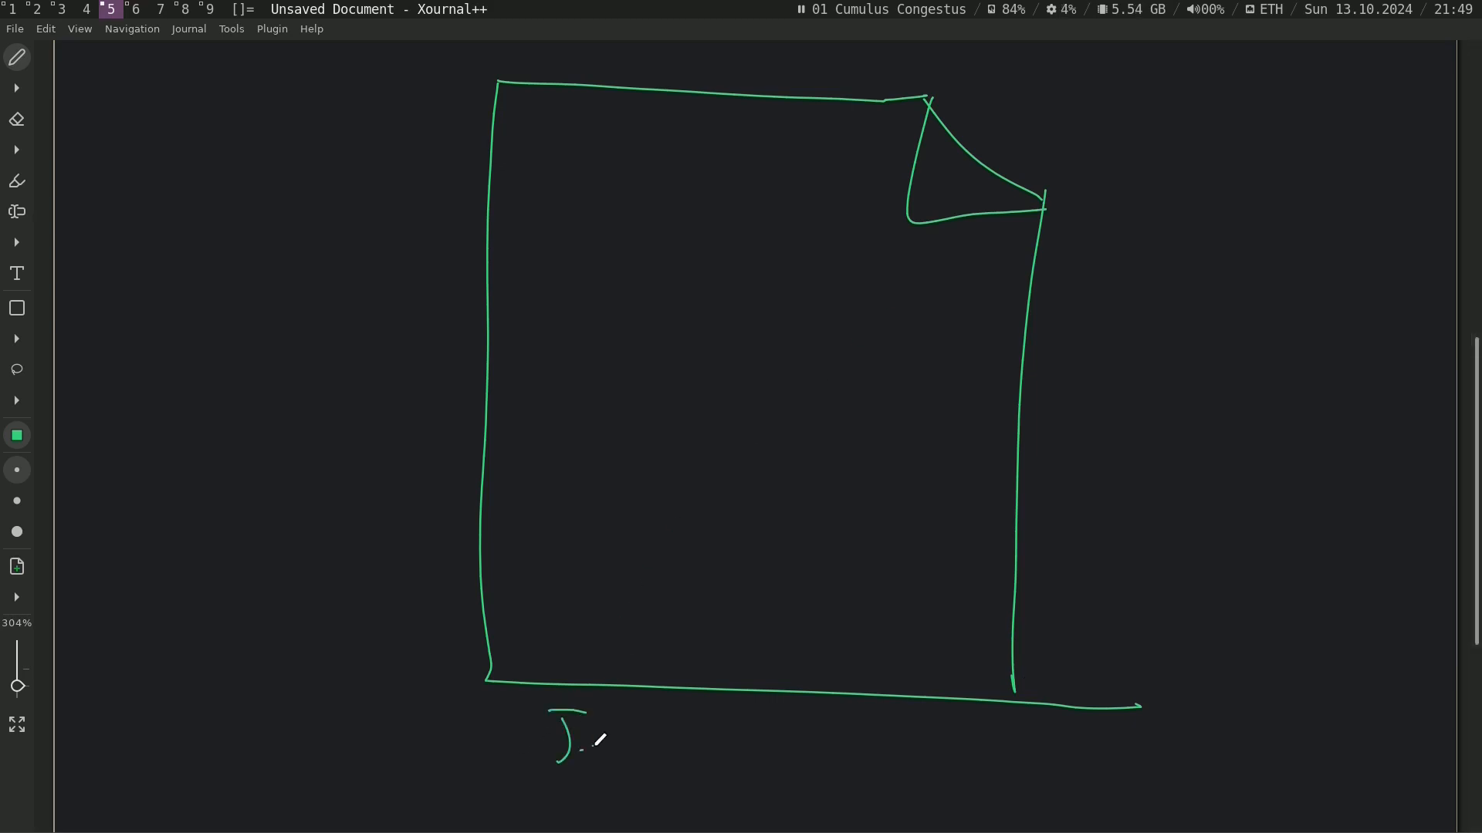
drag(558, 742, 993, 747)
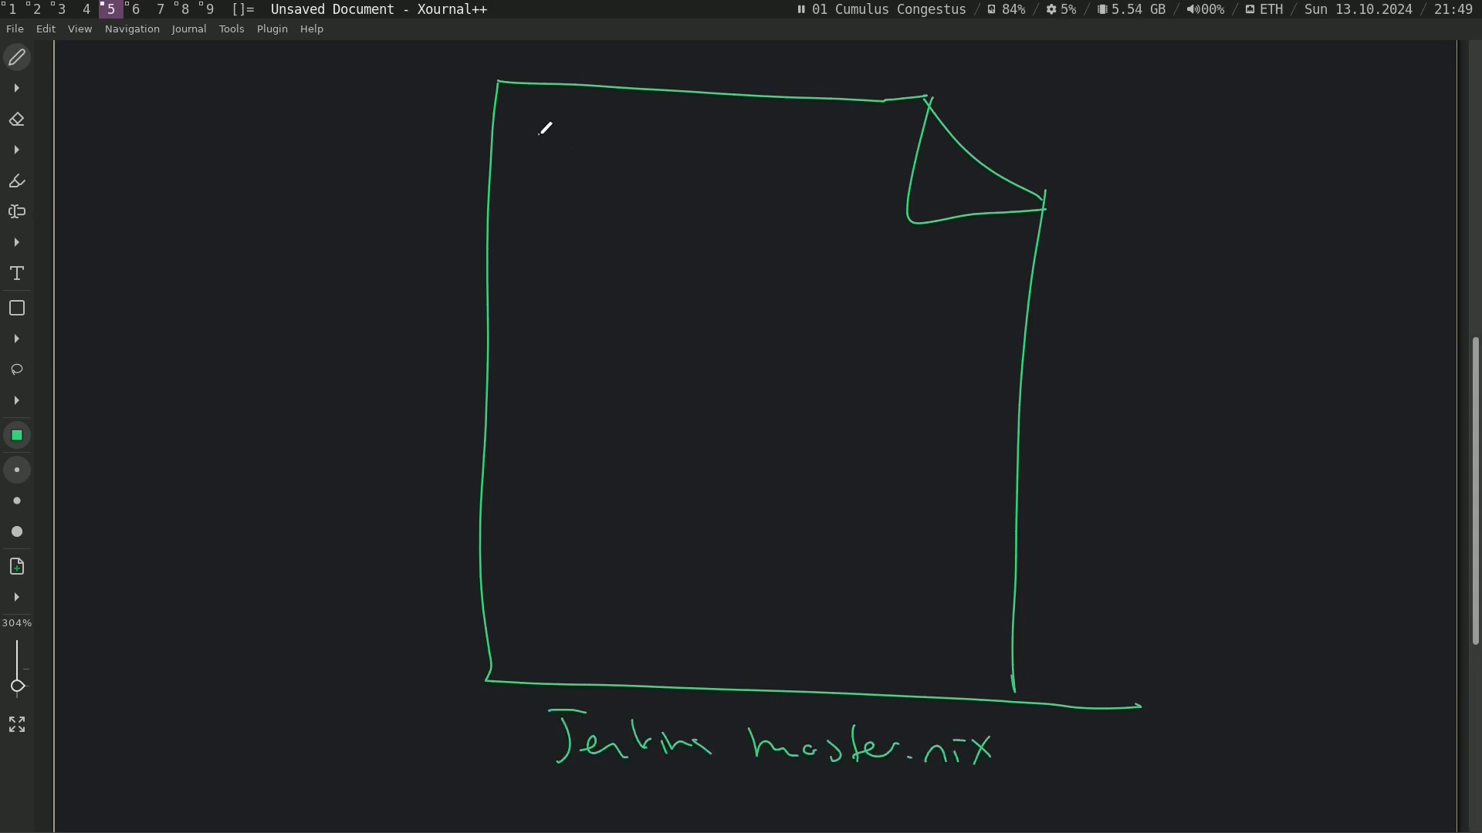
drag(538, 142, 624, 147)
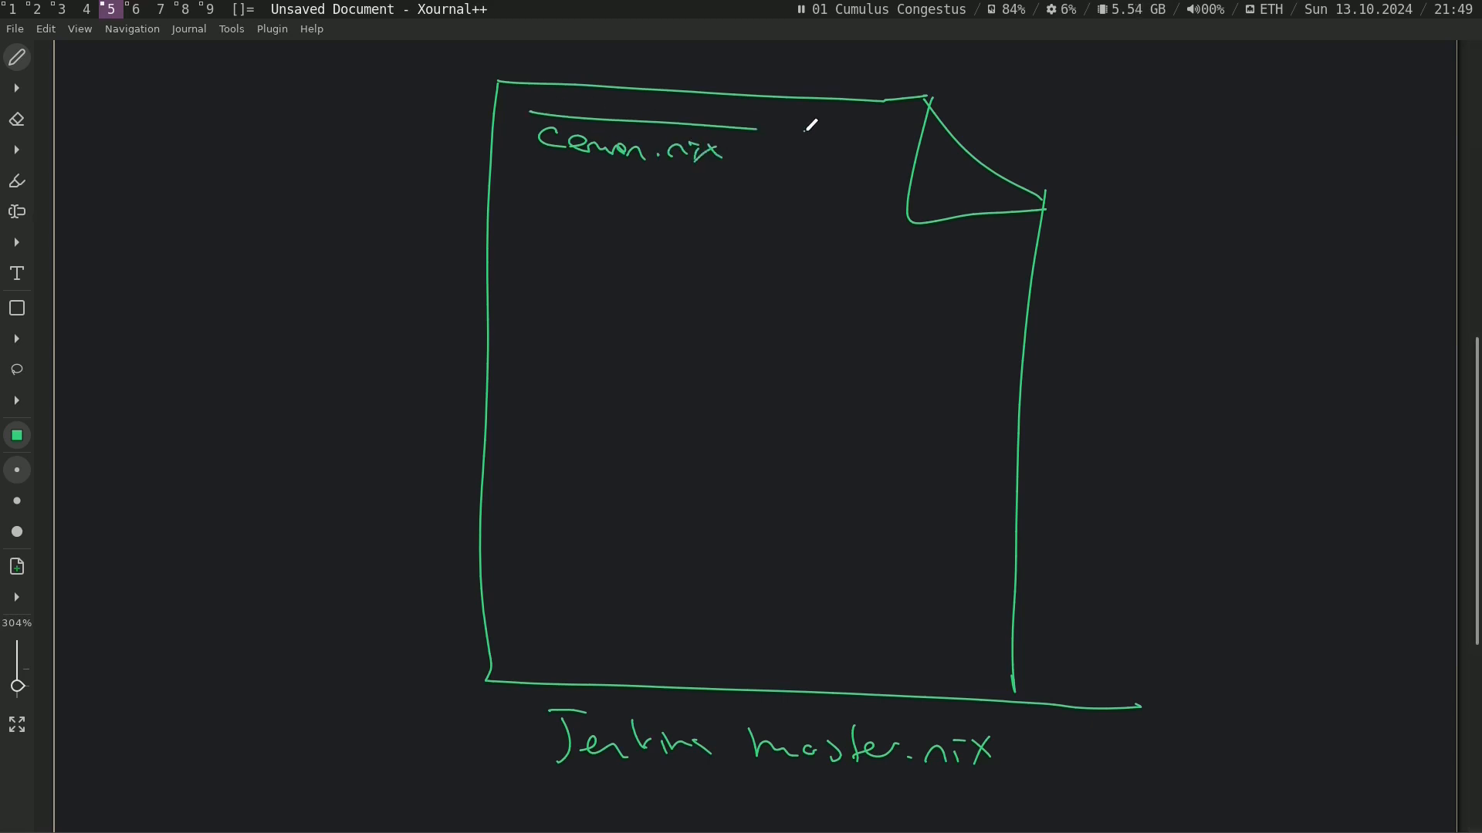
Step: Box the common.nix section, add a second box below it, and fill both with content lines
drag(530, 113, 832, 331)
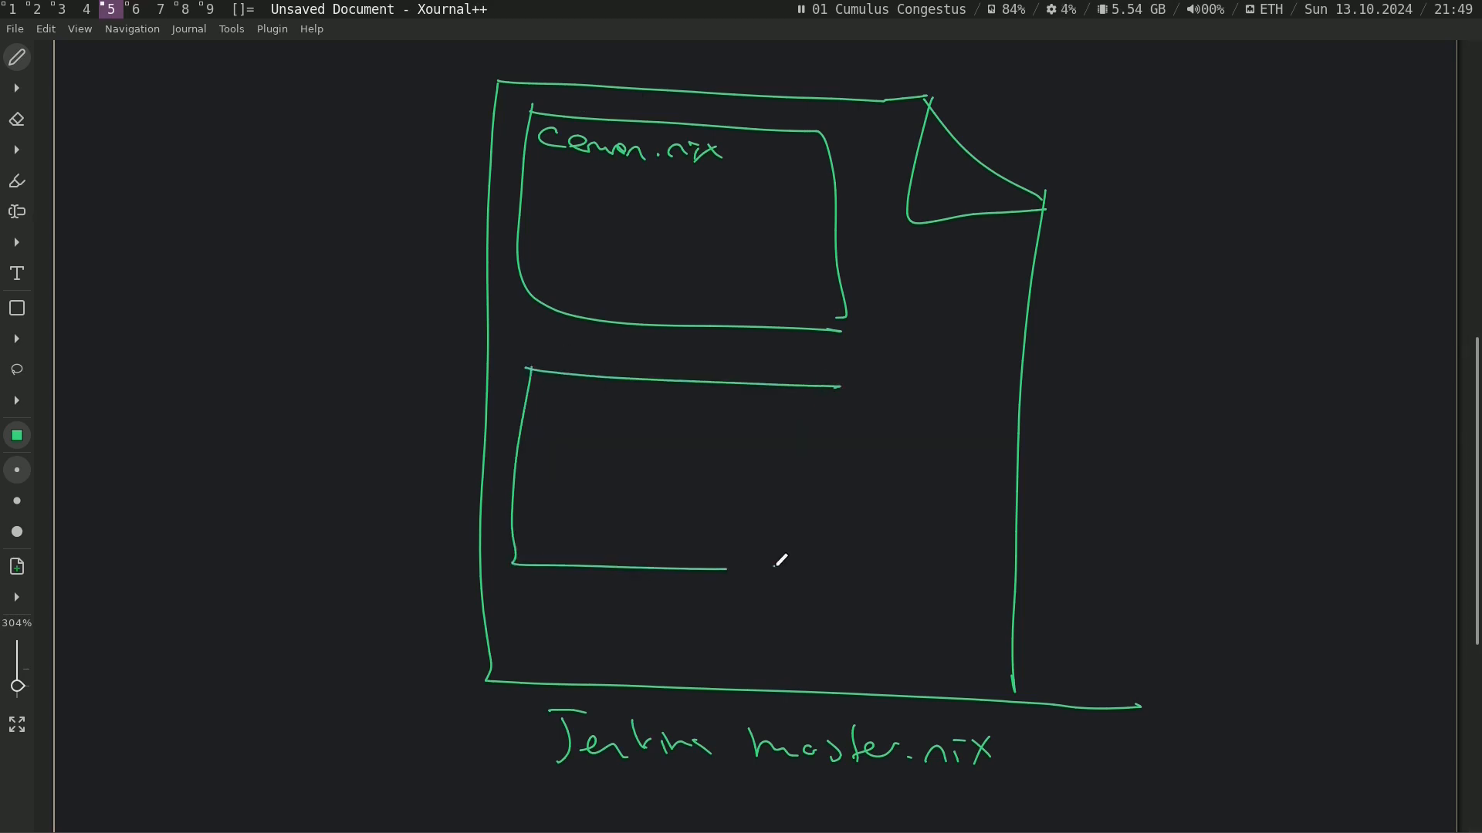
drag(557, 430, 803, 496)
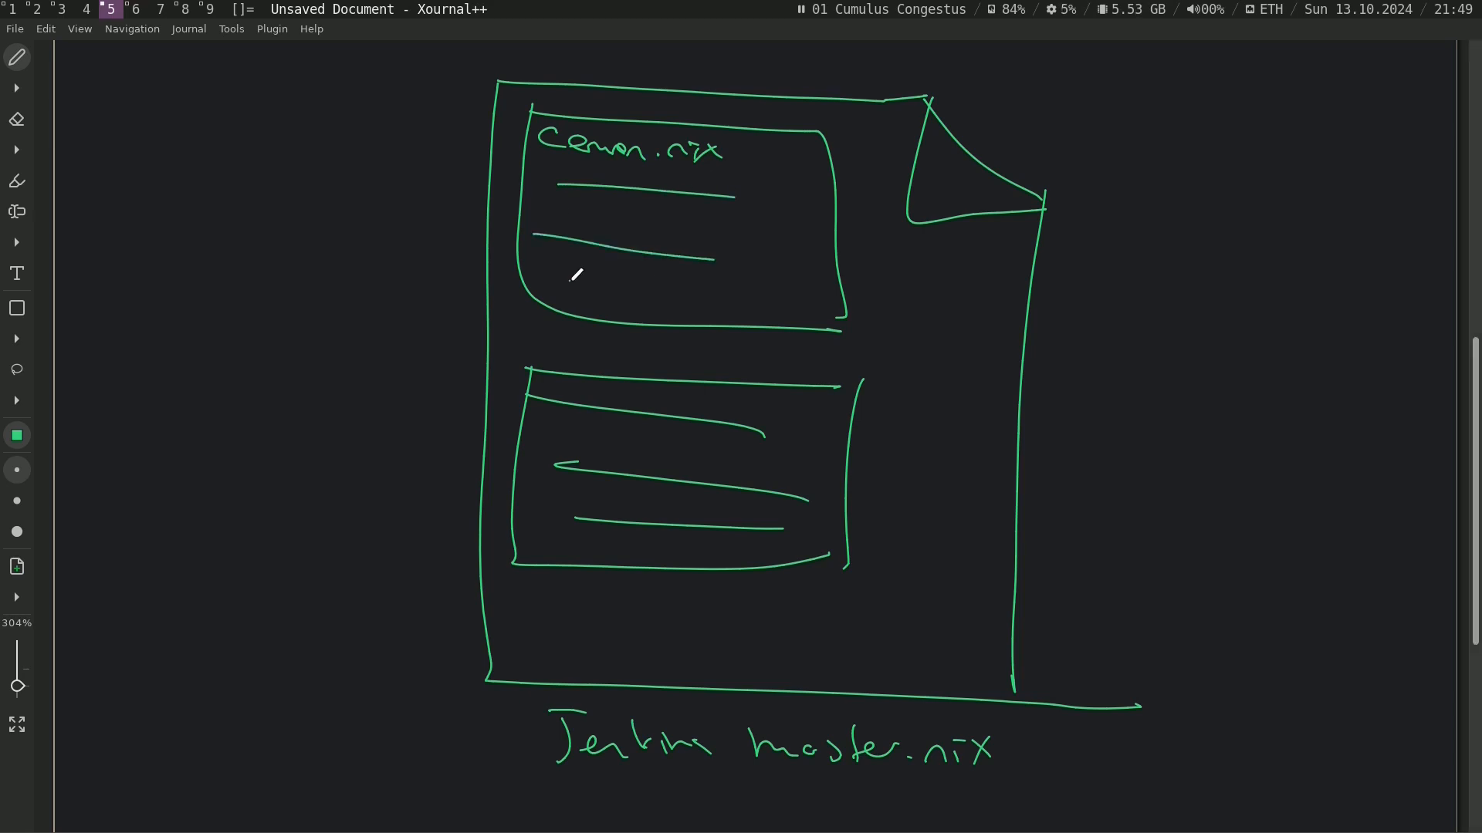
drag(566, 292, 732, 289)
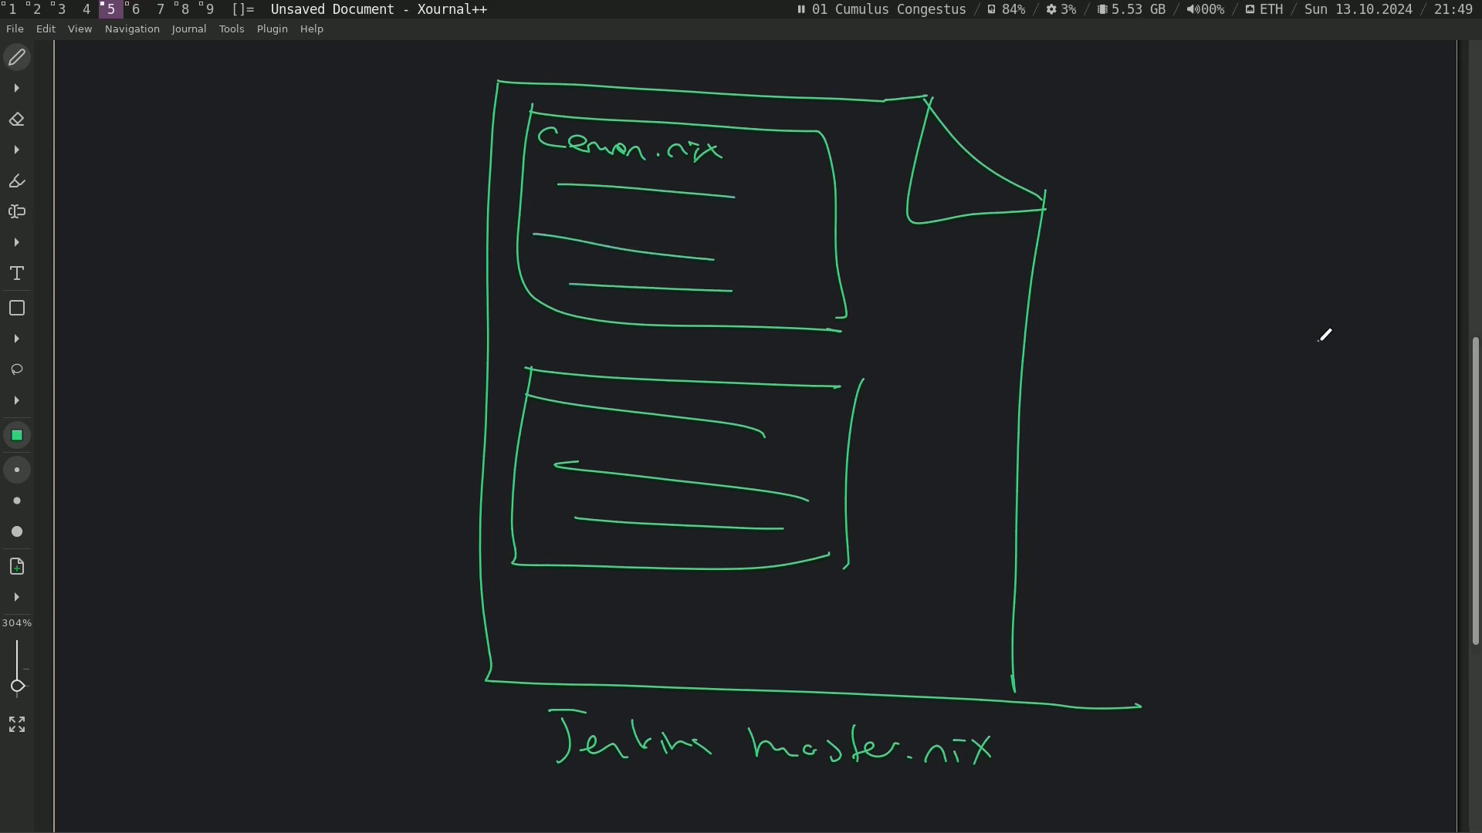
mouse_move(1110, 299)
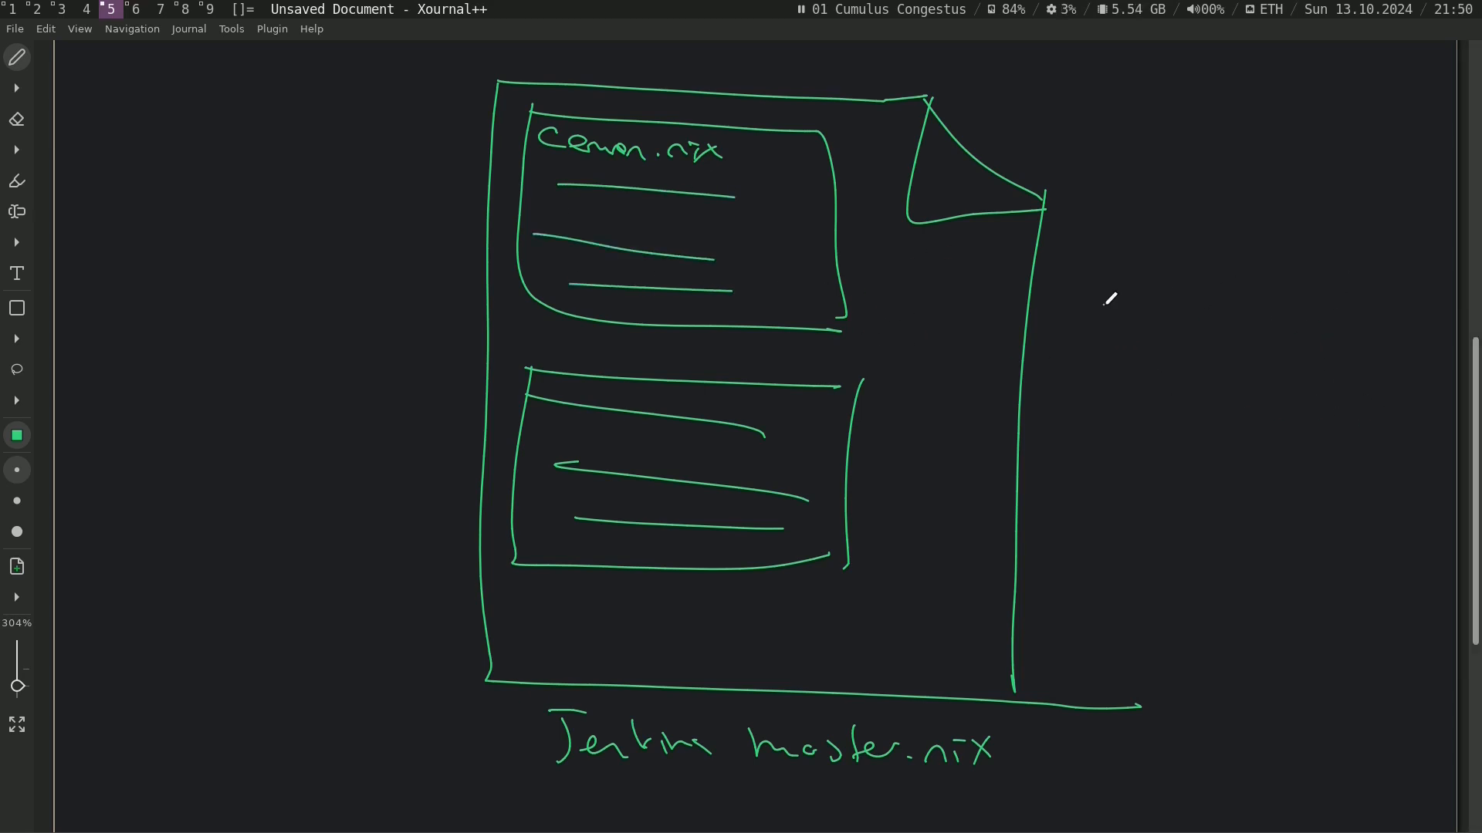
mouse_move(903, 500)
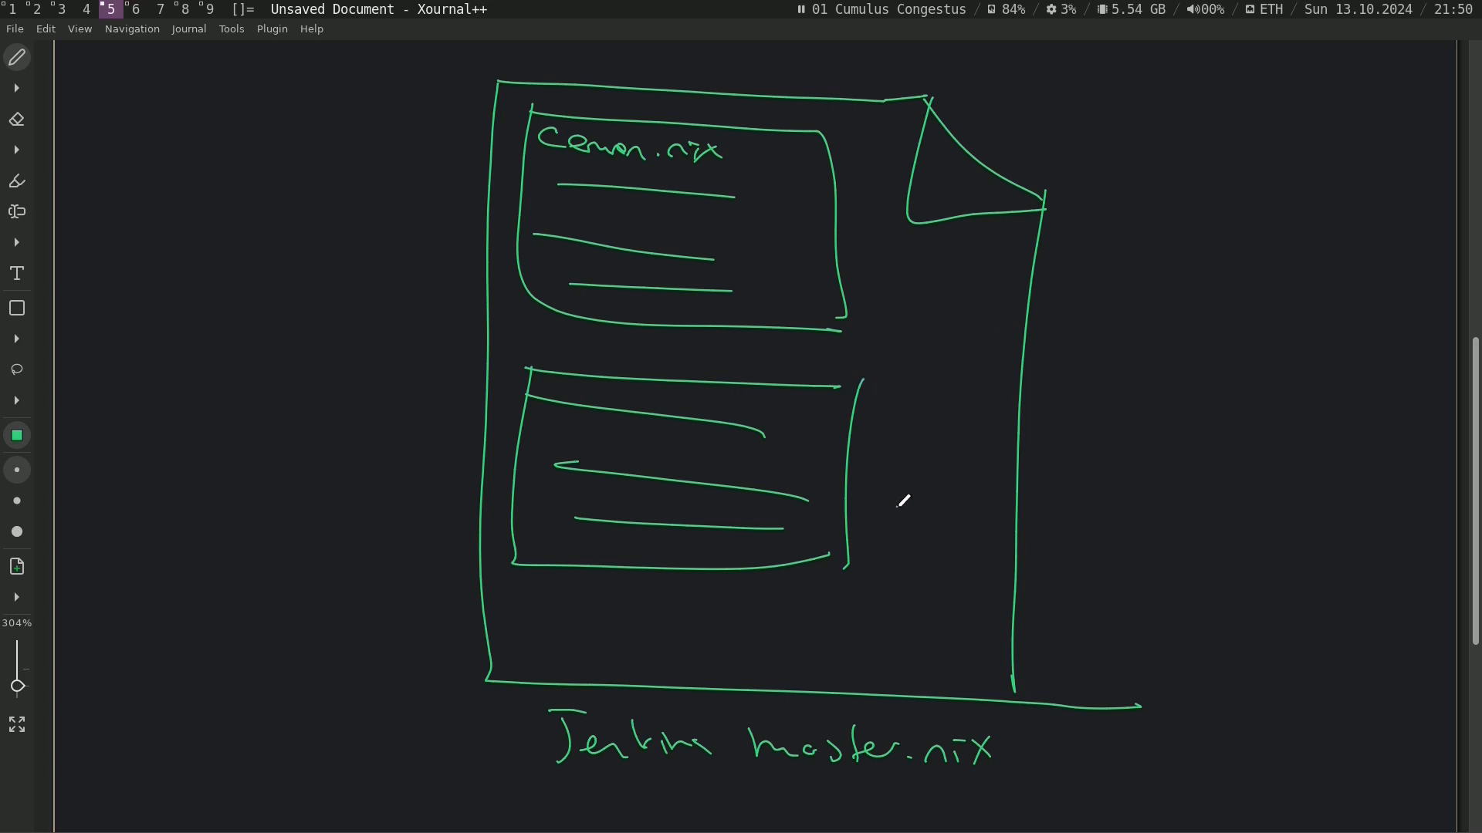
mouse_move(909, 431)
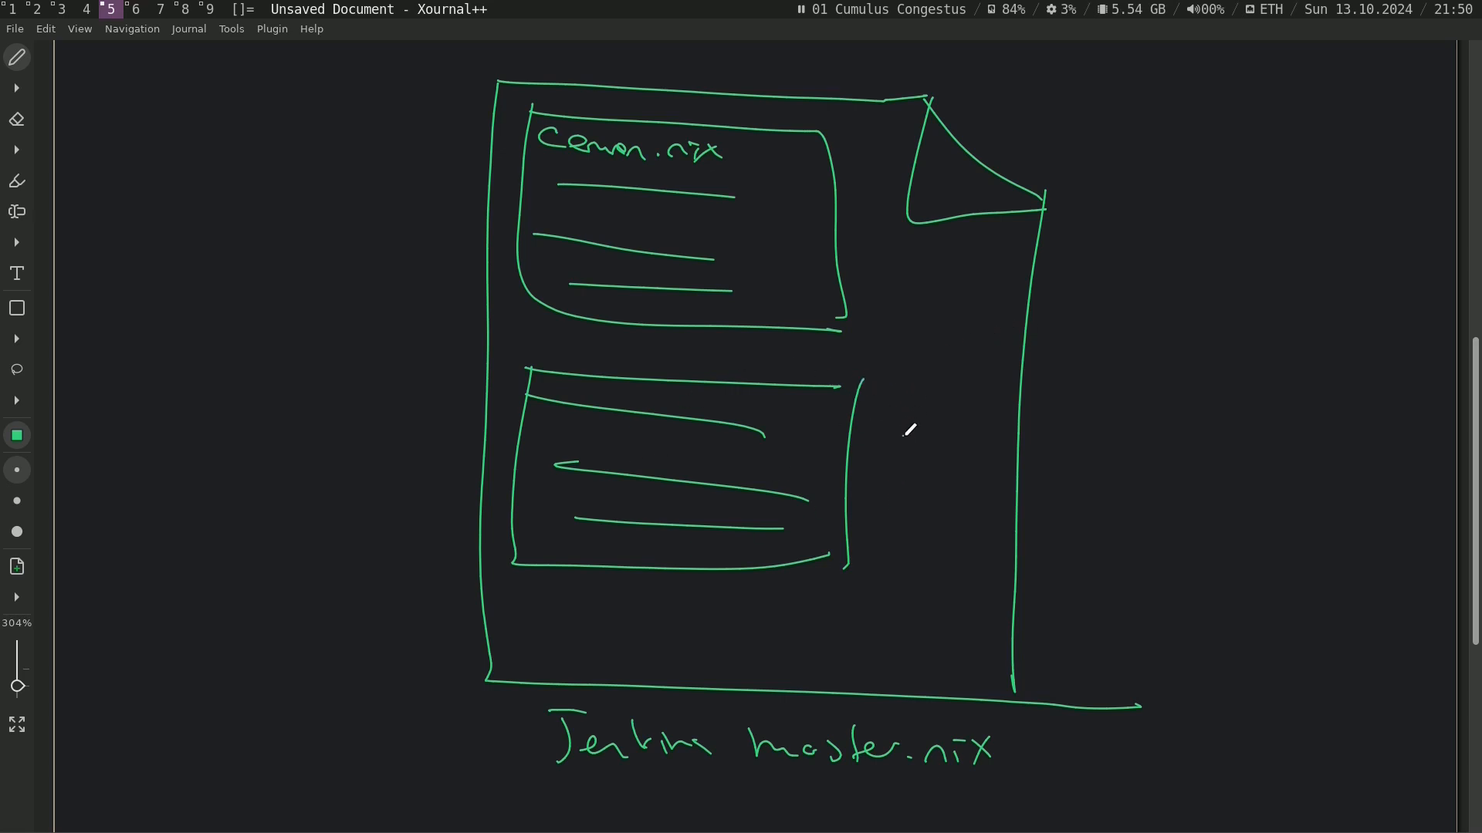
drag(873, 435, 953, 435)
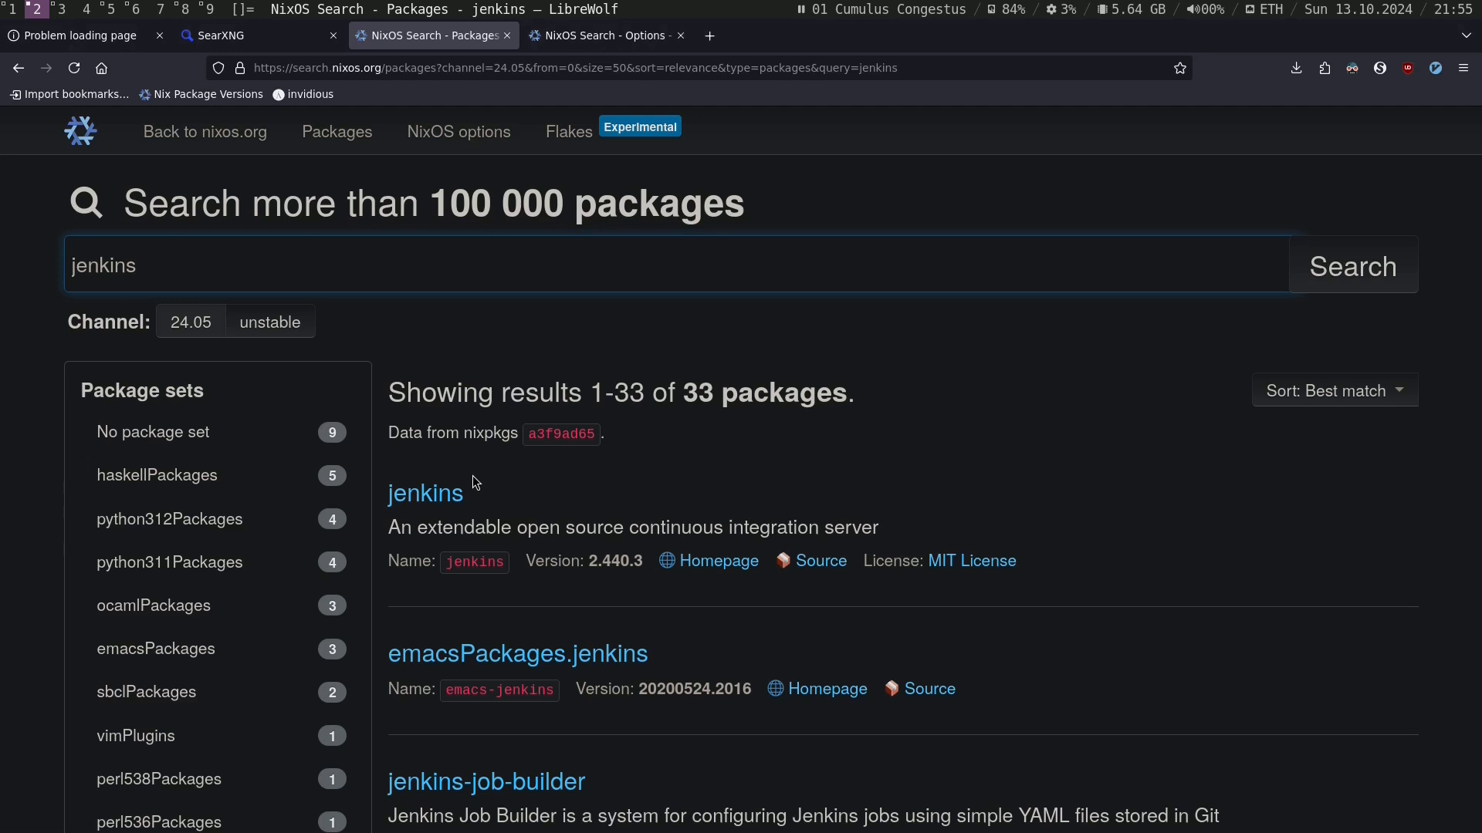
Step: Search the NixOS package index for sonarqube, finding only sonar-scanner-cli
text(sonarqube)
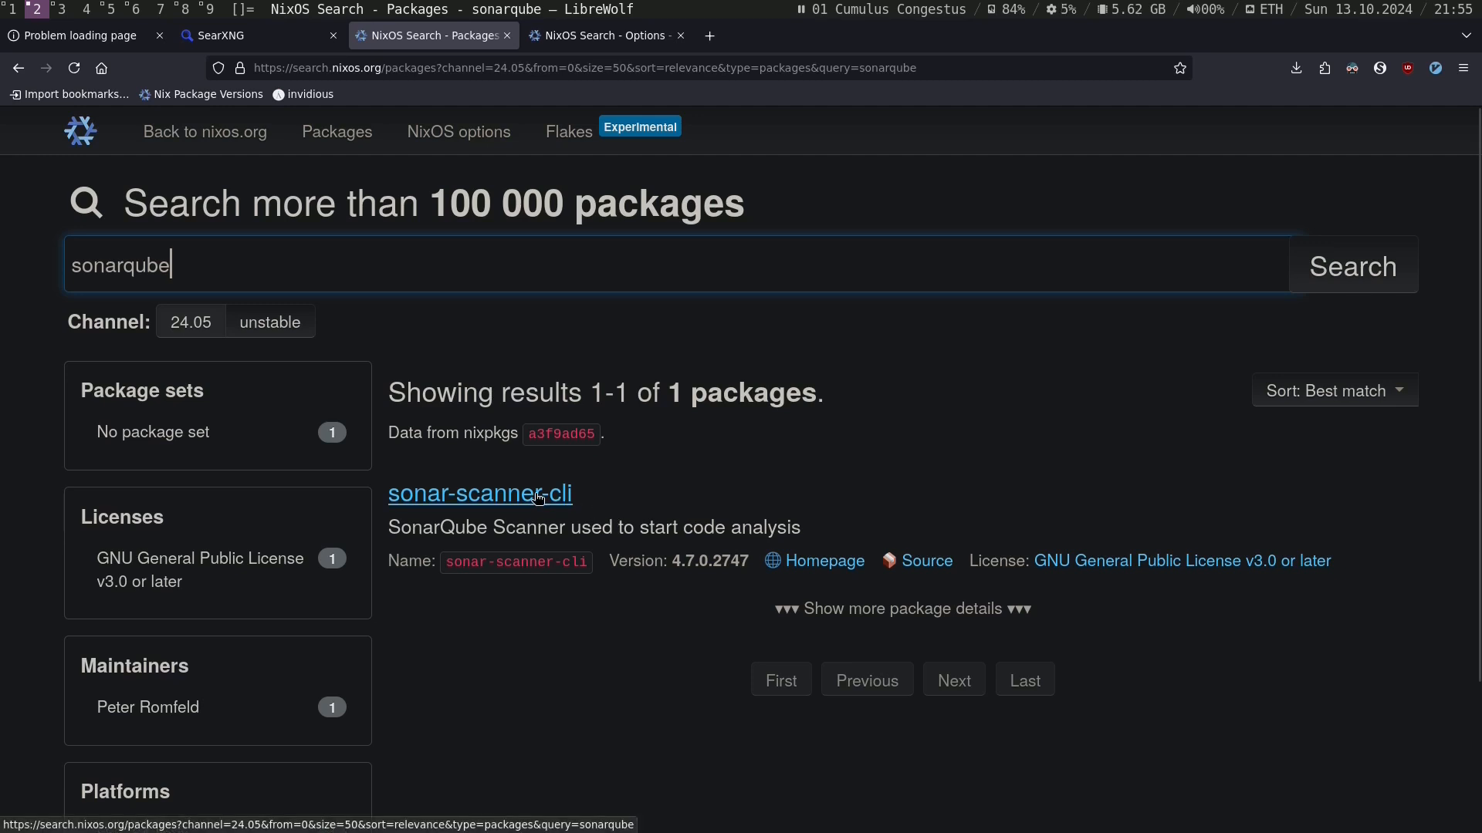
mouse_move(654, 499)
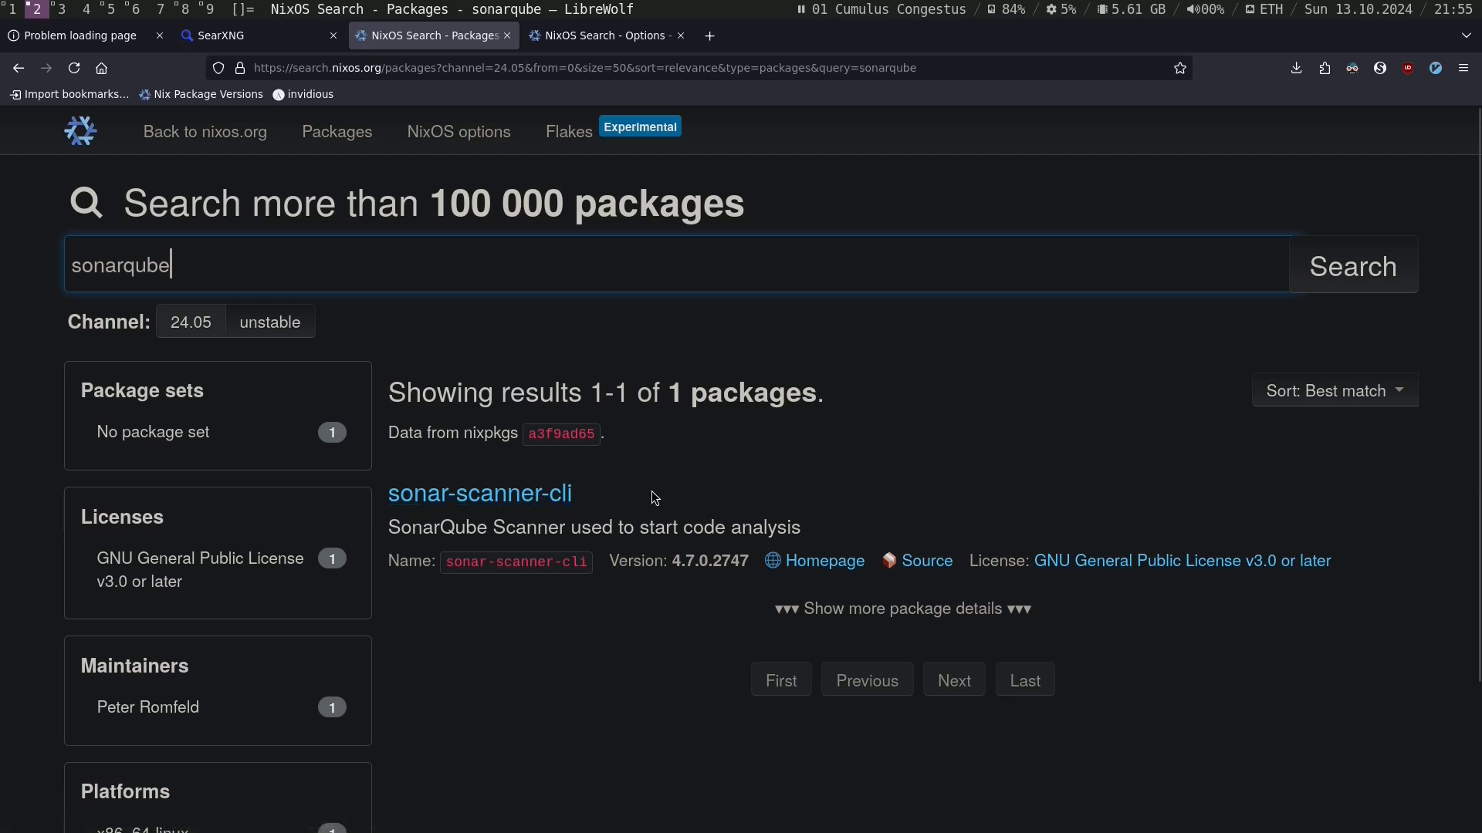
mouse_move(622, 498)
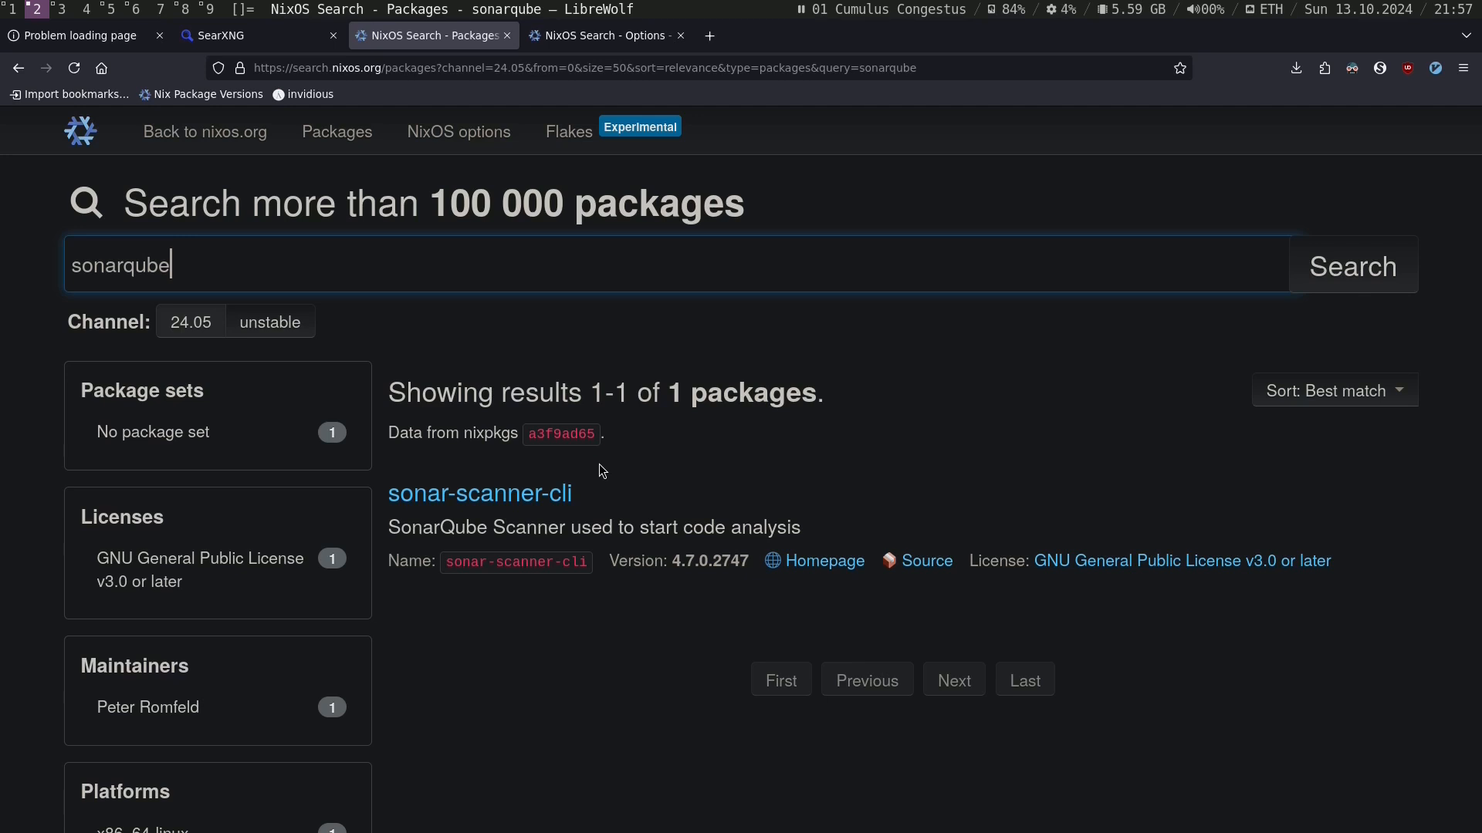
mouse_move(612, 471)
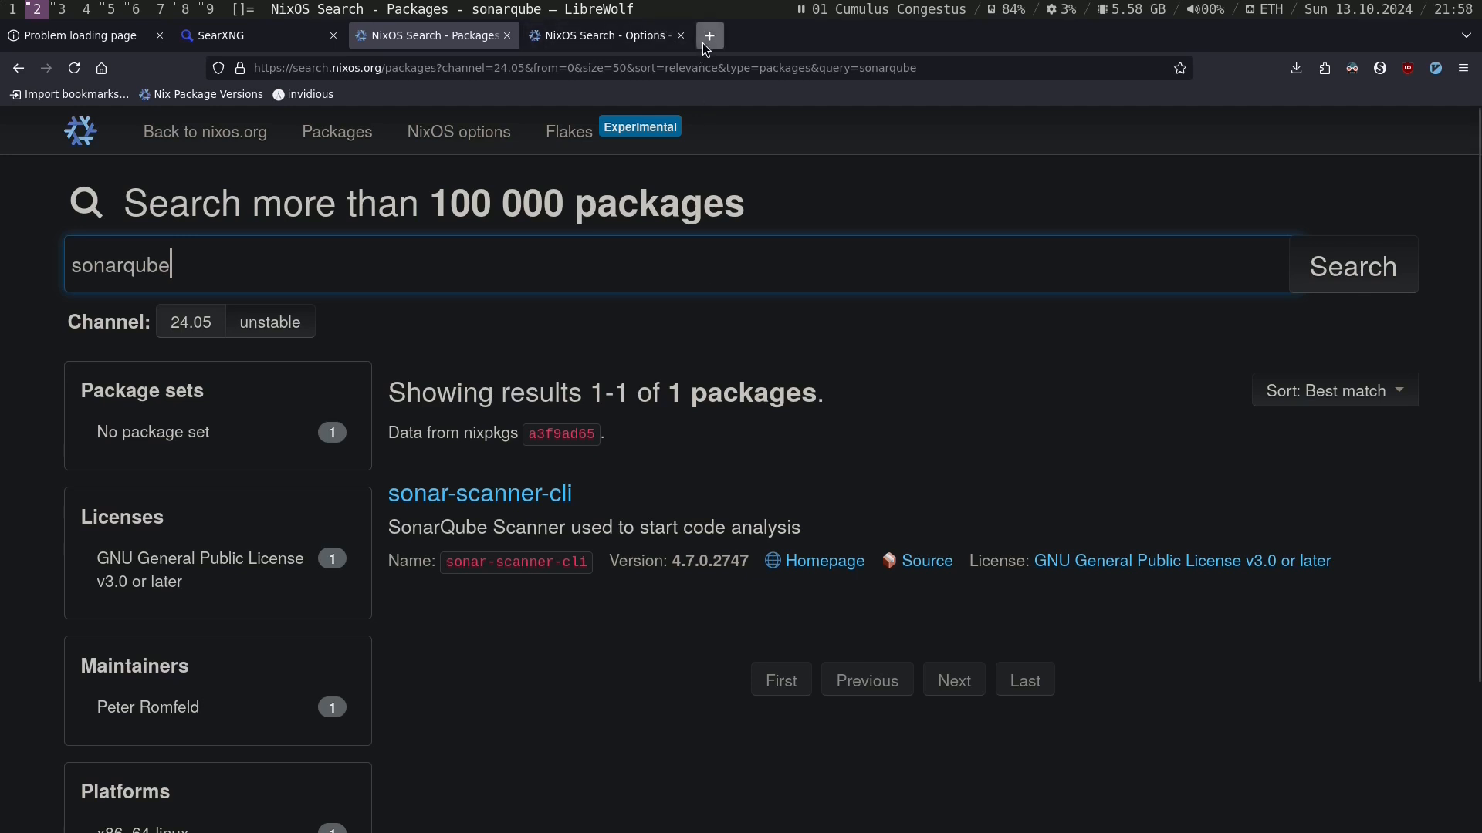
Step: Search compose2nix in a new tab, open the aksiksi/compose2nix GitHub repo and read its README
click(709, 35)
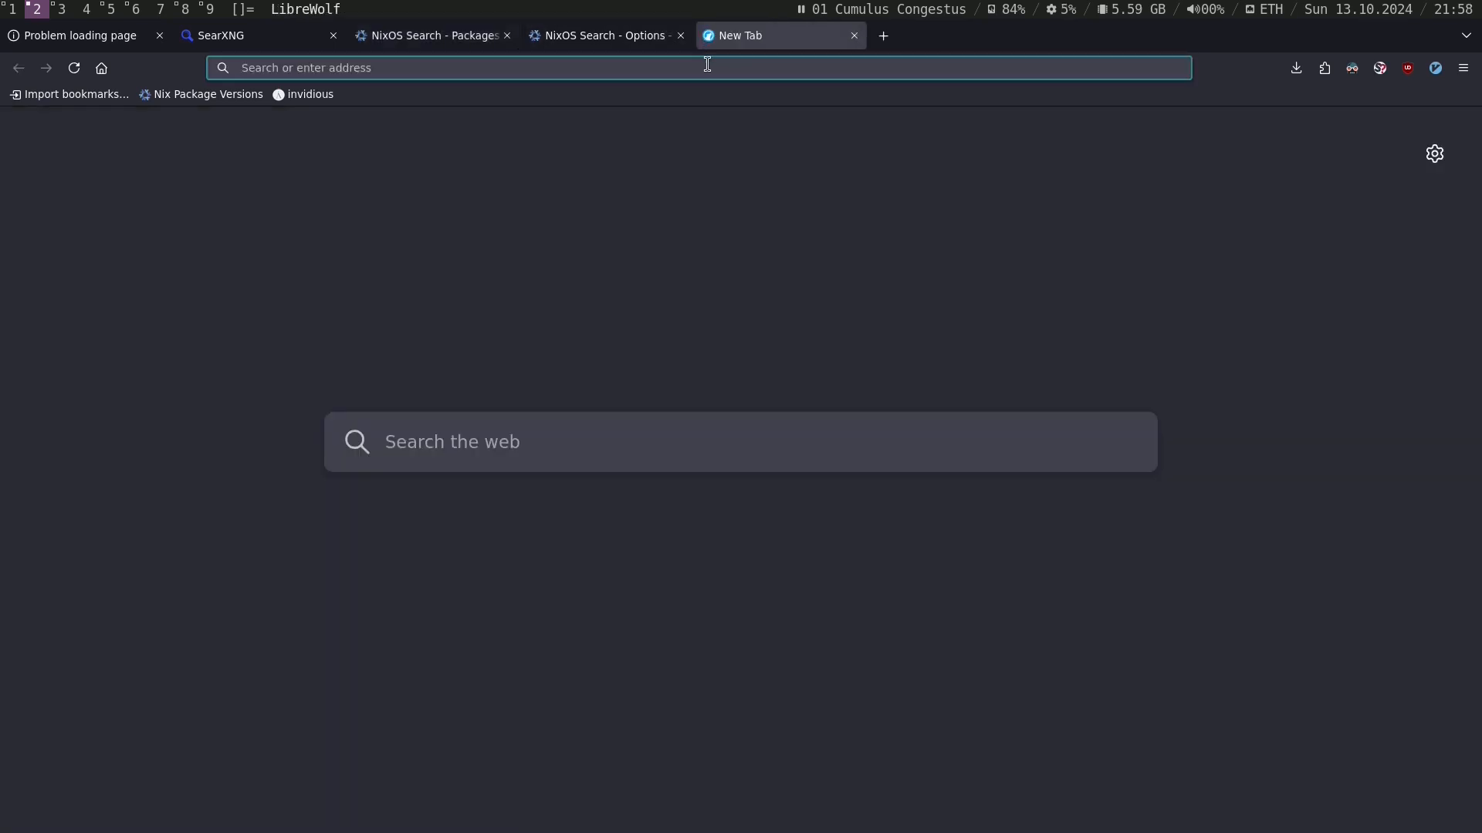
text(compose2nix)
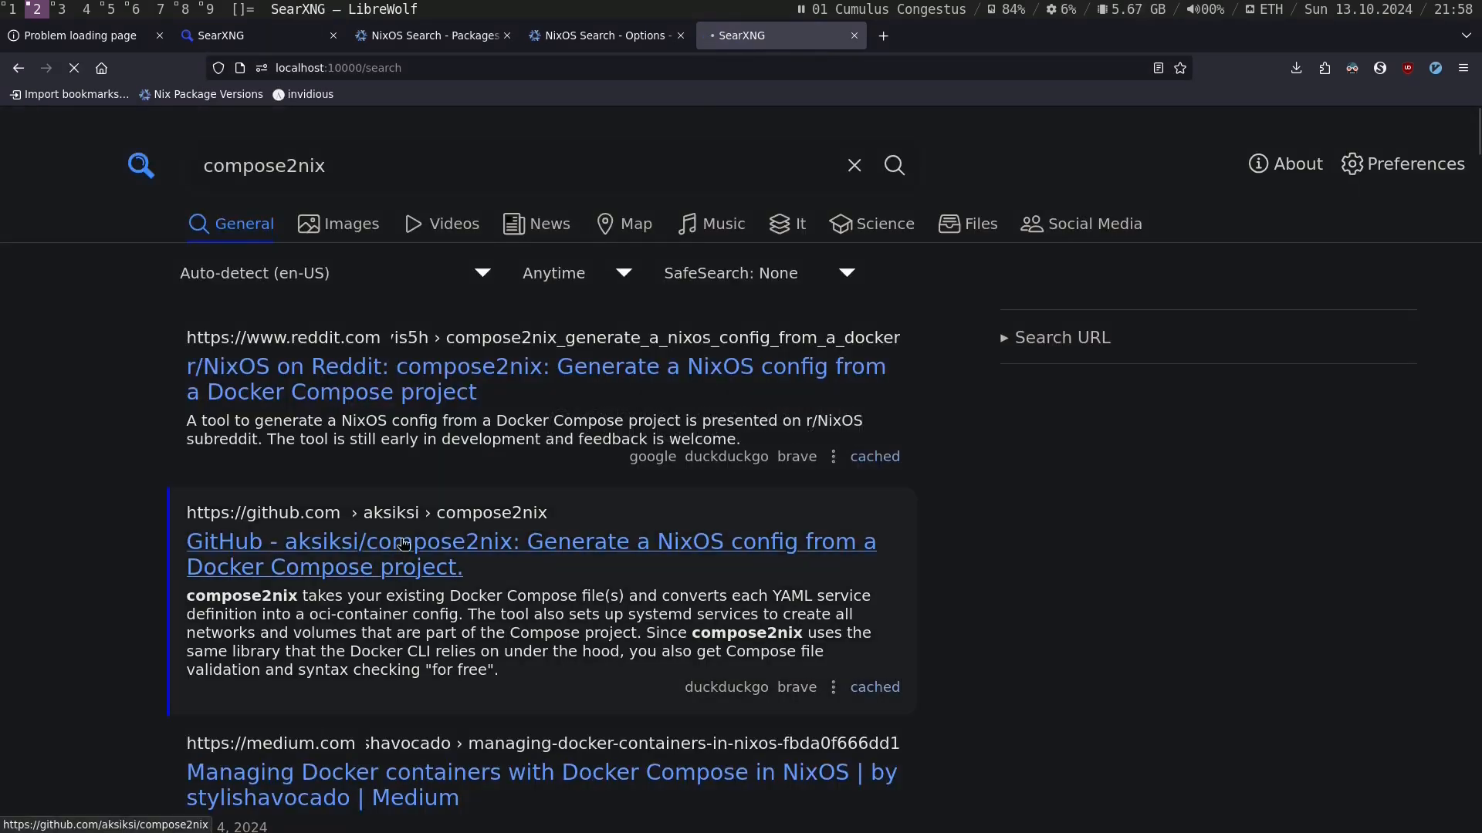
click(528, 554)
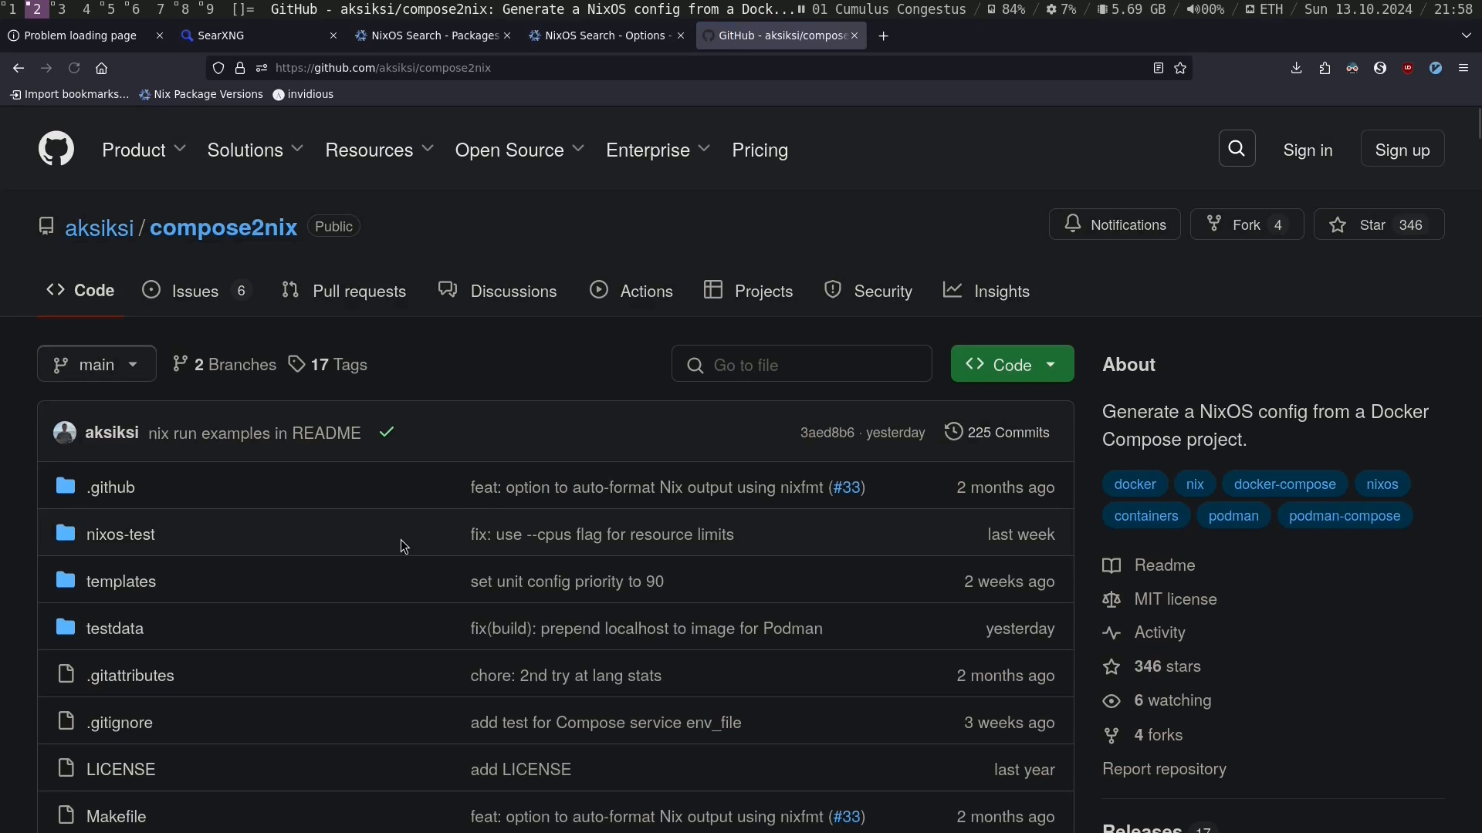
mouse_move(1096, 411)
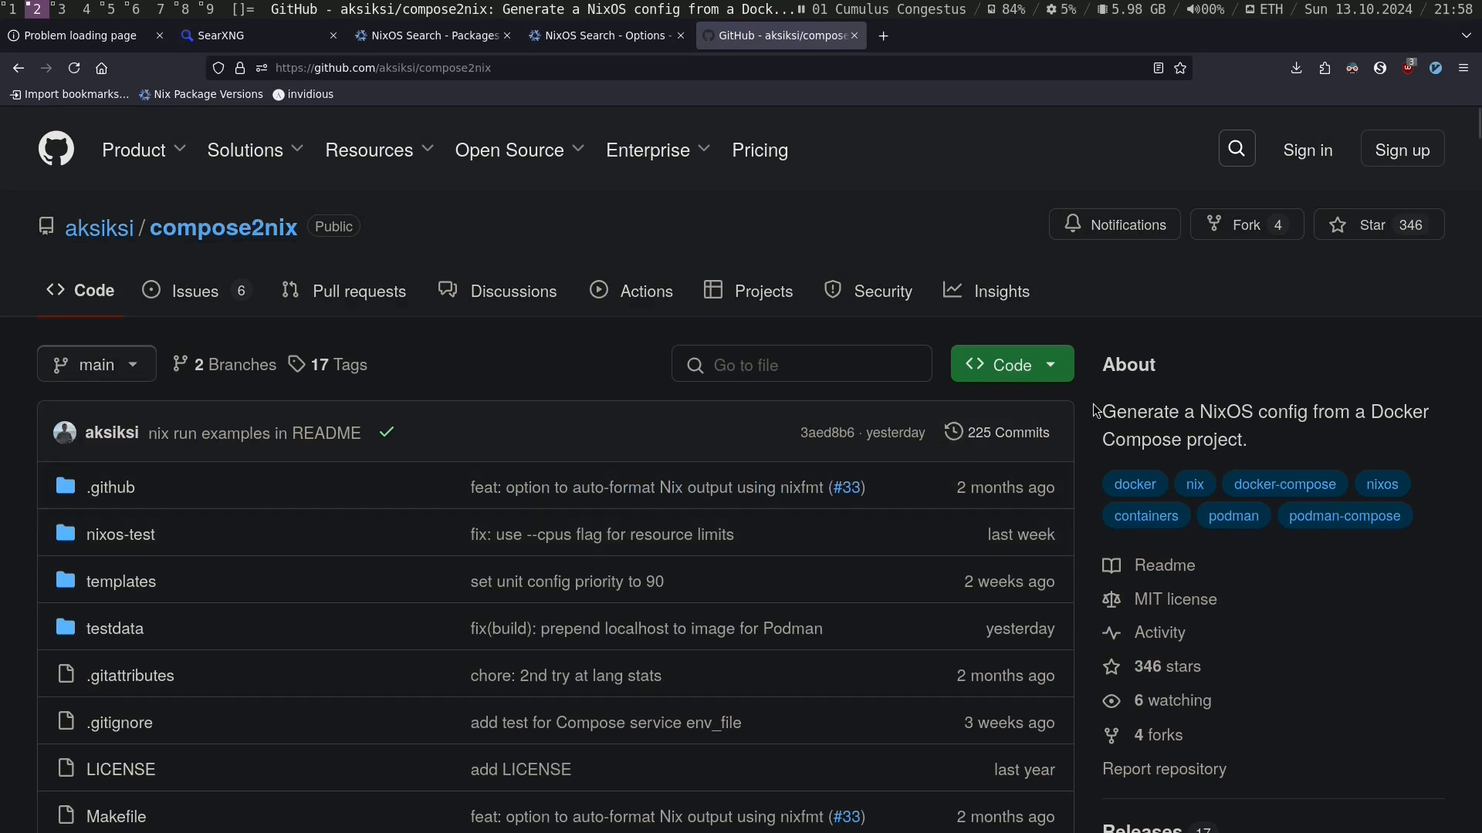
scroll(down, 3)
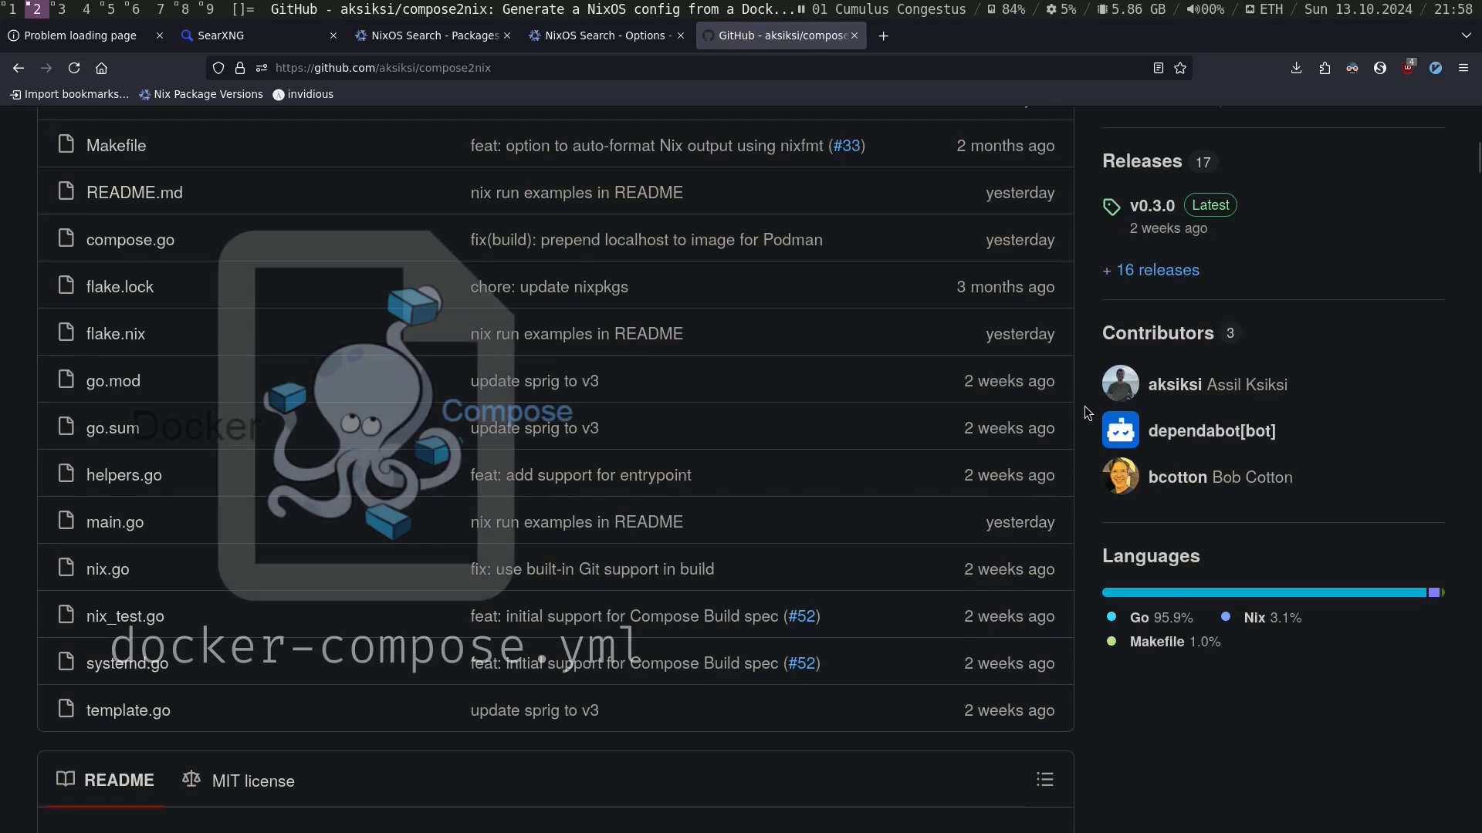
scroll(down, 3)
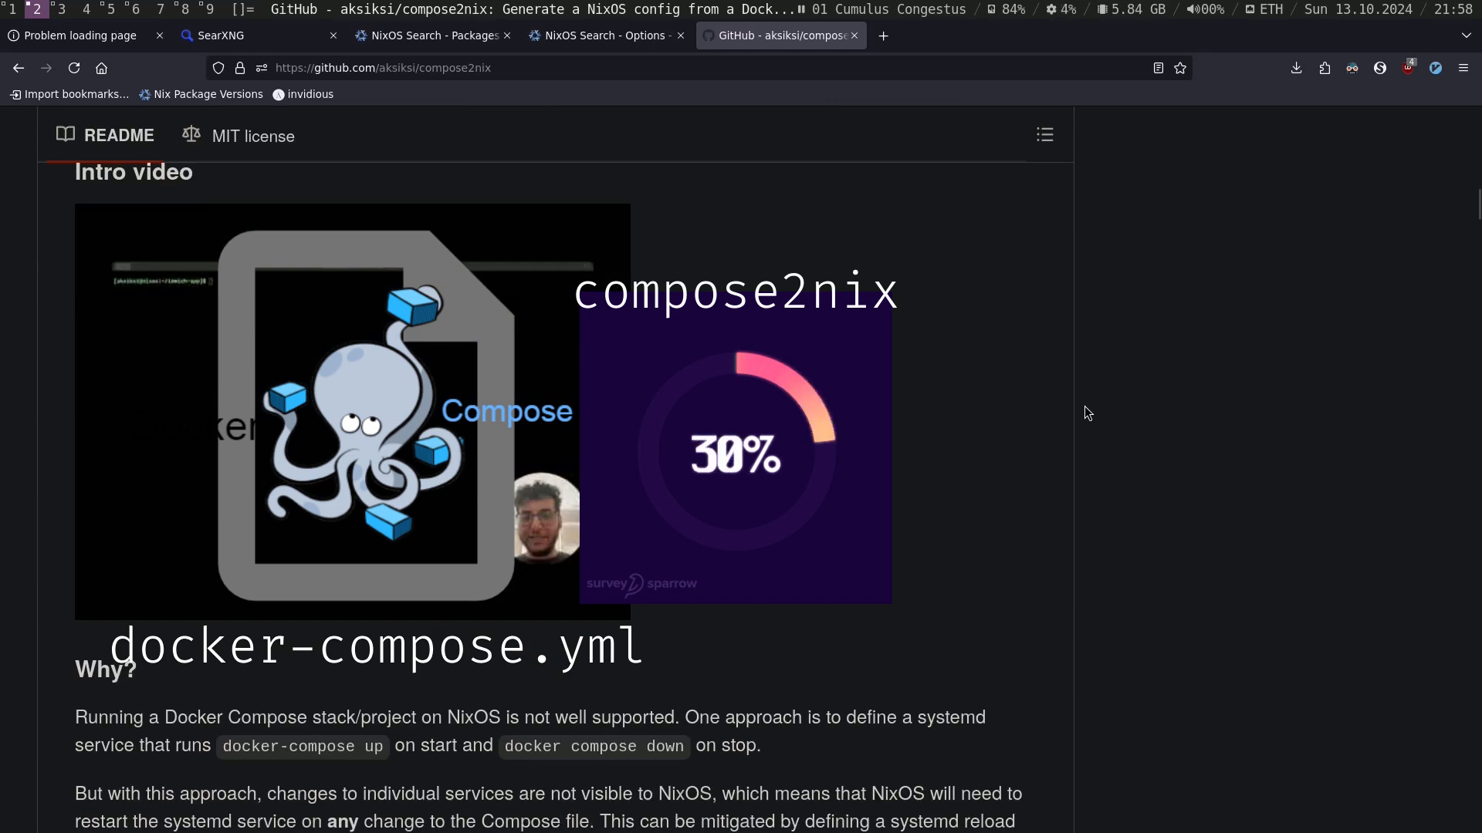
scroll(down, 3)
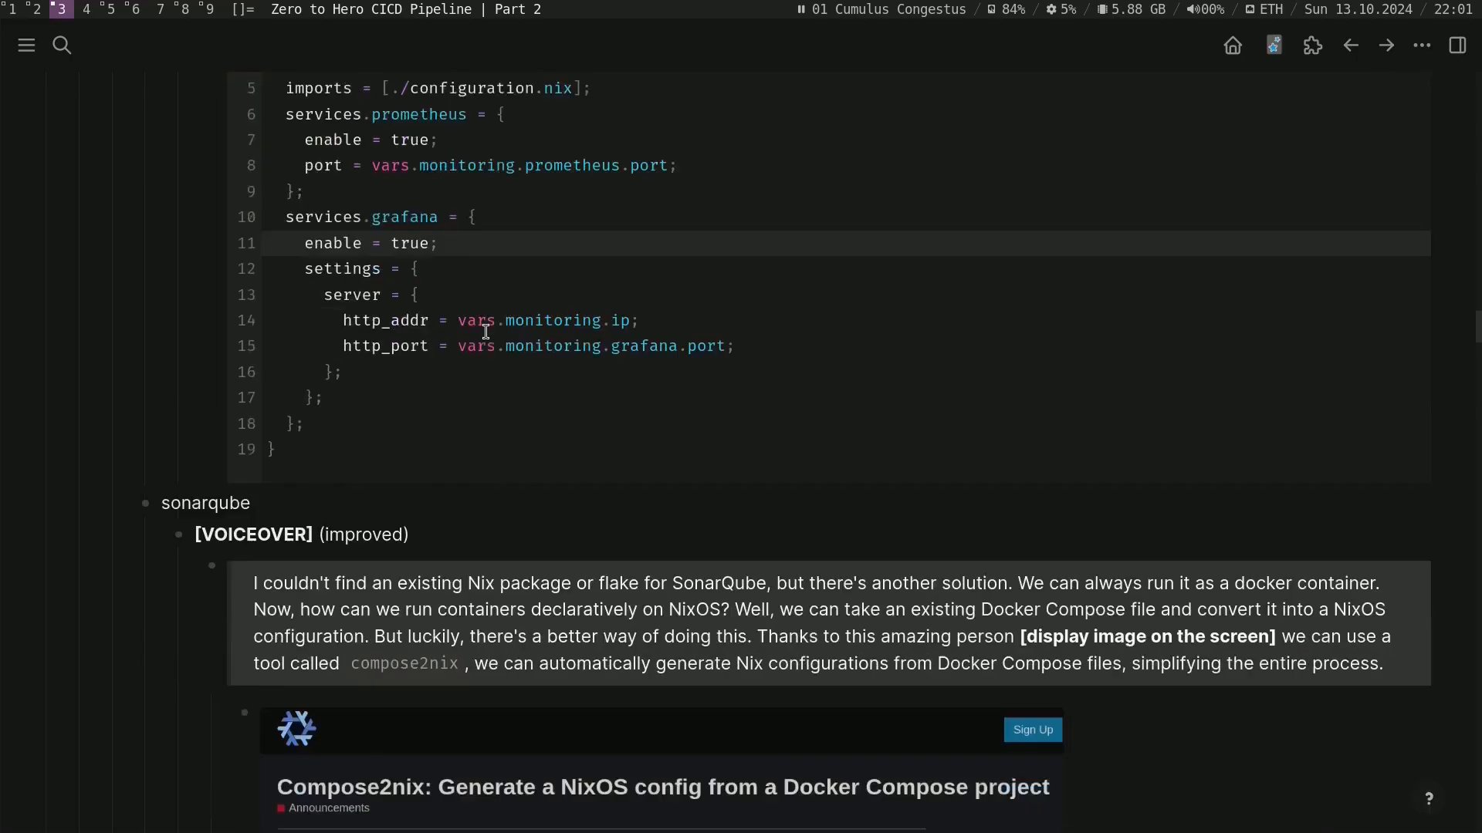
Step: Scroll to the SonarQube docker-compose block in Logseq, then switch to the tmux terminal
scroll(down, 3)
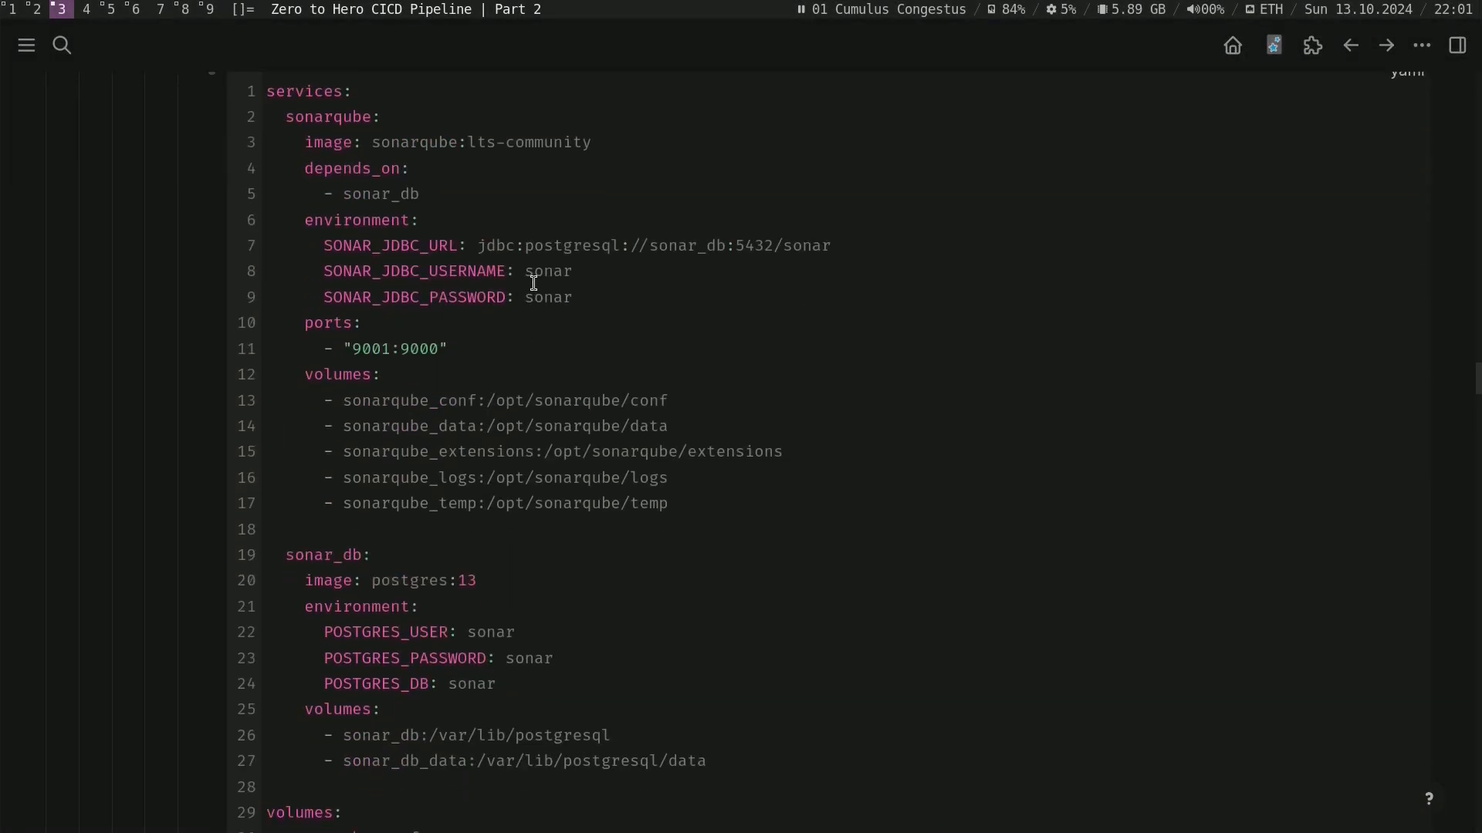
key(ctrl+c)
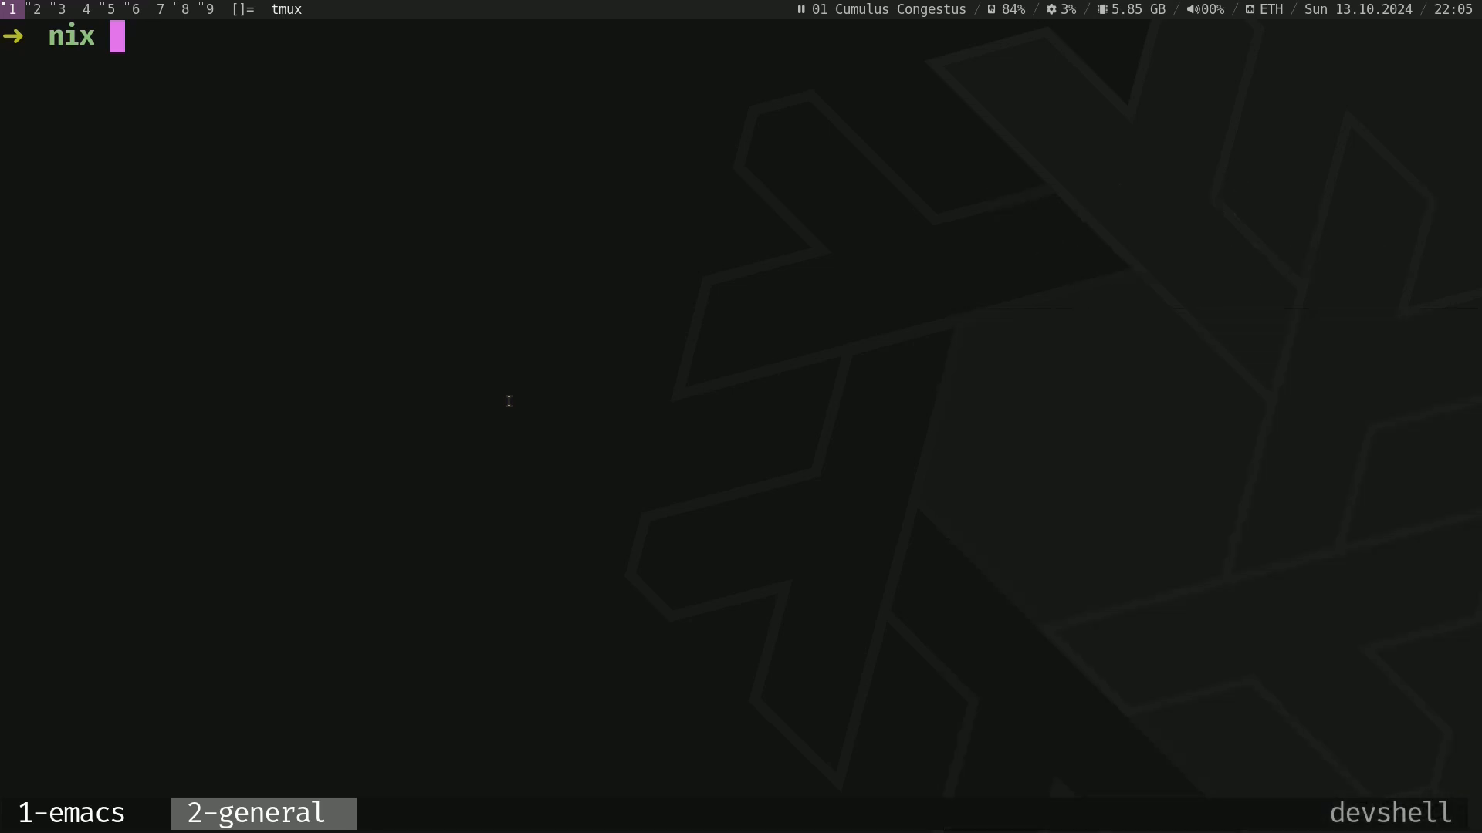
Step: Create docker-compose.yml in the nix folder and paste the sonarqube and sonar_db Postgres services
text(touch docker-compose.yaml)
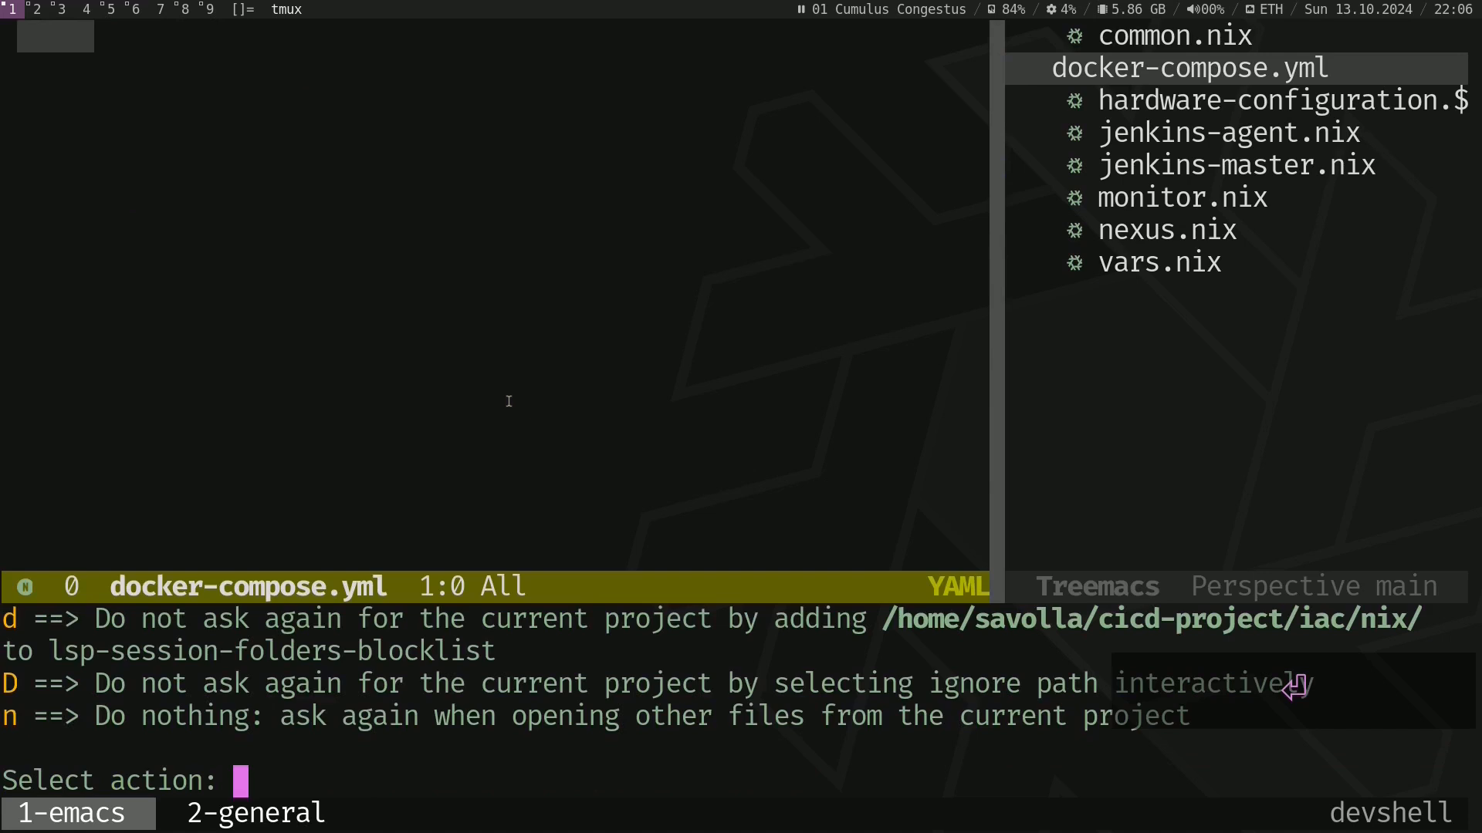
key(n)
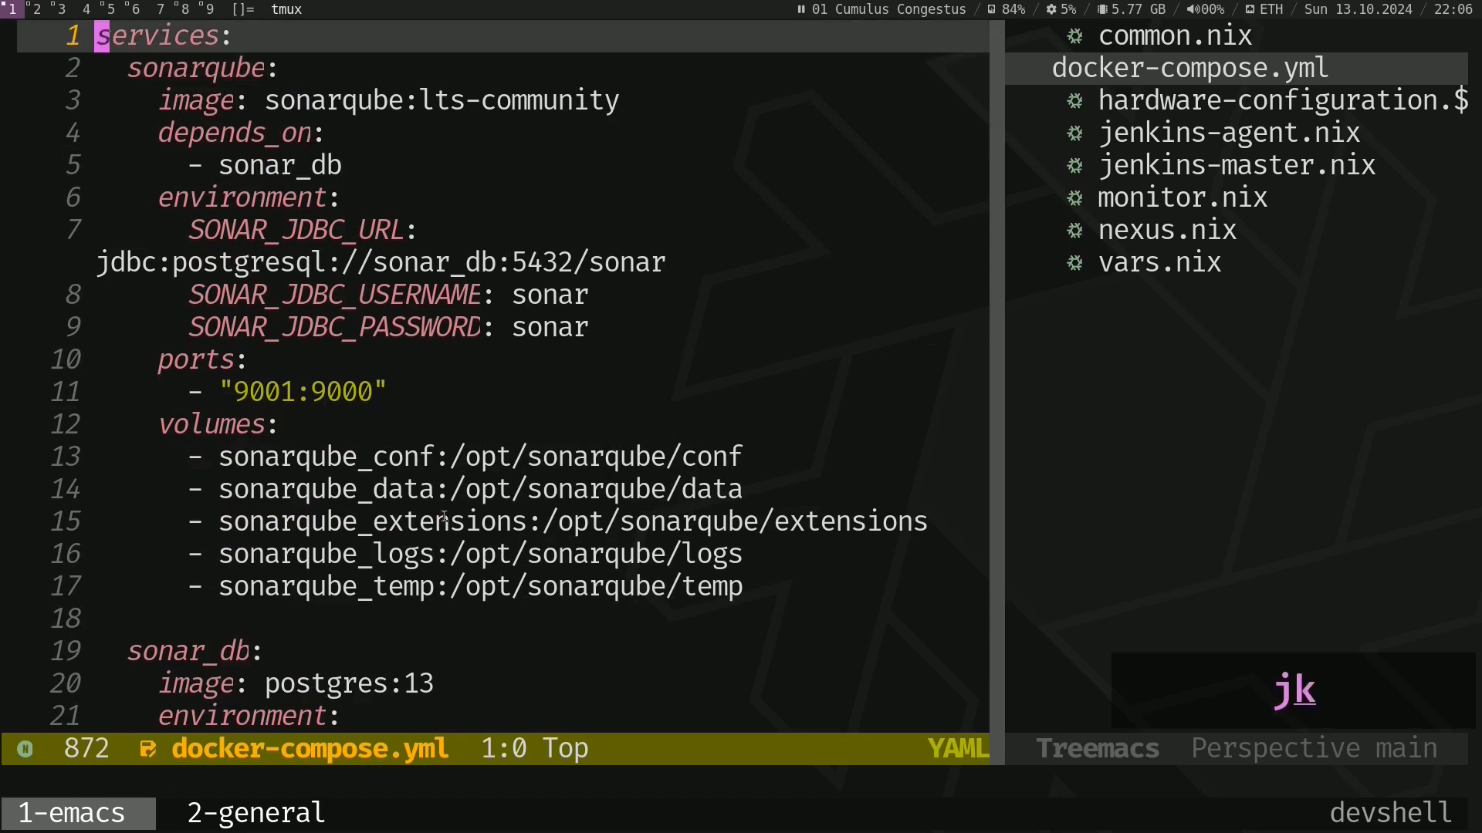
text(version)
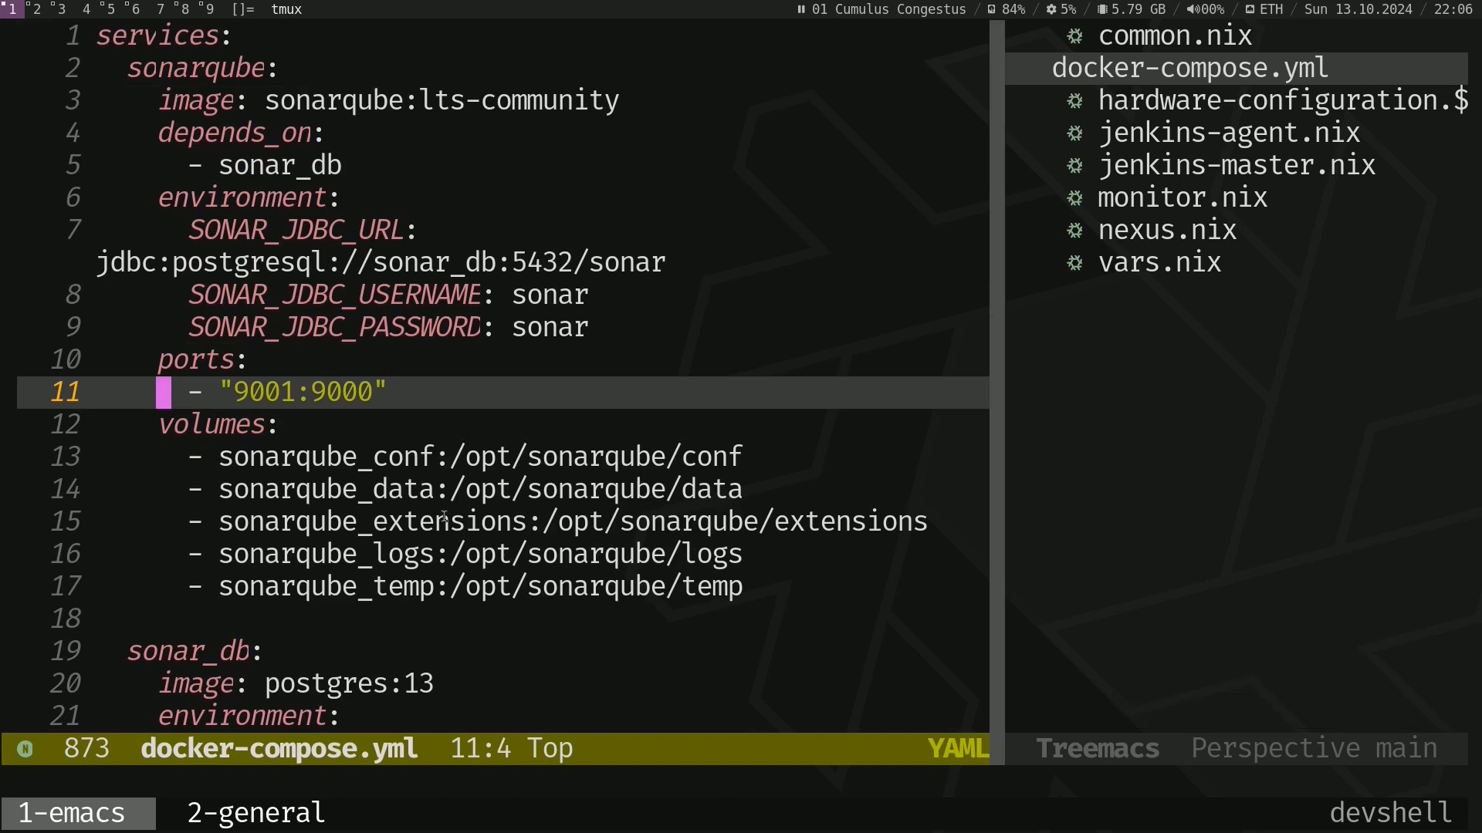
click(251, 814)
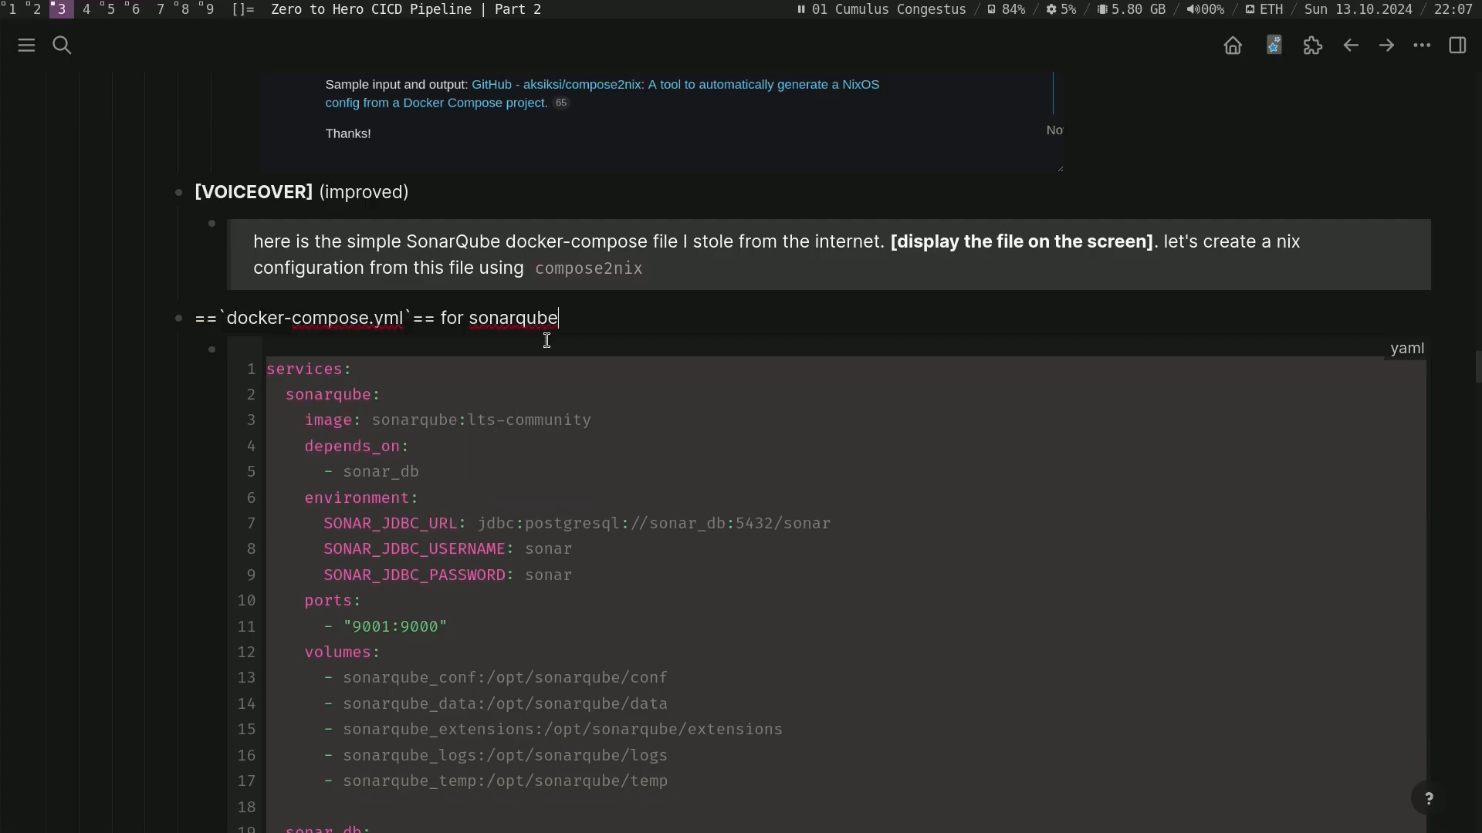
Step: Scroll the Logseq notes to the docker-compose.yml for sonarqube block before returning to Emacs
scroll(down, 3)
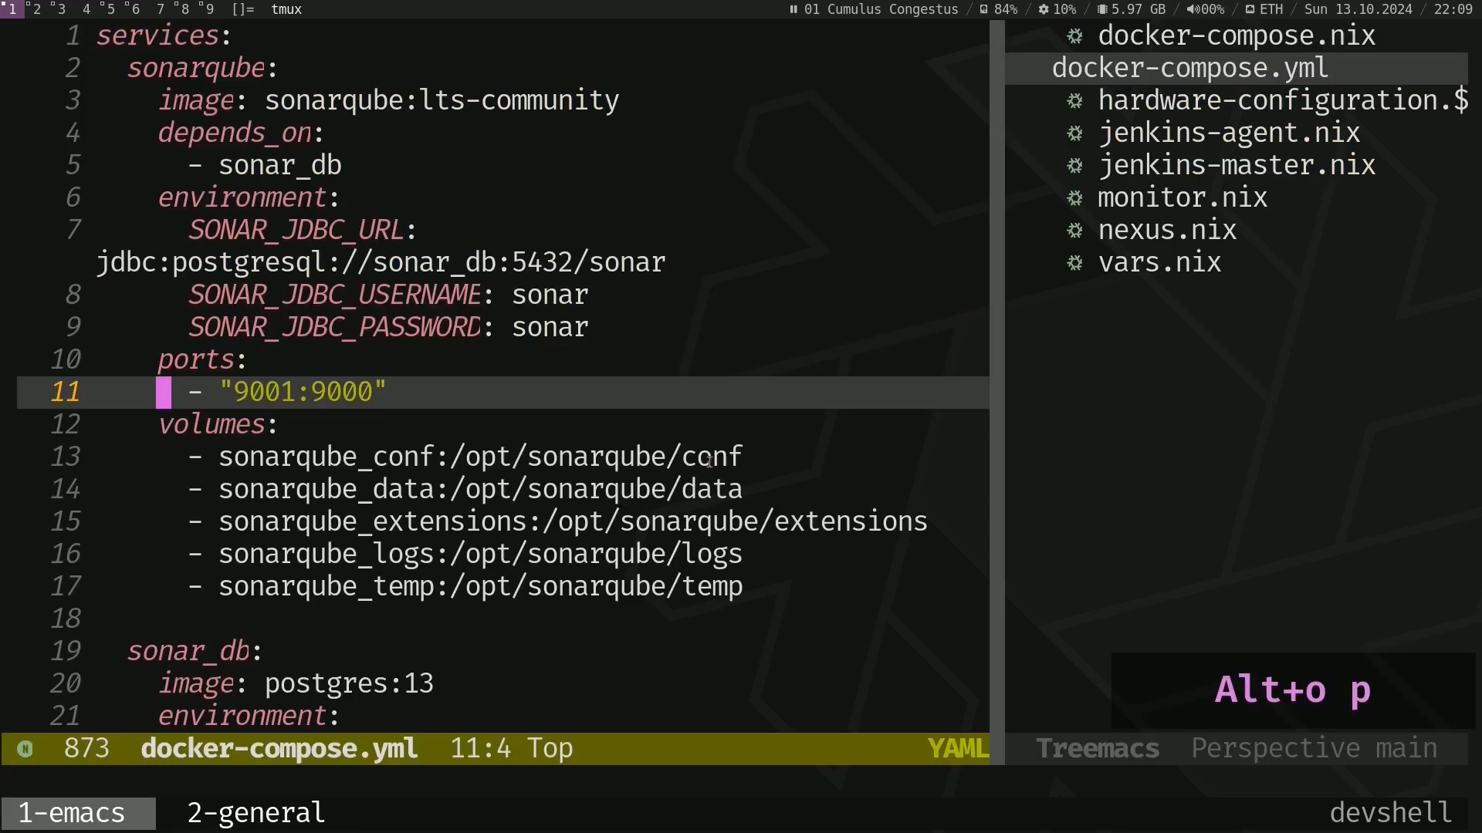
Step: Read through docker-compose.nix's sonar_db and sonarqube podman containers down to the port mapping
key(k)
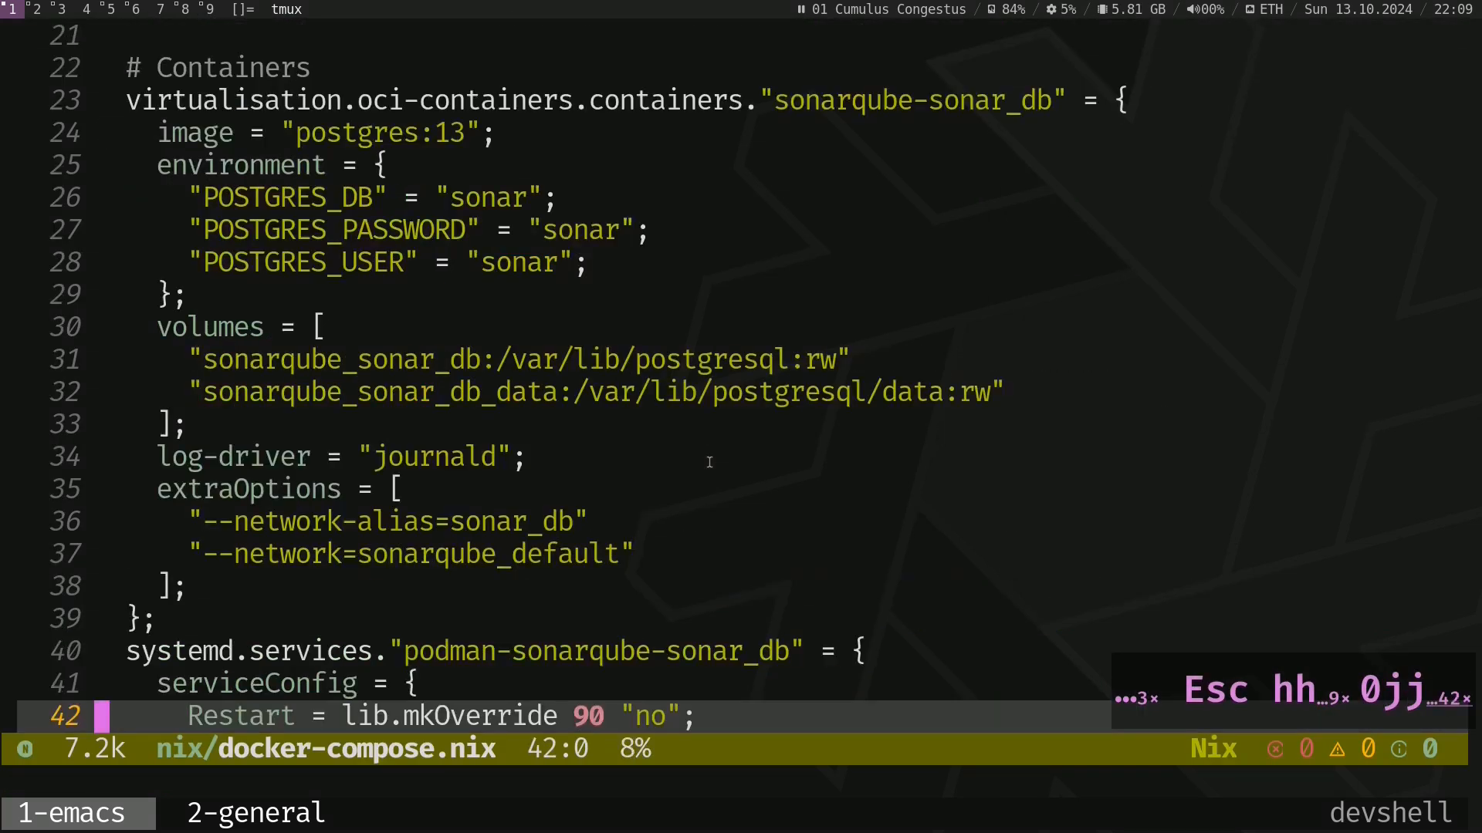
scroll(down, 3)
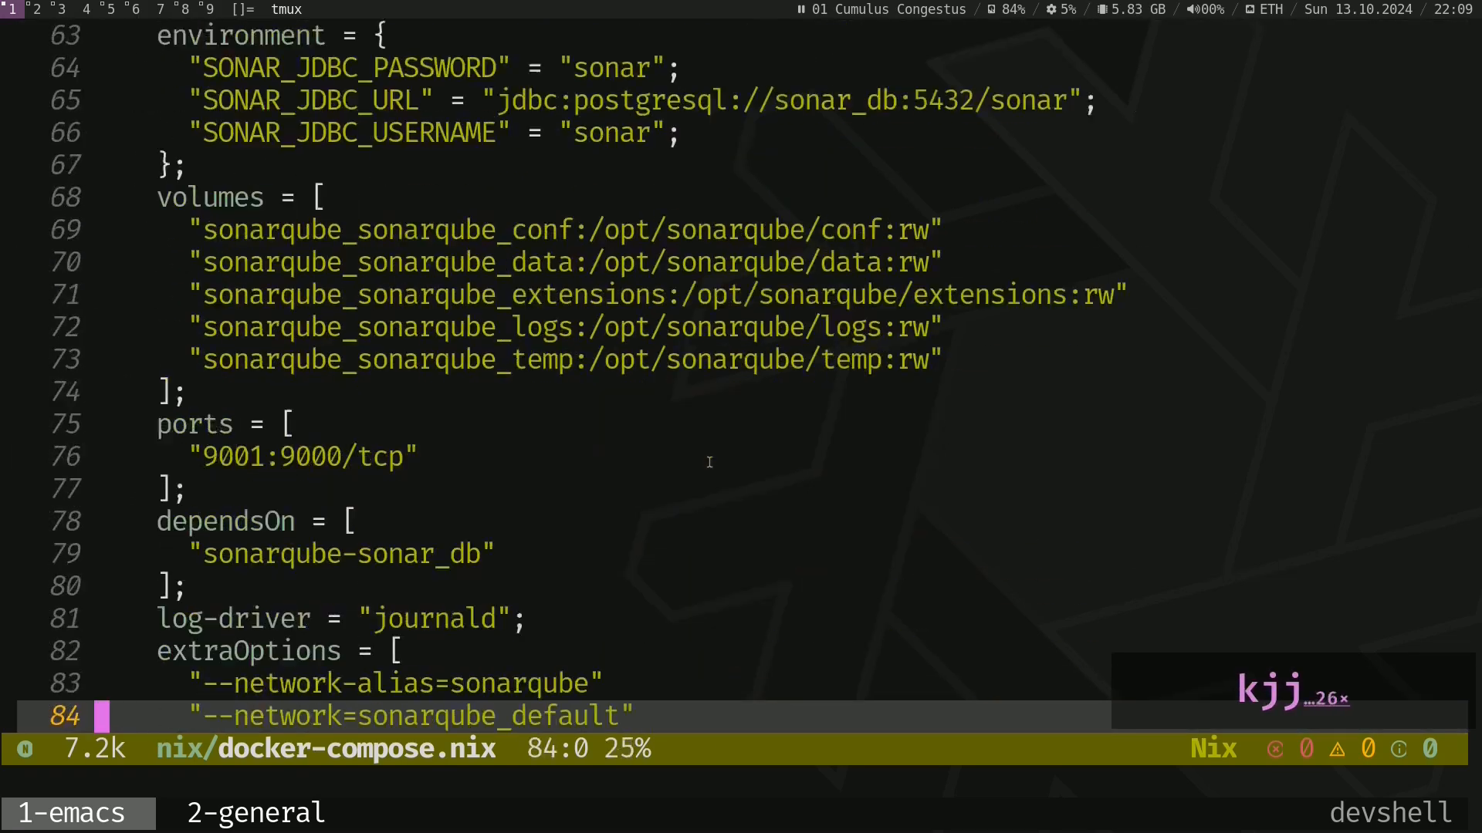
scroll(down, 3)
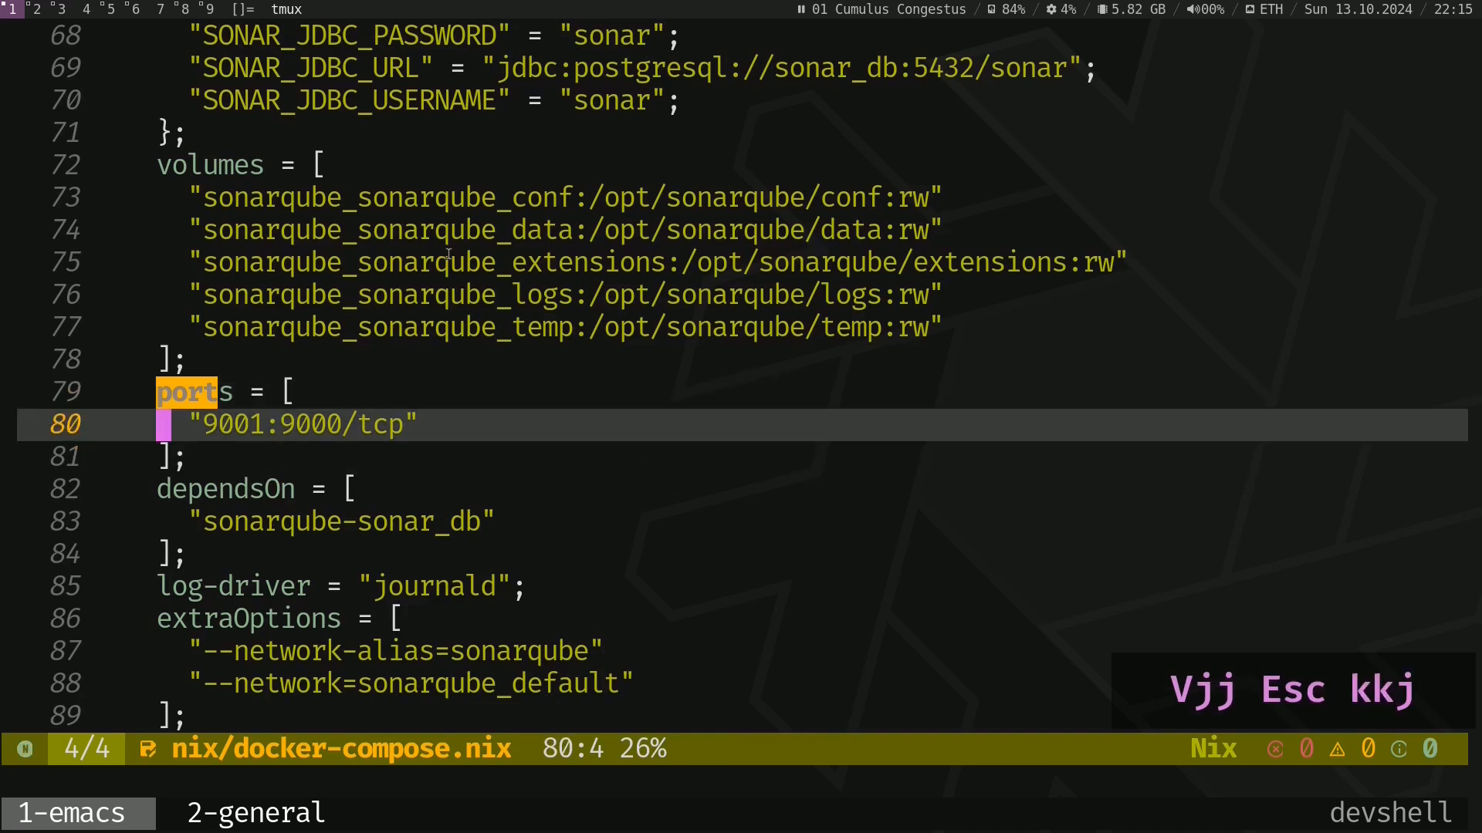
key(l)
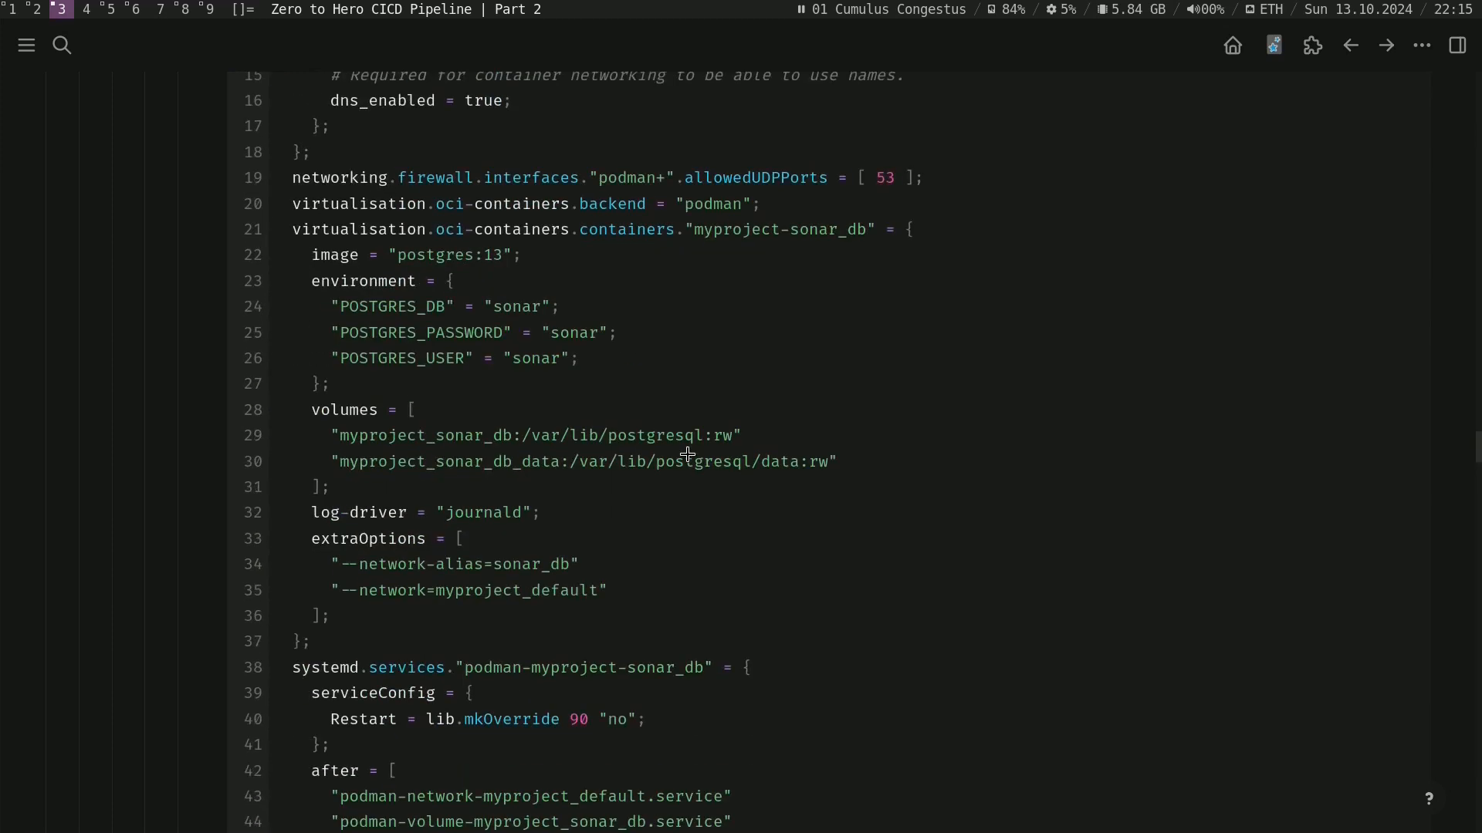
Step: Check the reference ports entry, then replace 9001 with ${toString vars.sonarqube.port} in docker-compose.nix
scroll(down, 3)
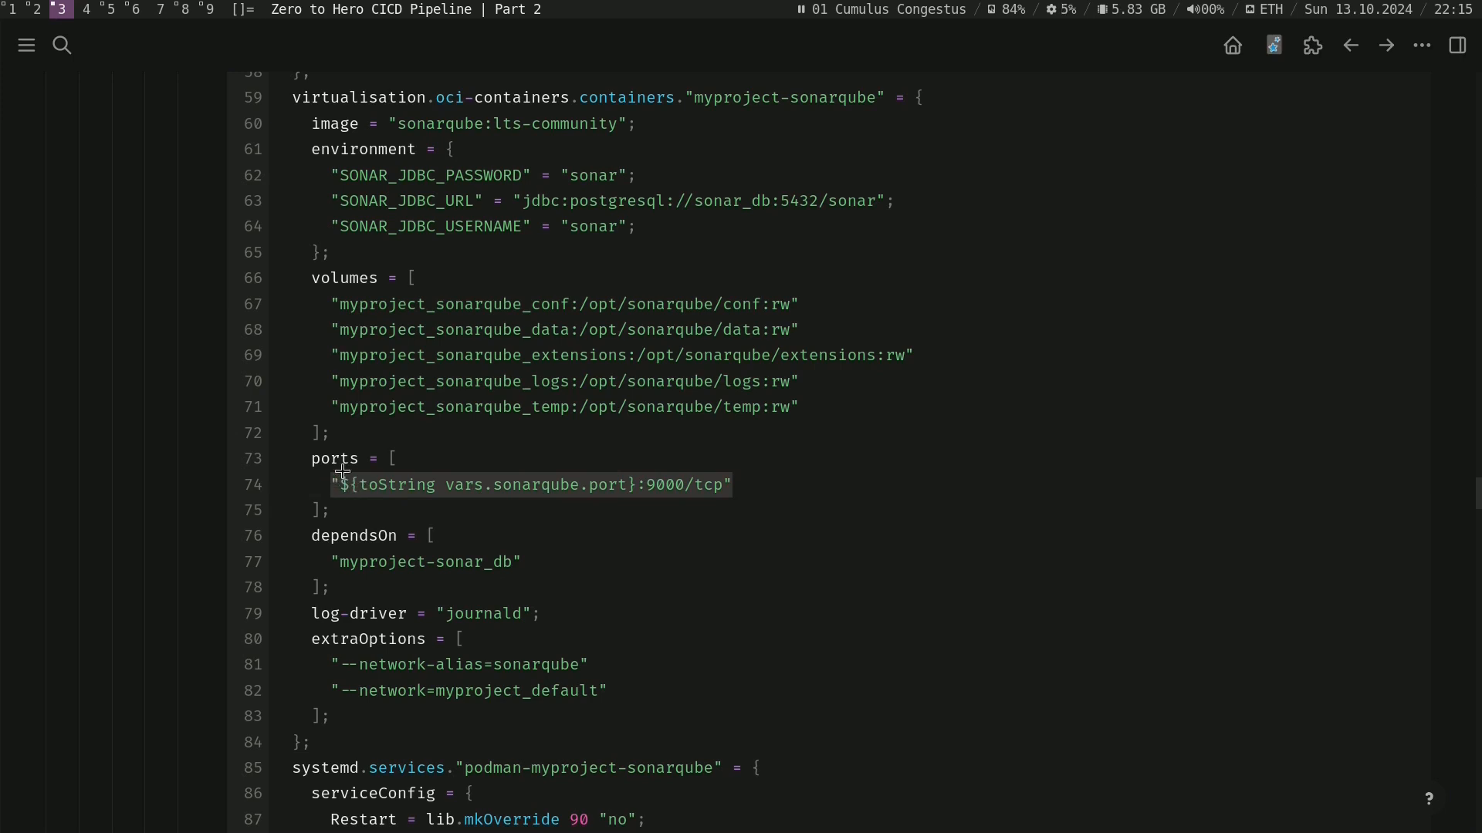
key(ctrl+c)
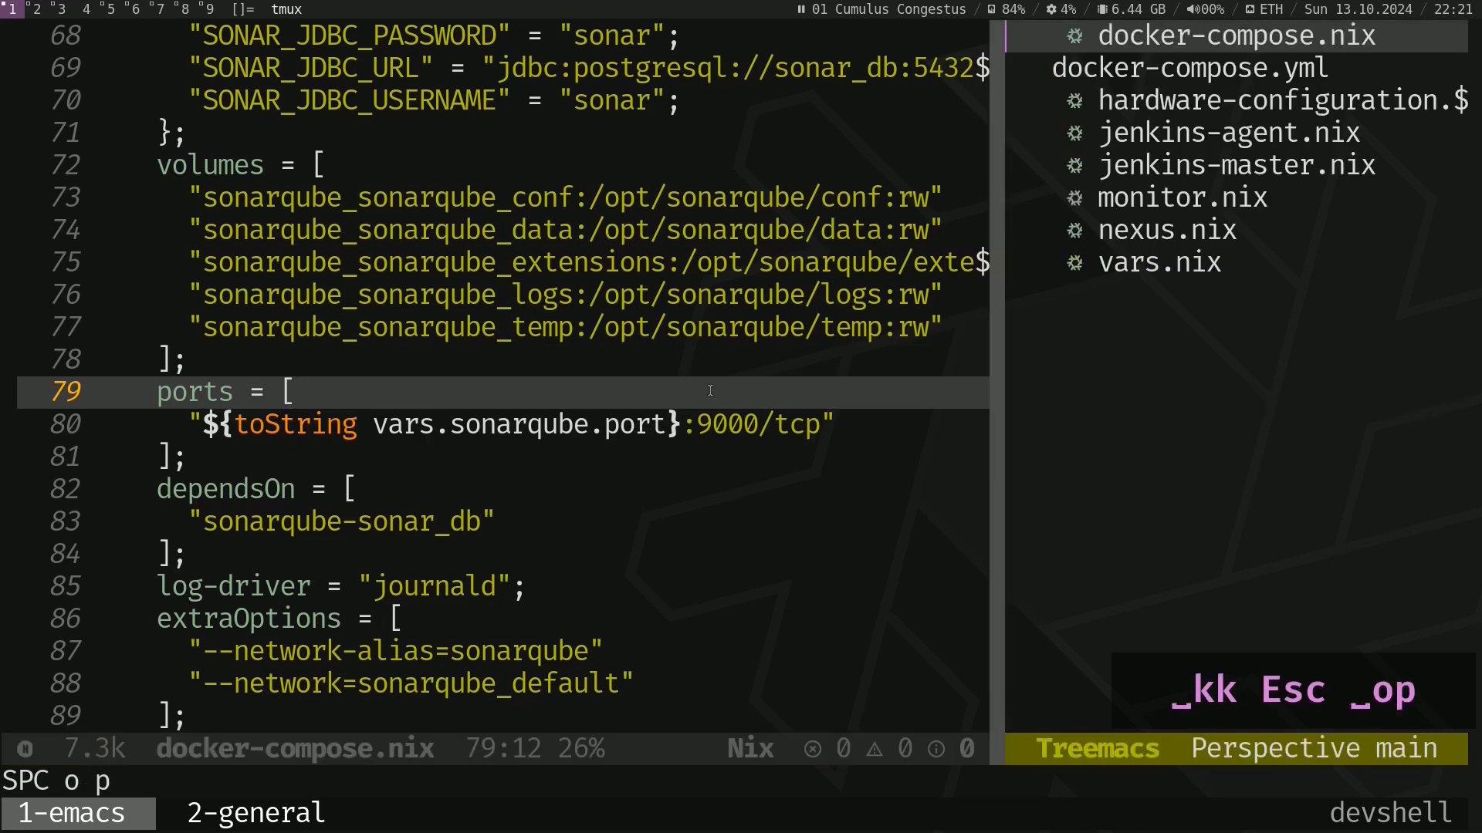
Step: Create an empty deploy-configs.sh in the nix folder with touch
click(1233, 165)
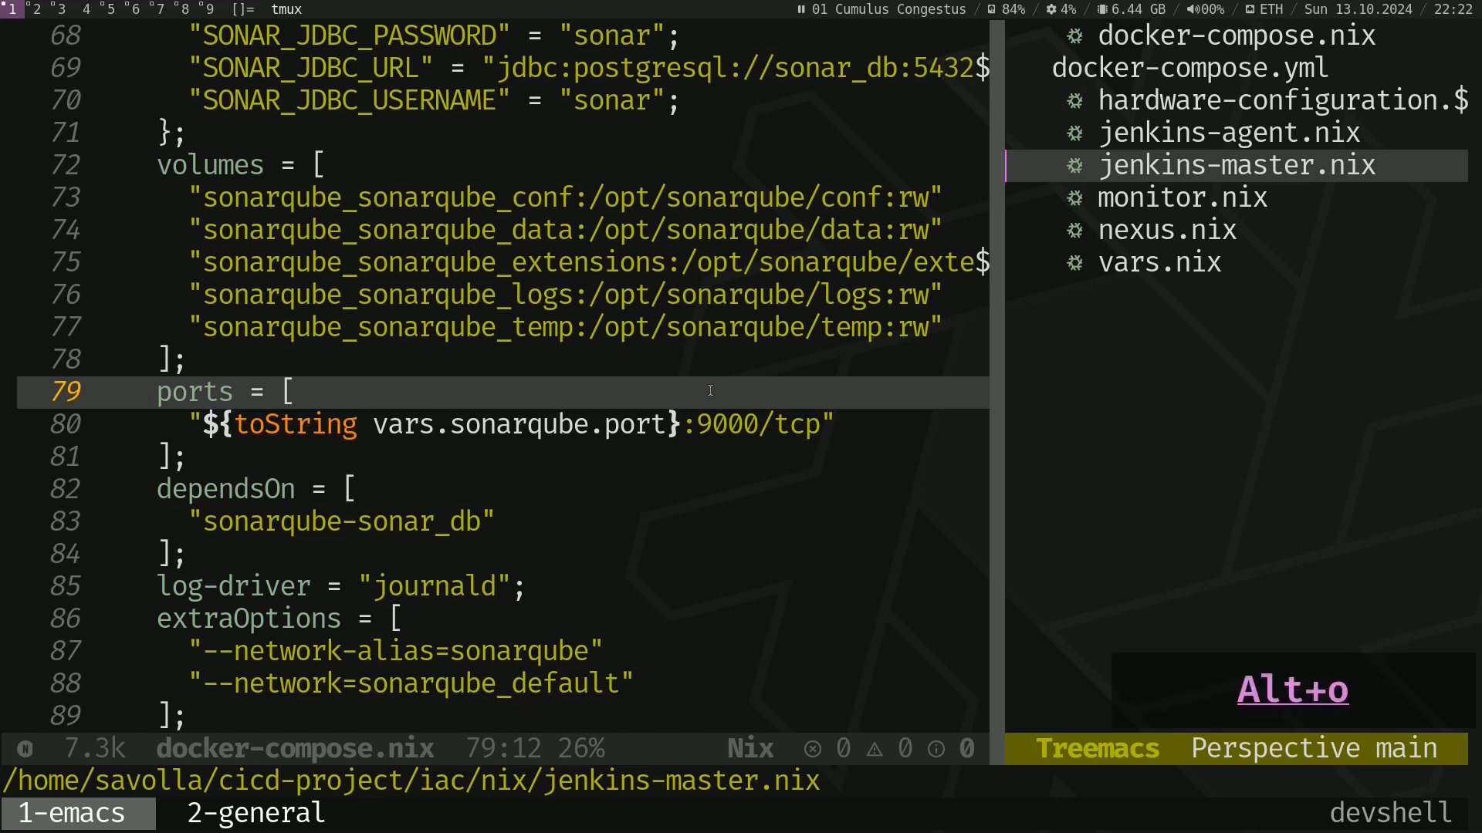
click(252, 814)
text(touch )
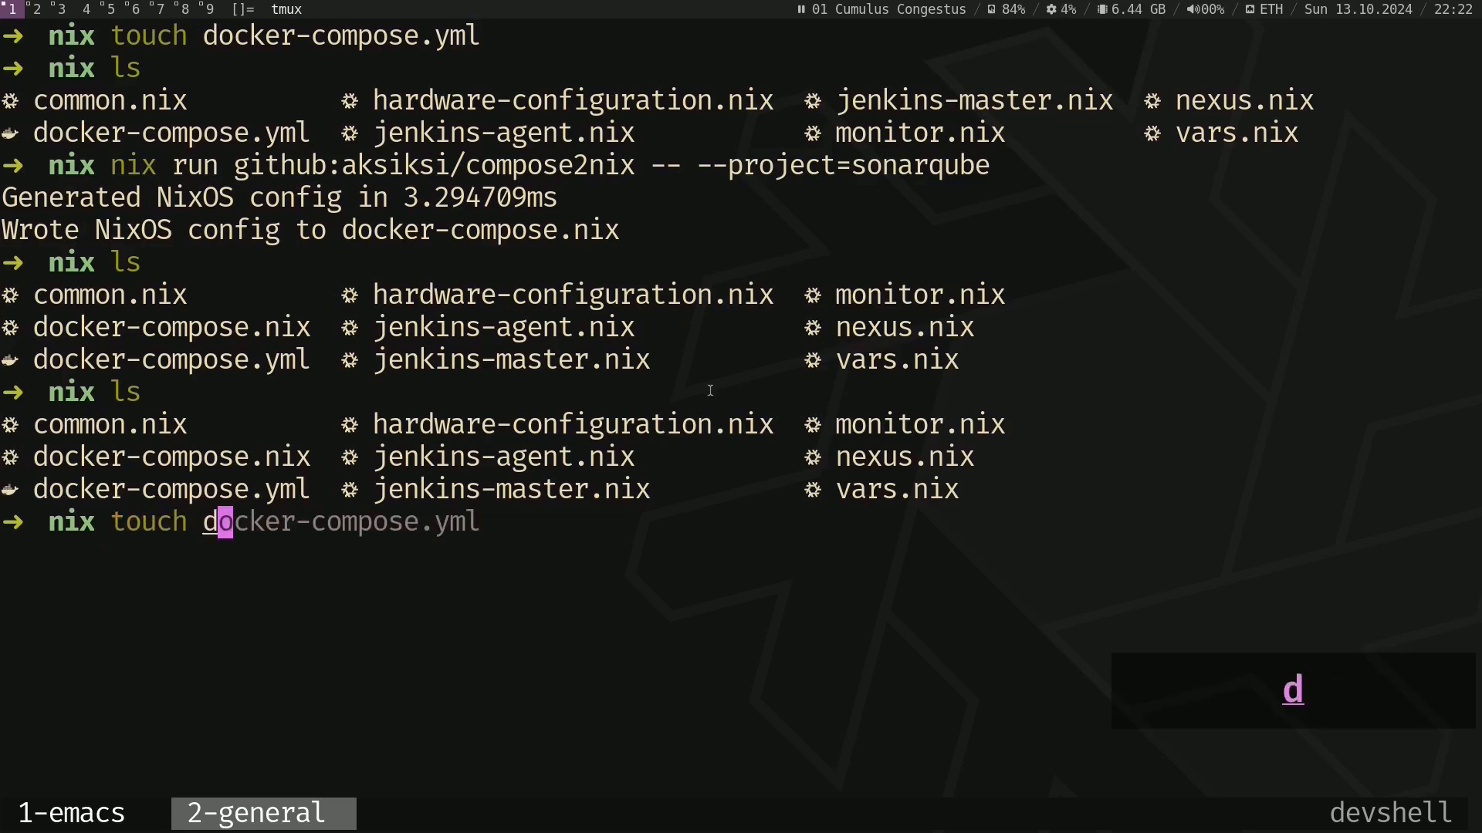
text(deploy-configs.sh)
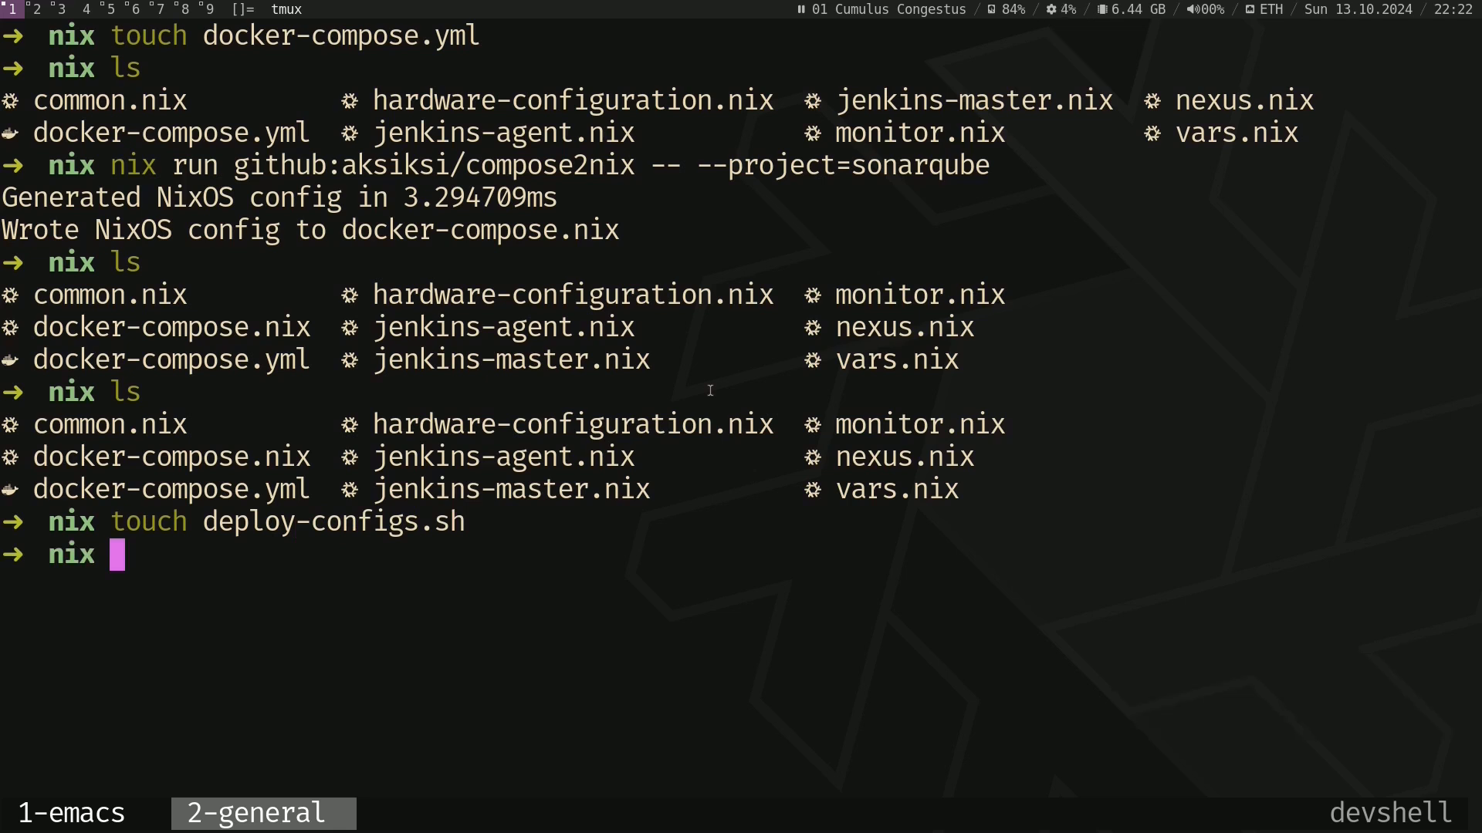
Step: Make deploy-configs.sh executable with chmod +x
text(chmod)
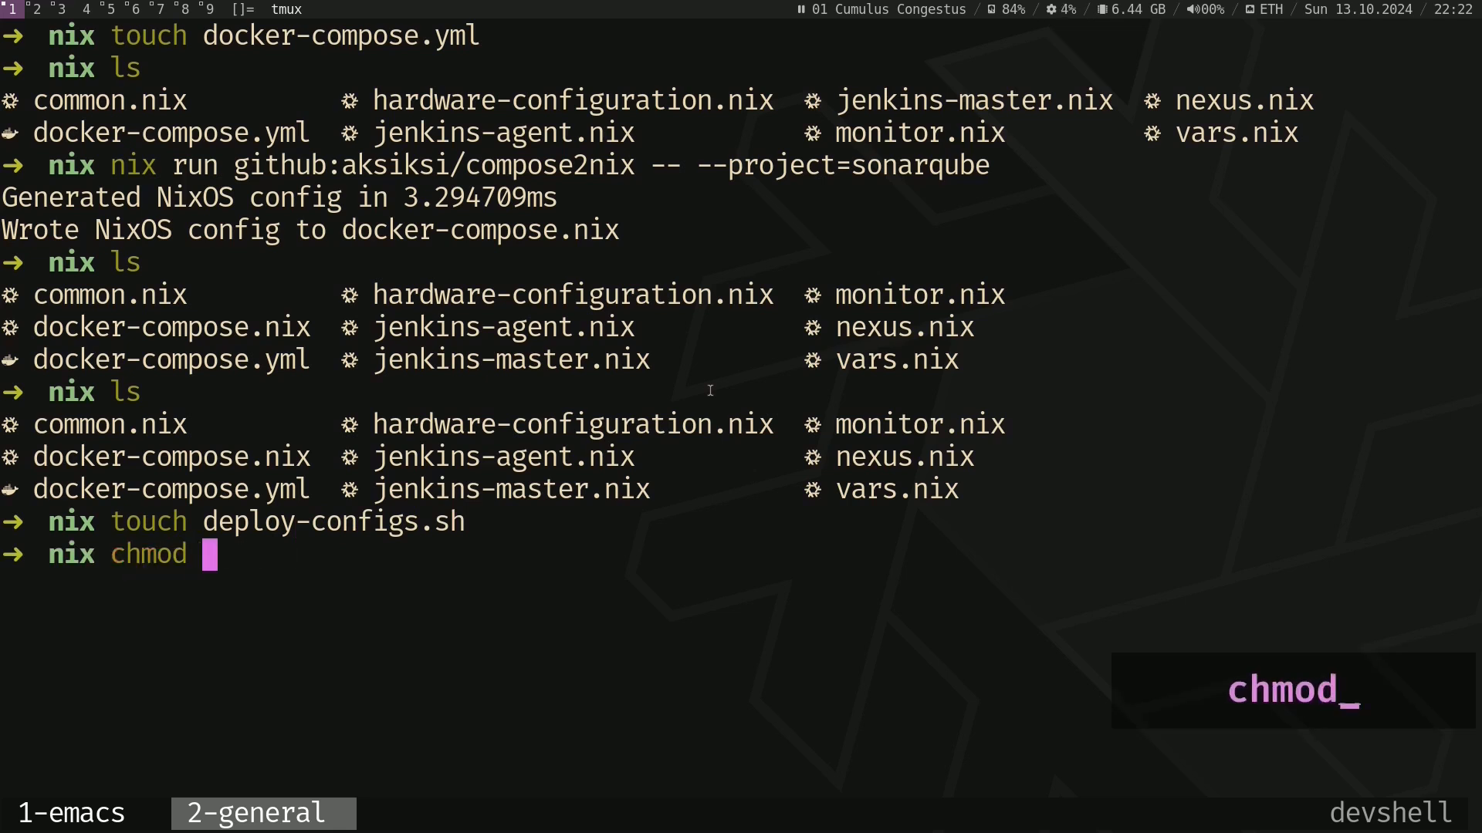
text(+x d)
text(#!/usr/bin/env)
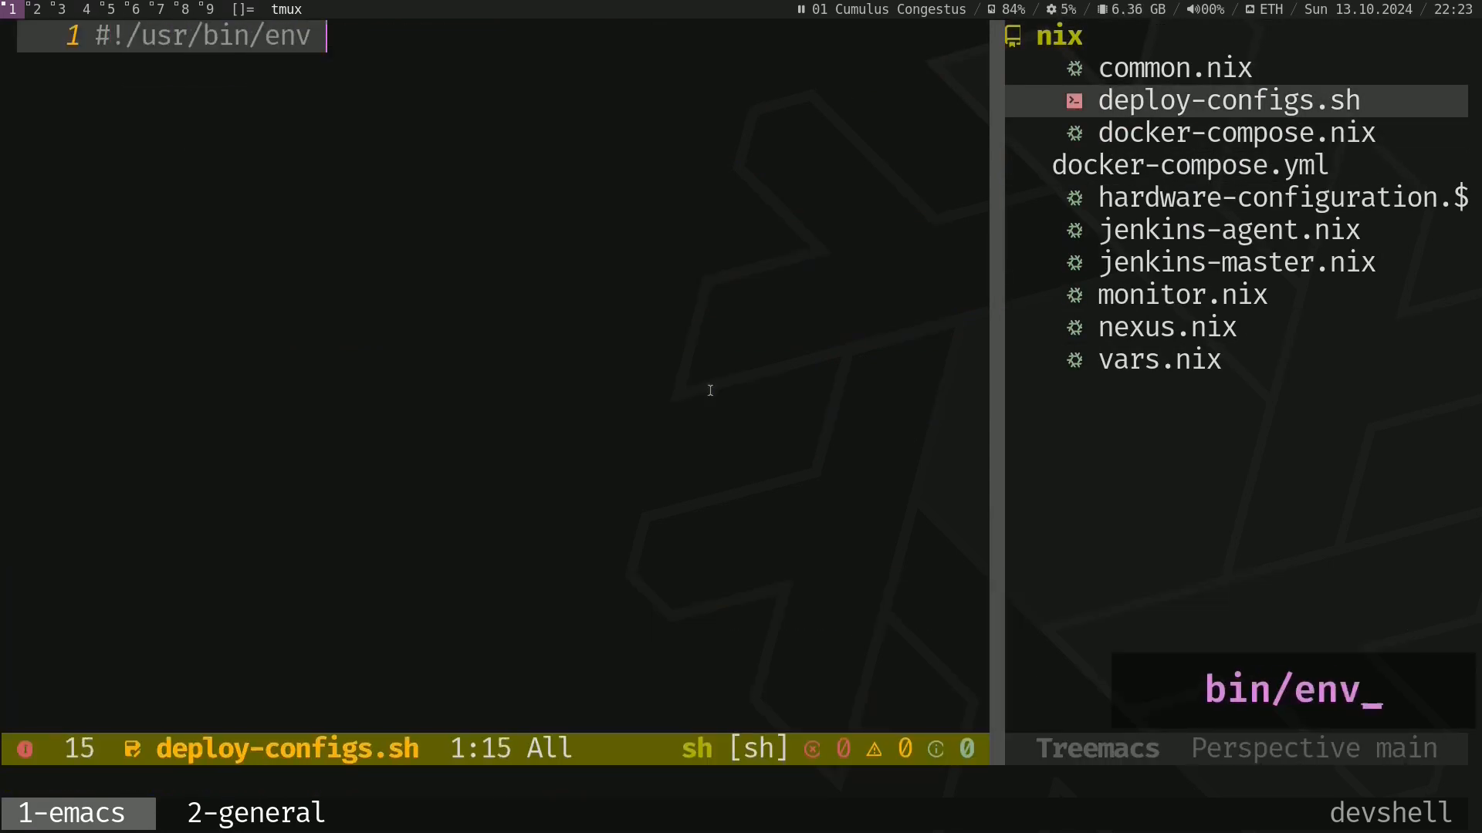
Step: Add the bash shebang, TRUSTED_USER, close the hosts map and begin for config in "${!hosts[@]}"
text(bash)
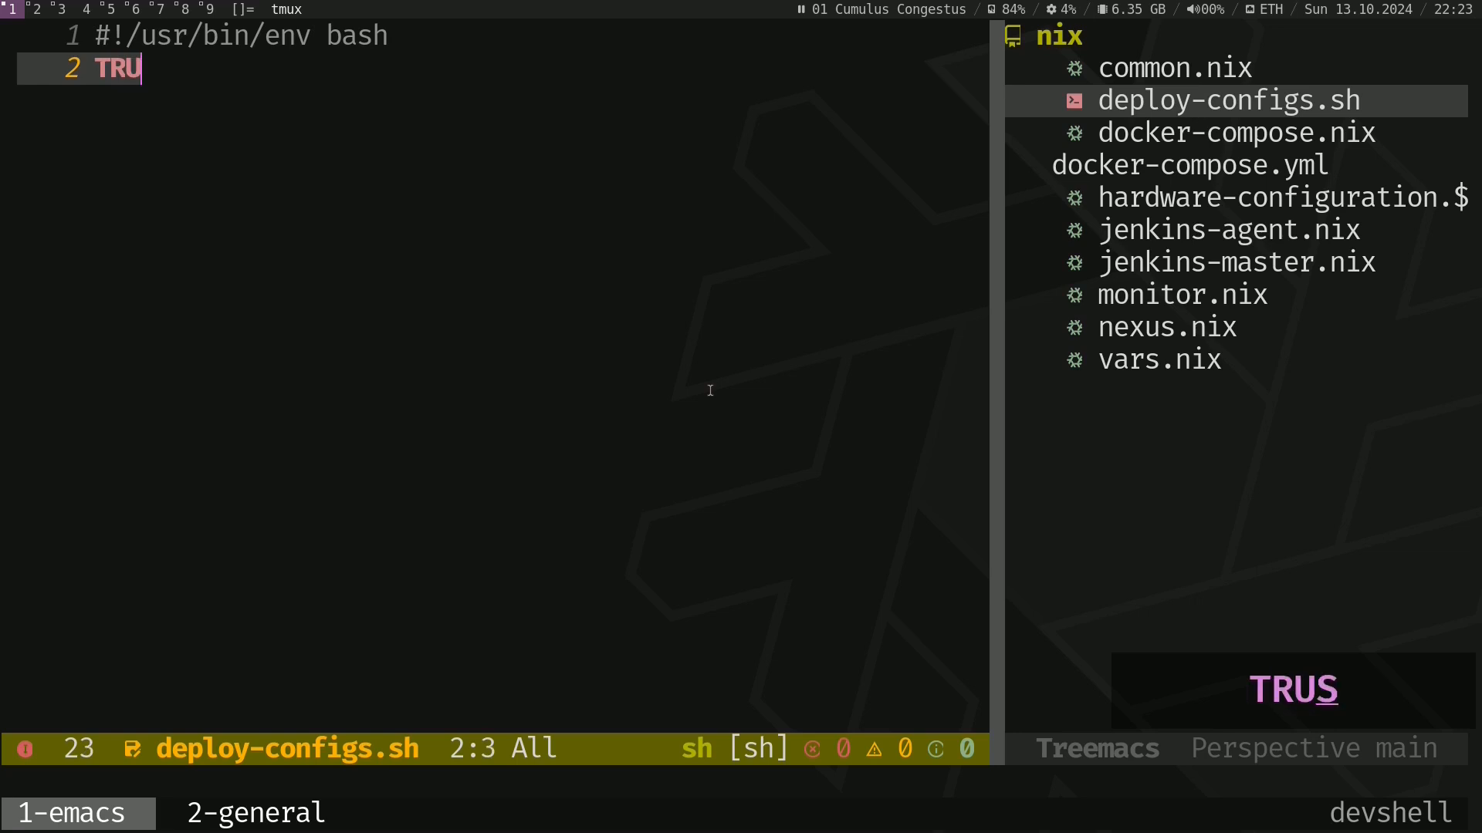
text(STED_V)
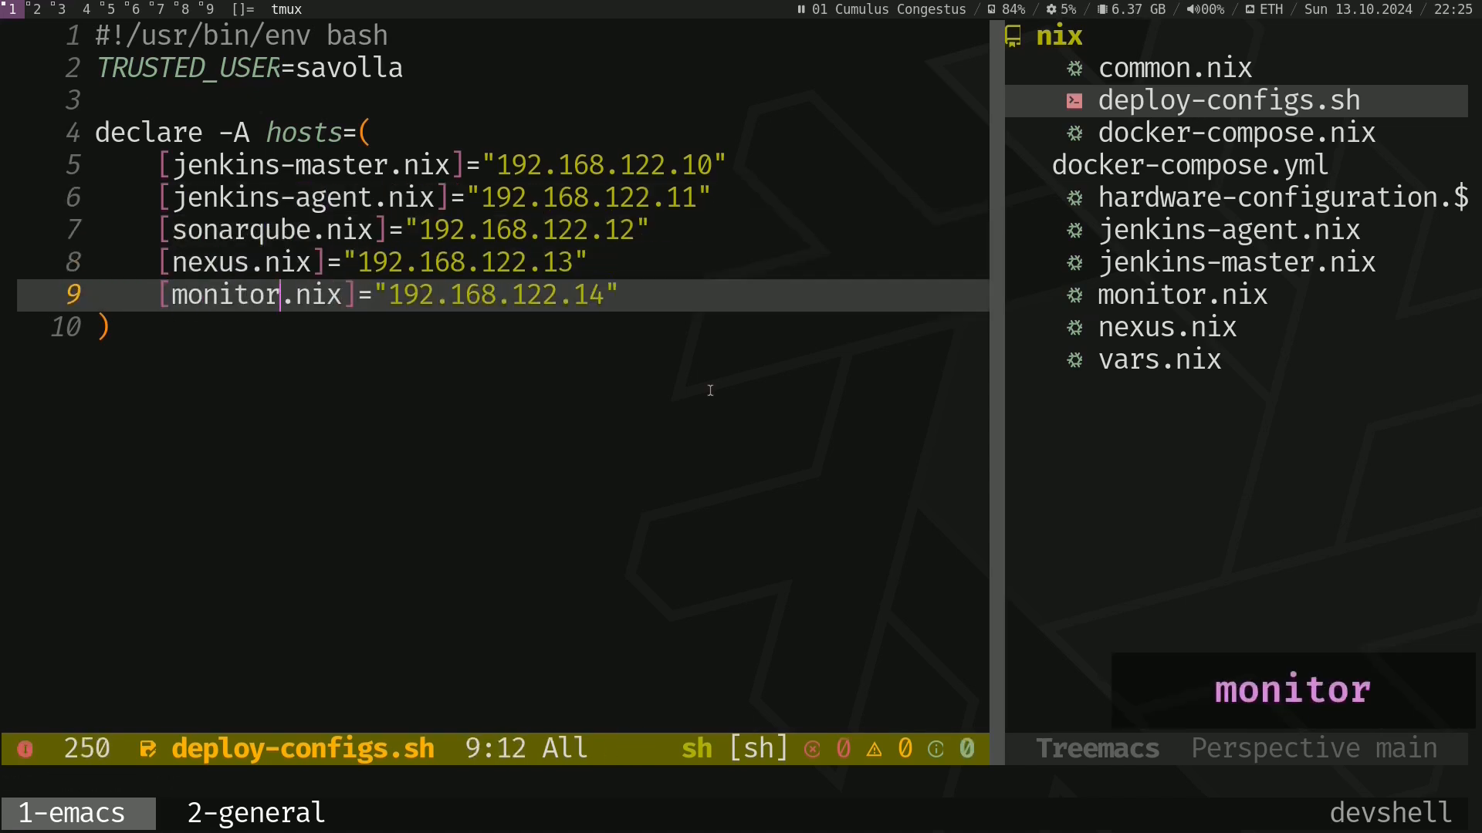
text(for config in "$)
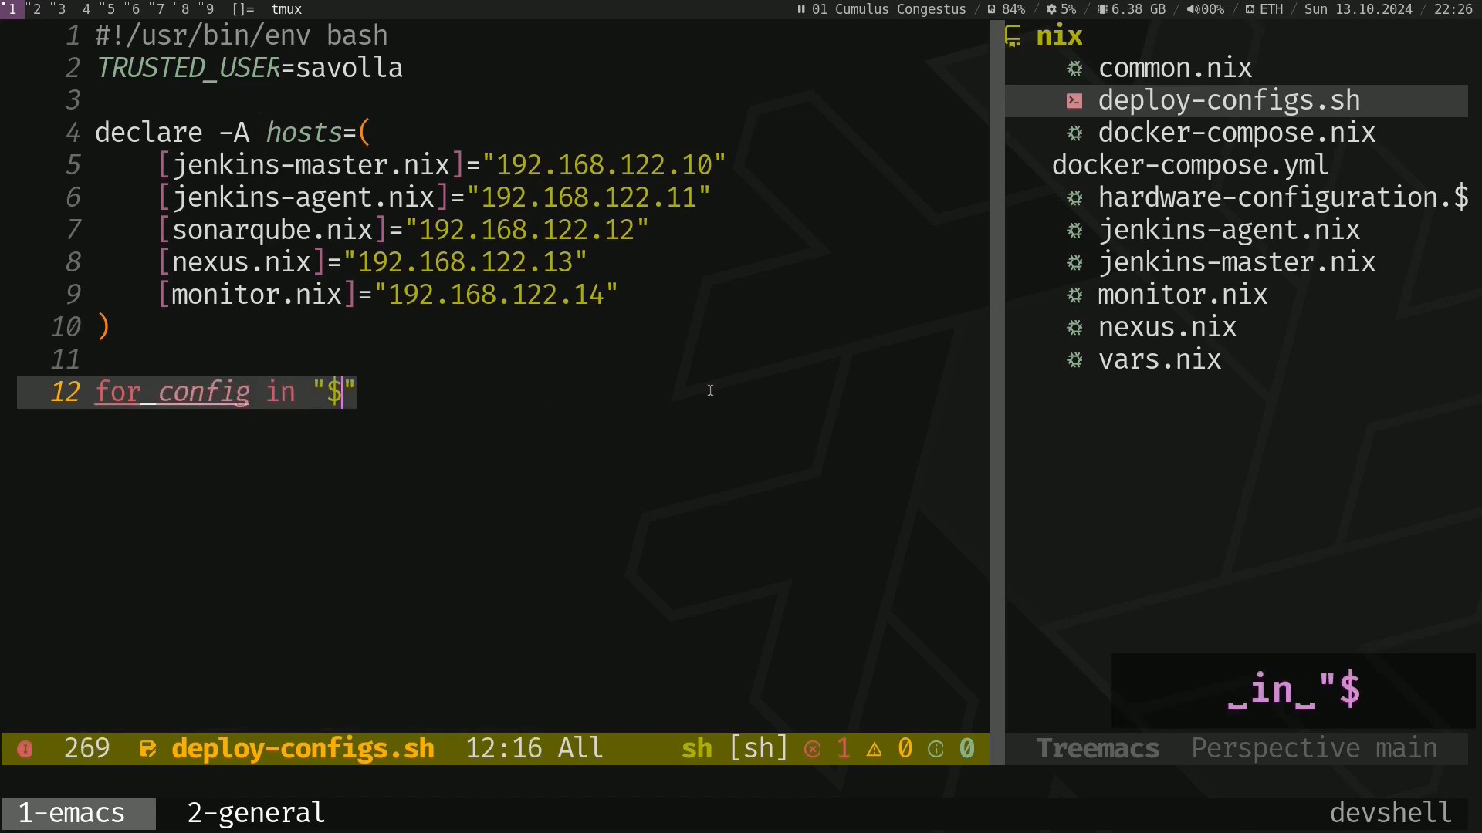
text({!hosts[@]})
text(do)
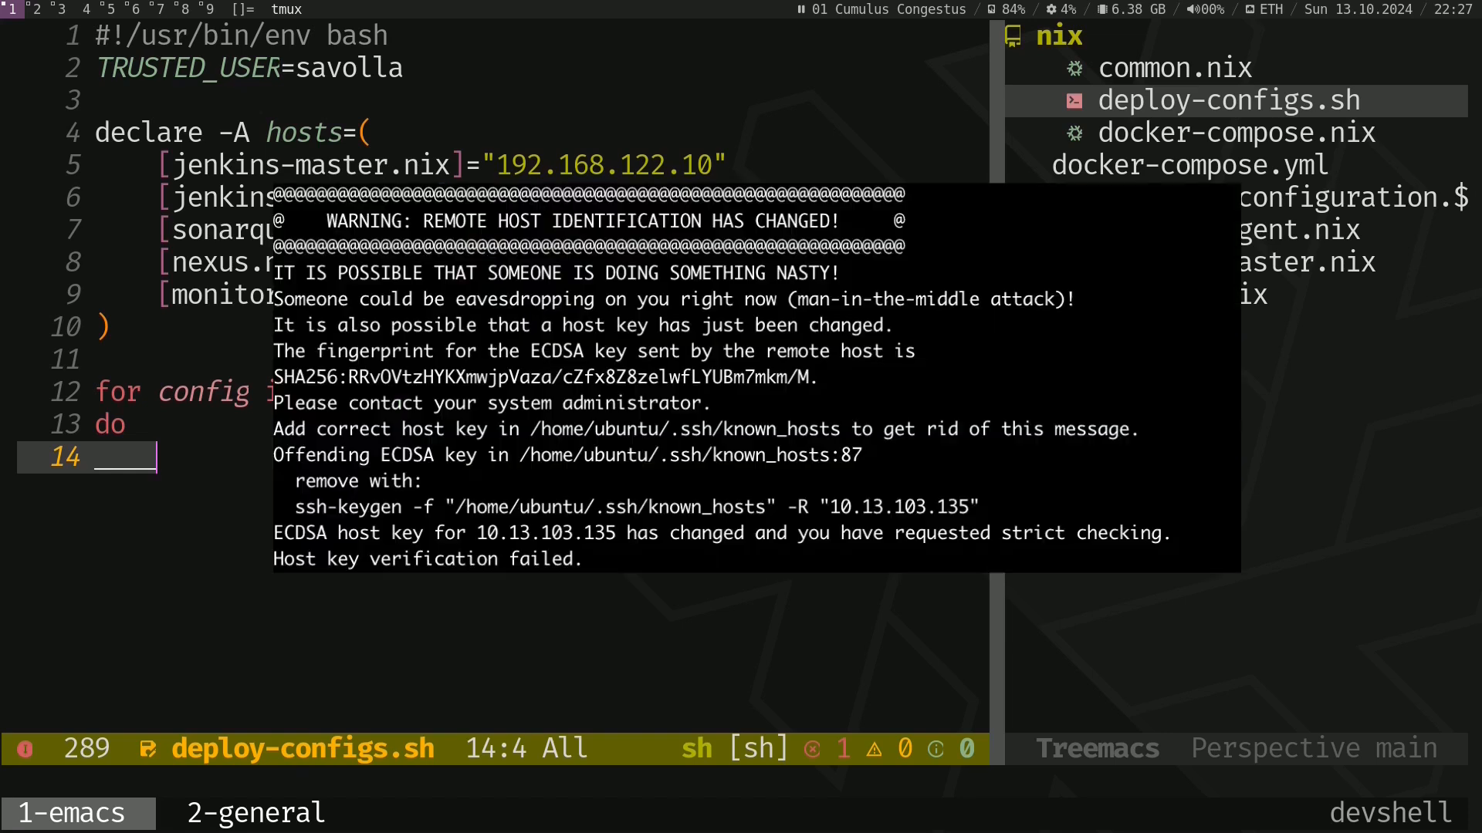
Step: In the loop body, remove each host's stale key with ssh-keygen -R ${hosts[$config]}
text(s)
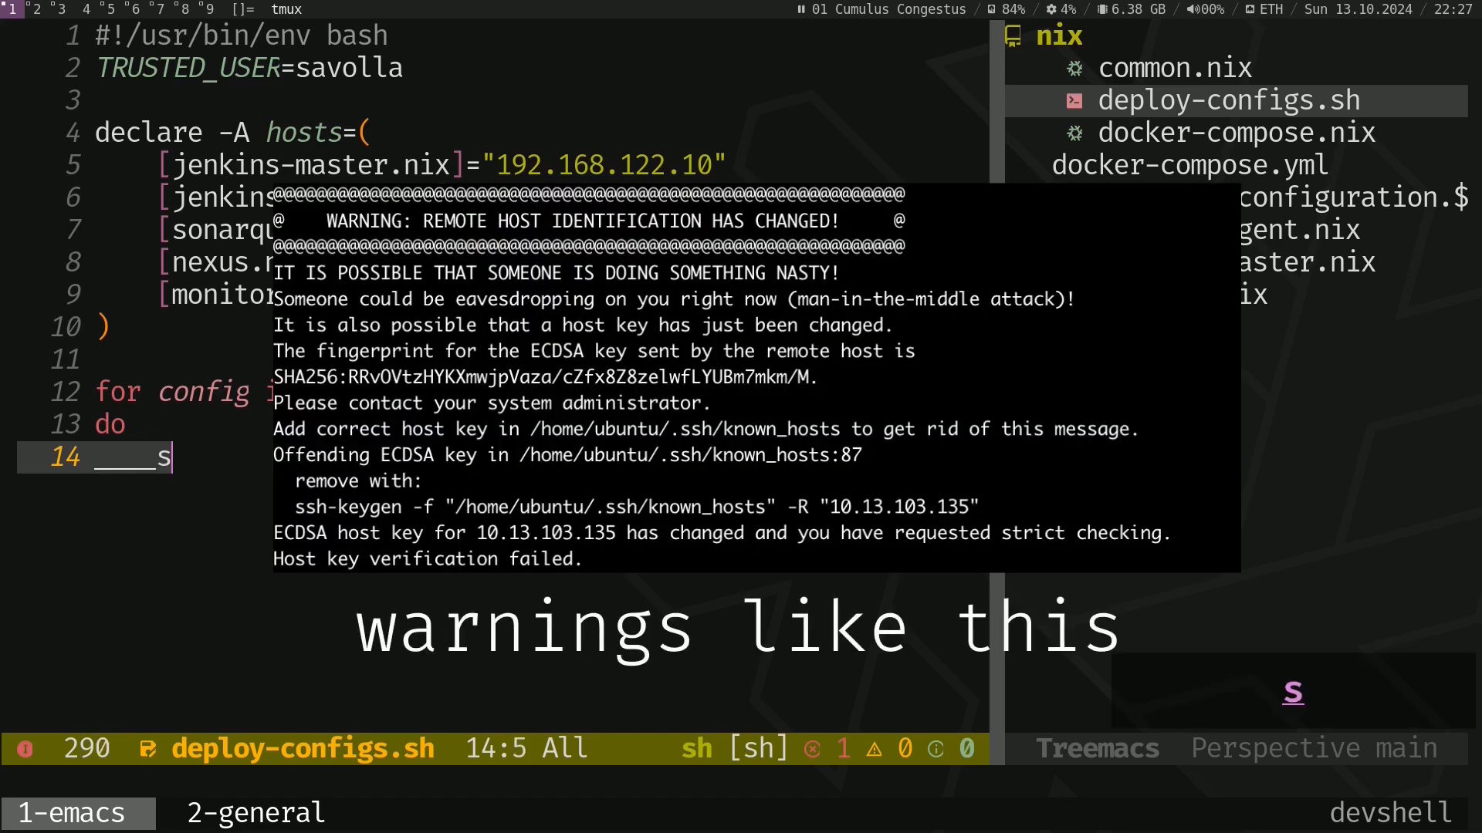
text(sh)
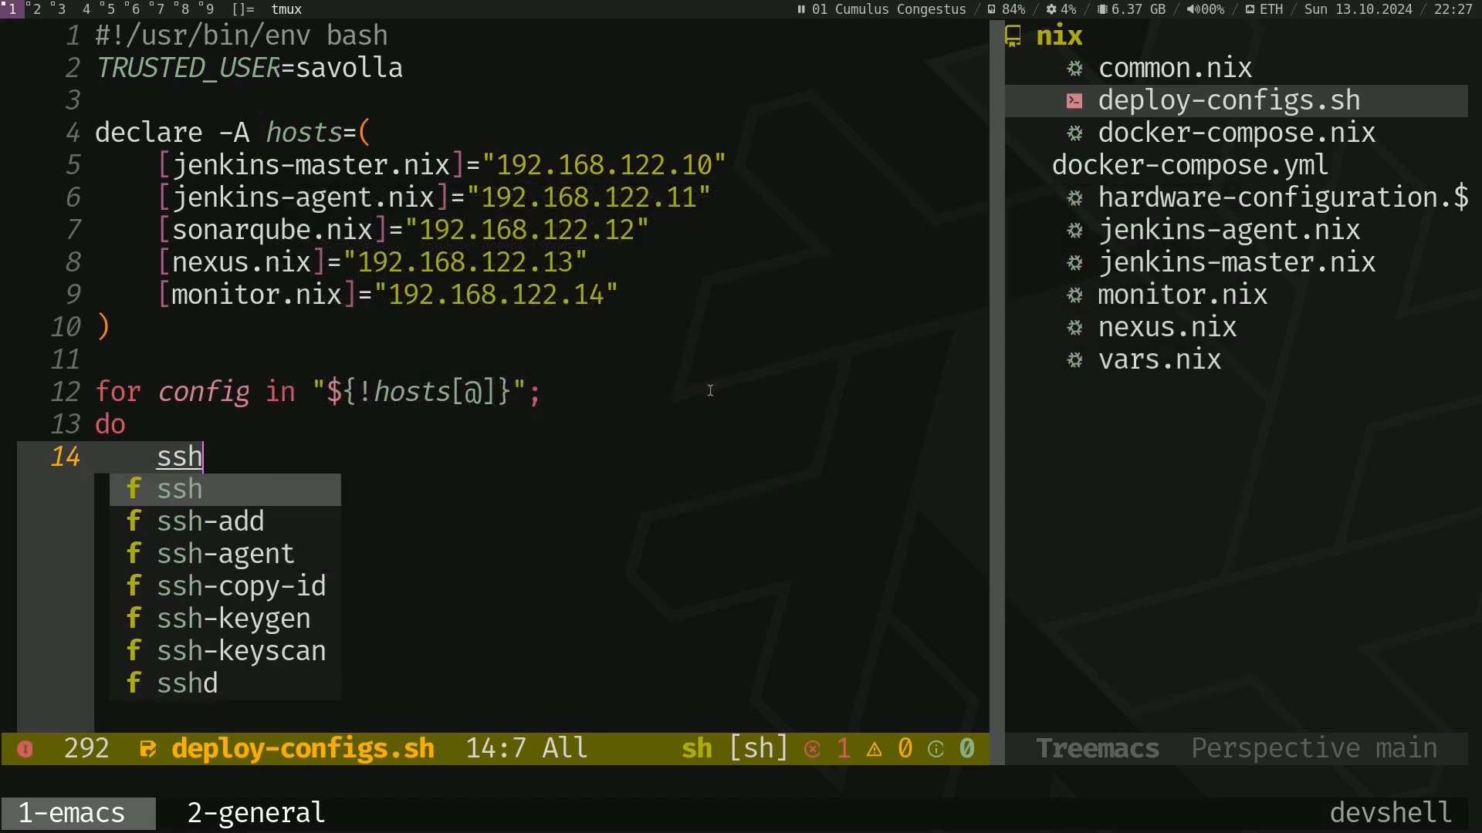
text(-keyge)
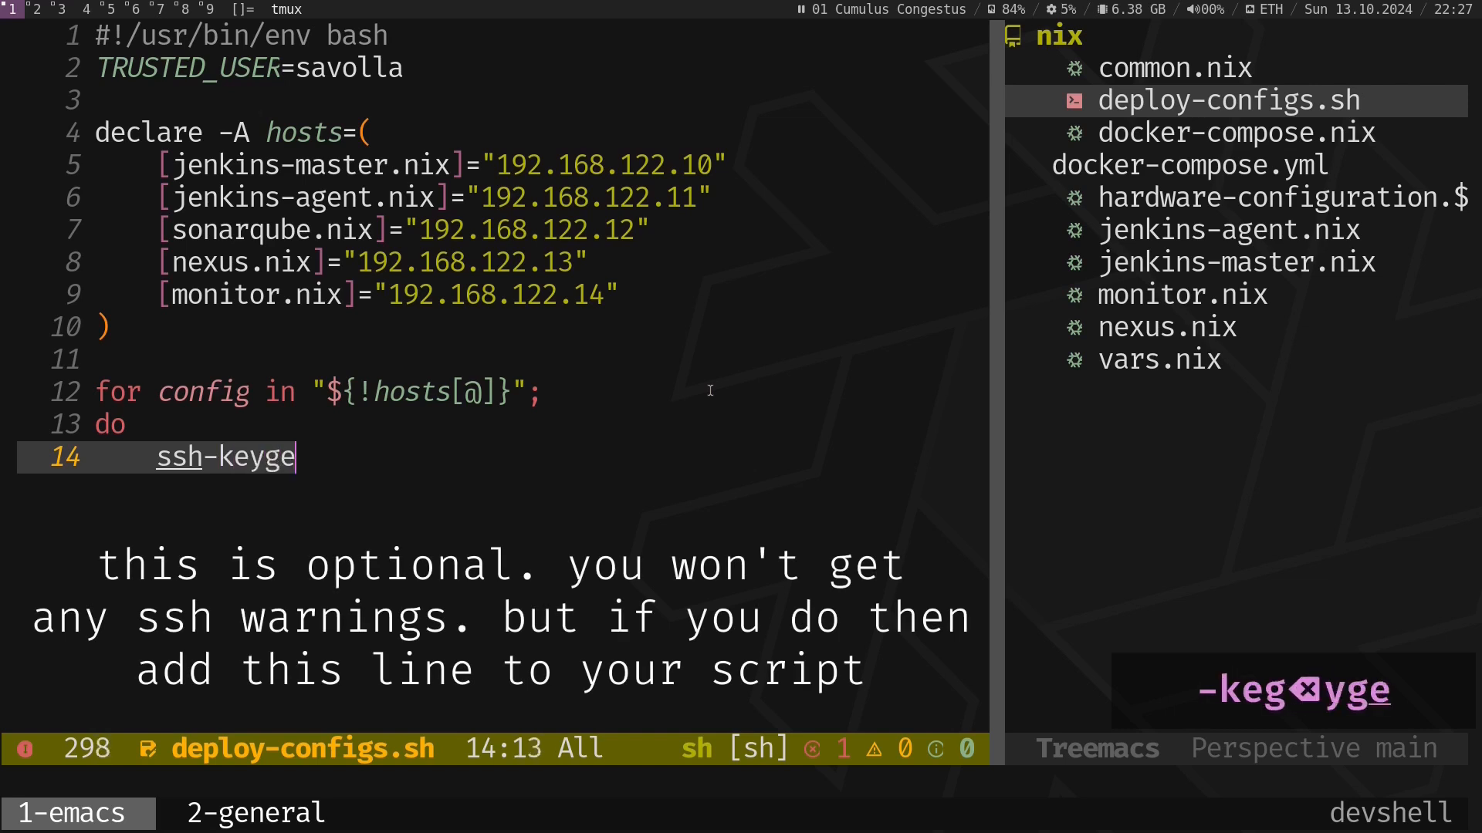
text(n -R)
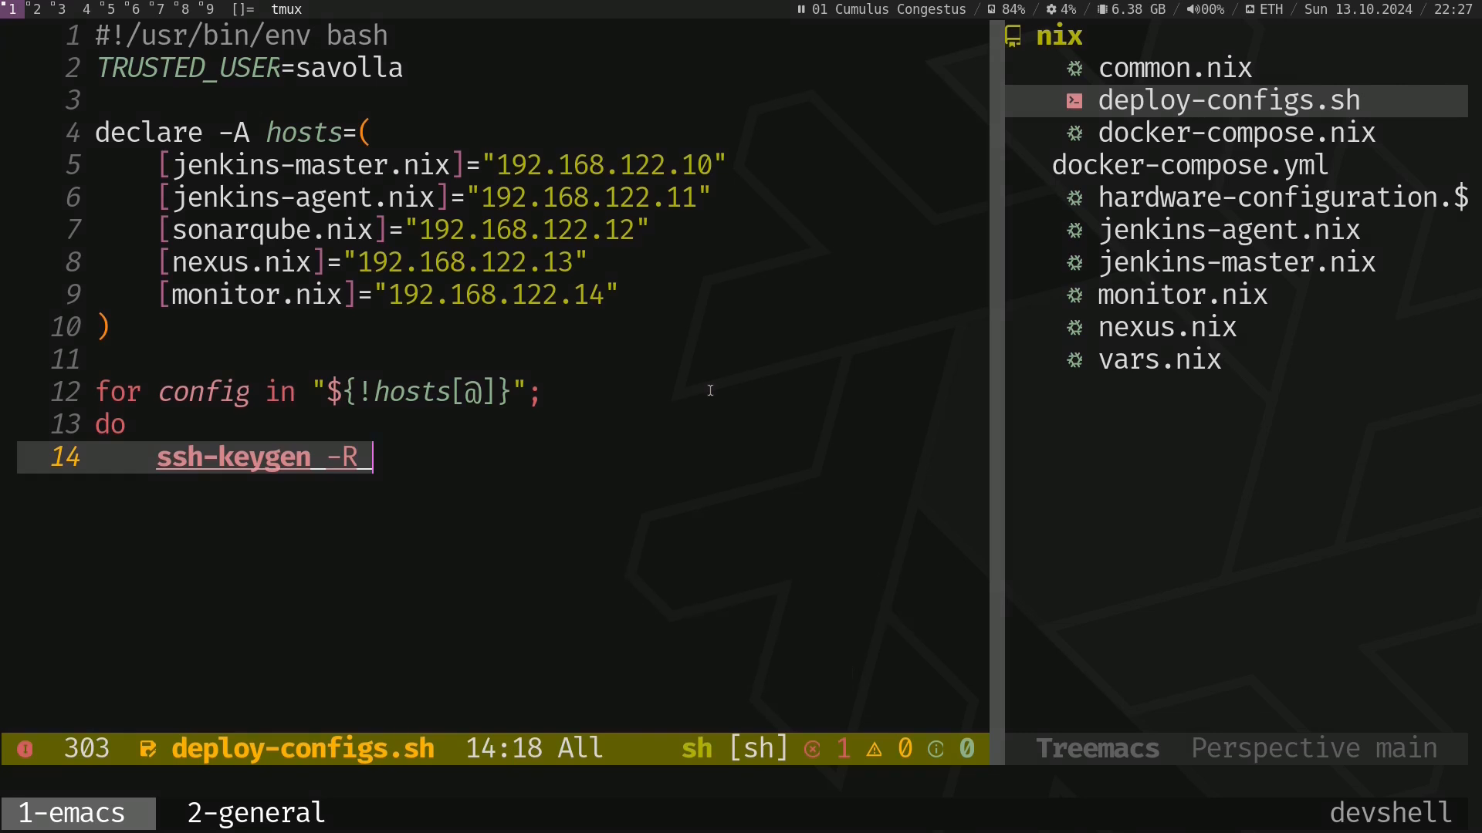
text(${)
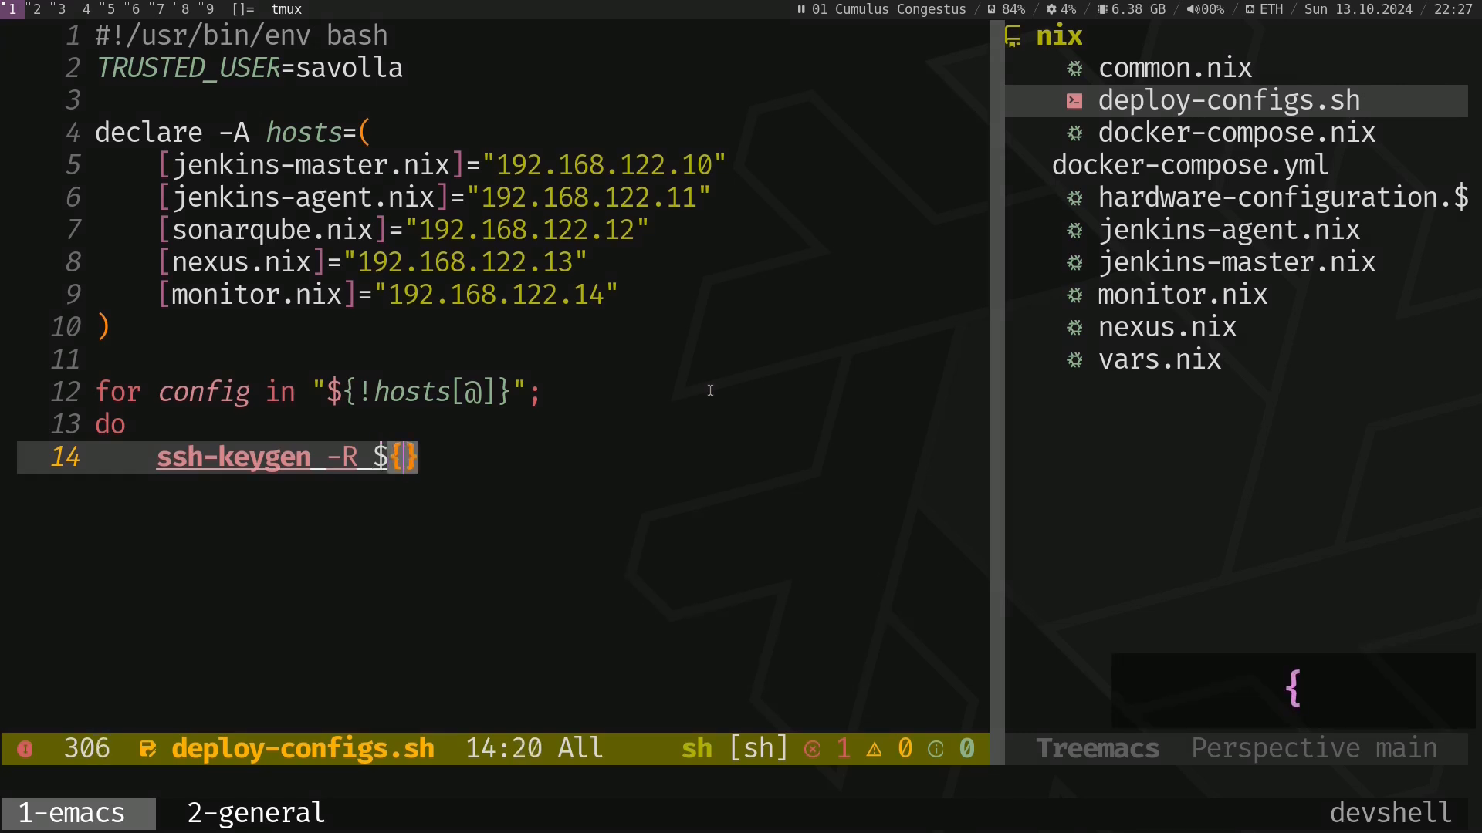
text(hosts[$config])
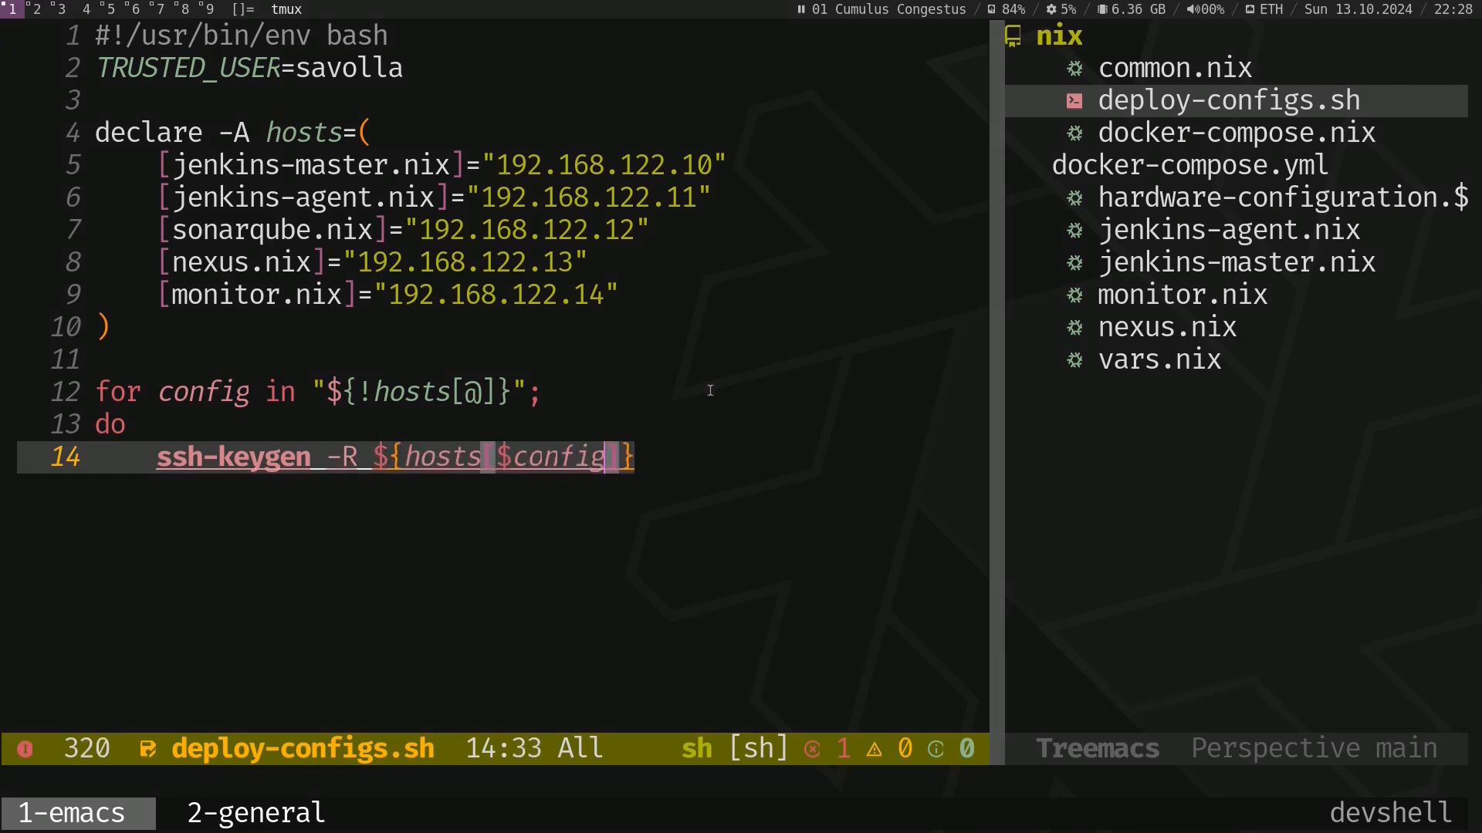
Step: Begin the nixos-rebuild switch --fast -I nixos-config=./$ deployment line
text(n)
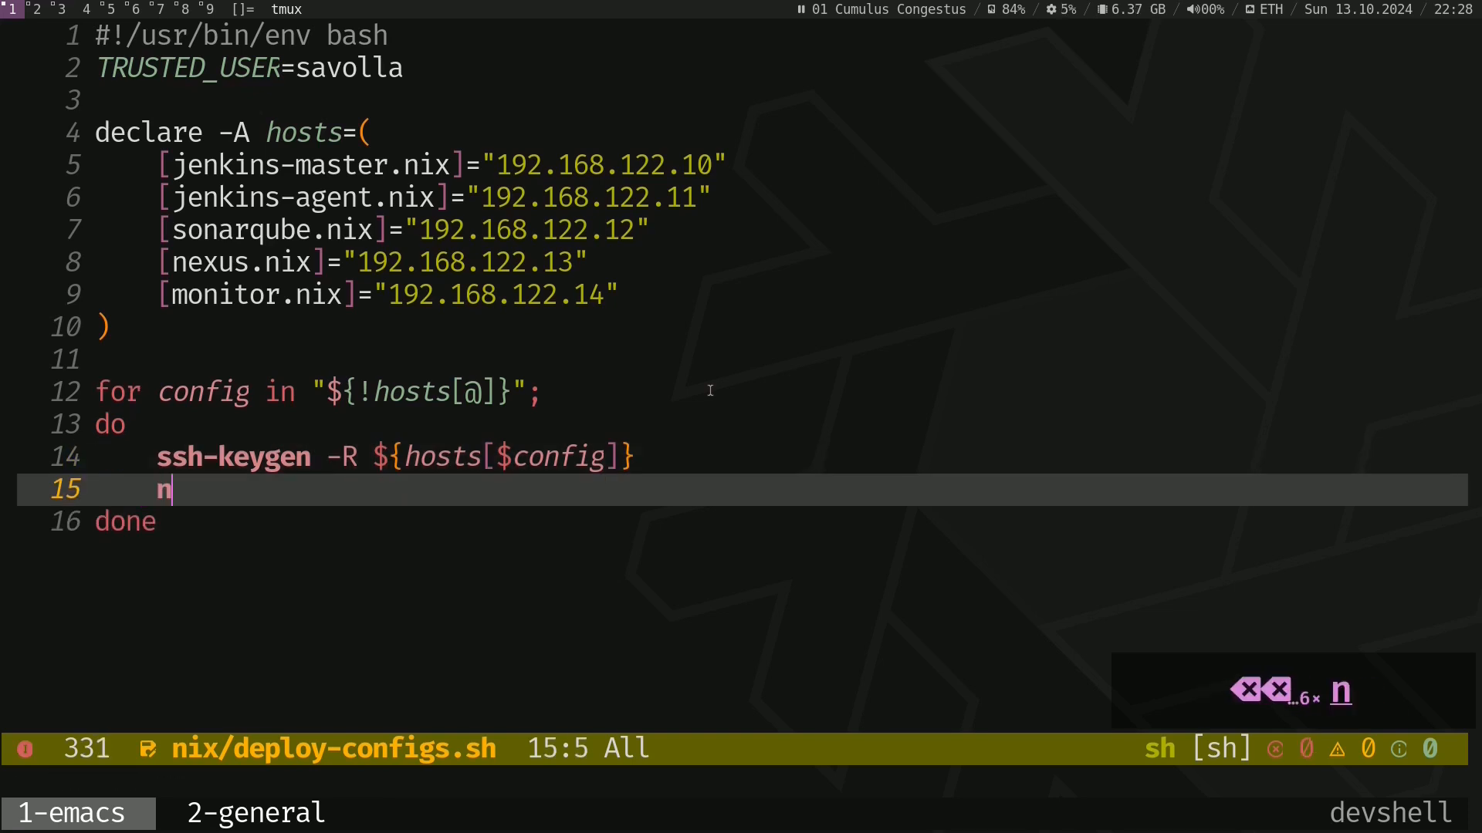
text(ixos-)
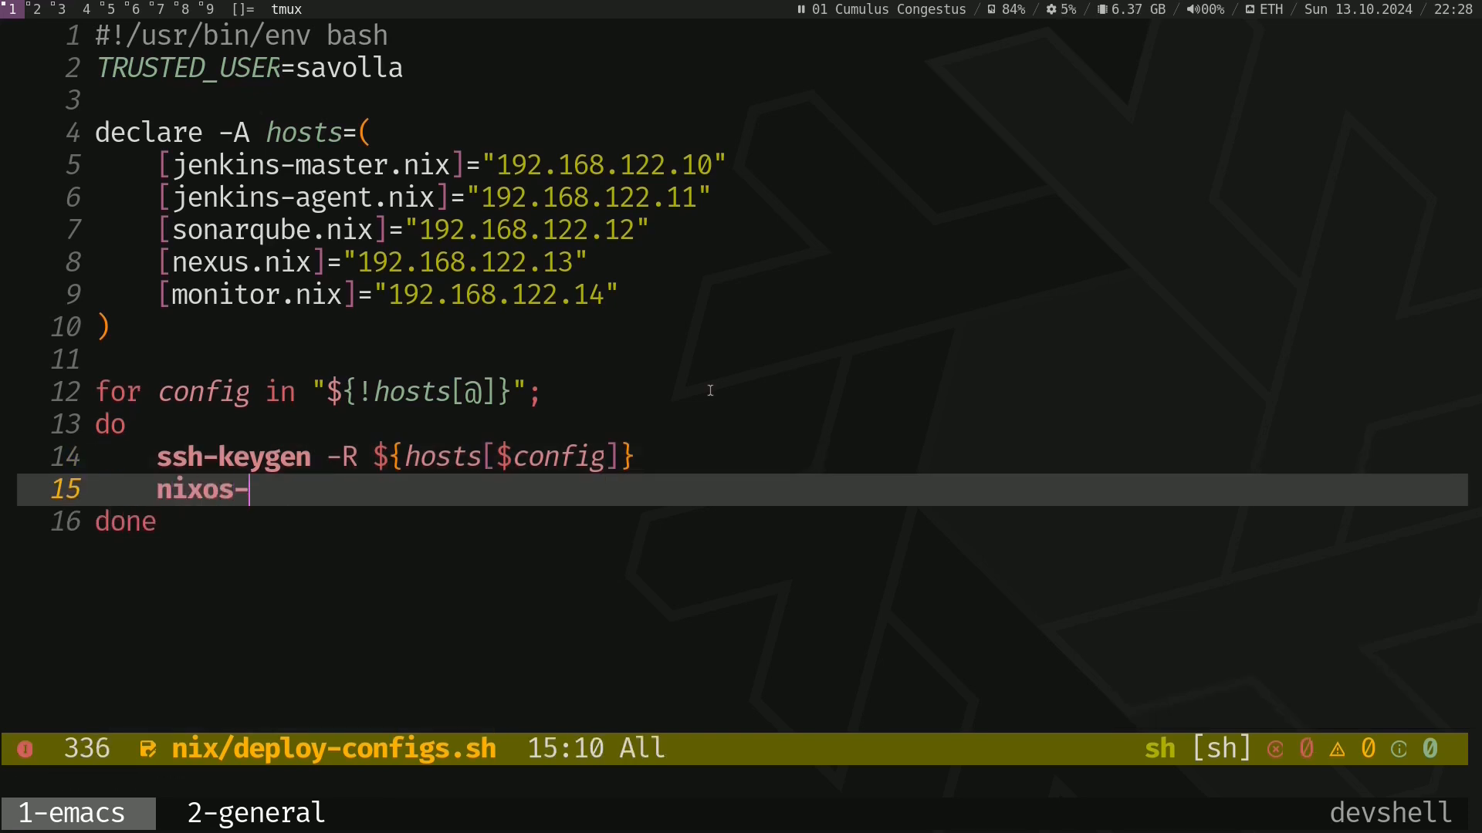
text(rebuild switch --fast -I nixos-confg=./$)
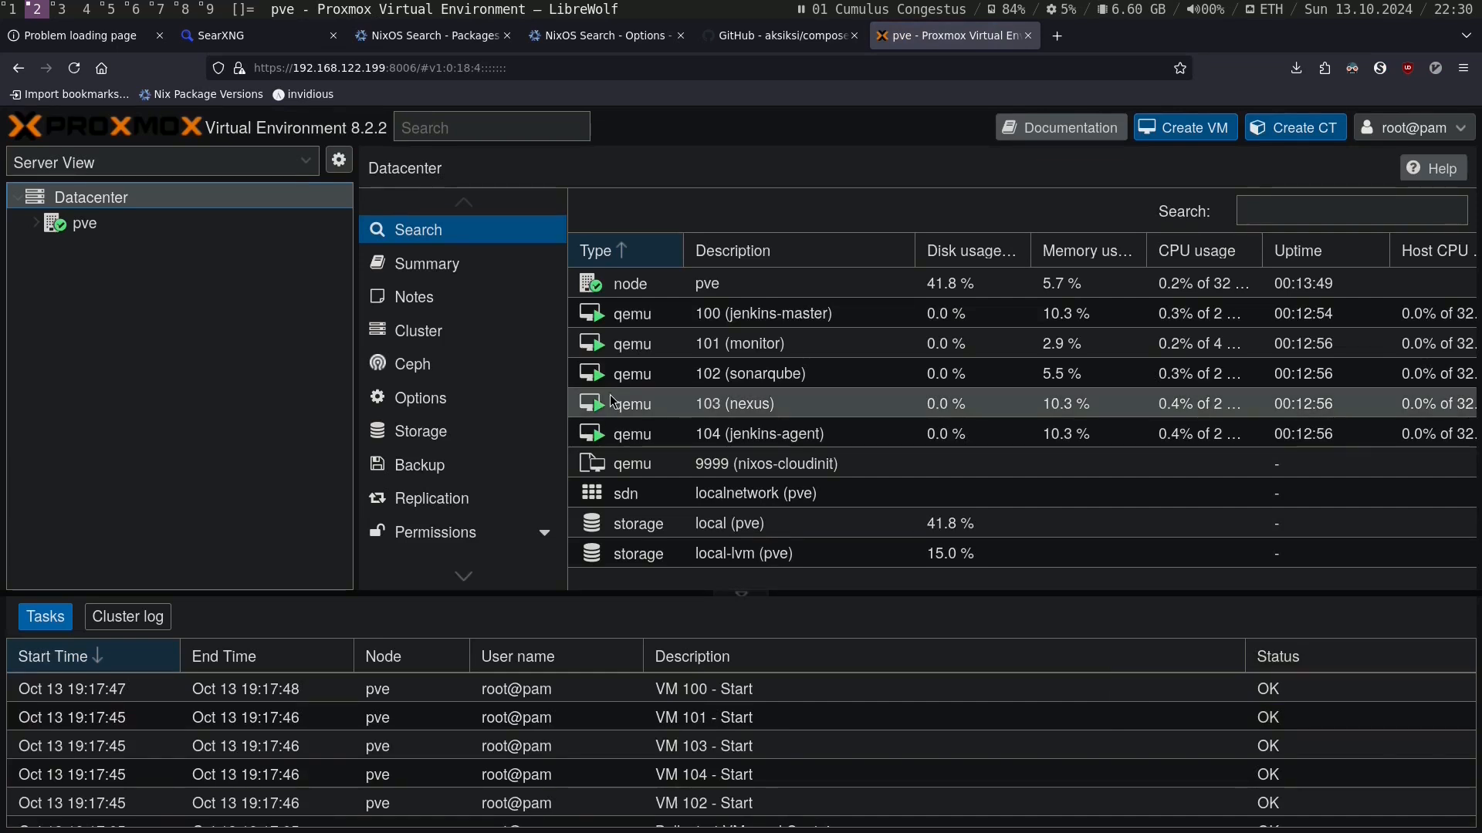
Step: Show the Proxmox datacenter search listing VMs 100–104 running
click(49, 222)
text(./deploy-configs.sh)
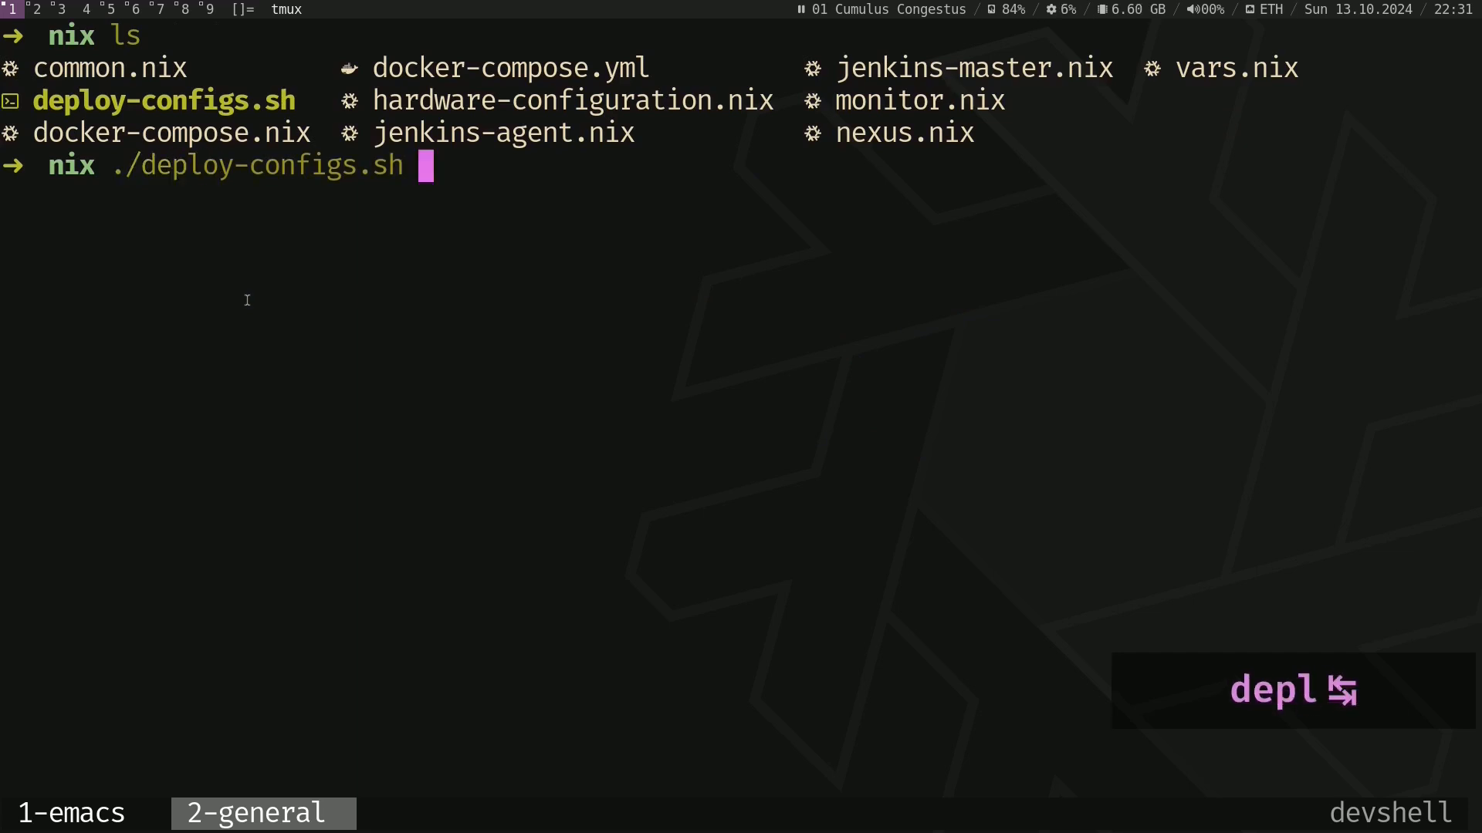
Step: Run ./deploy-configs.sh from the nix folder to push the service configs
key(Enter)
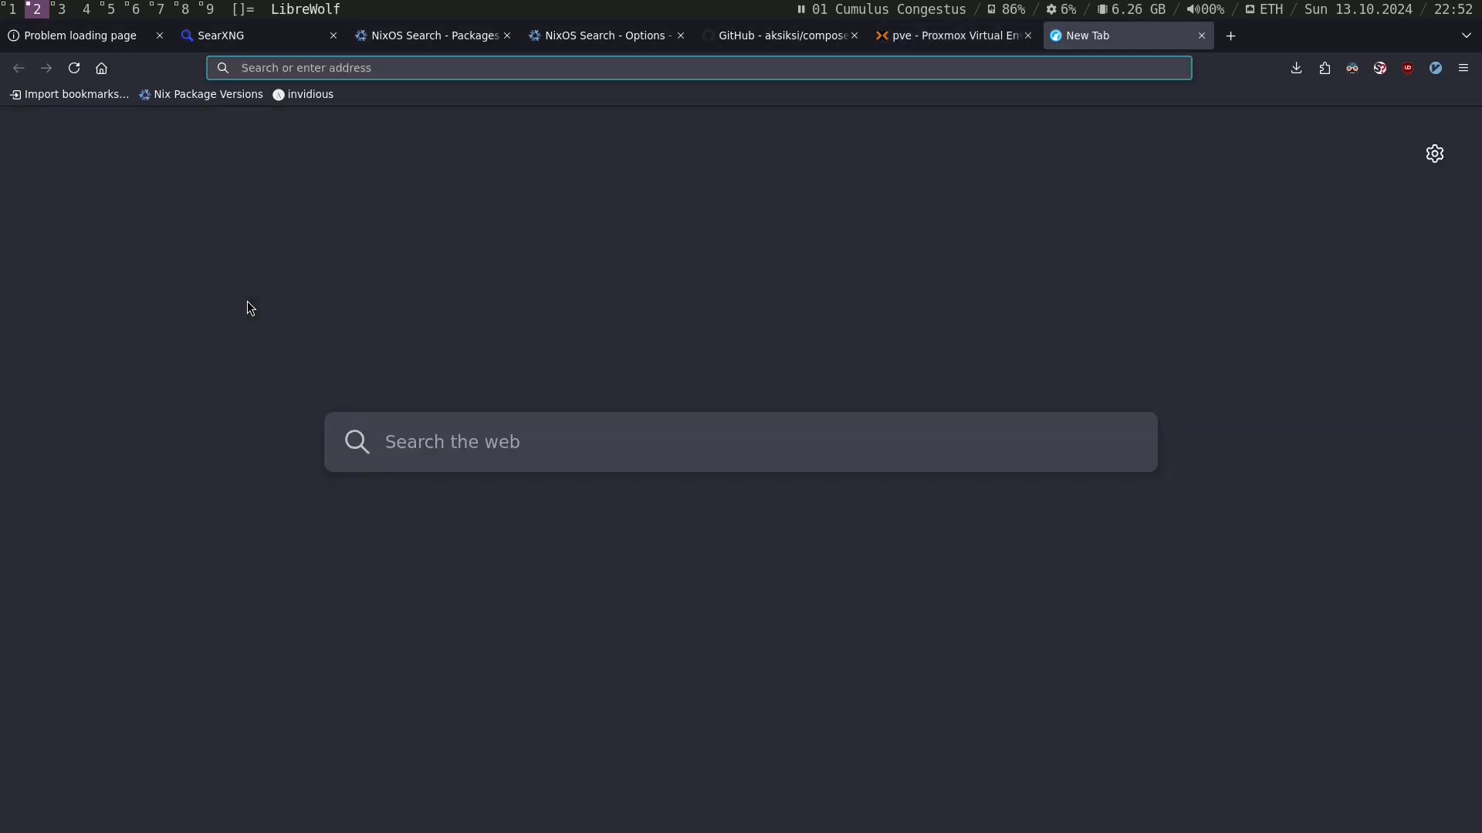
Step: Load Jenkins, SonarQube, Nexus and Grafana at 192.168.122.10–14, then close those tabs
text(192.168.122.10:10000/login?from=%2F)
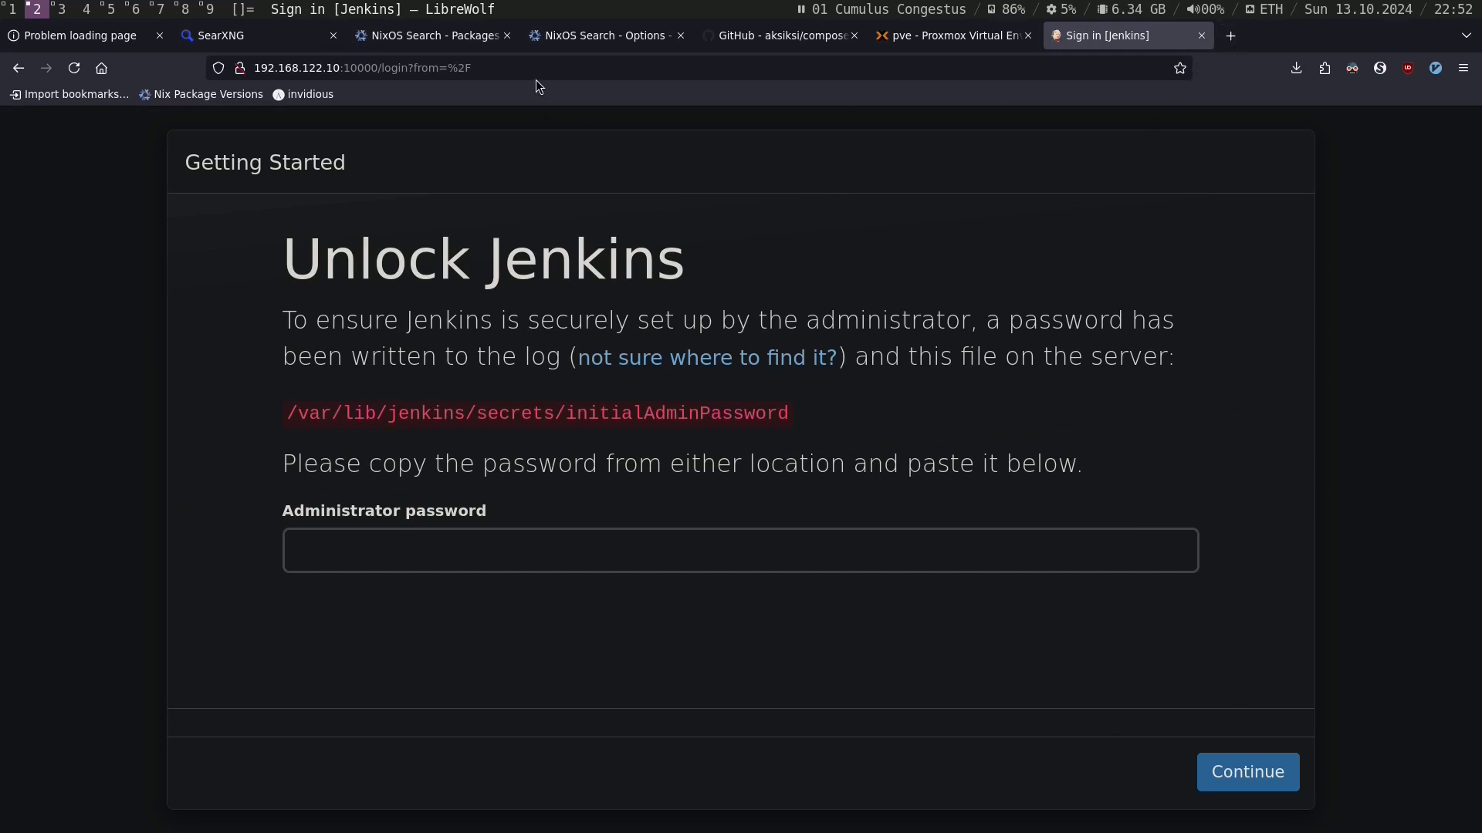
click(378, 66)
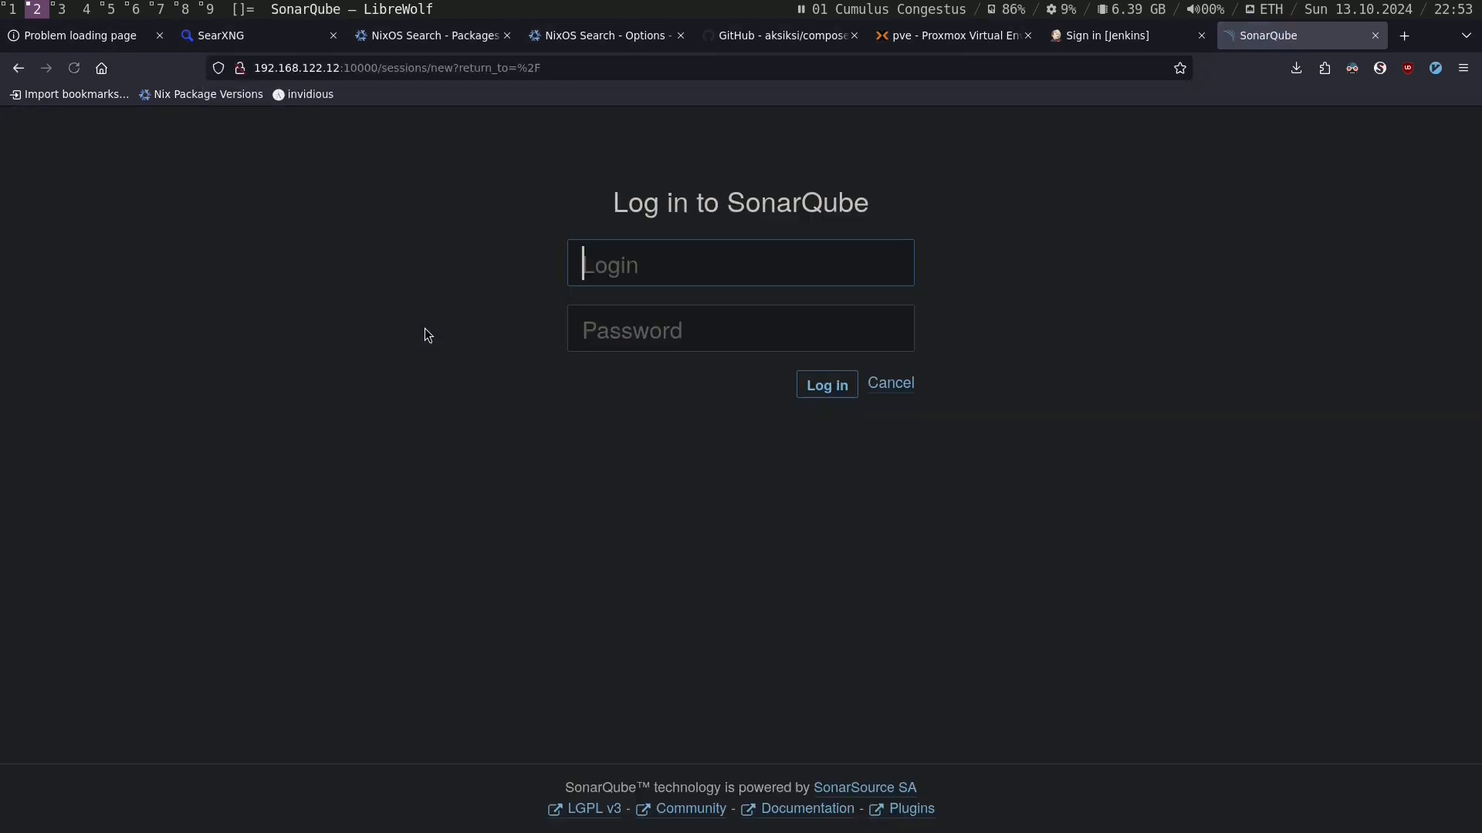
key(alt+Tab)
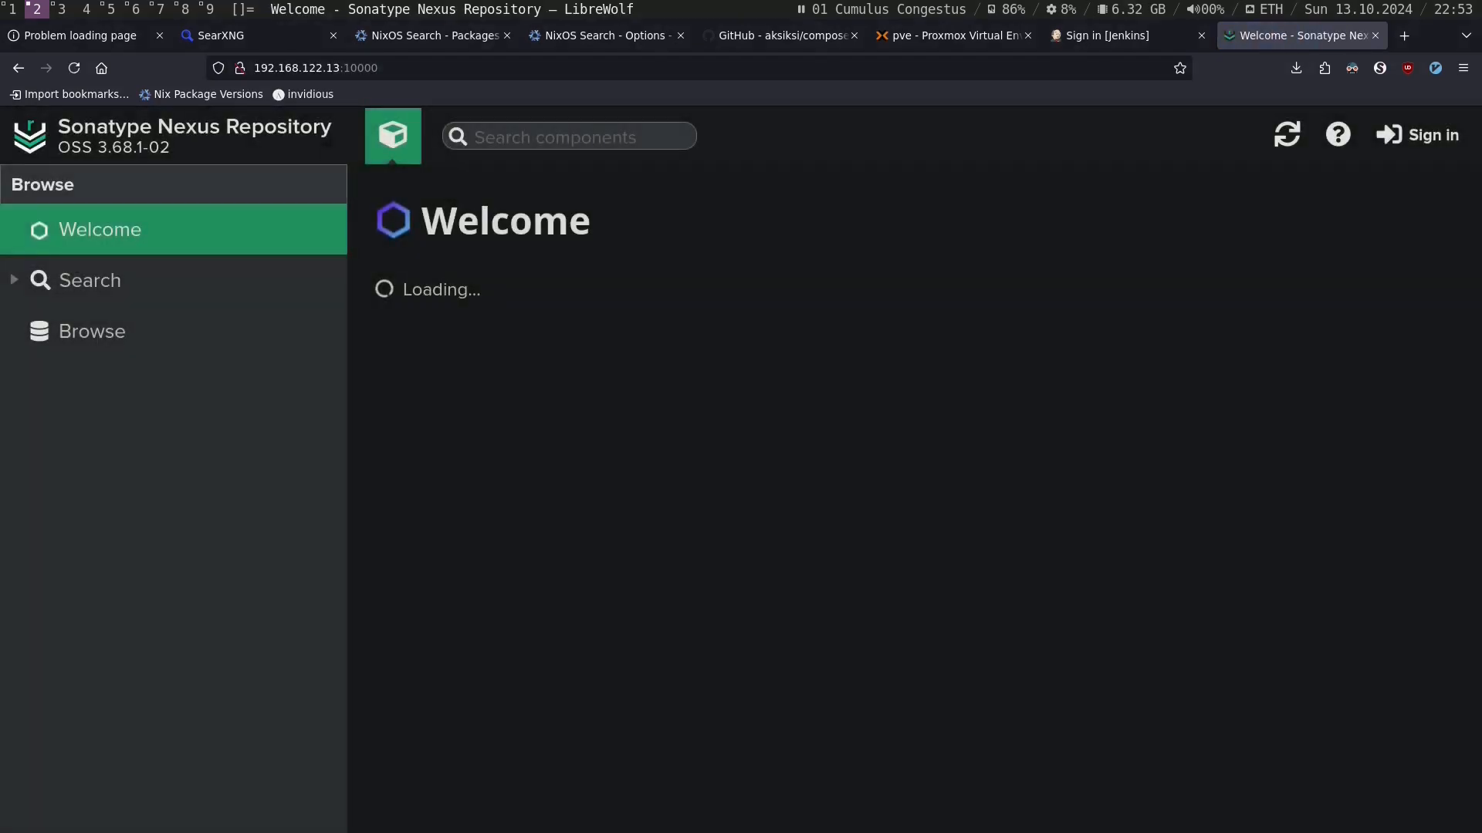
click(312, 66)
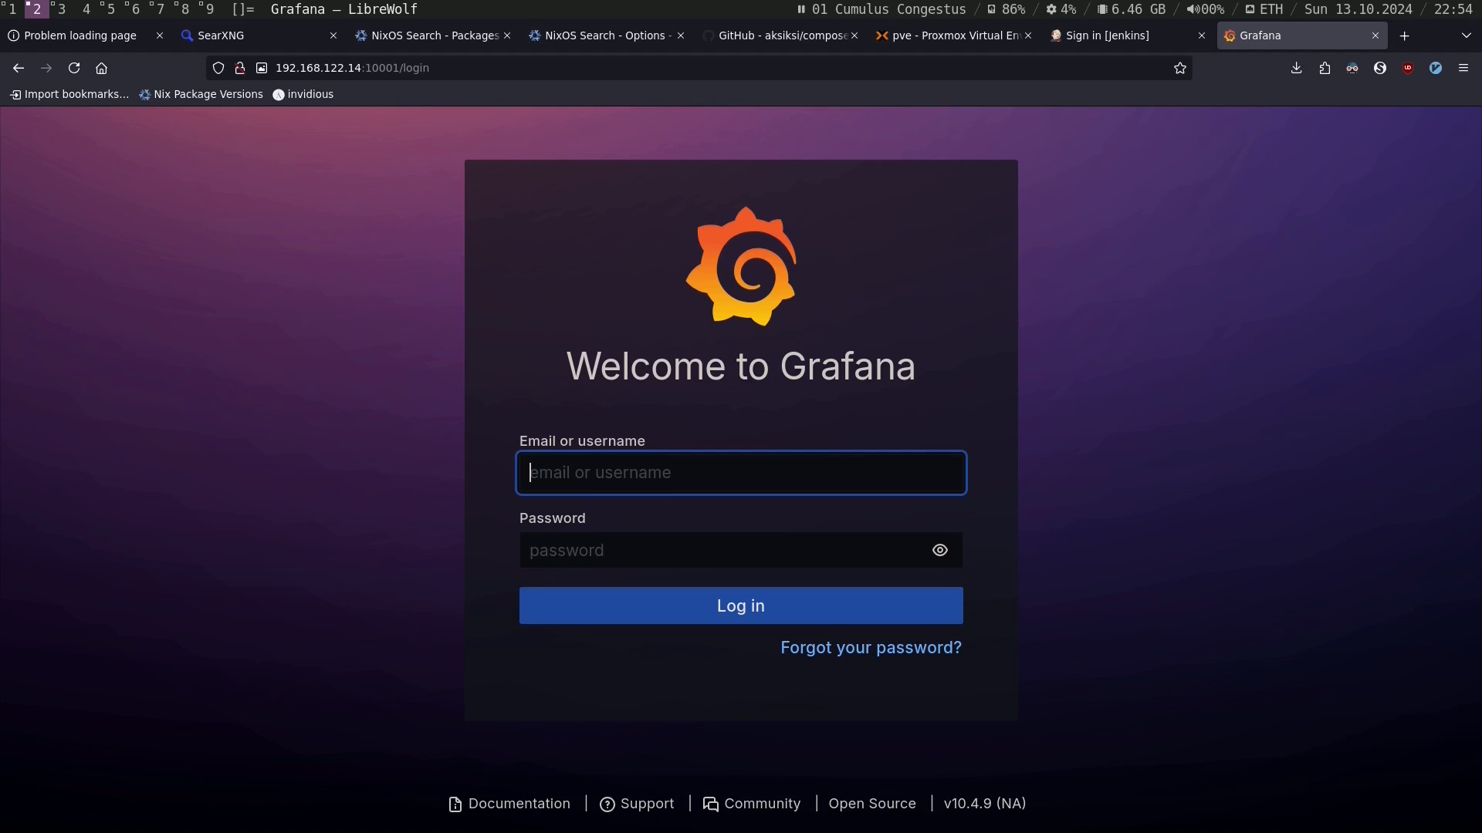
key(ctrl+w)
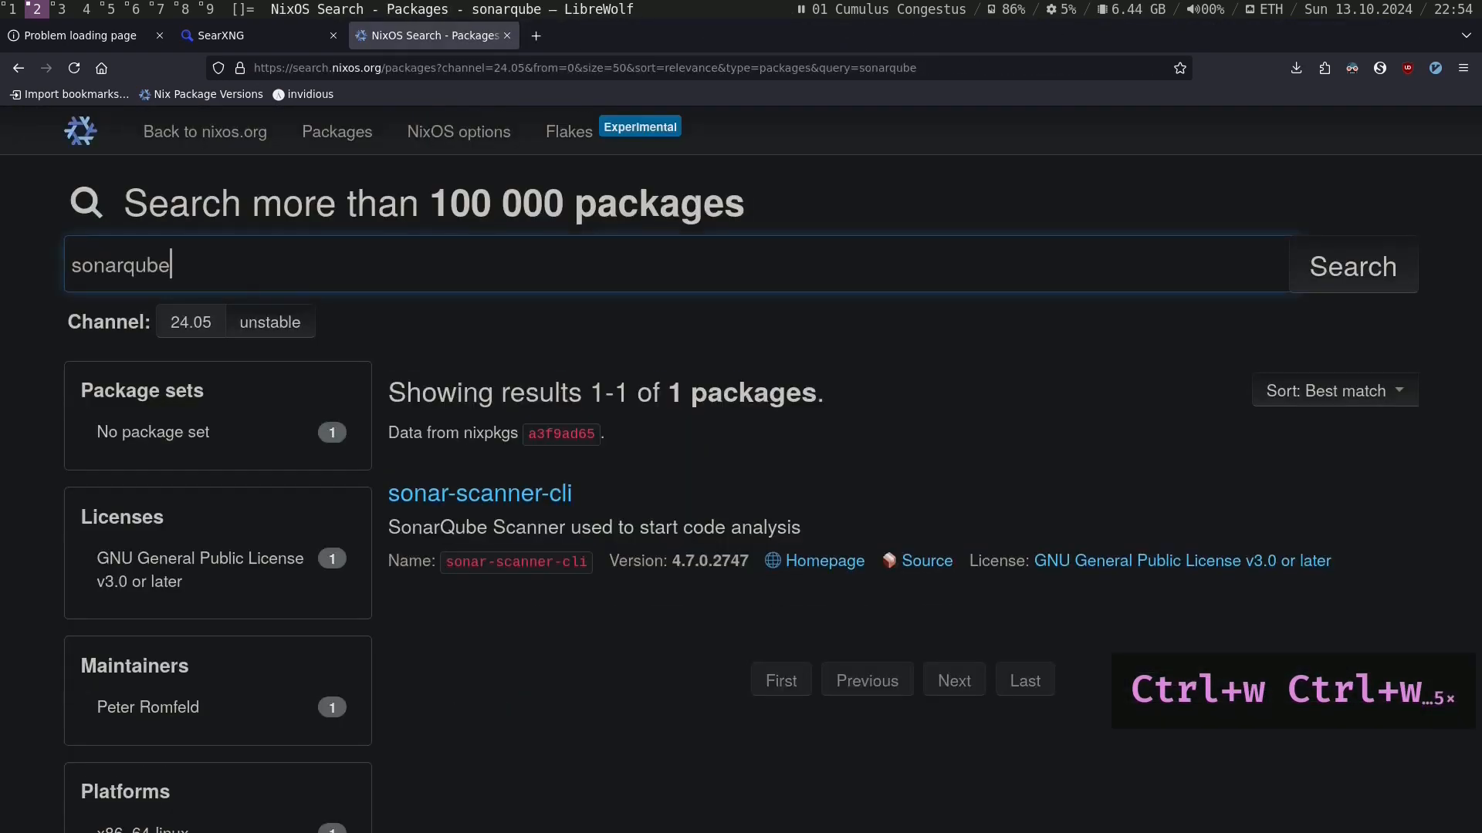
Step: Close leftover tabs down to Proxmox and bring the tmux terminal up beside it
key(ctrl+w)
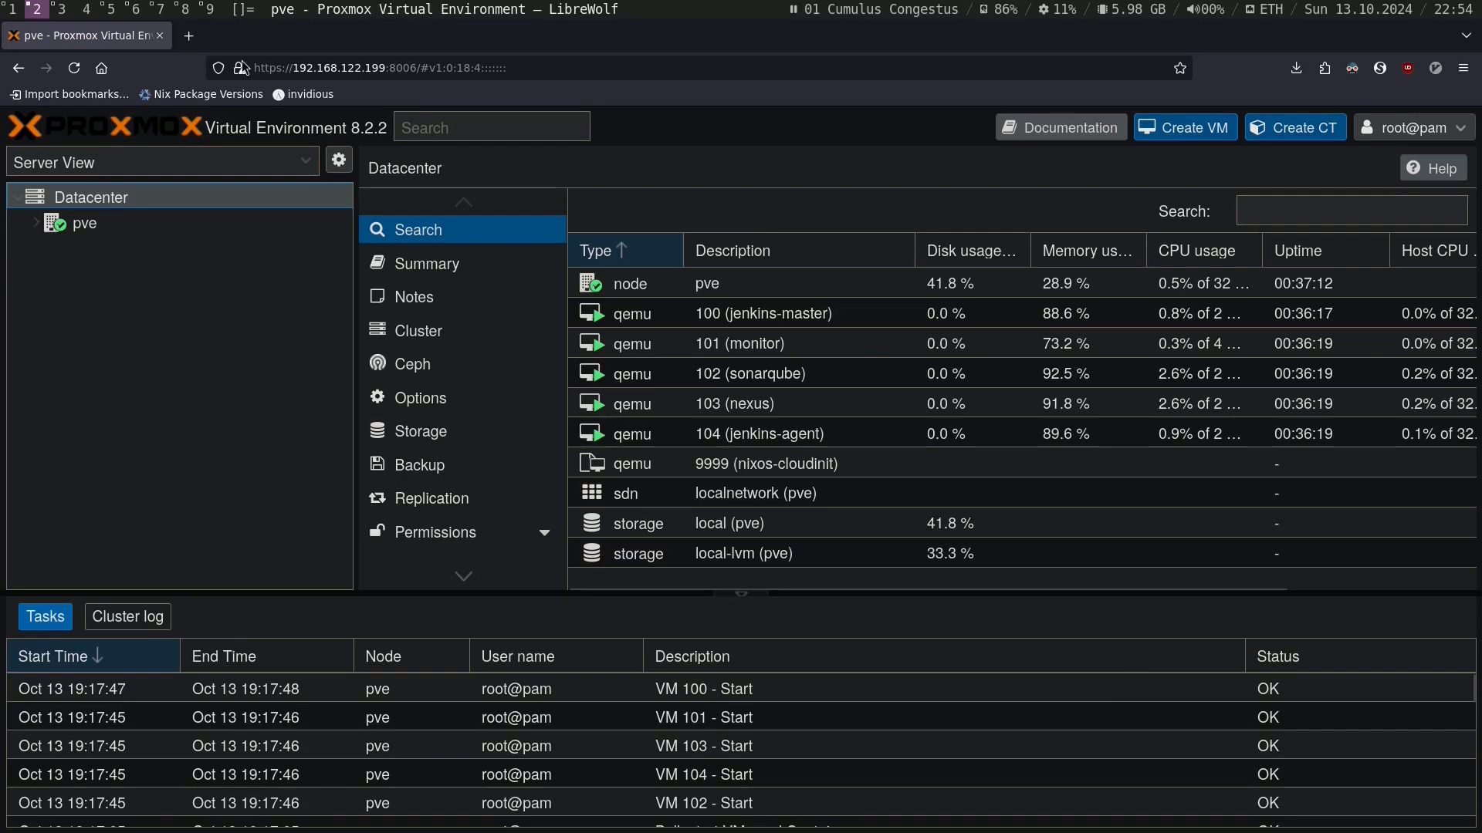
key(Alt+1)
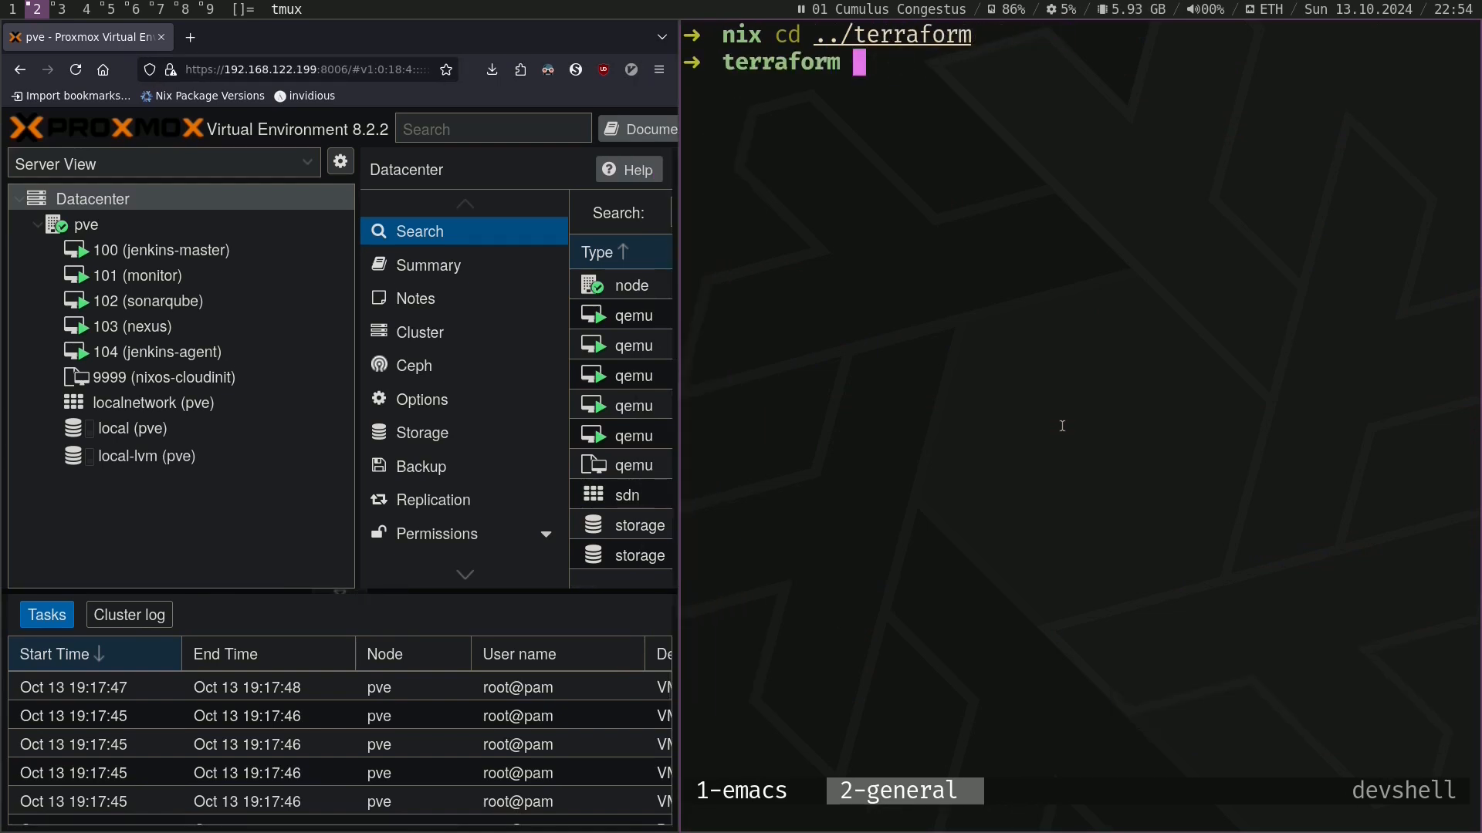
Step: Run terraform destroy --auto-approve to remove all five VMs, then clear the terminal
text(terraform destroy --aut)
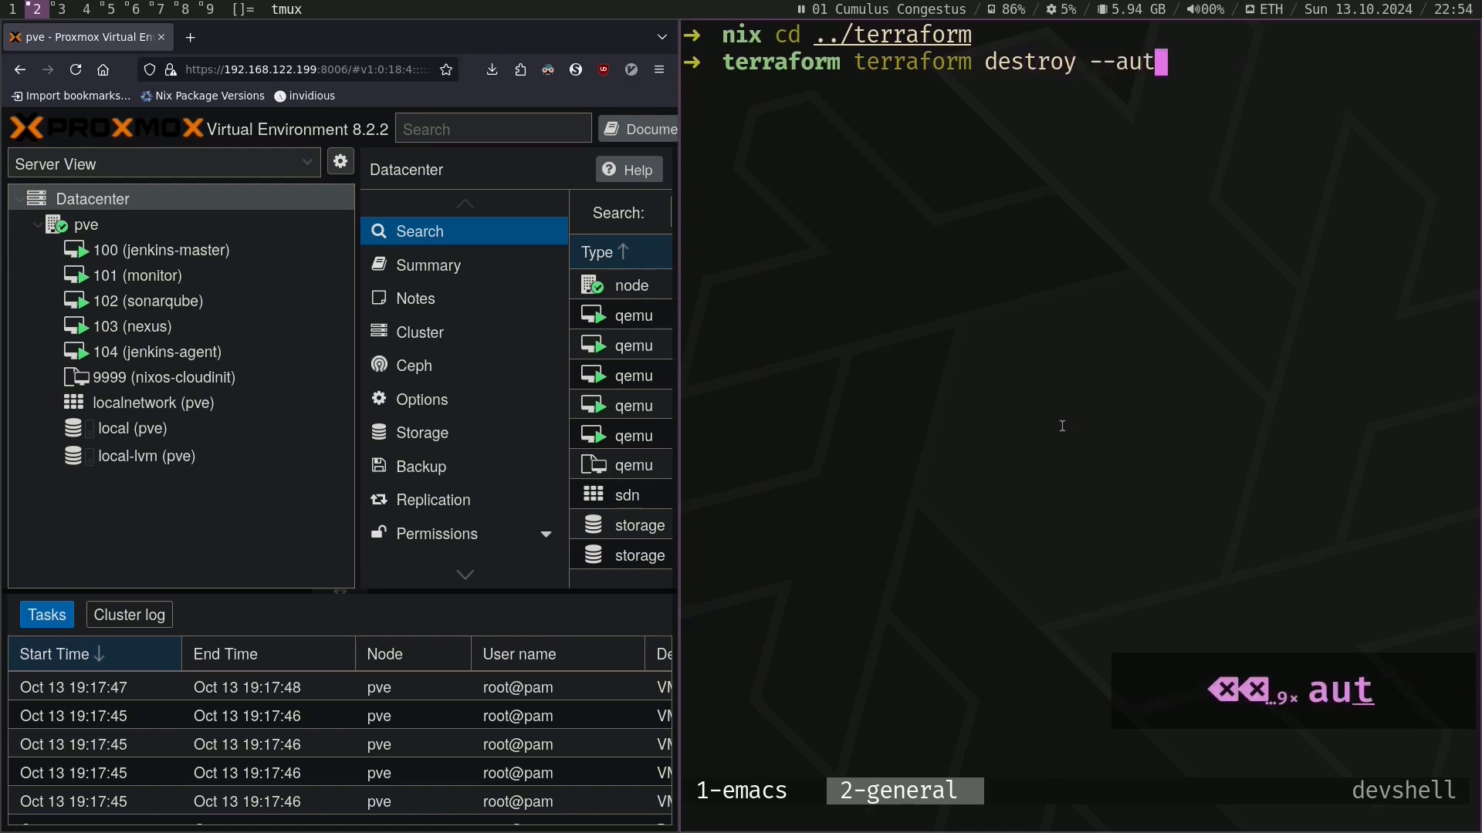
text(o-approve)
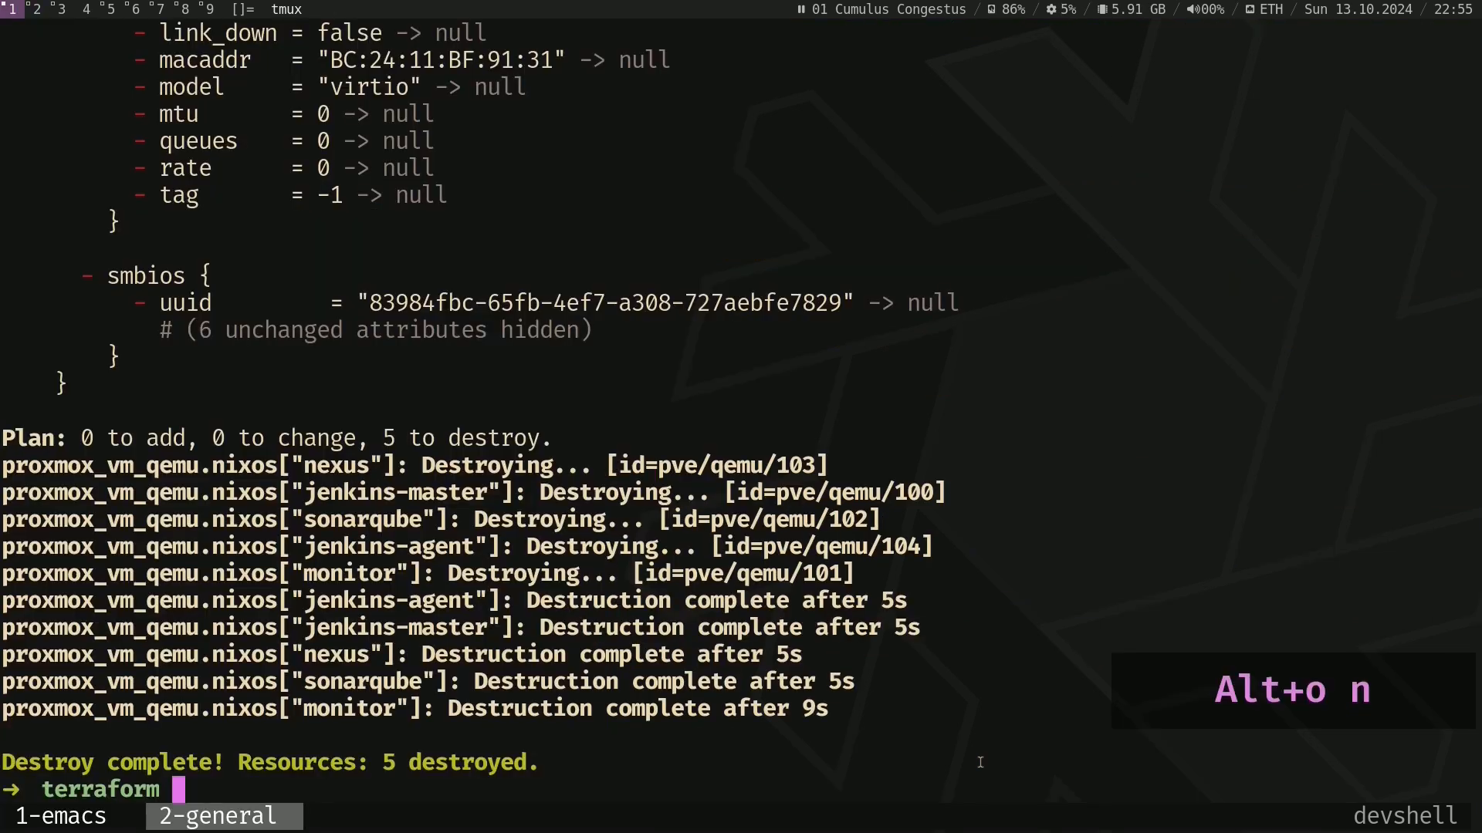
text(clear)
text(ls)
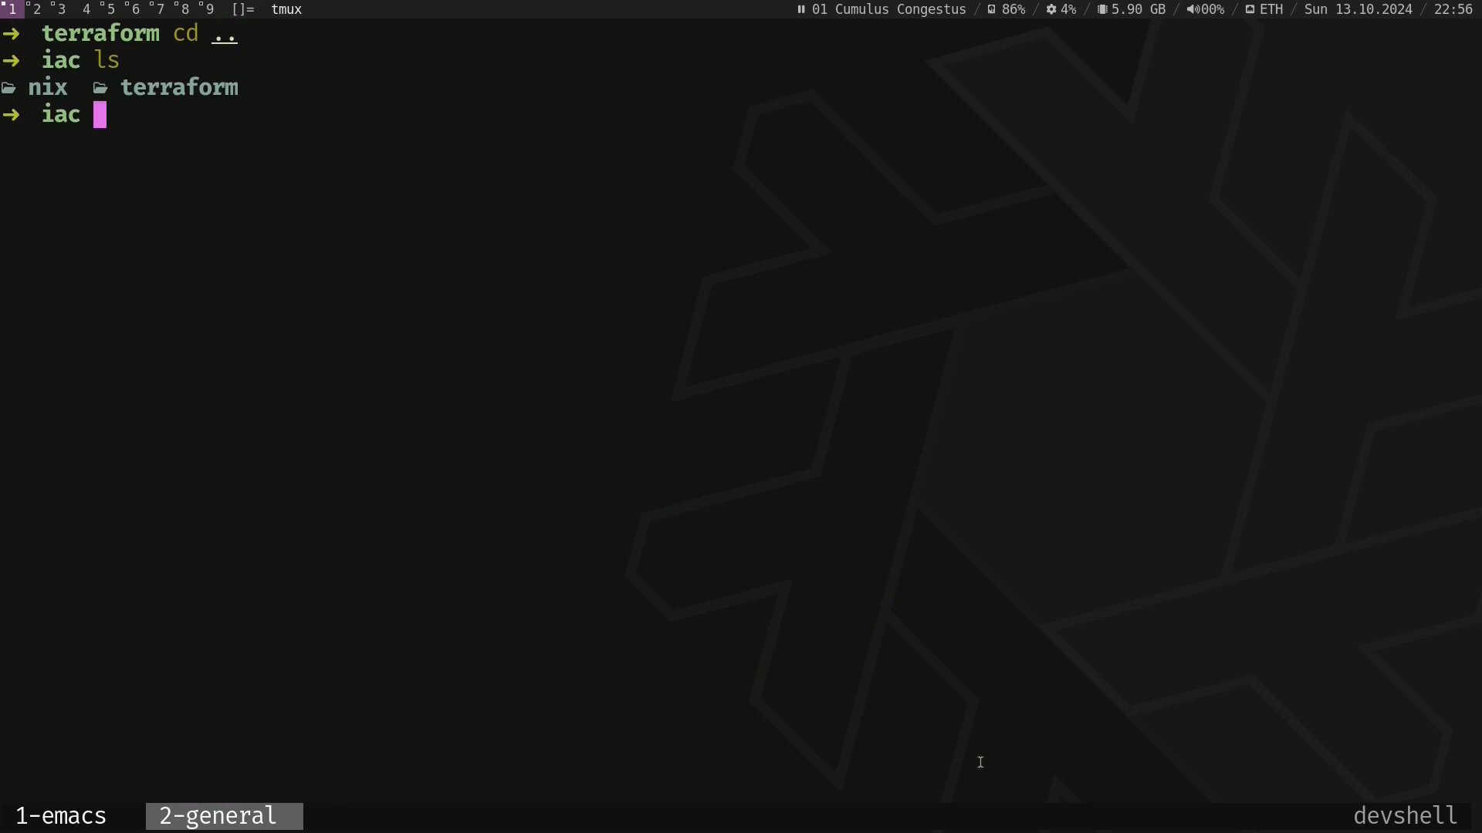
Step: Create an empty create-infra.sh in the iac folder with touch
text(touch deploy-configs.sh)
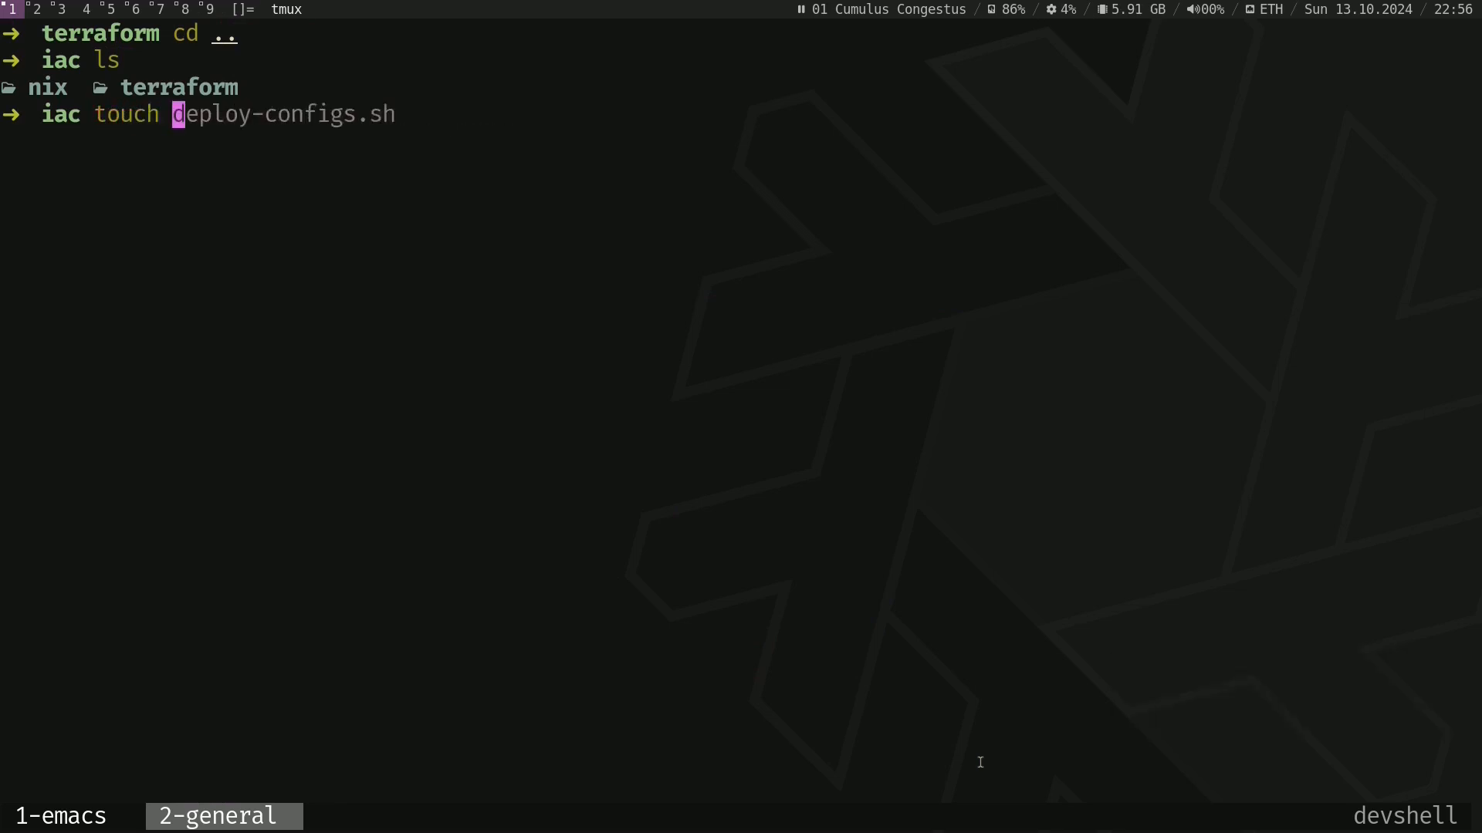
text(crea)
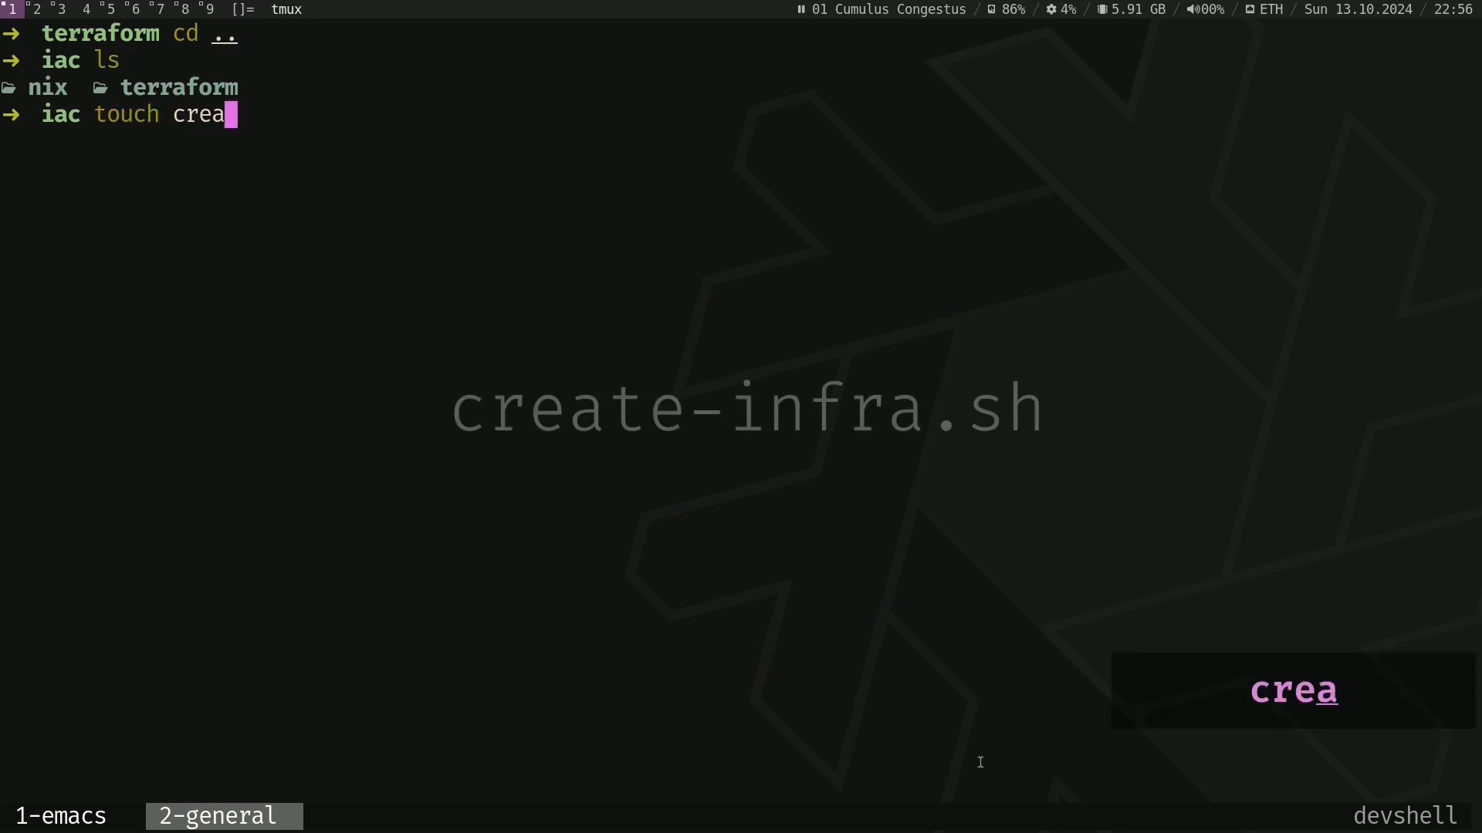
text(te-infra.)
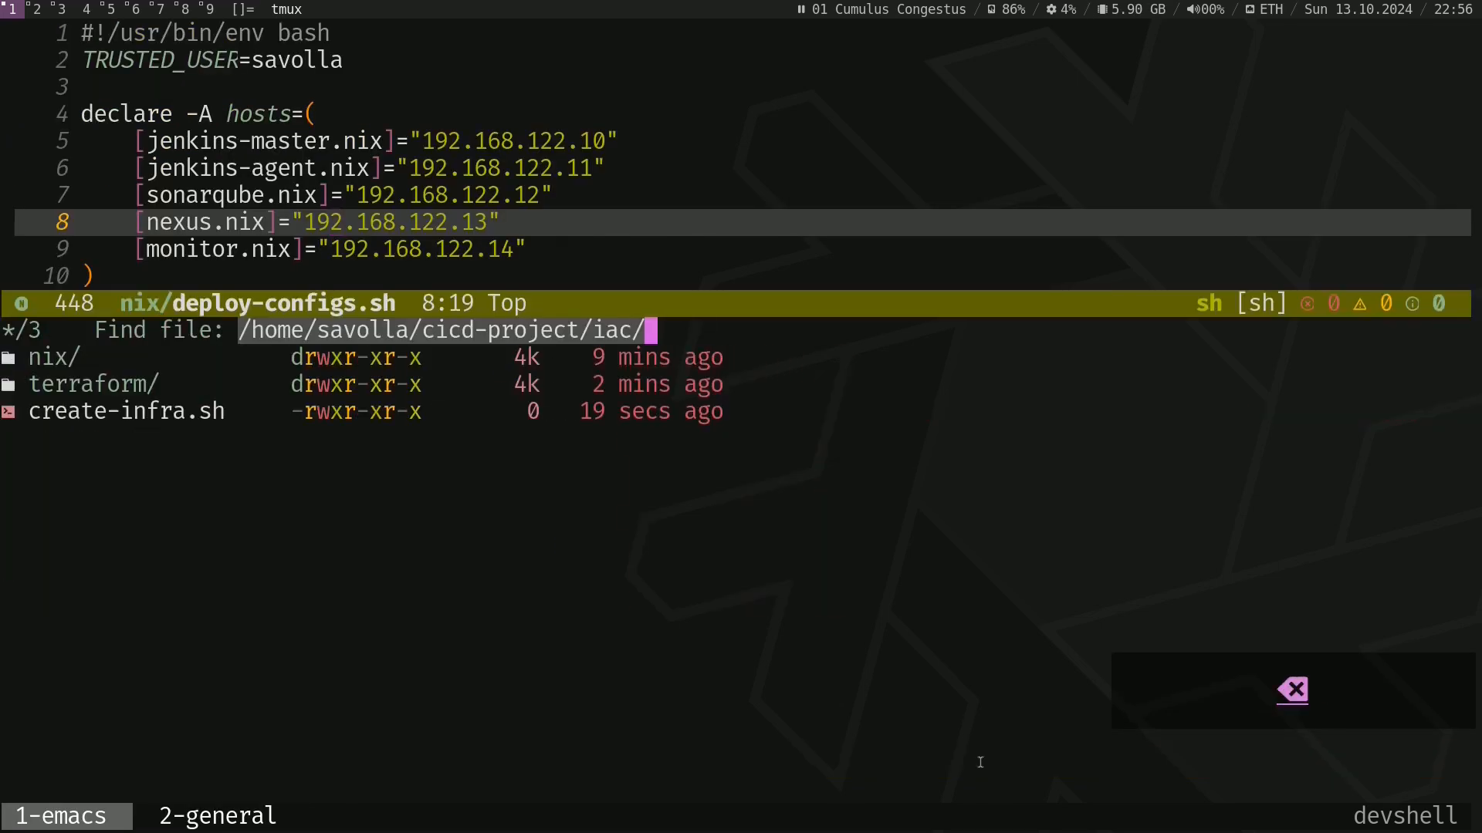
Step: Start create-infra.sh with a bash shebang and a create-vms function echoing "creating vms"
text(create-infra.sh)
text(#)
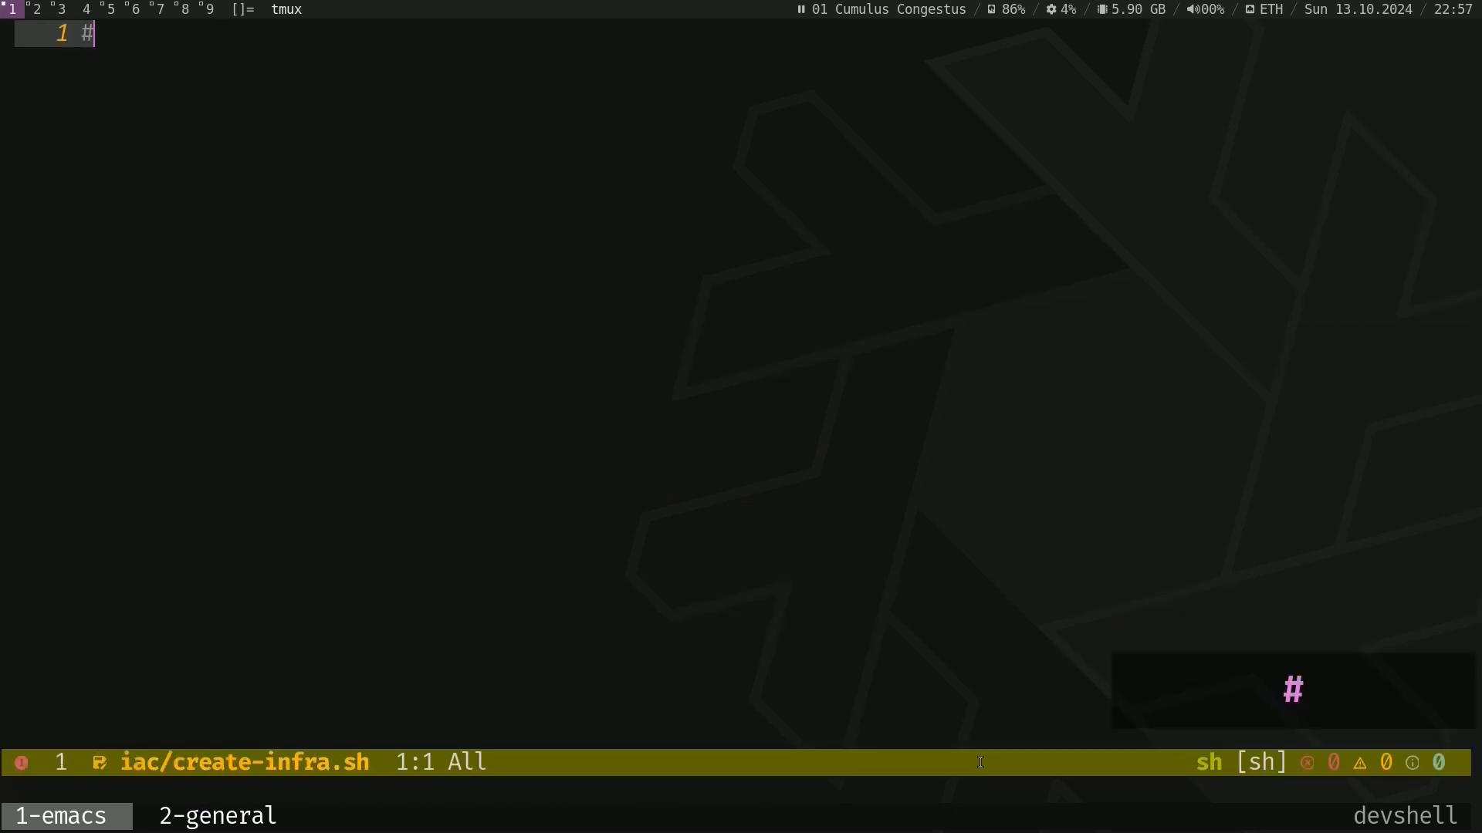
text(!/usr/bin/env bash)
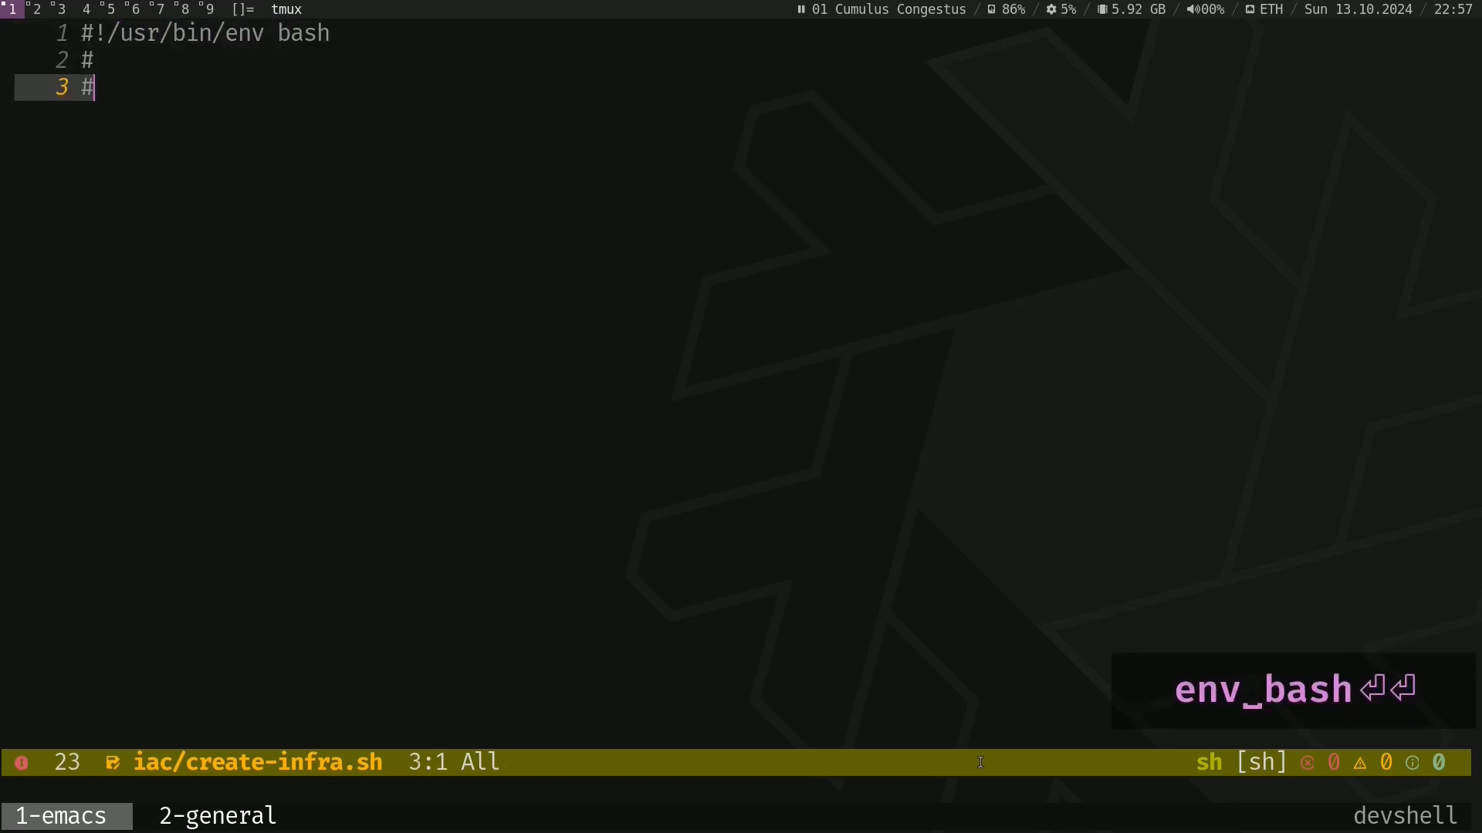
text(function)
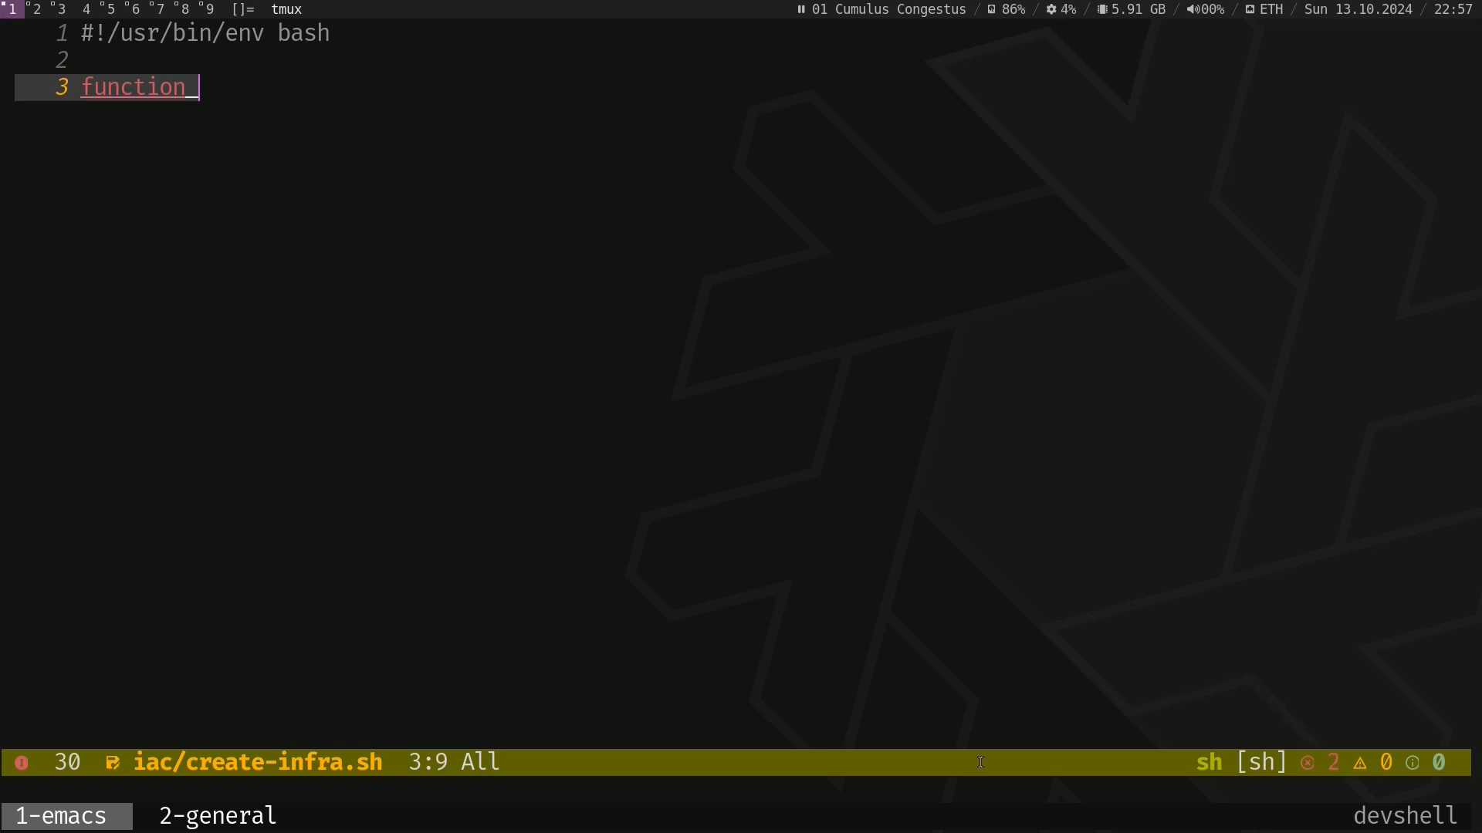
text(create-vms() {)
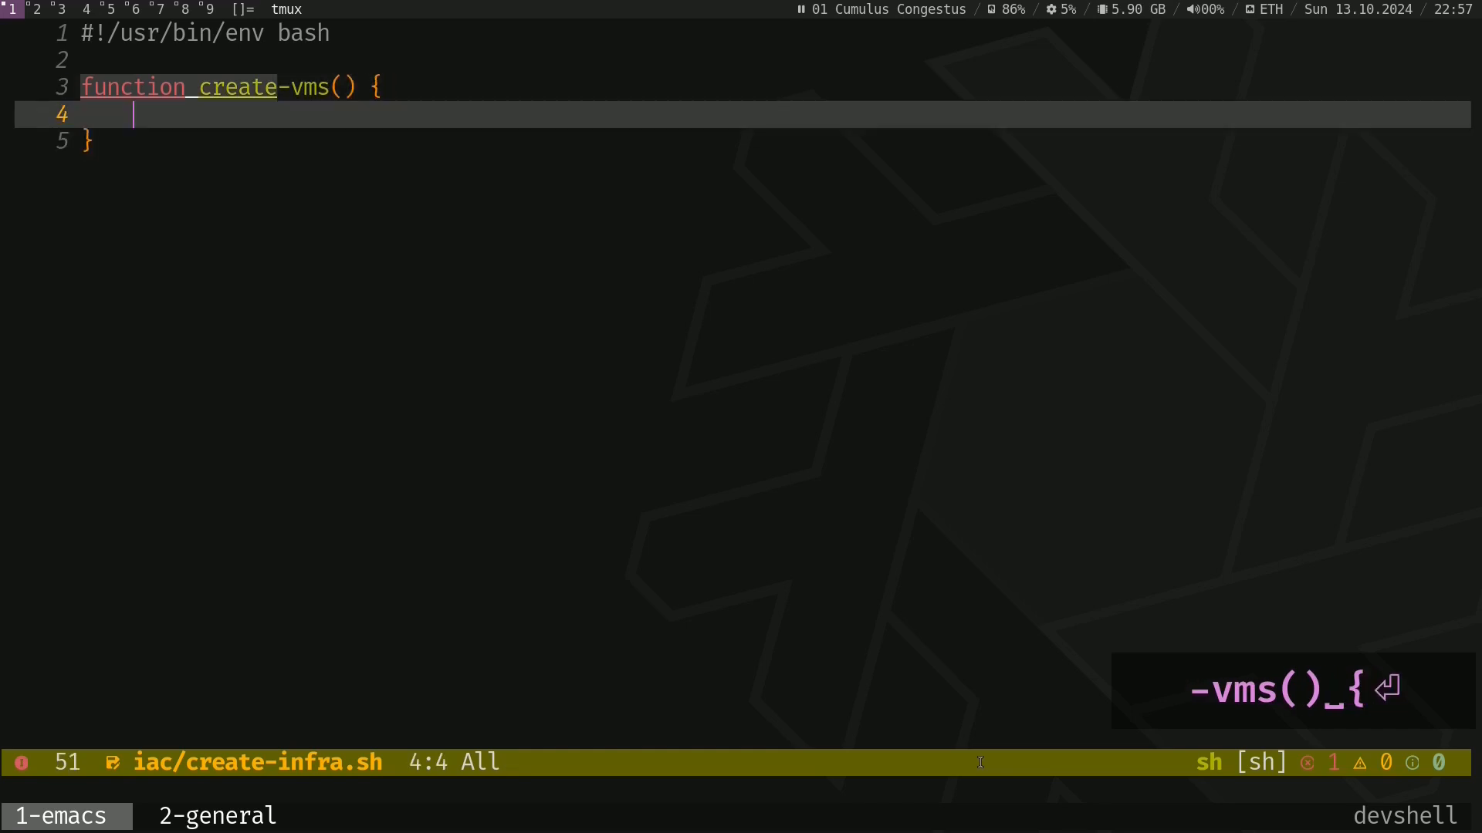
text(echo "c")
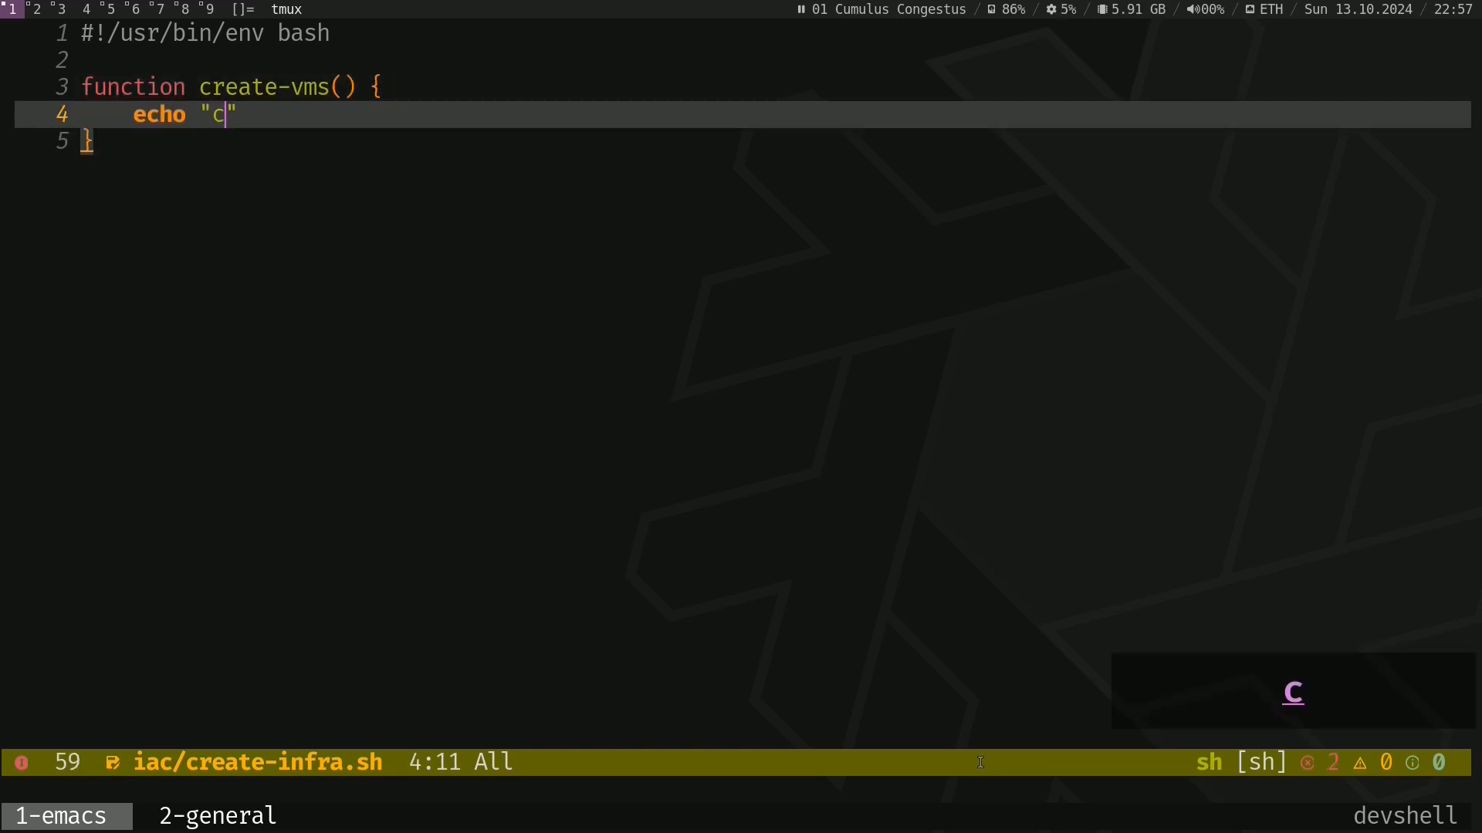
text(reating vms)
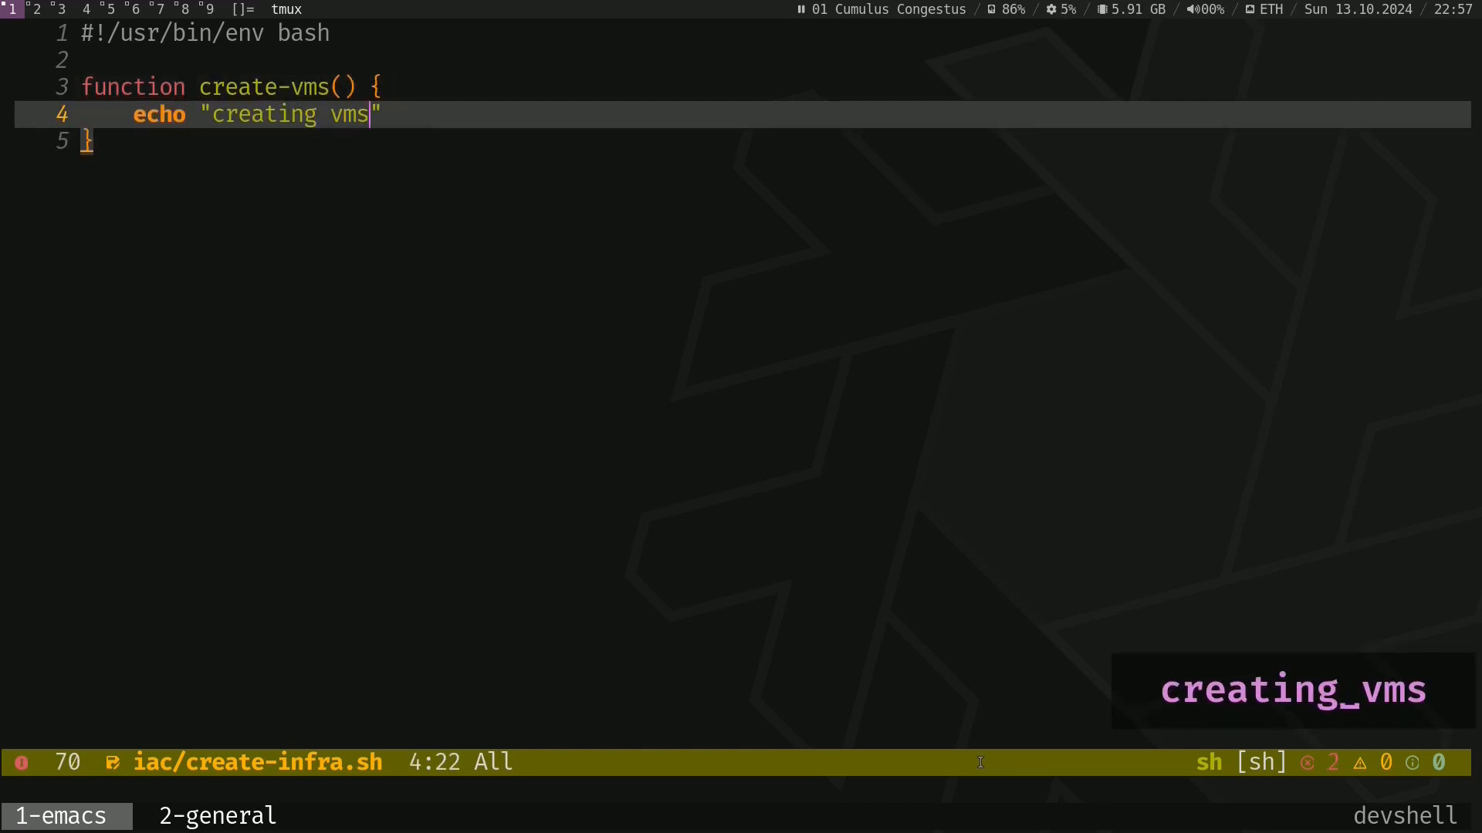
Step: pushd ./terraform and retry terraform apply in an until loop, echoing an error and sleeping 10
text(pushd ./)
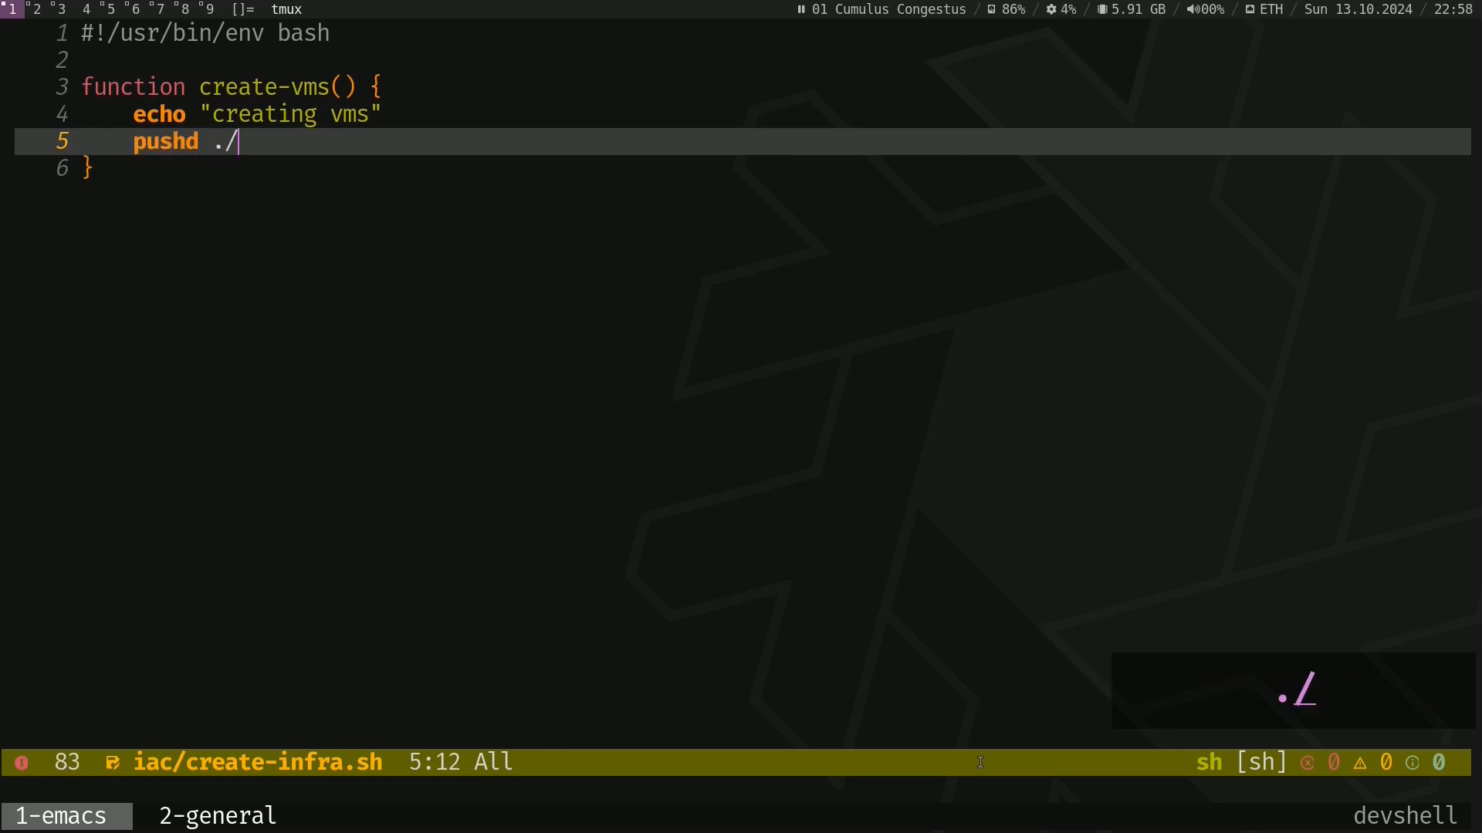
text(terraform)
text(un)
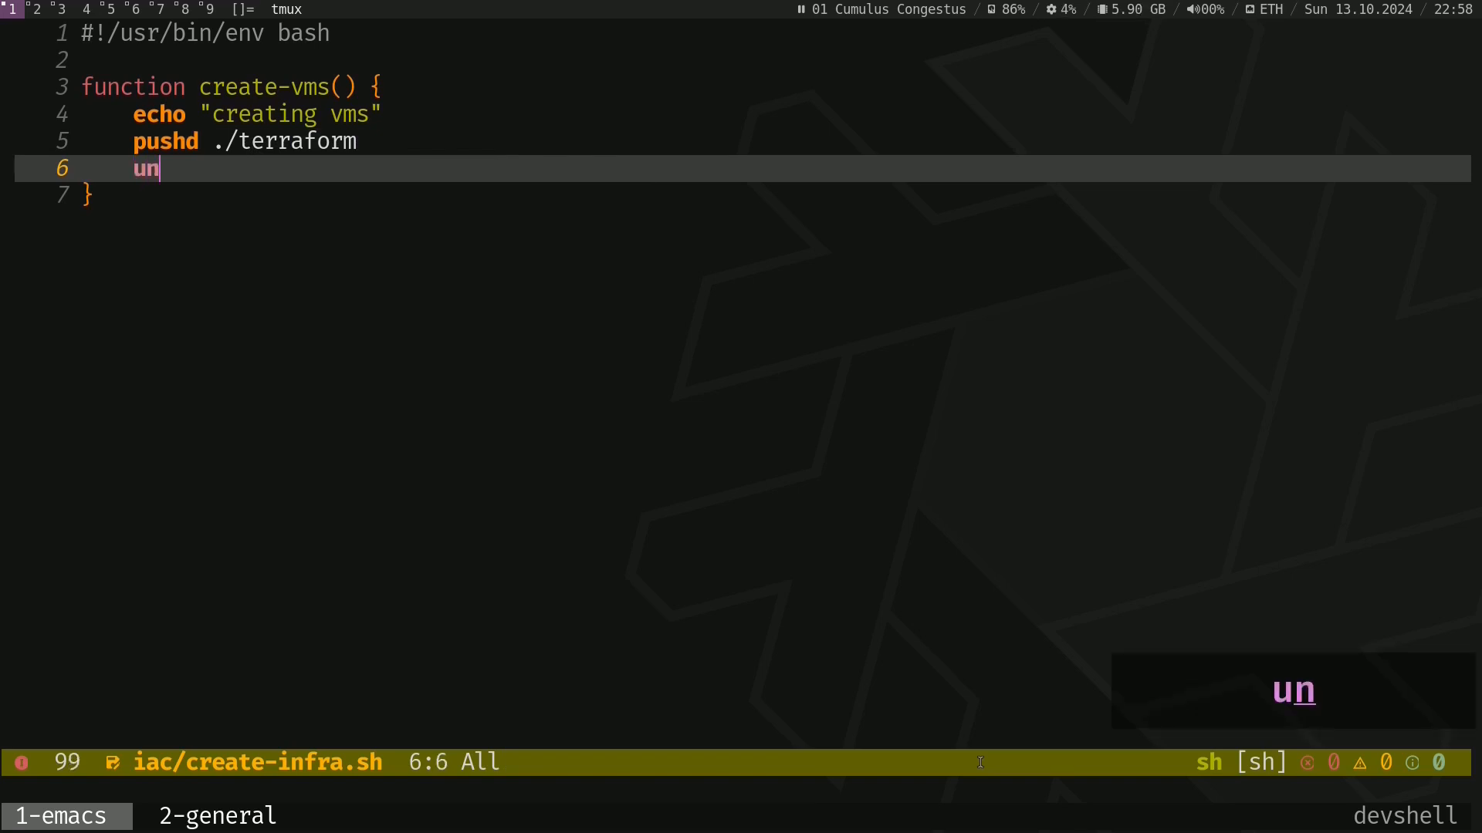
text(til terrao)
text(do)
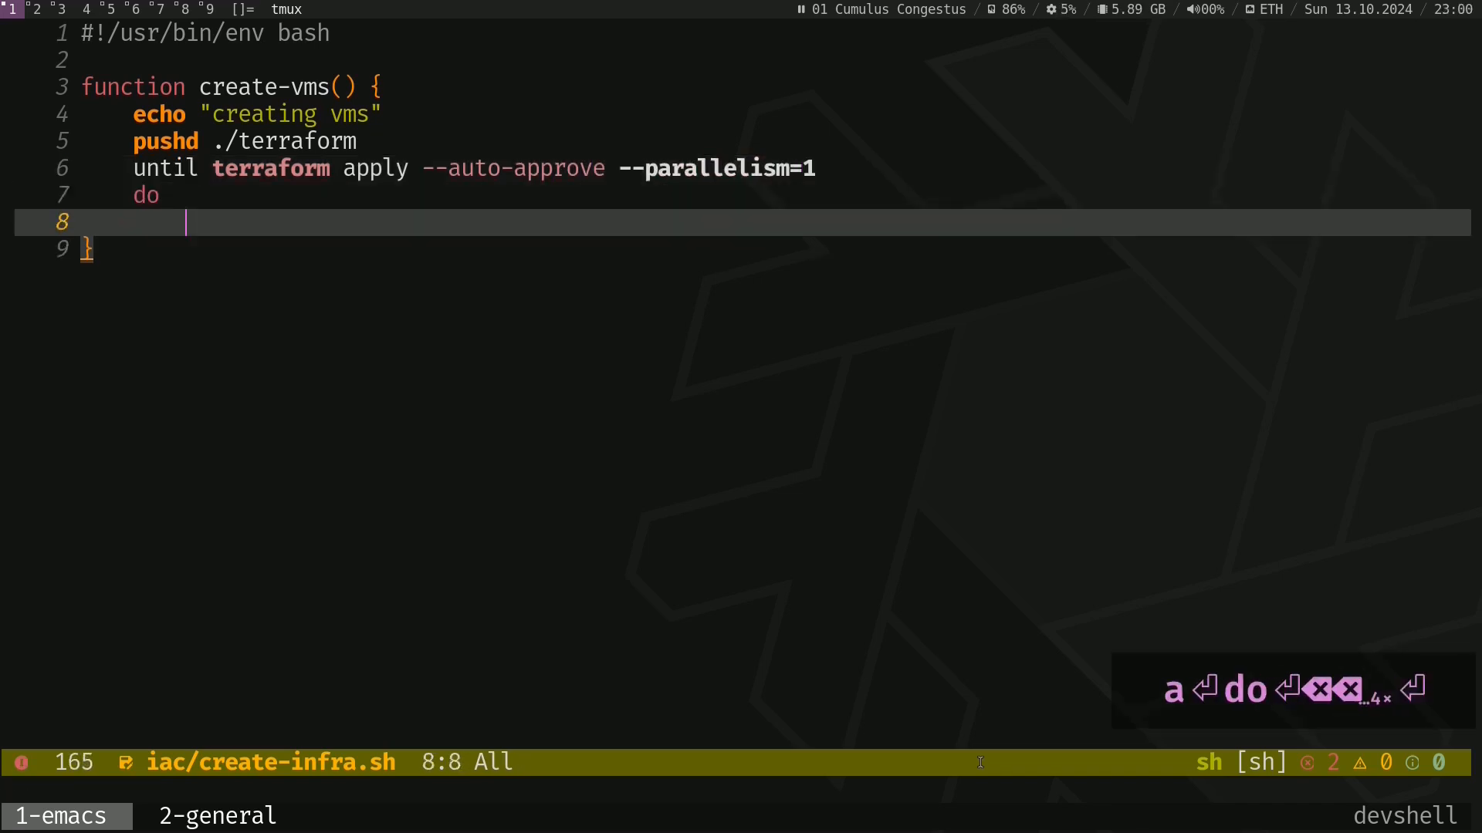
text(echo "something went wrong")
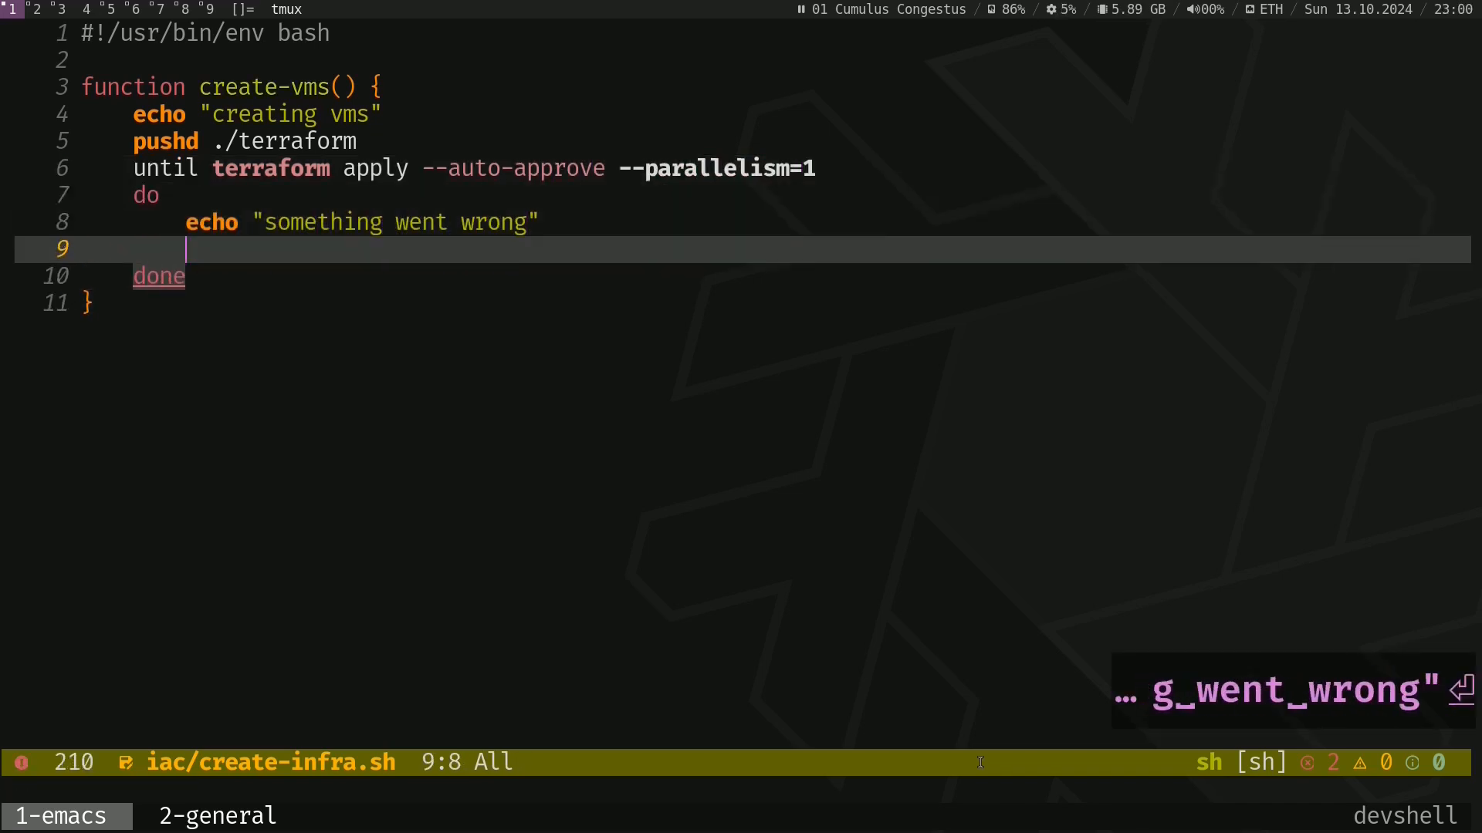
text(sleep 10 # secs)
text(popd)
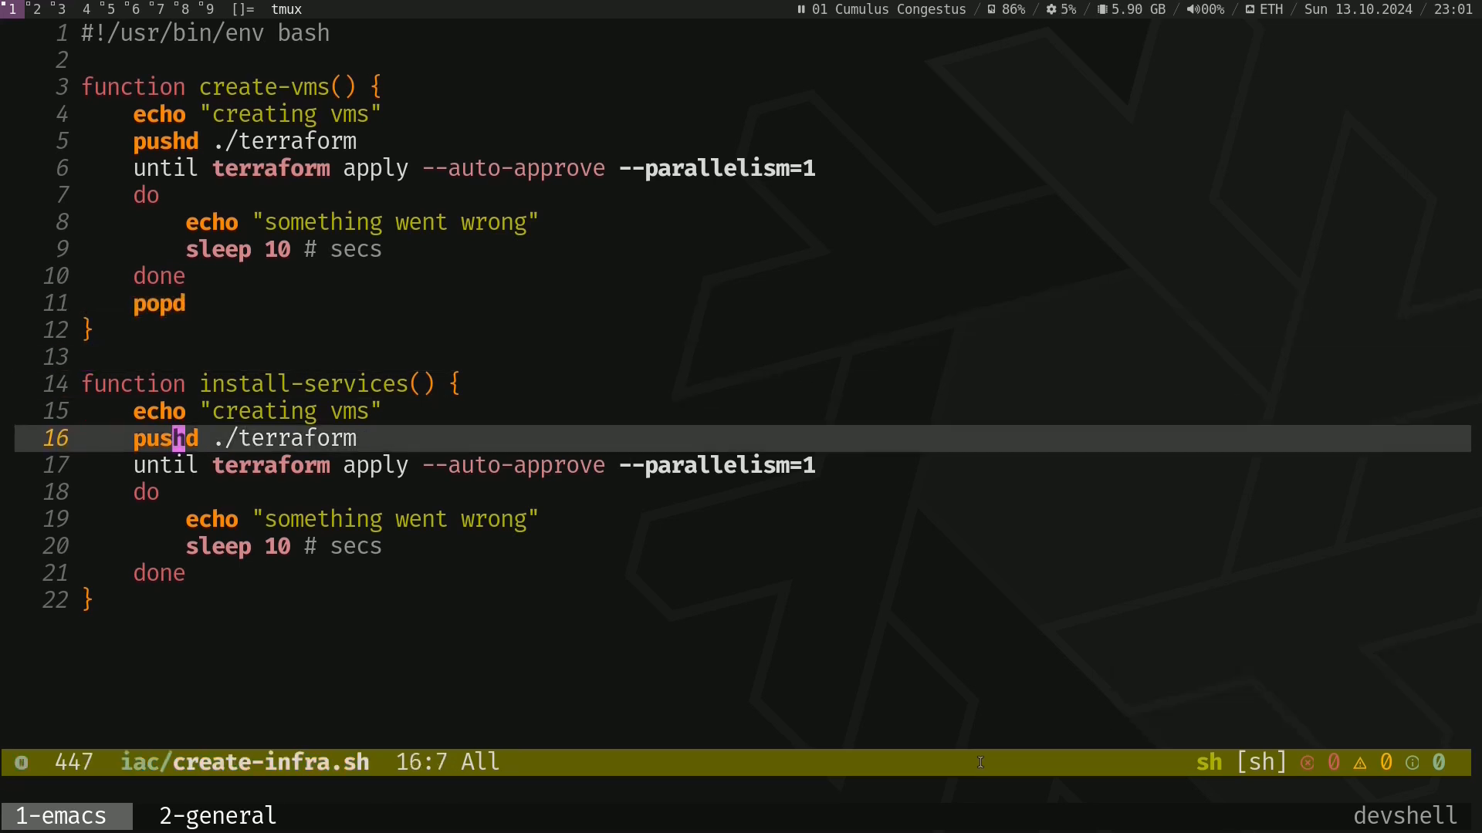
Step: Write install-services to echo "installing services", pushd ./nix and run bash ./deploy-configs.sh
text(installing)
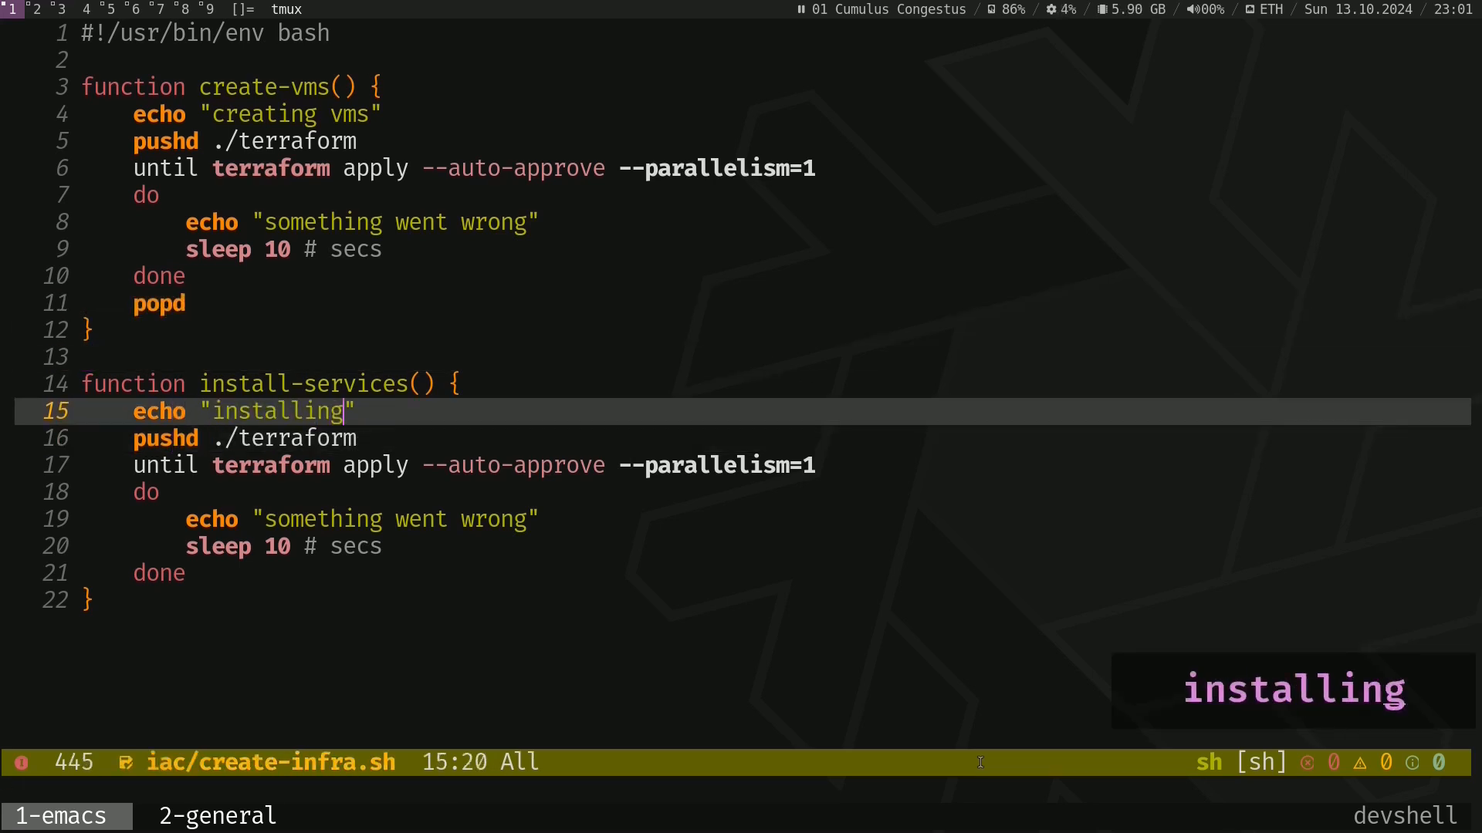
text(services)
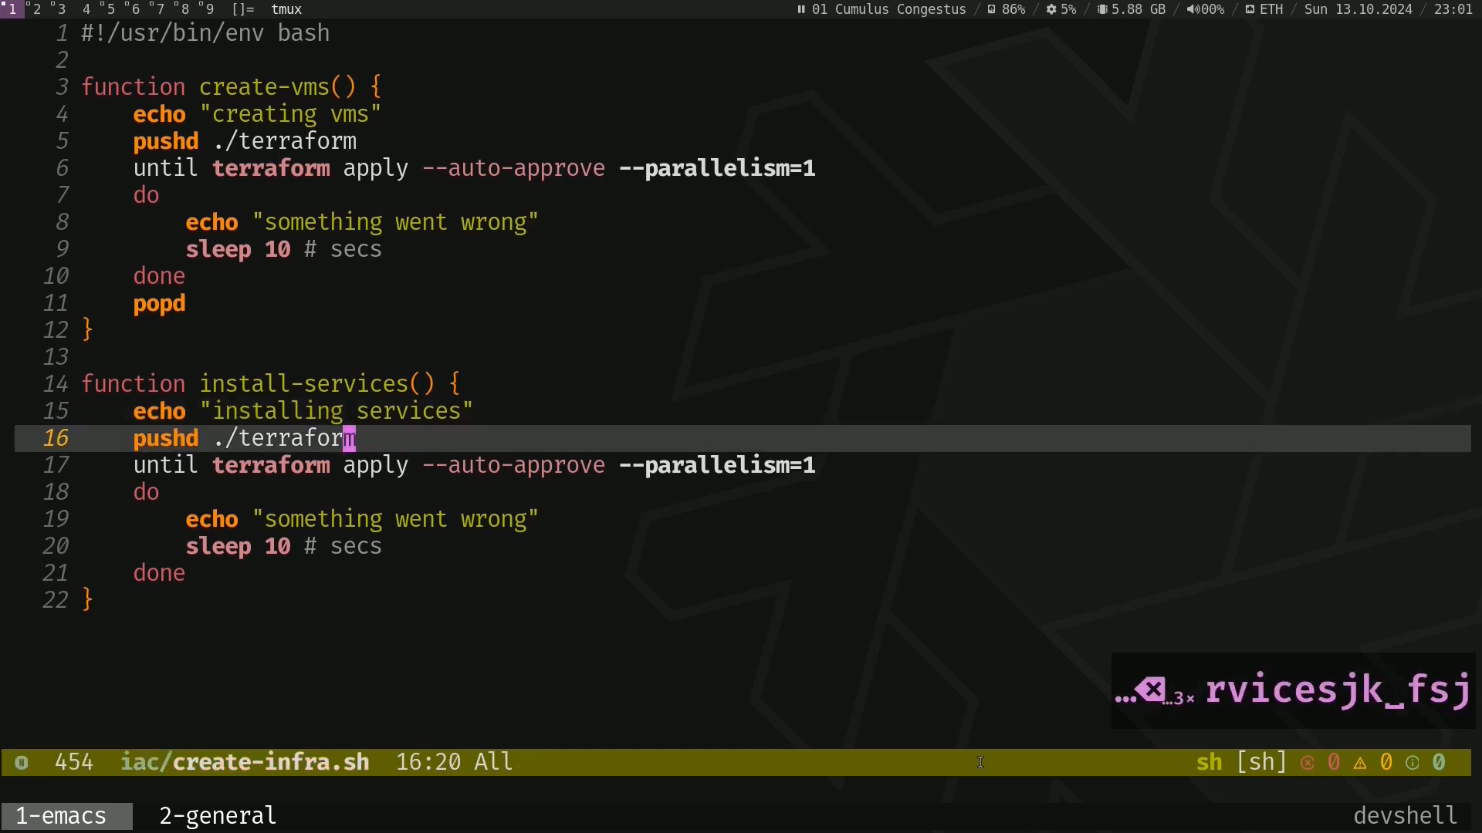
text(nix)
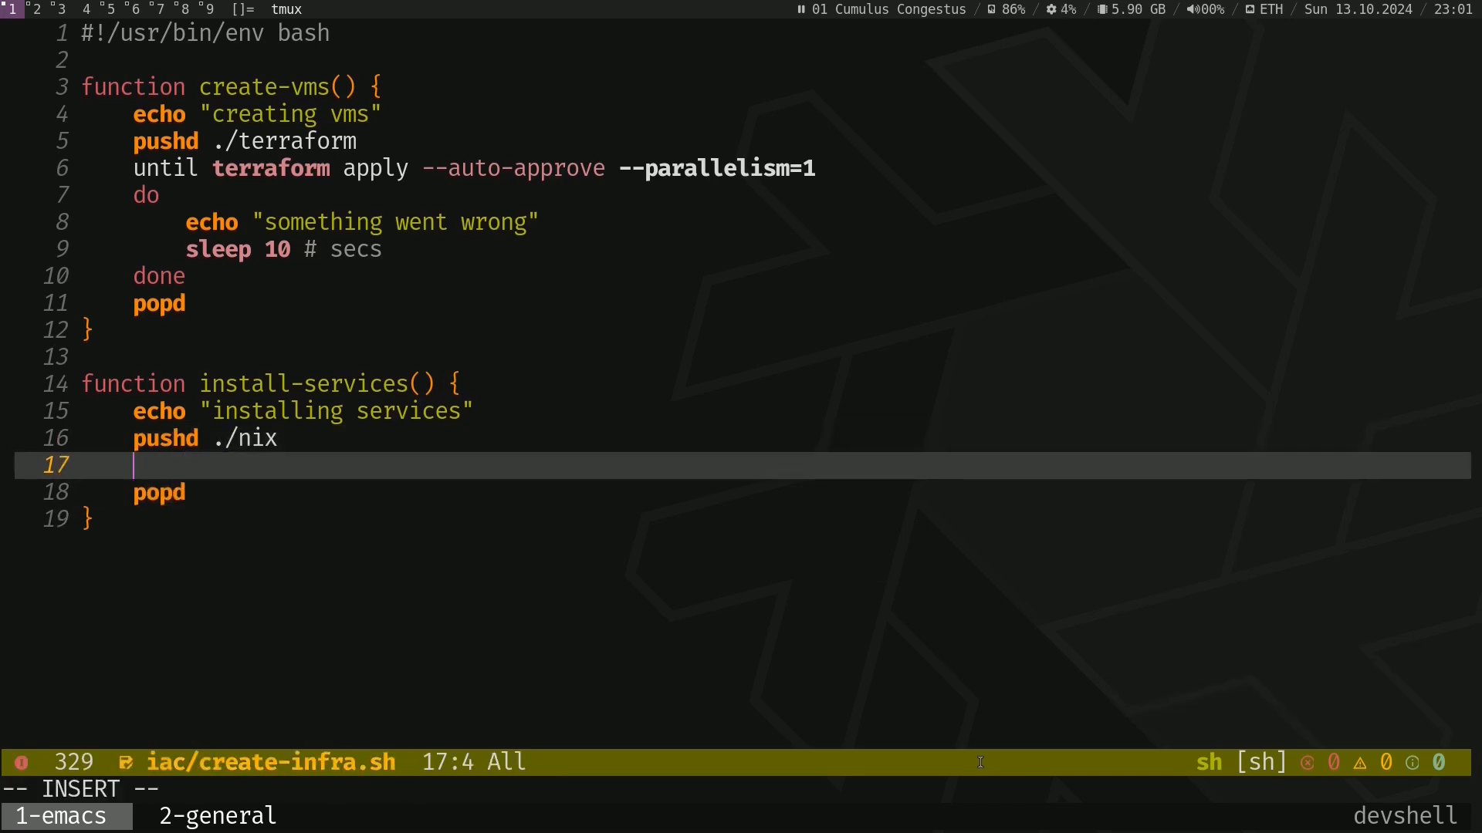
text(bash ./d)
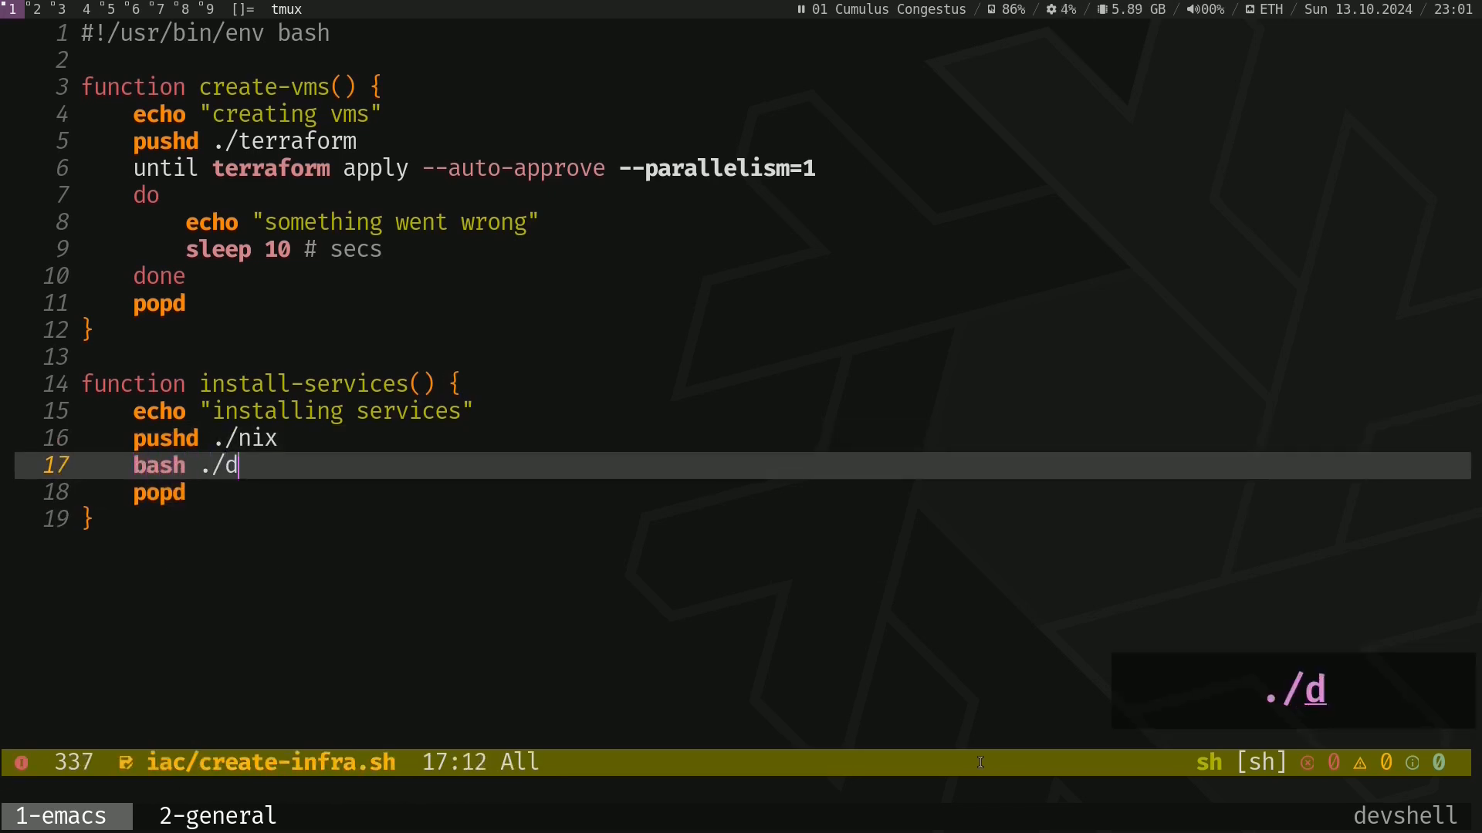
text(eploy)
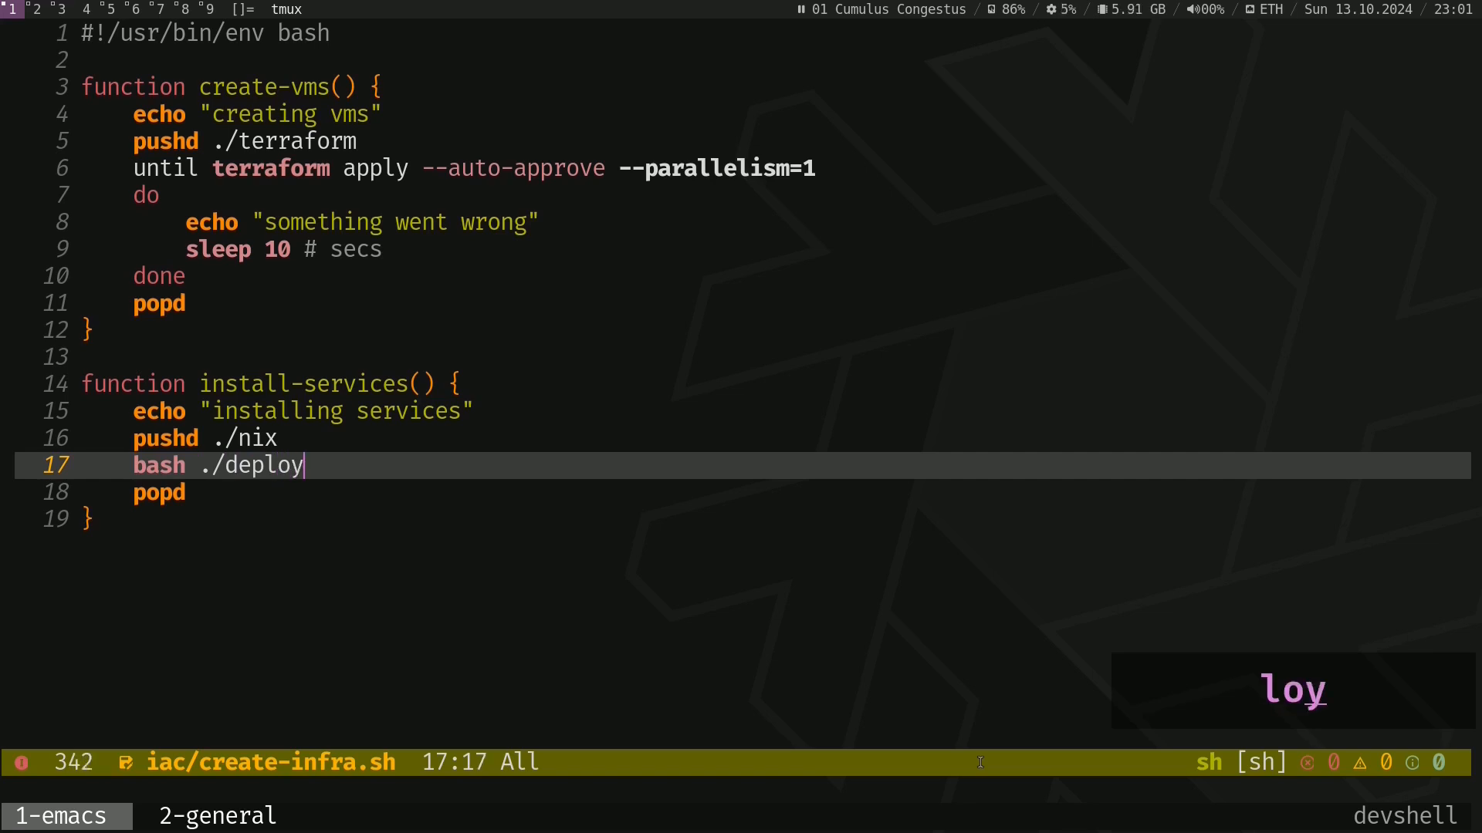
text(-configs.s)
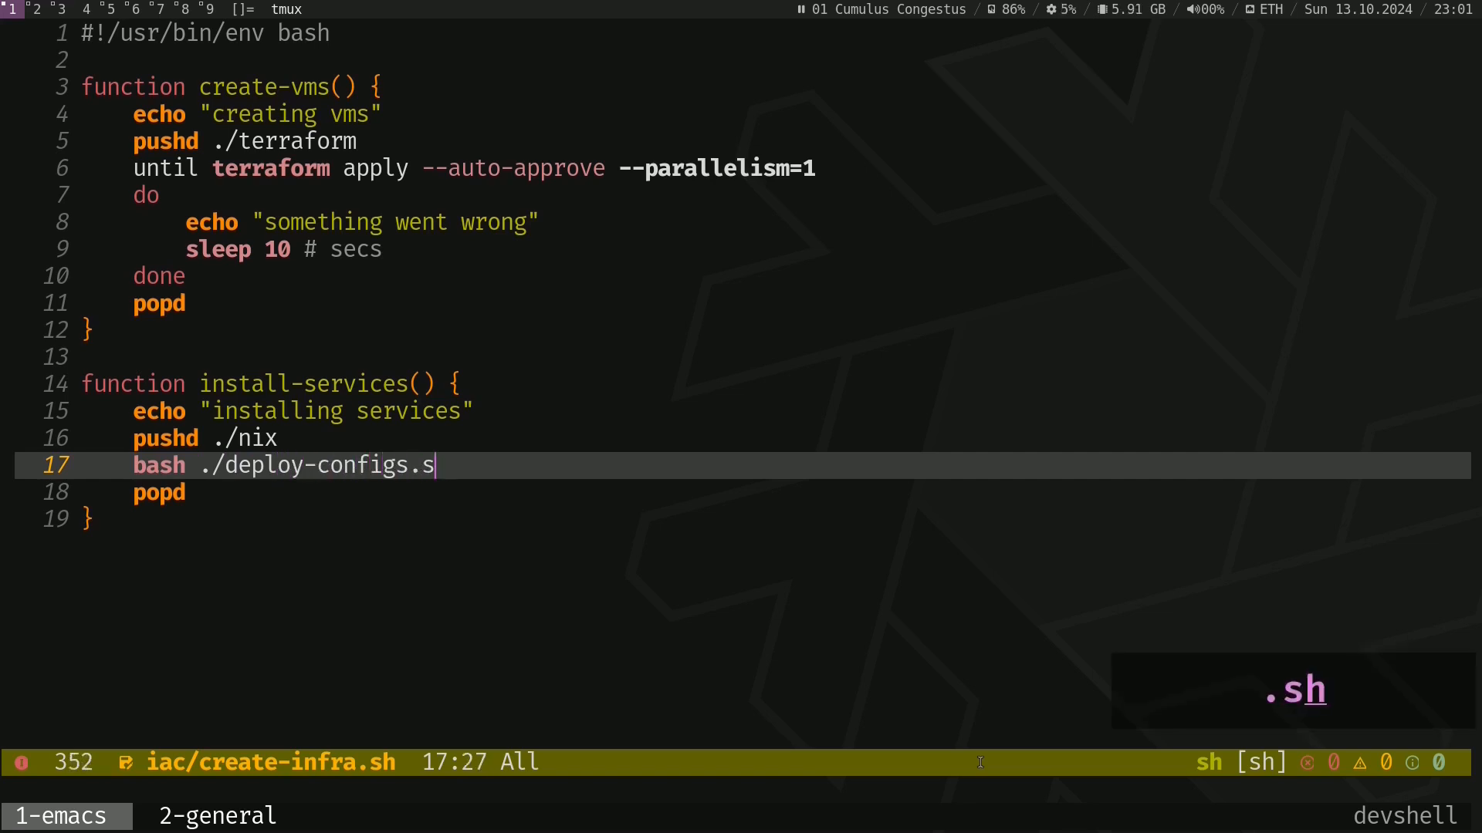
text(h)
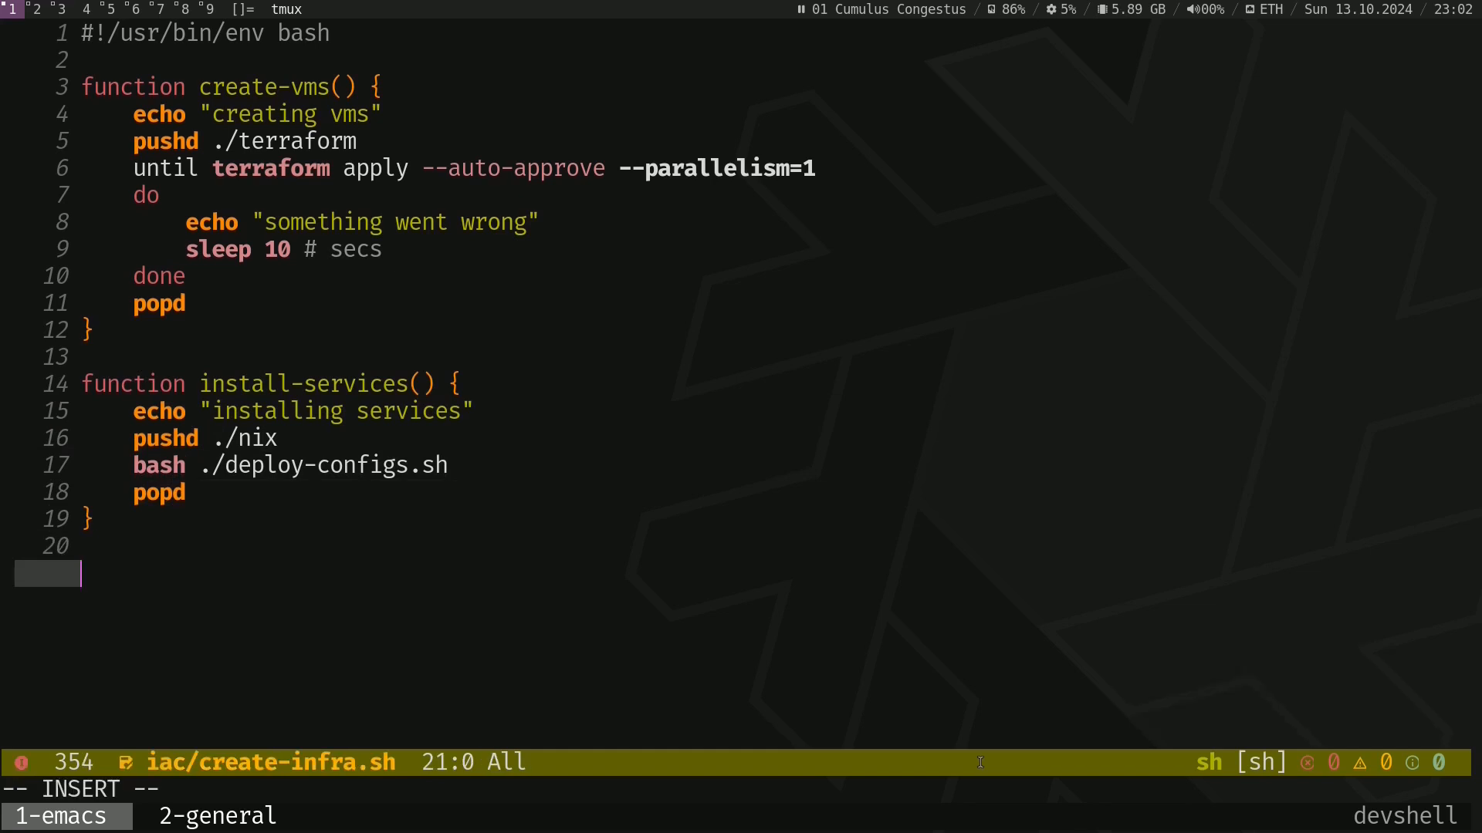
Step: Write function main calling create-vms, sleep 25, then install-services
text(function main() {)
text(instal-service)
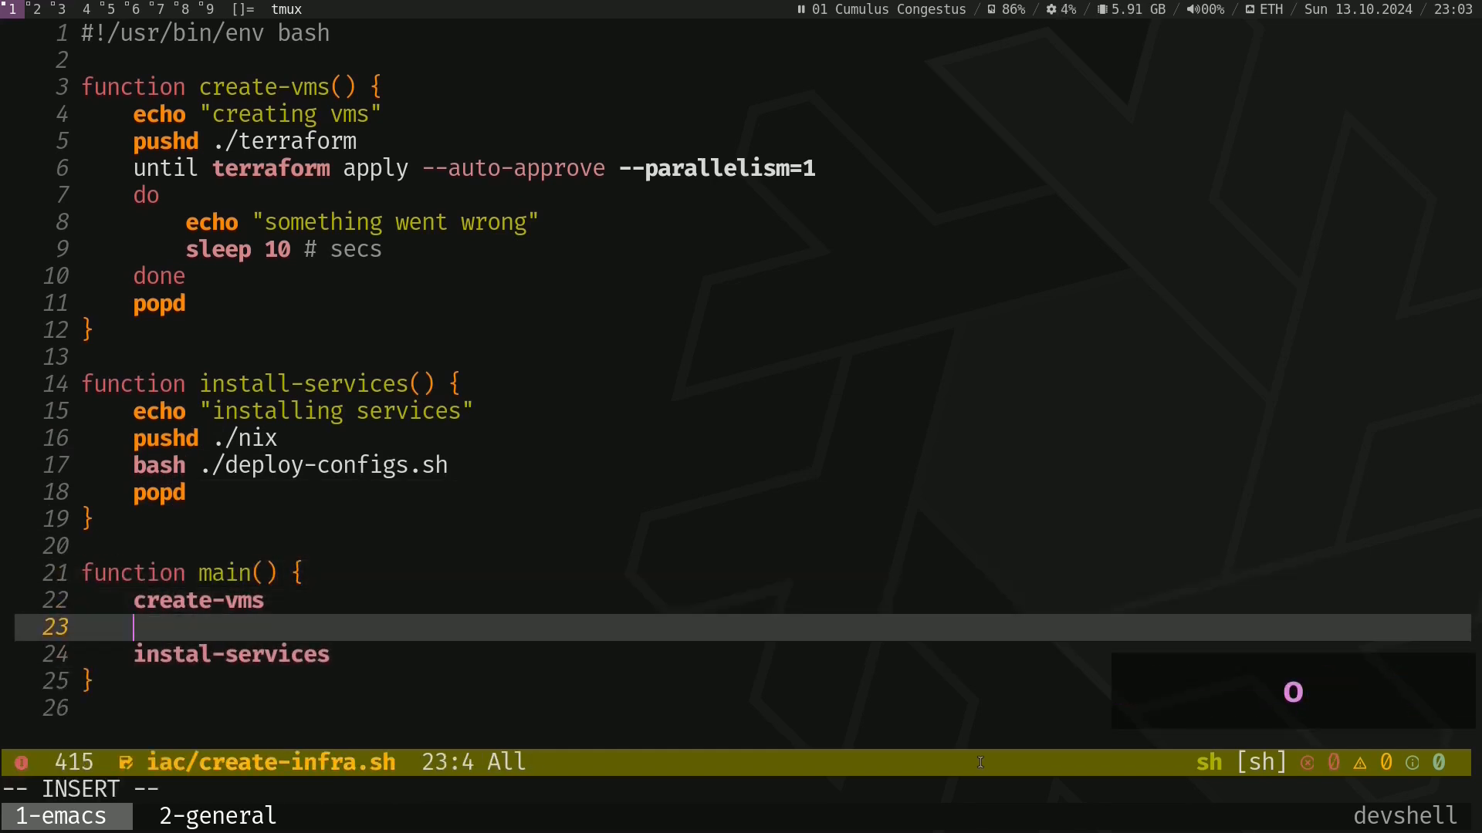
text(sleep 25)
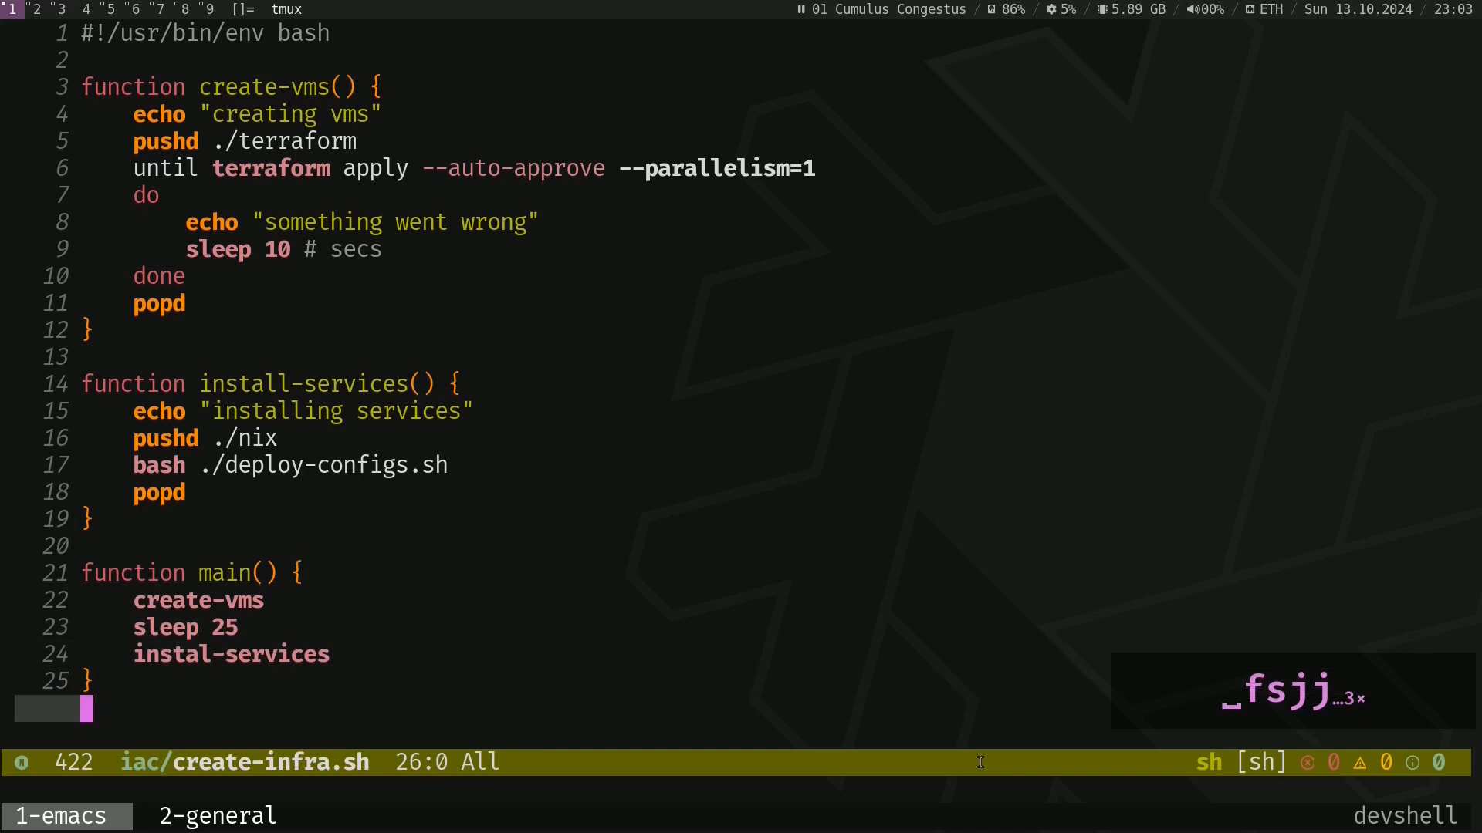
click(216, 815)
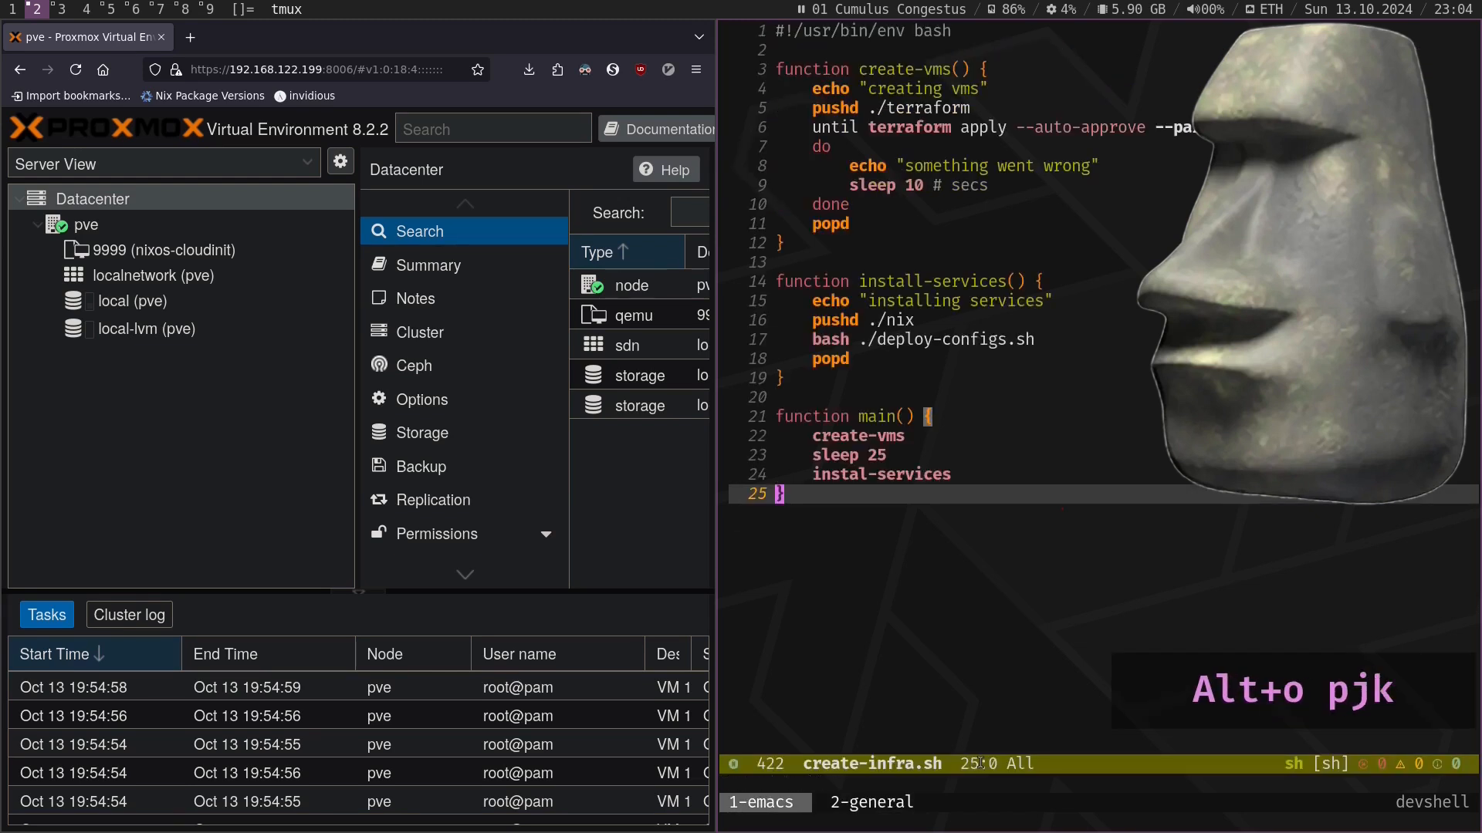
Step: Append the main call and run ./create-infra.sh from the iac directory in tmux
text(main)
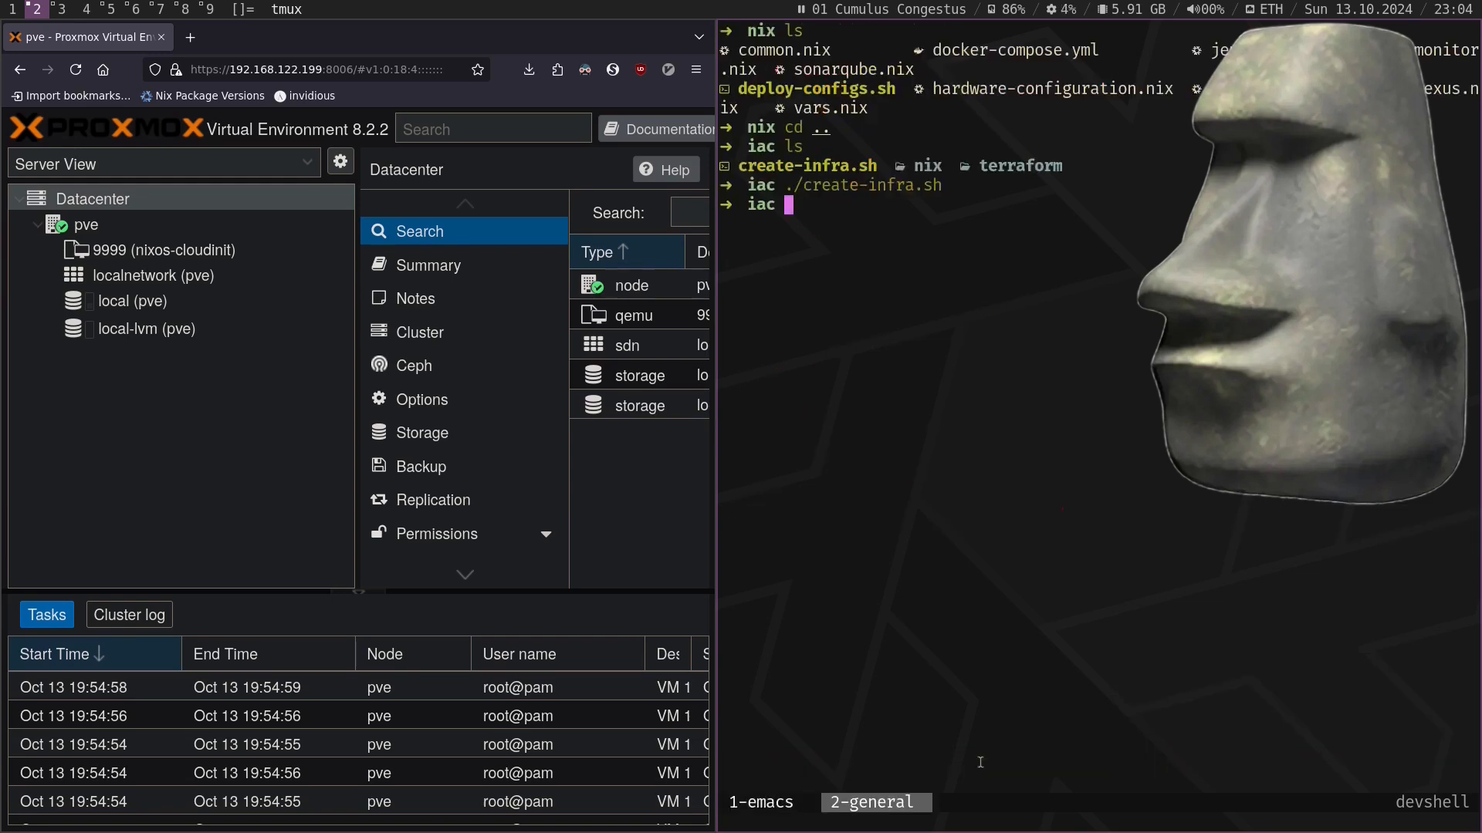
text(./c)
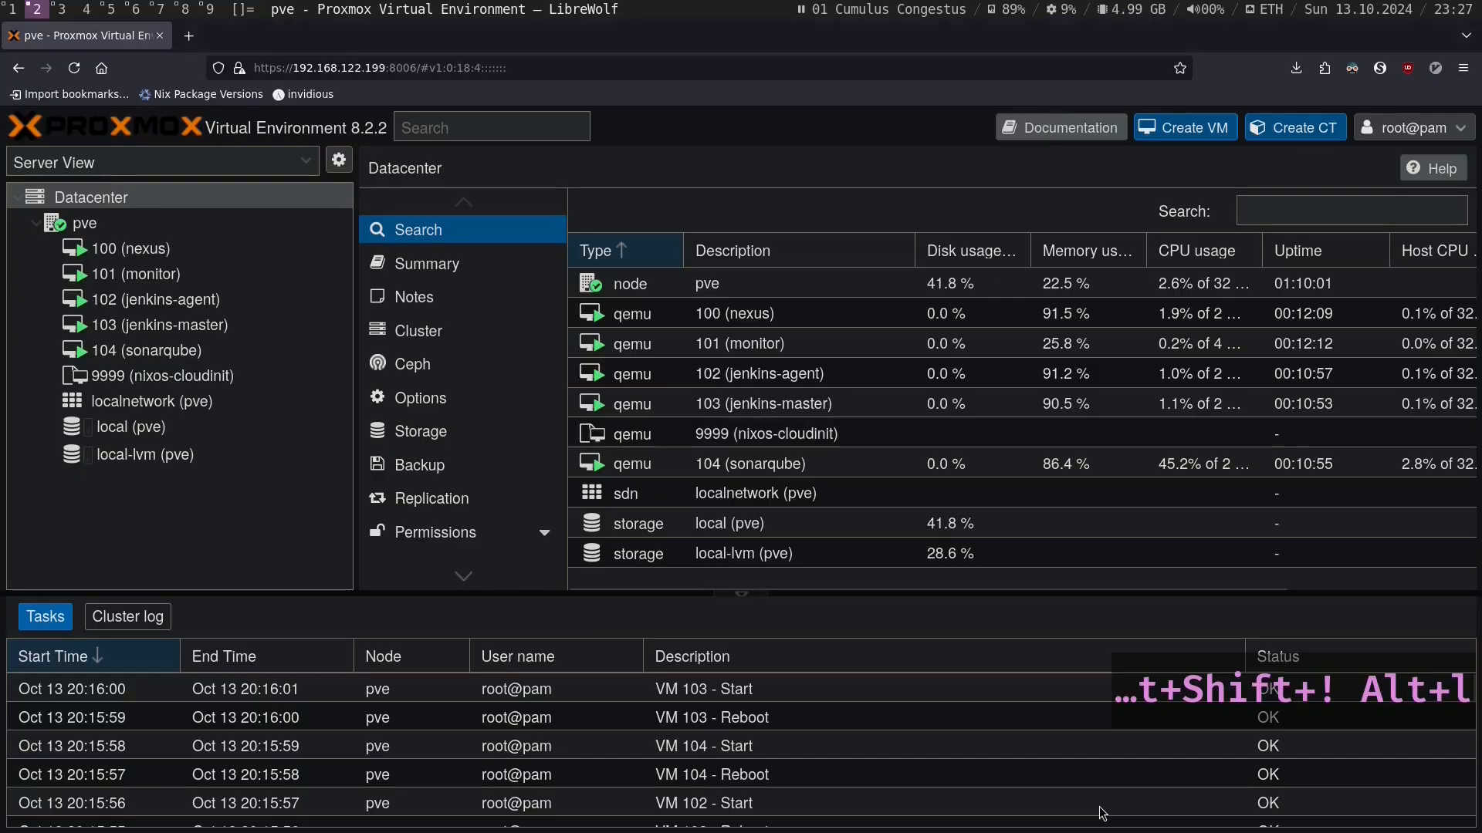
Step: Open new LibreWolf tabs for the deployed services at 192.168.122.10:10000 and the next one
key(ctrl+t)
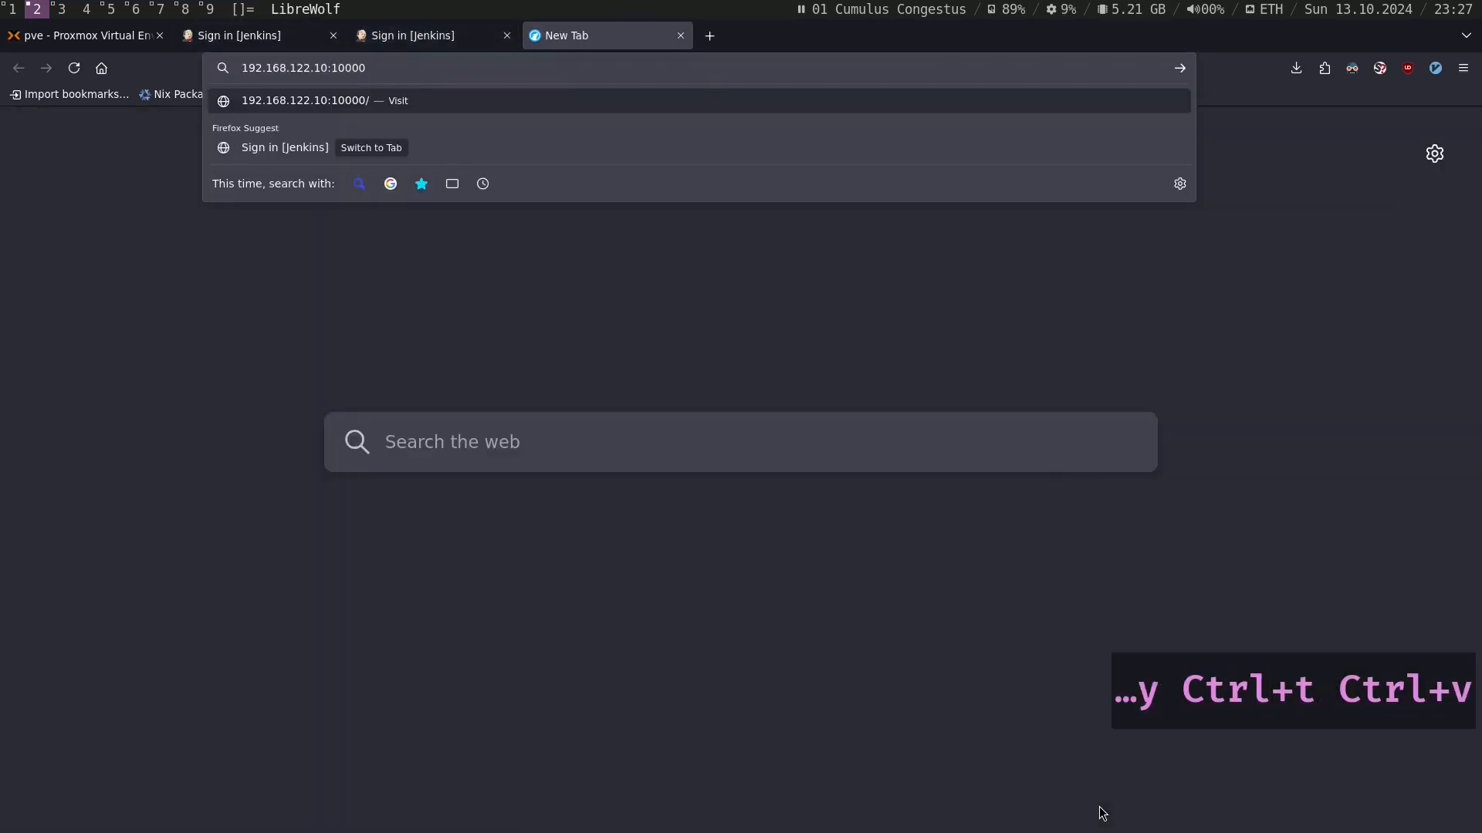
key(ctrl+t)
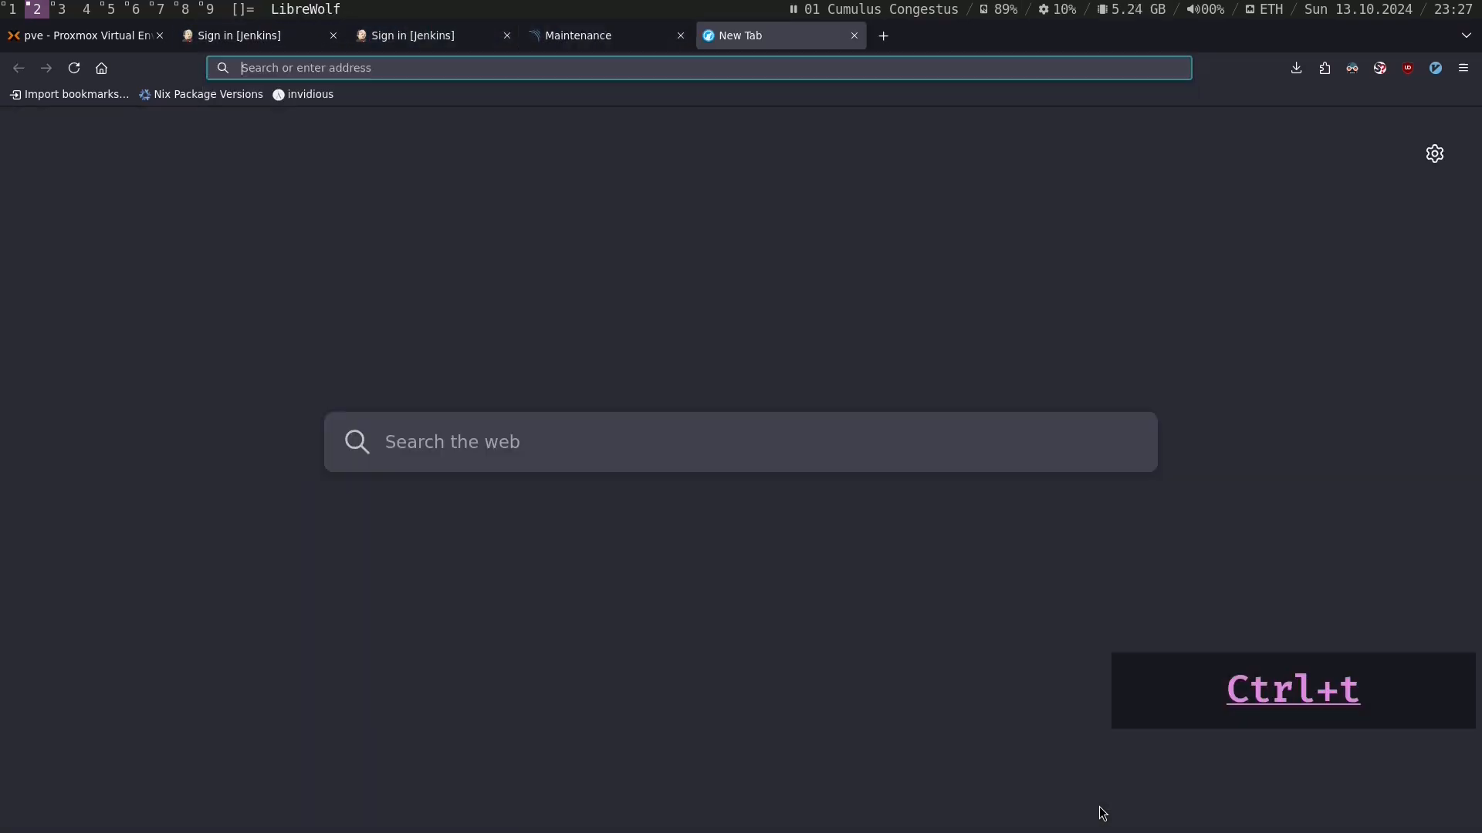